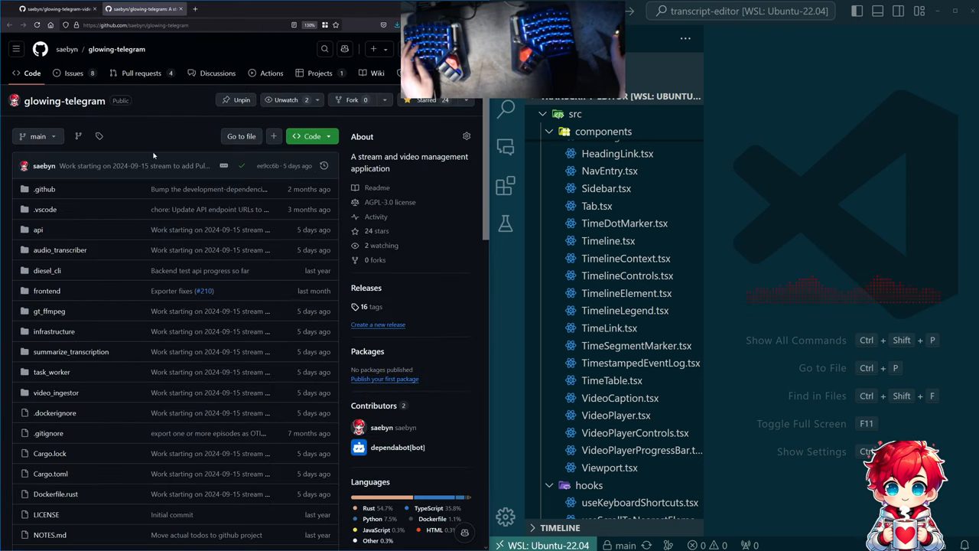
- Bring up the gtflow.drawio diagram full-screen and scroll through its stream, analysis and episode workflows
scroll("down", 3)
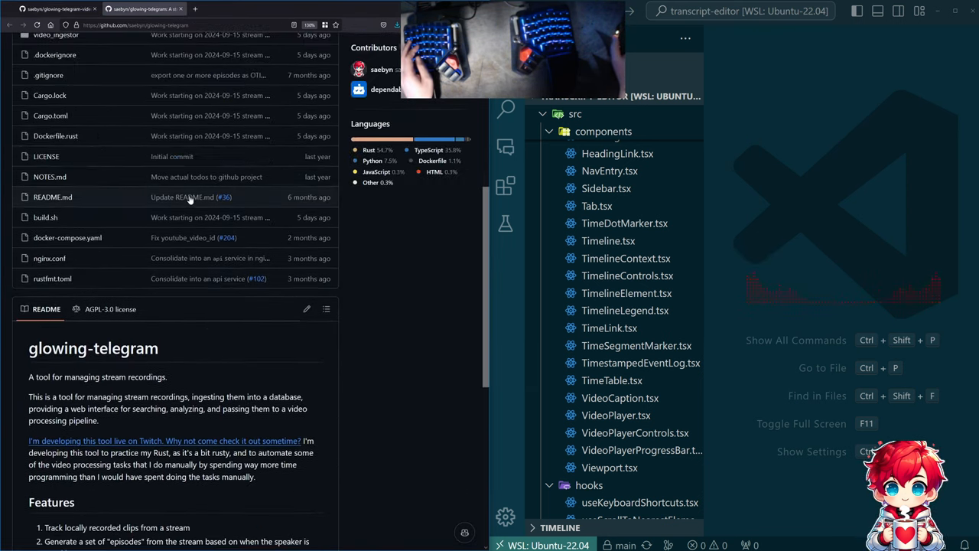
mouse_move(324, 329)
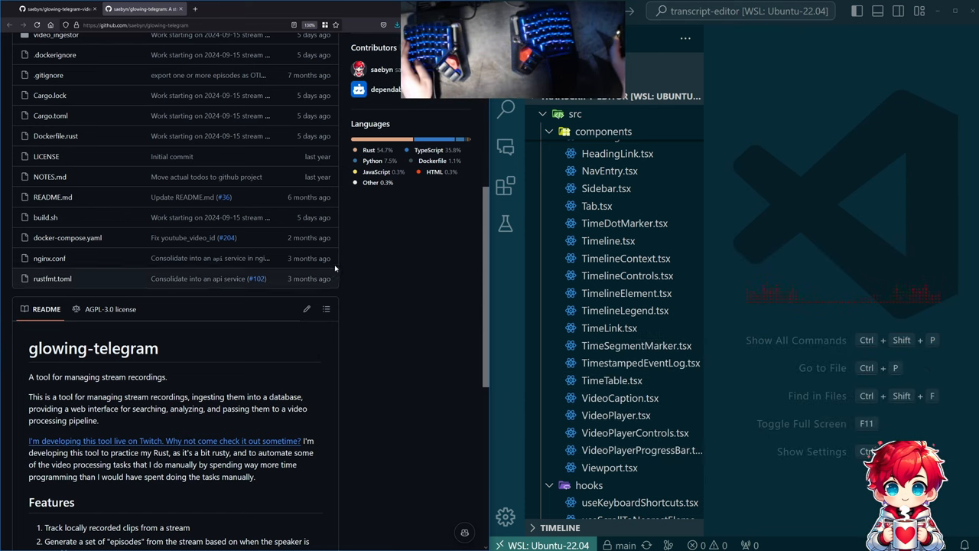
key("Alt+Tab")
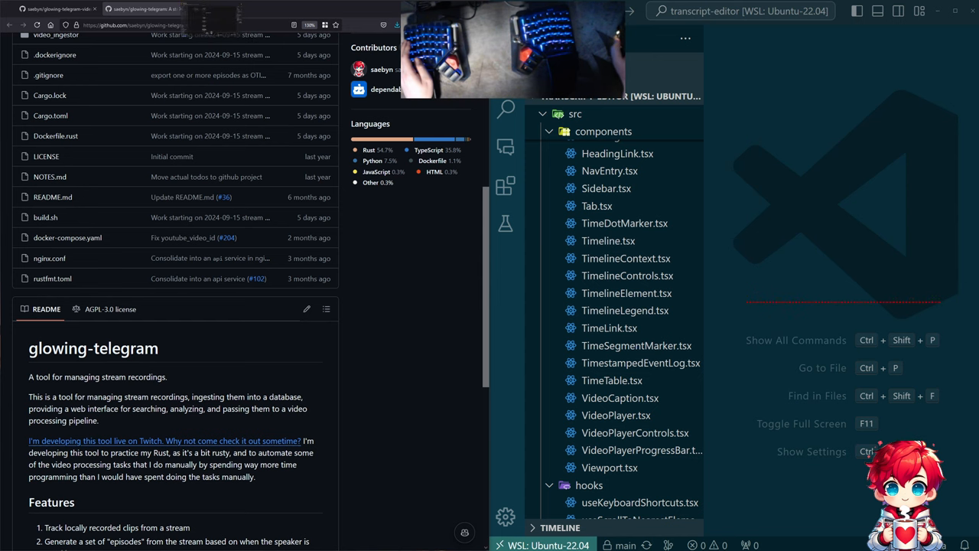
left_click(222, 17)
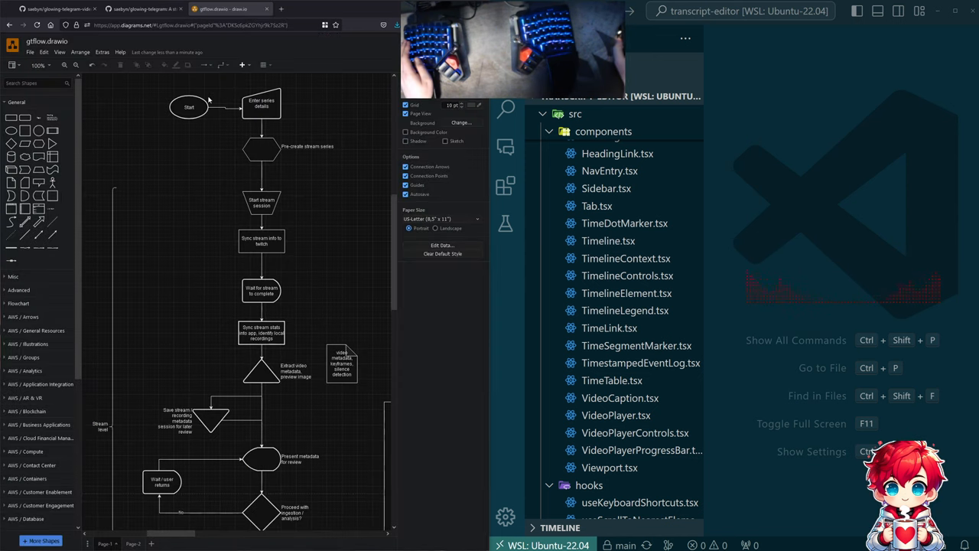
mouse_move(325, 264)
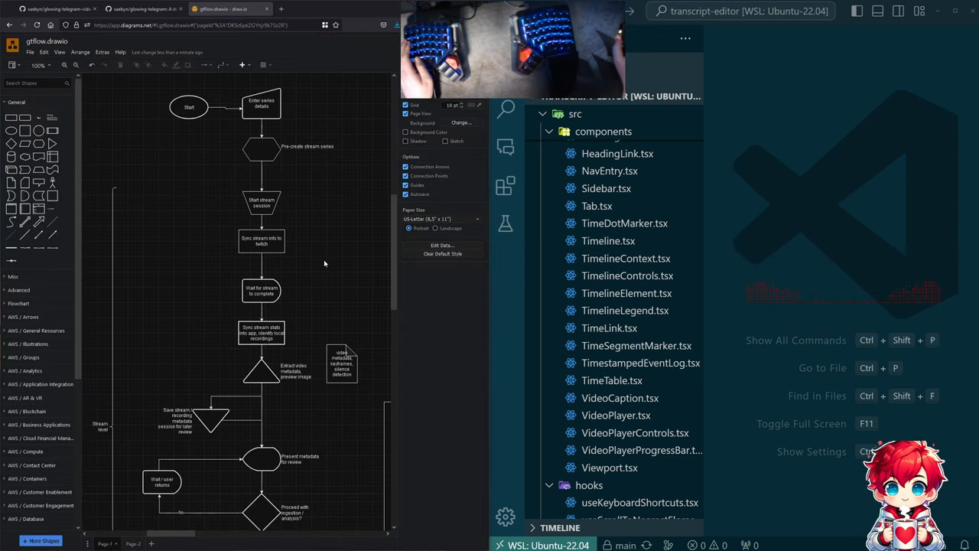
scroll("down", 3)
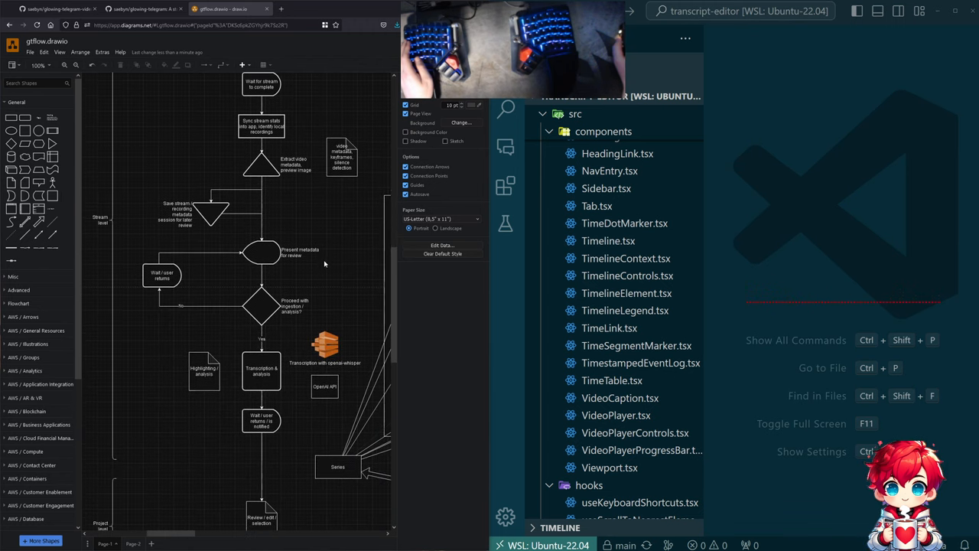
scroll("down", 3)
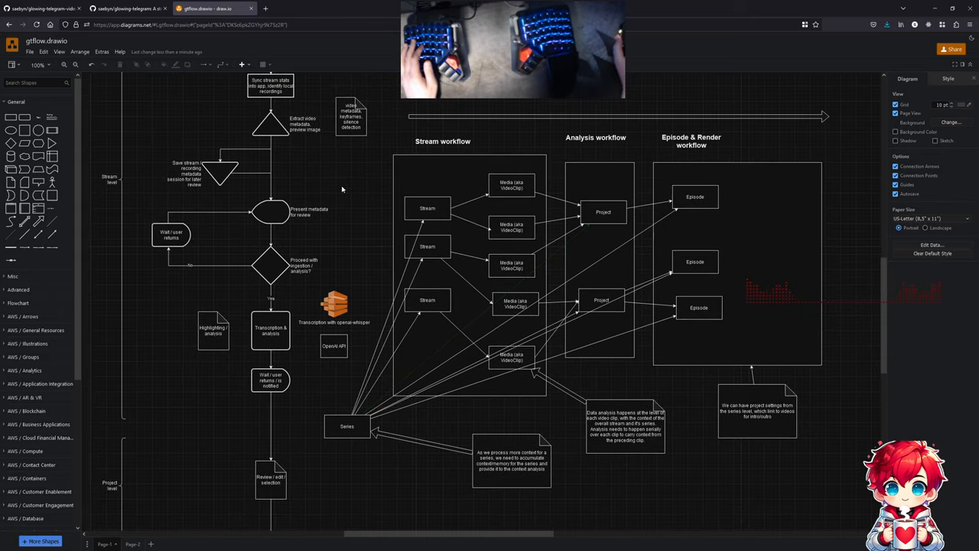
scroll("up", 3)
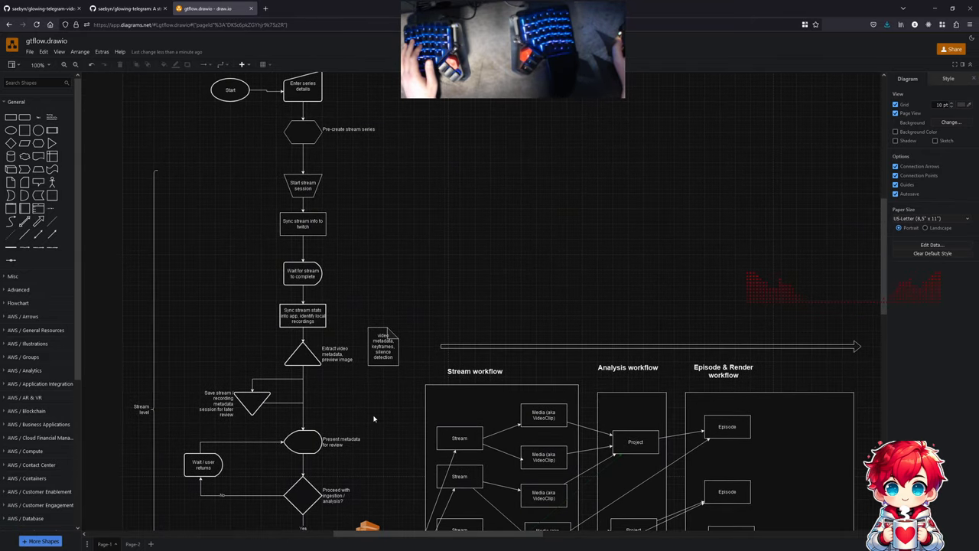
scroll("down", 3)
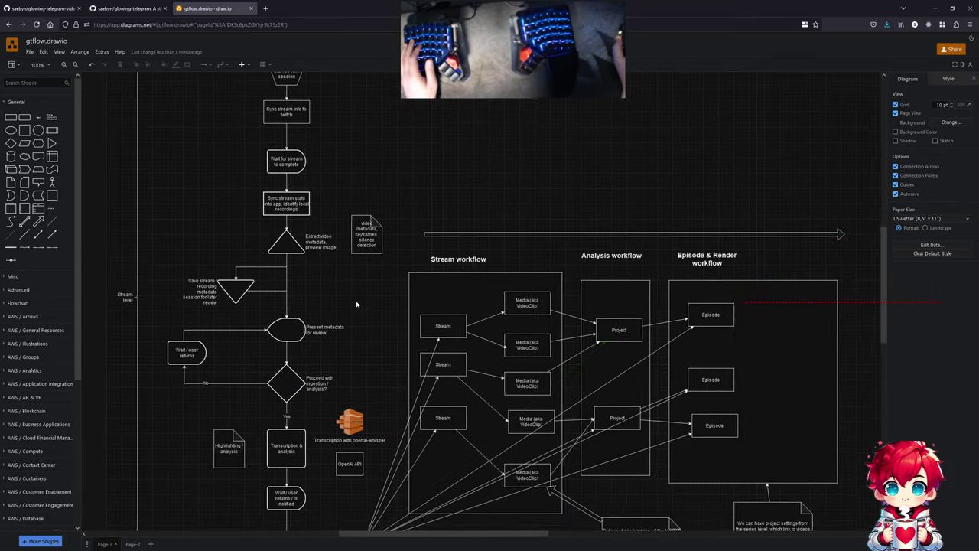
scroll("down", 3)
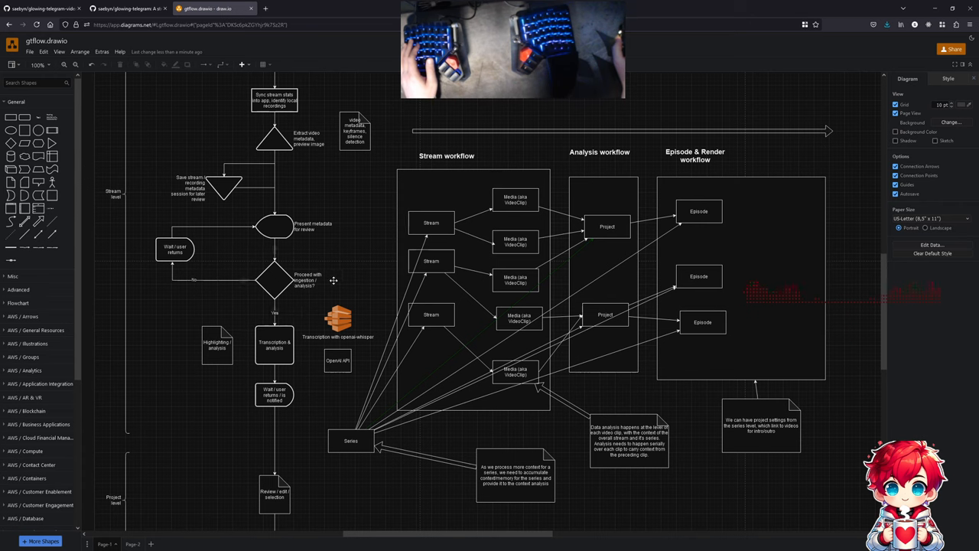
mouse_move(324, 264)
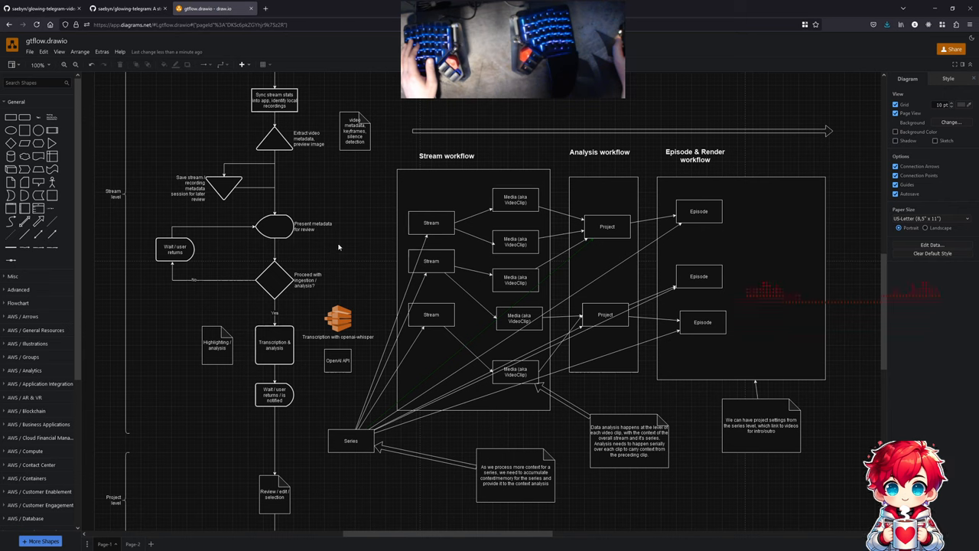
mouse_move(334, 245)
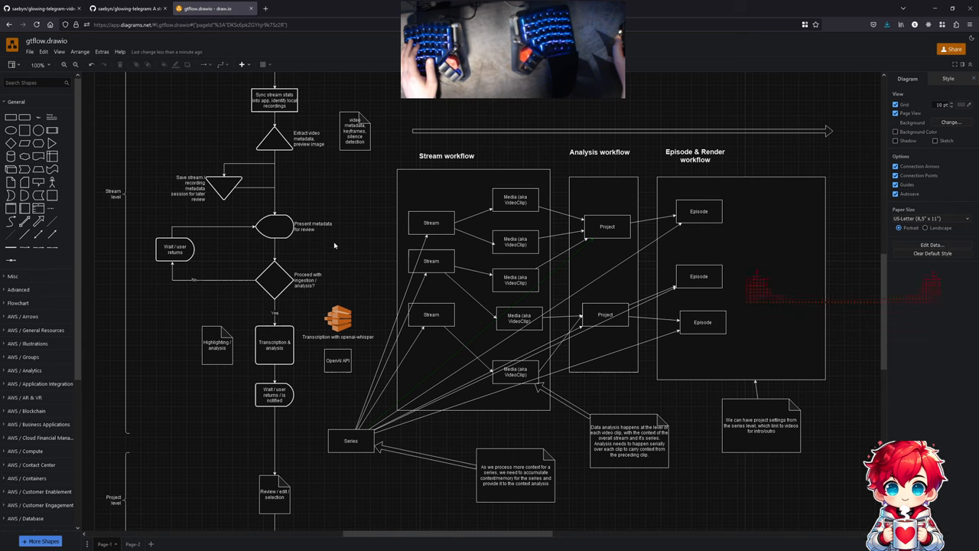
mouse_move(336, 251)
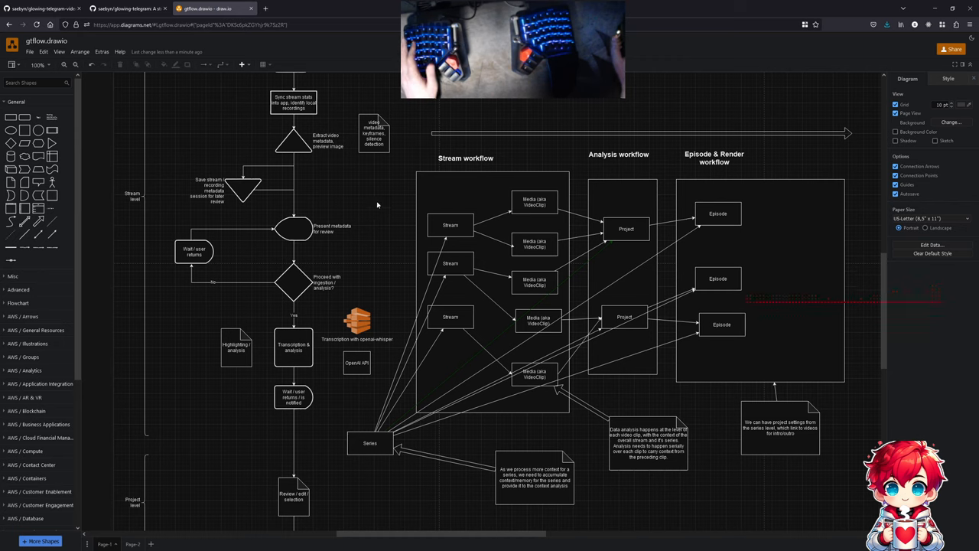
mouse_move(365, 208)
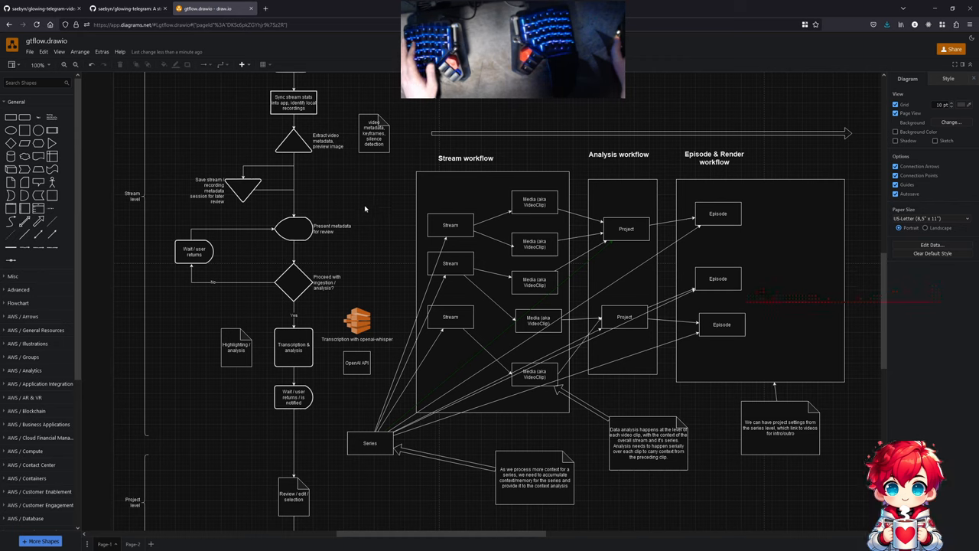
scroll("down", 3)
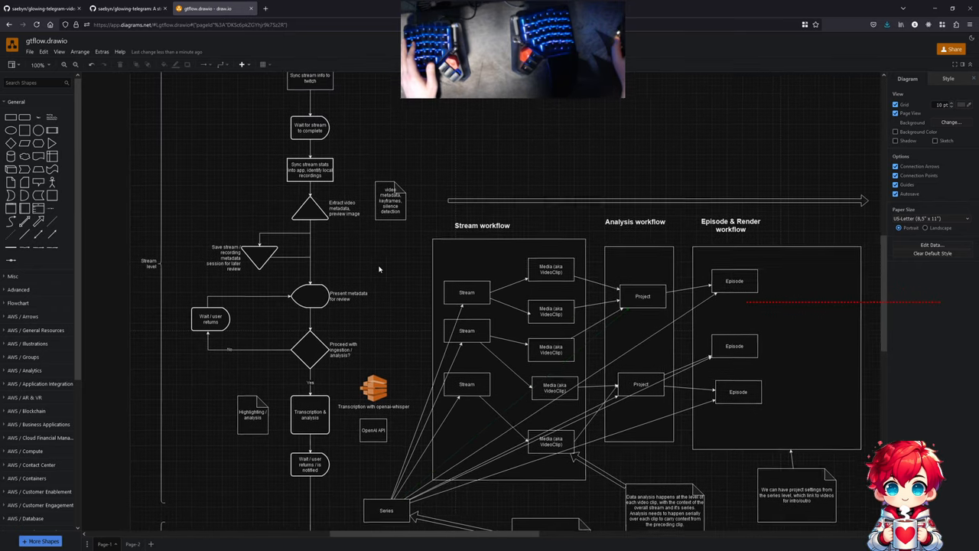
scroll("down", 3)
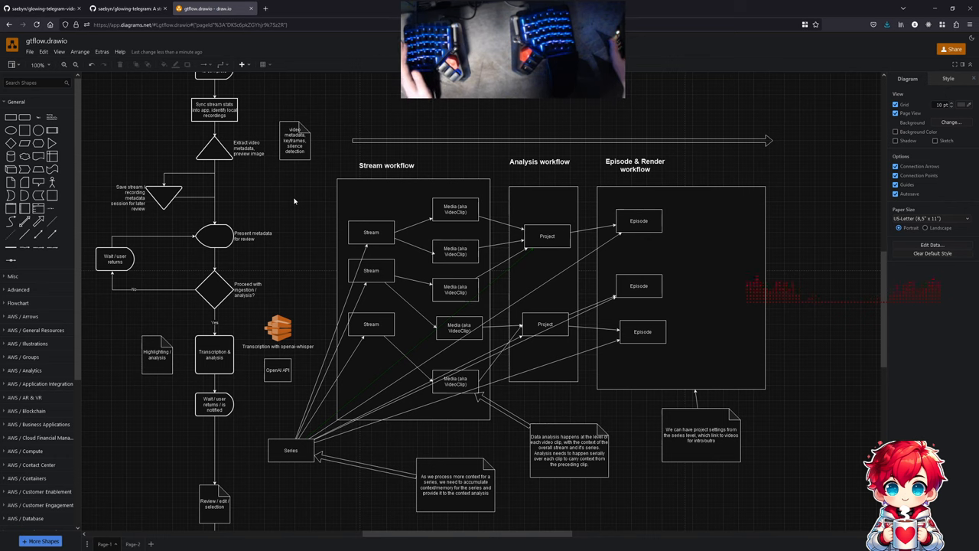
mouse_move(280, 204)
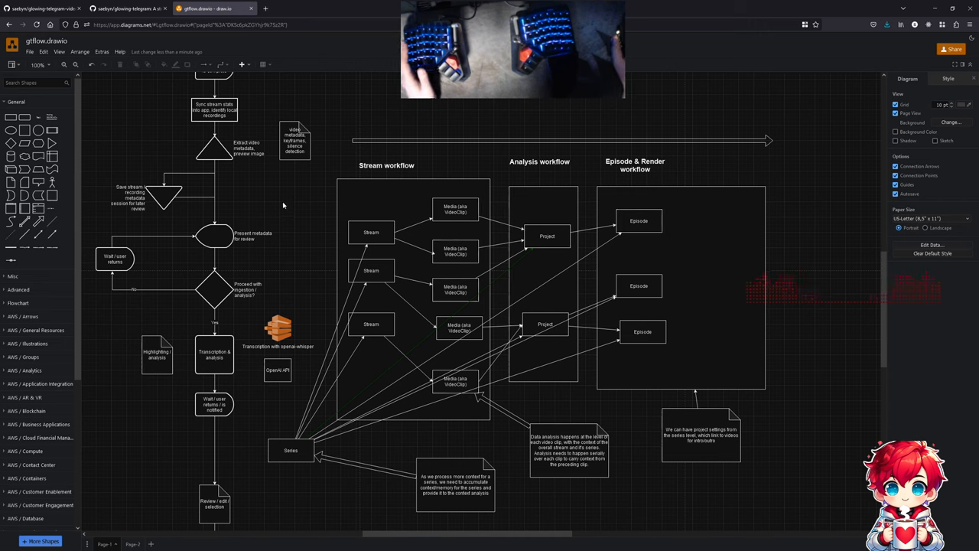
mouse_move(314, 217)
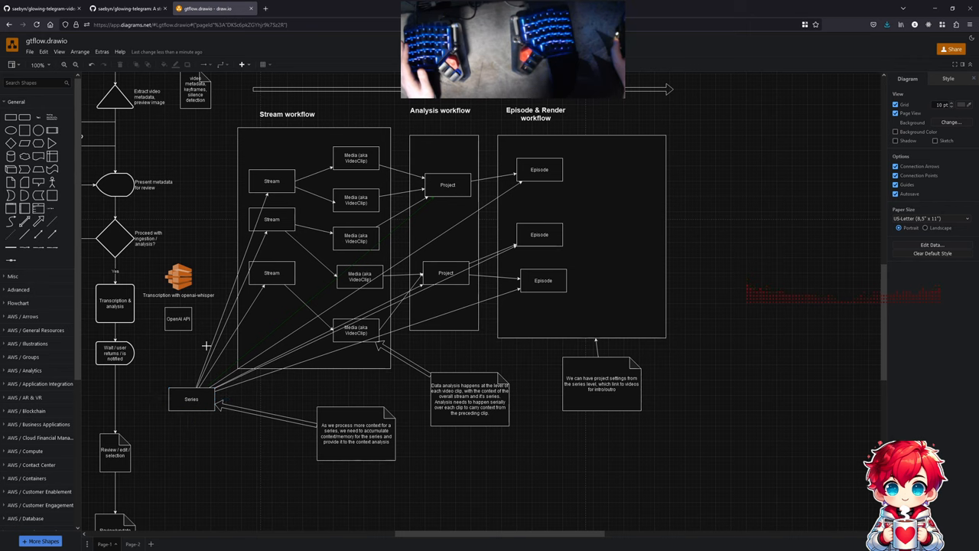
left_click(272, 180)
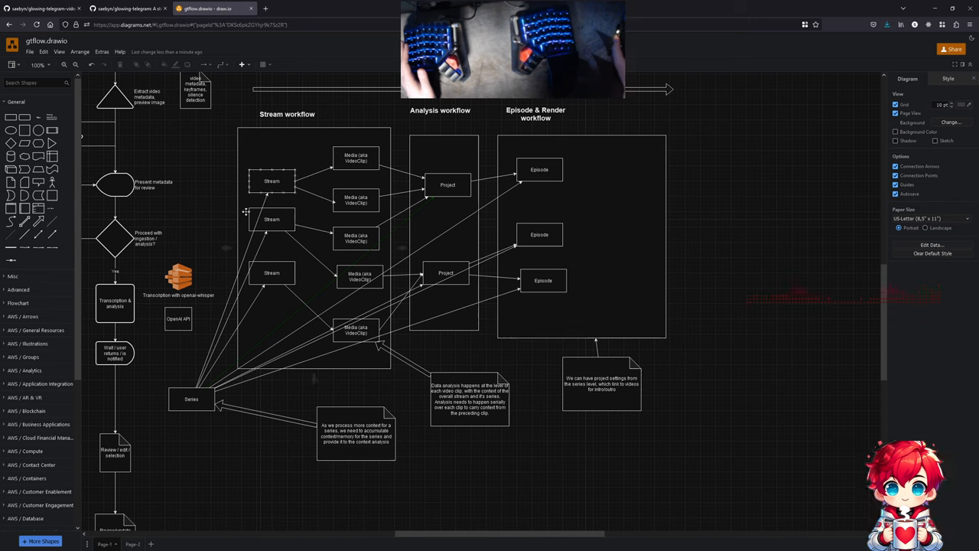
mouse_move(262, 250)
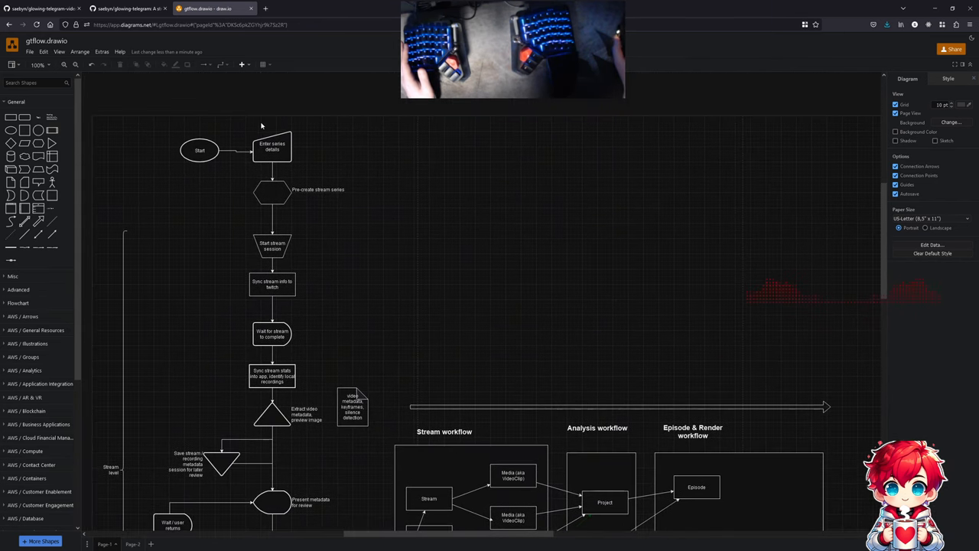
mouse_move(242, 231)
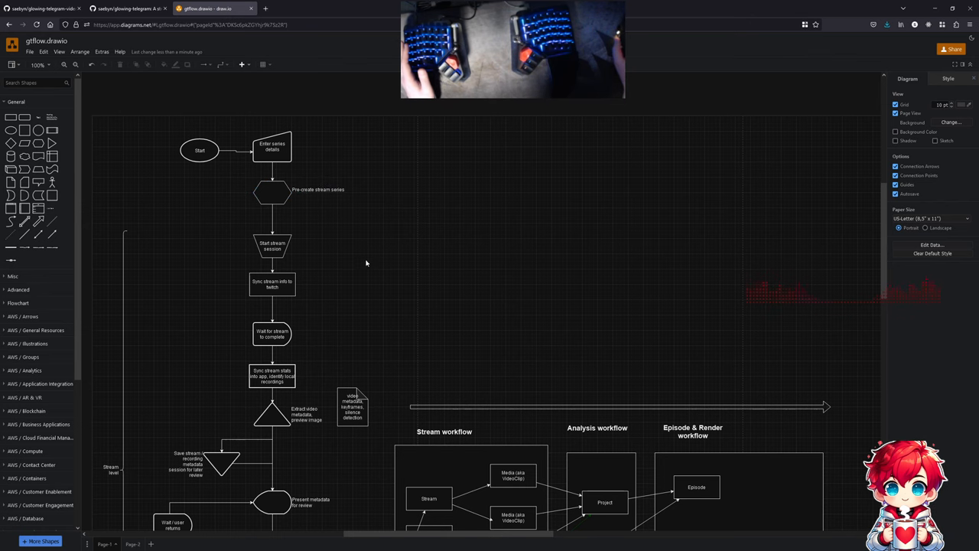
scroll("down", 3)
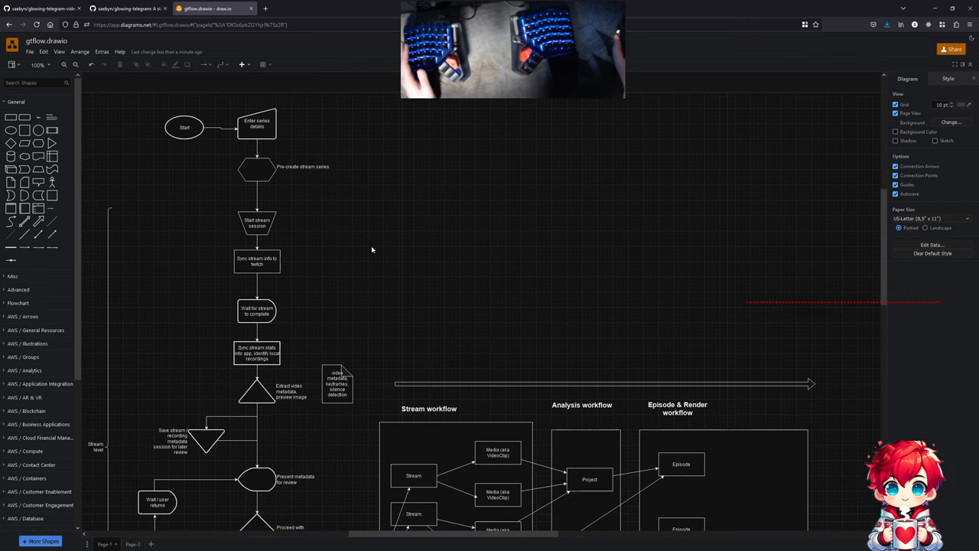
scroll("down", 3)
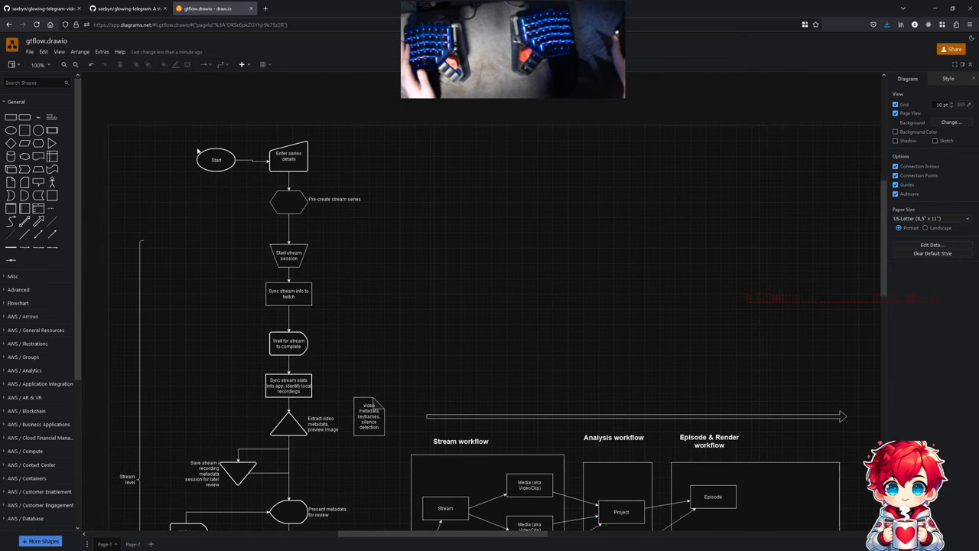
scroll("down", 3)
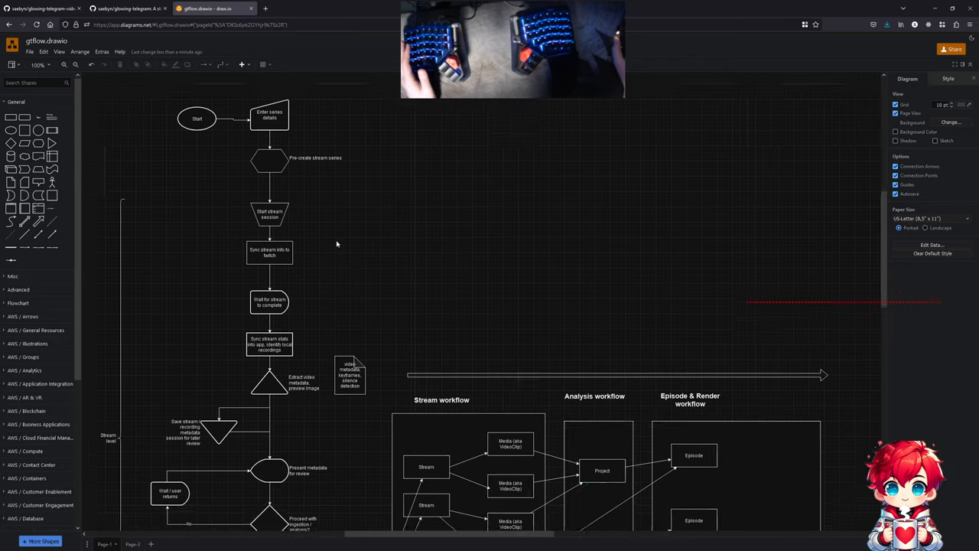
scroll("down", 3)
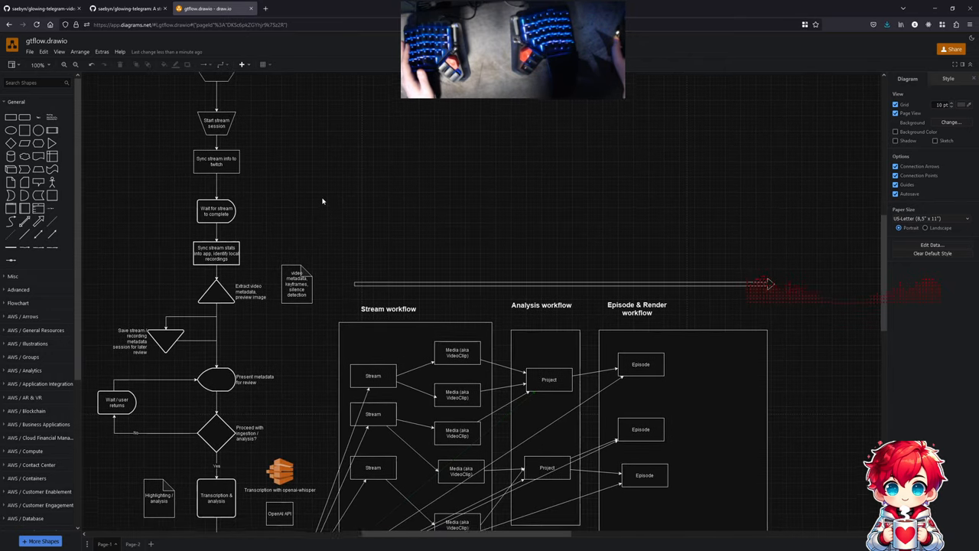
scroll("down", 3)
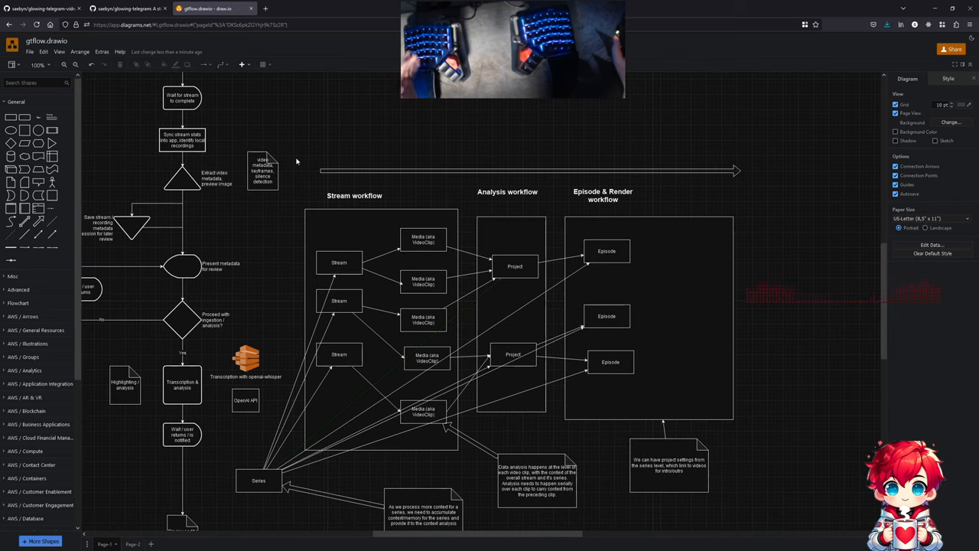
scroll("down", 3)
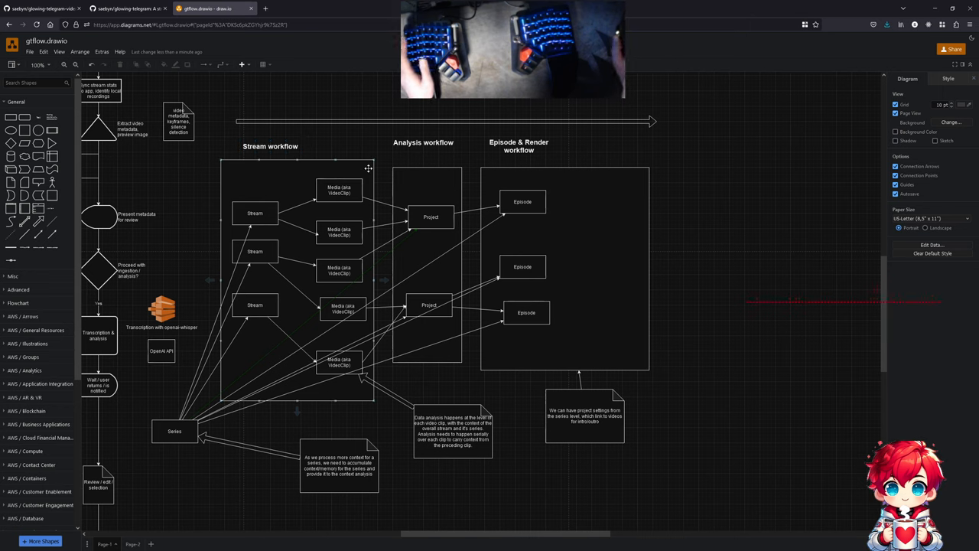
mouse_move(355, 137)
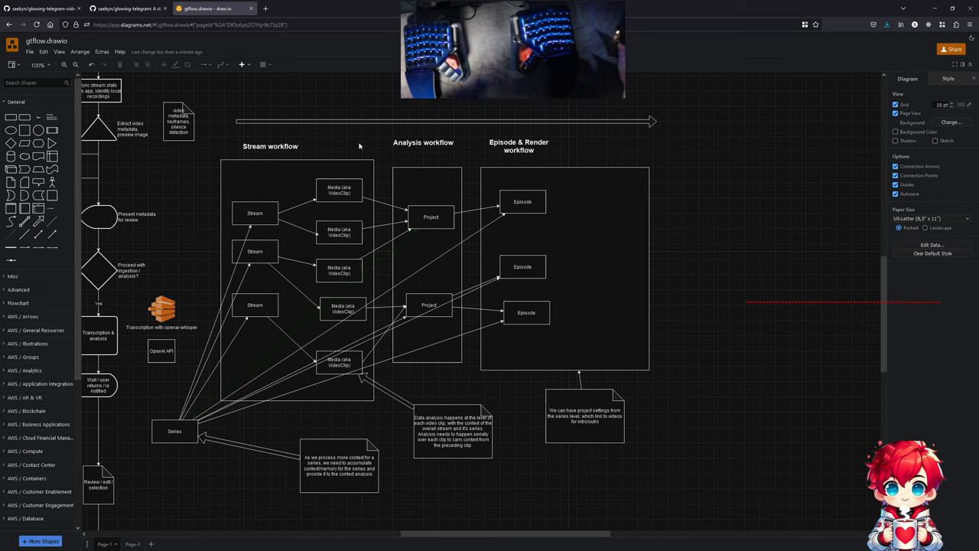
mouse_move(356, 147)
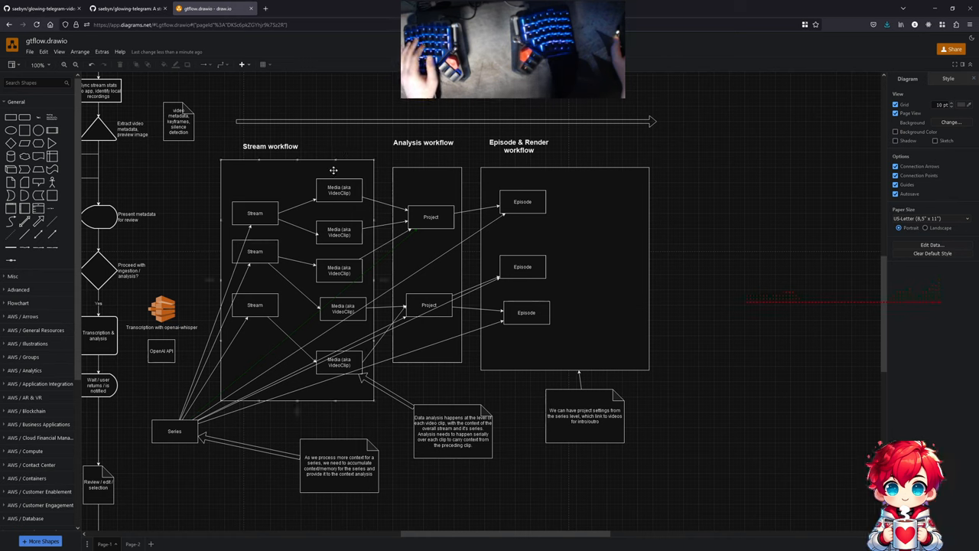
mouse_move(335, 169)
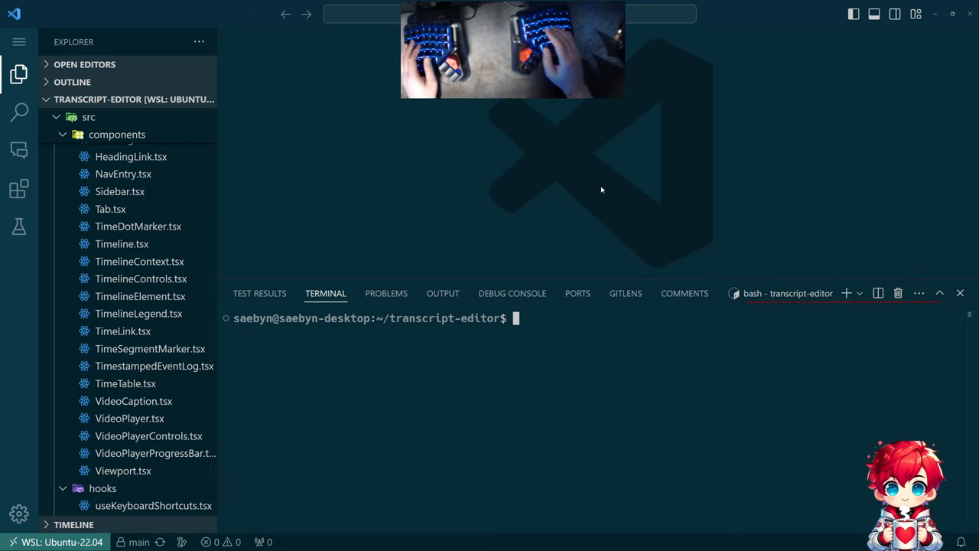
- Run 'npm run dev' in the terminal and open the app on port 5173 in the browser
type("n")
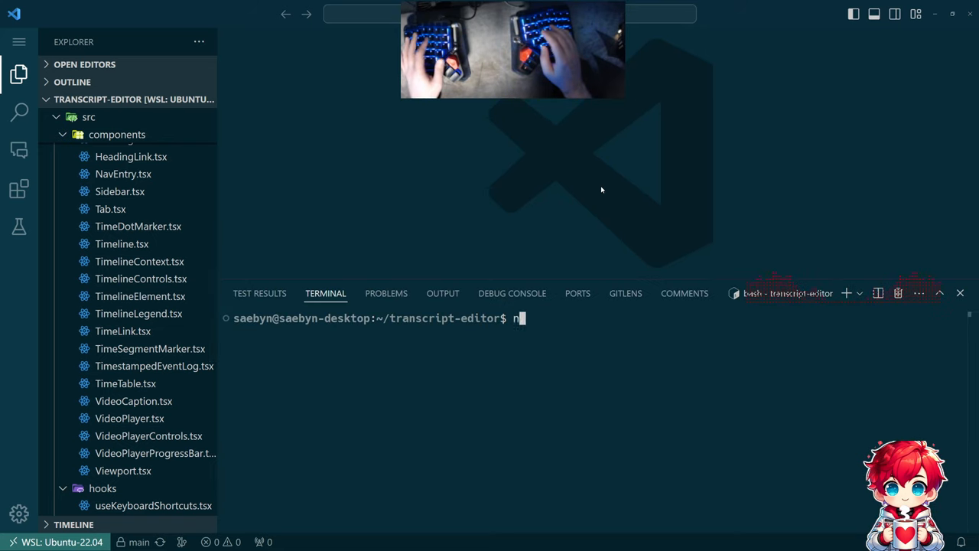
type("pm")
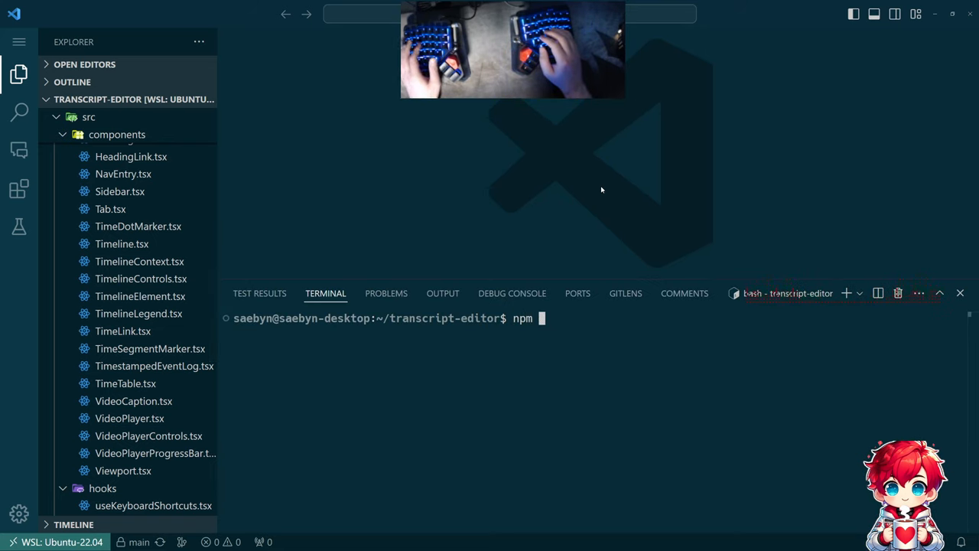
type("run")
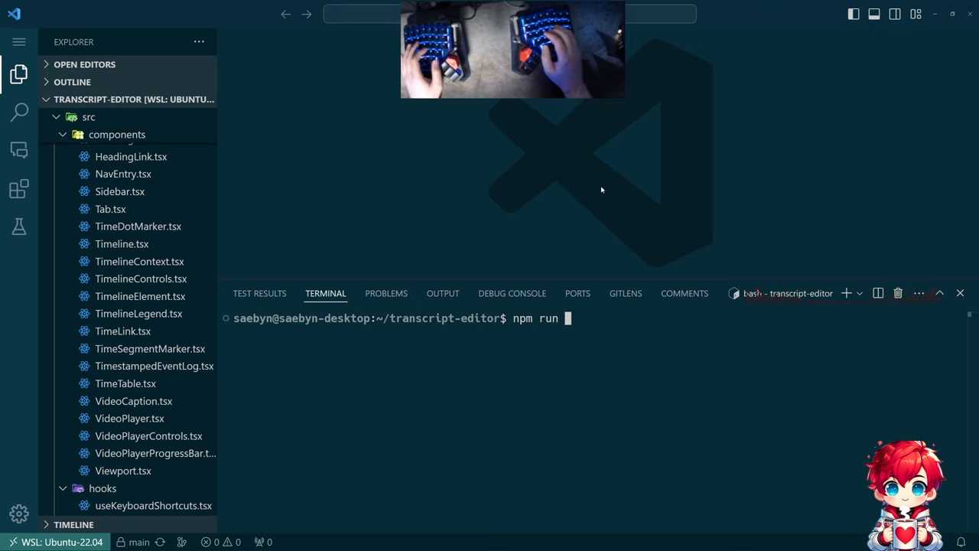
type("dev")
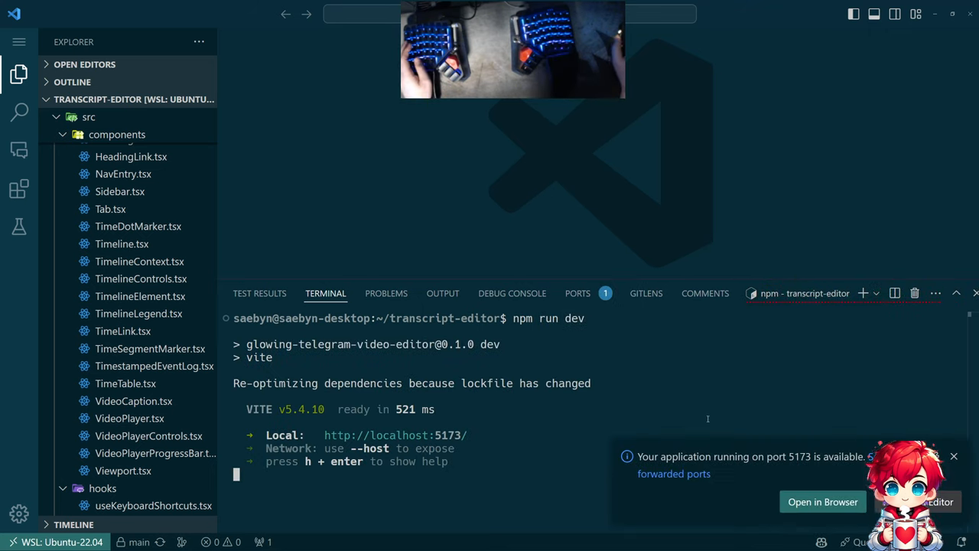
left_click(822, 502)
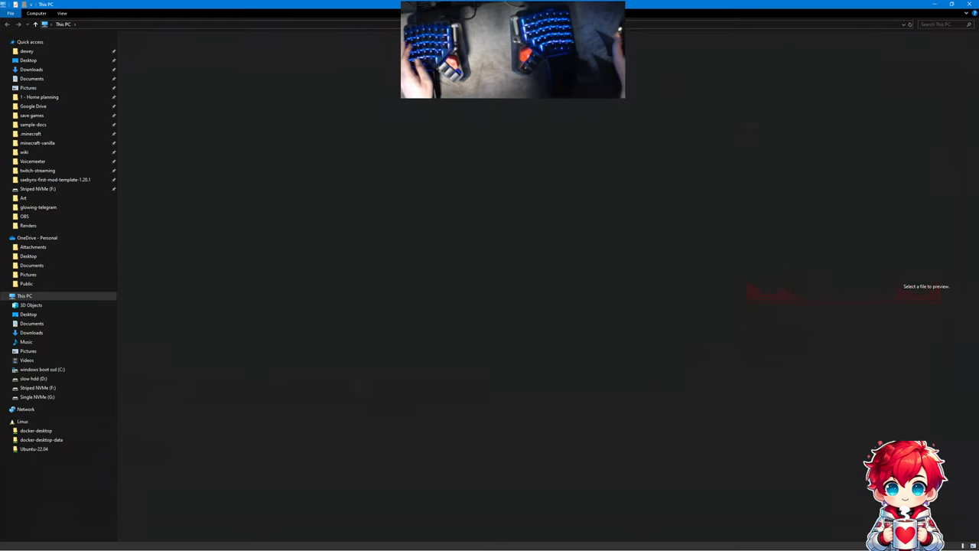
- Switch to the Firefox tab at 127.0.0.1:5173 showing Coding Livestream 1
left_click(298, 9)
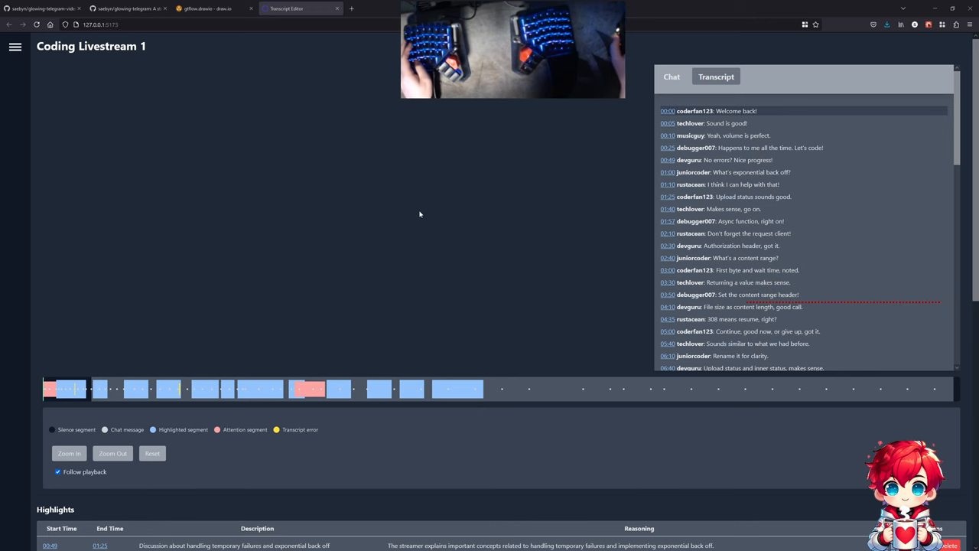
- Collapse the src/hooks folder in the transcript-editor Explorer tree
key("alt+tab")
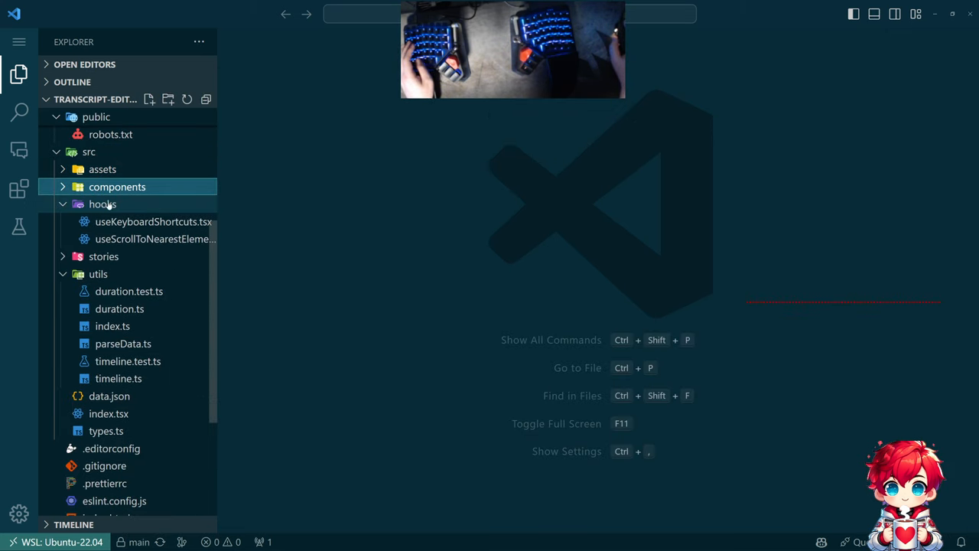
left_click(103, 203)
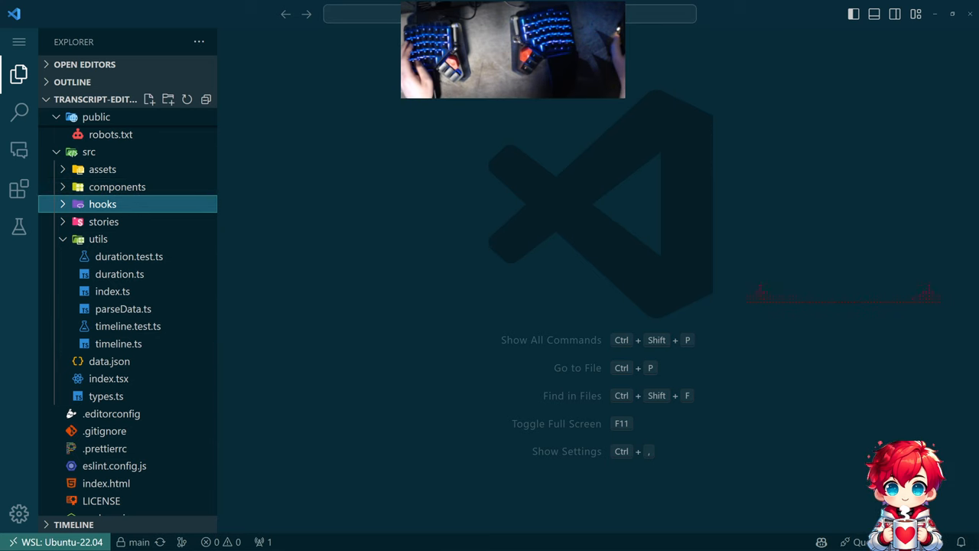
key("alt+tab")
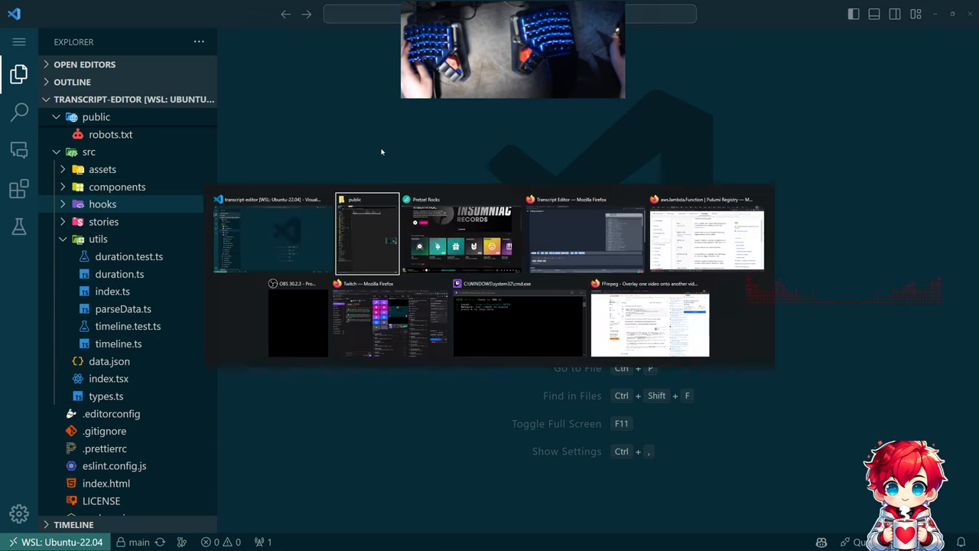
- Switch to Firefox and scroll the glowing-telegram-video-editor repo down to its README
left_click(583, 233)
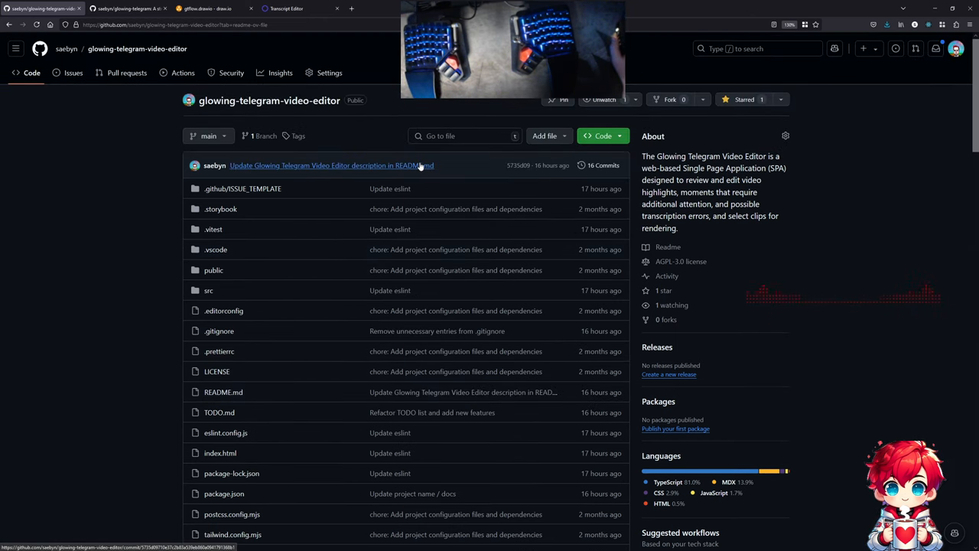
mouse_move(125, 122)
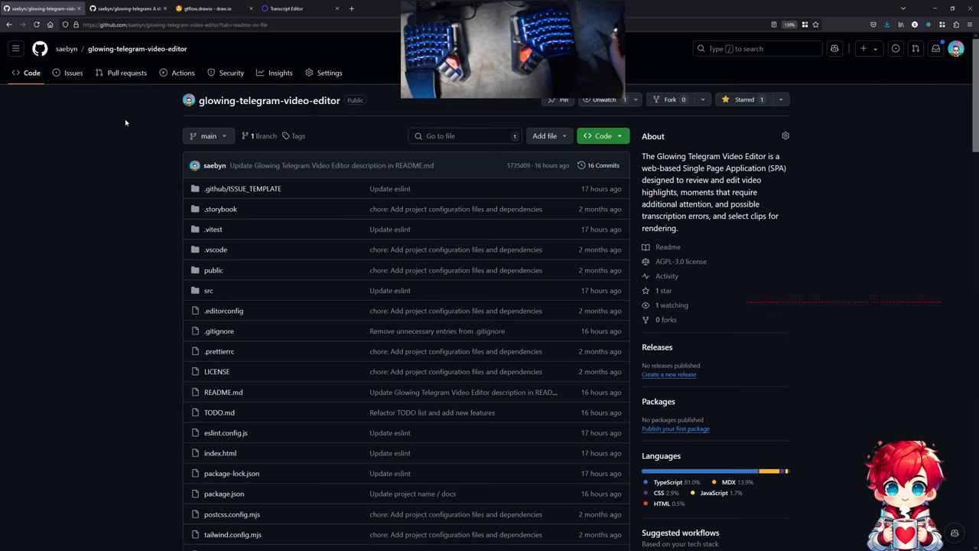
scroll("down", 3)
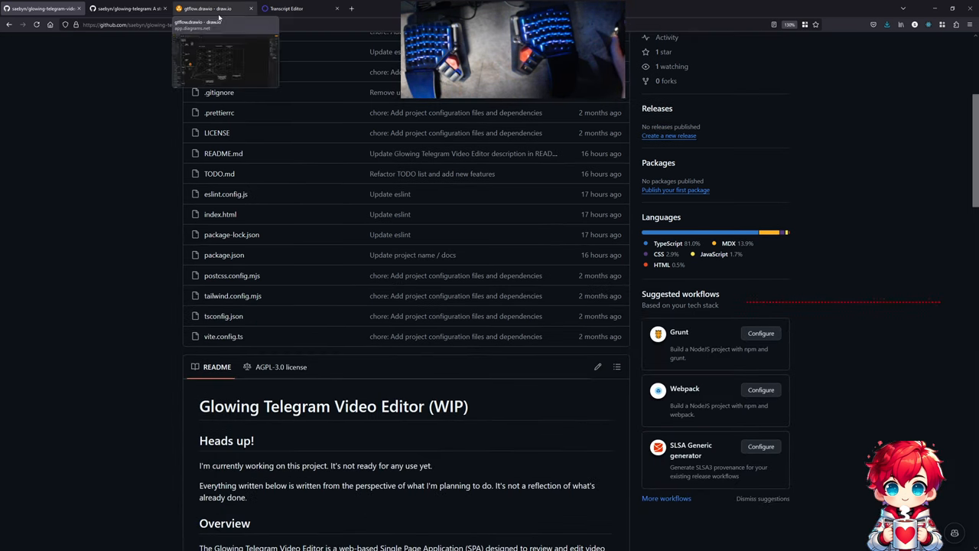
- Glance at the gtflow.drawio diagram, then return to the glowing-telegram repository tab
left_click(222, 9)
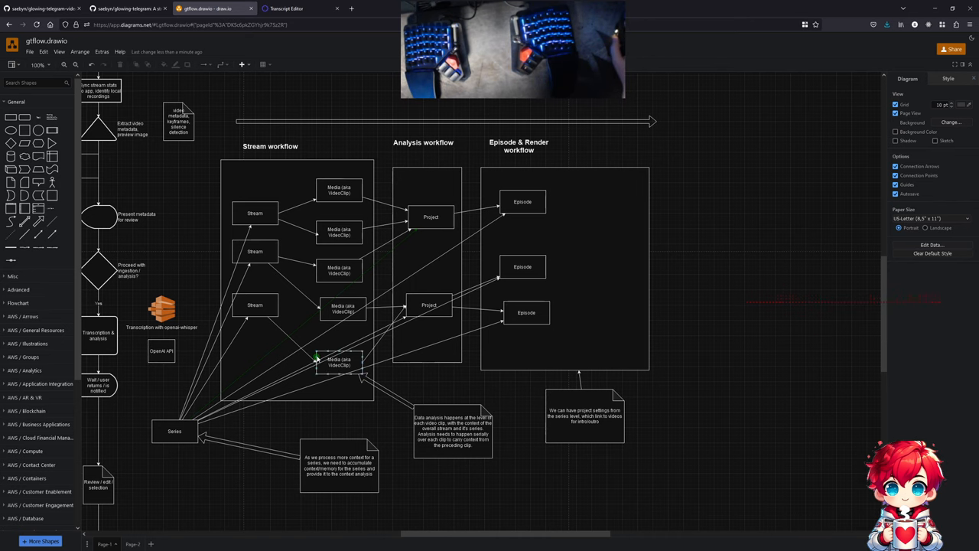
left_click(126, 8)
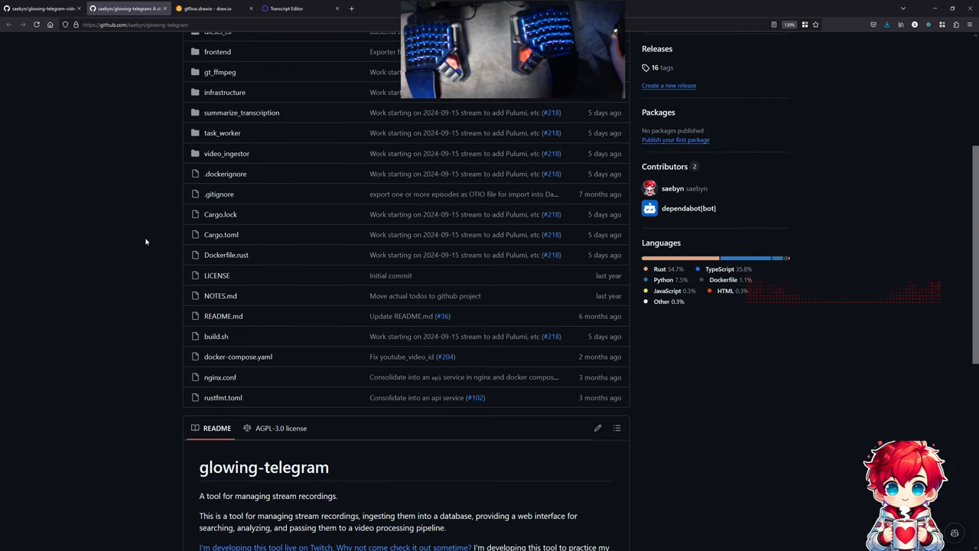
- Scroll through the glowing-telegram repo's top-level folders, then return to the VS Code project tree
scroll("up", 3)
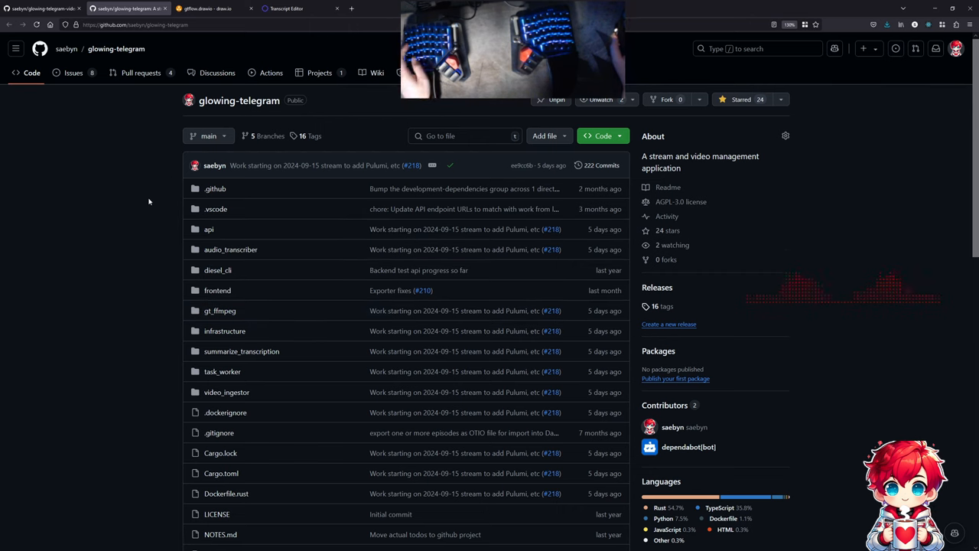
key("Alt+Tab")
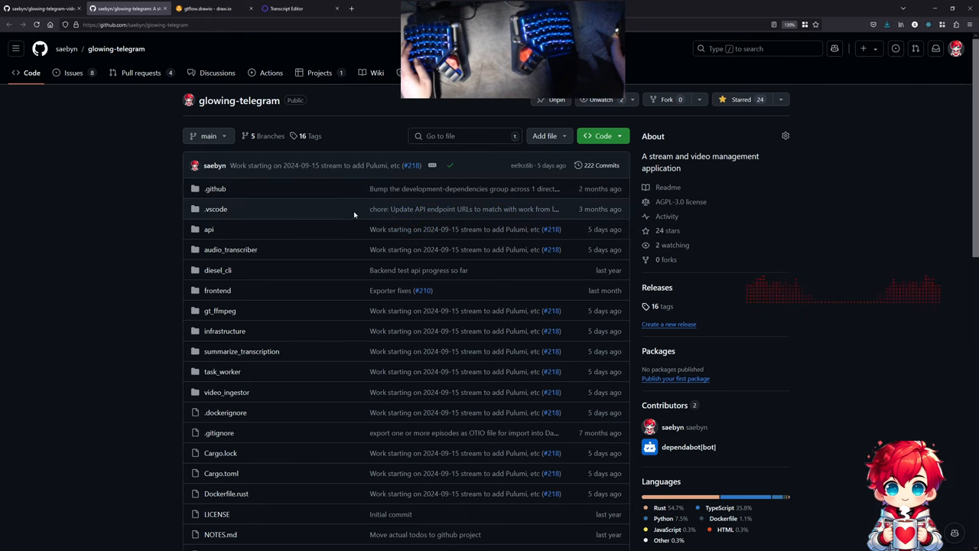
key("alt+tab")
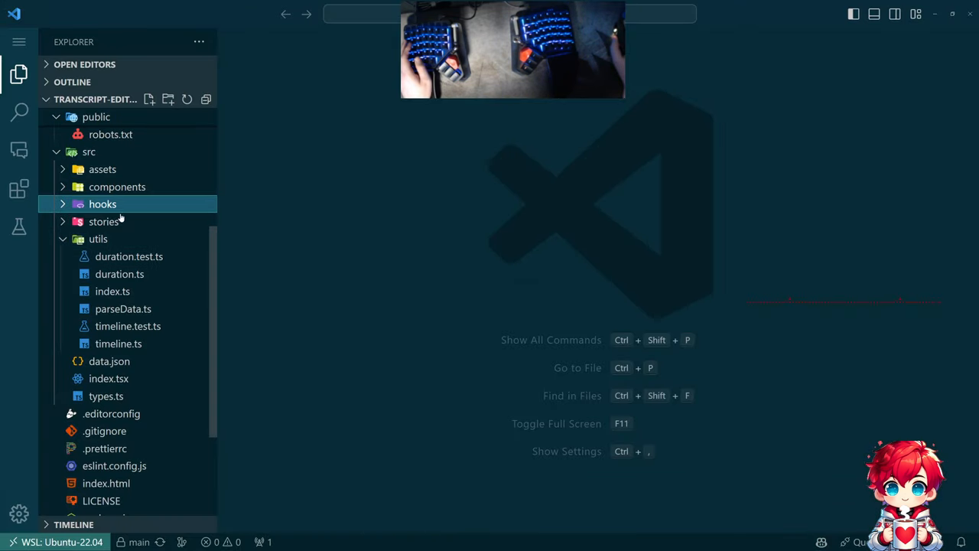
- Open data.json and type 'ep' into the Coding Livestream 1 video_url value
double_click(109, 361)
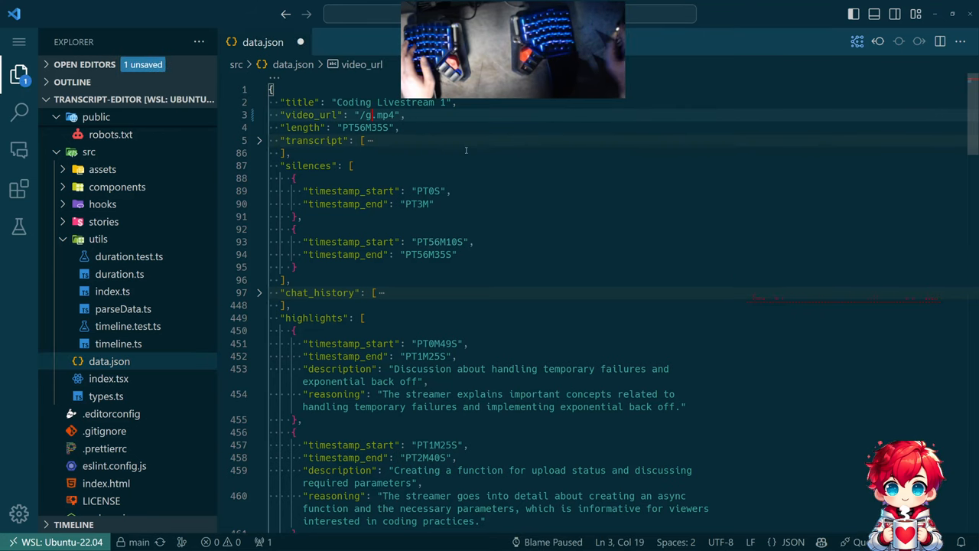
type("ep")
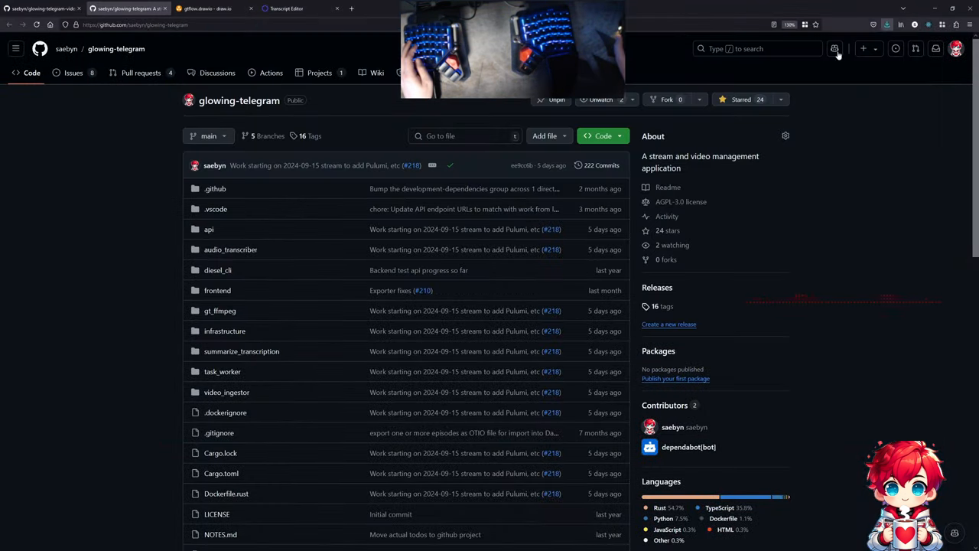
- Confirm ep131.mp4 returns 206 Partial Content in DevTools Network, then play the video
left_click(282, 8)
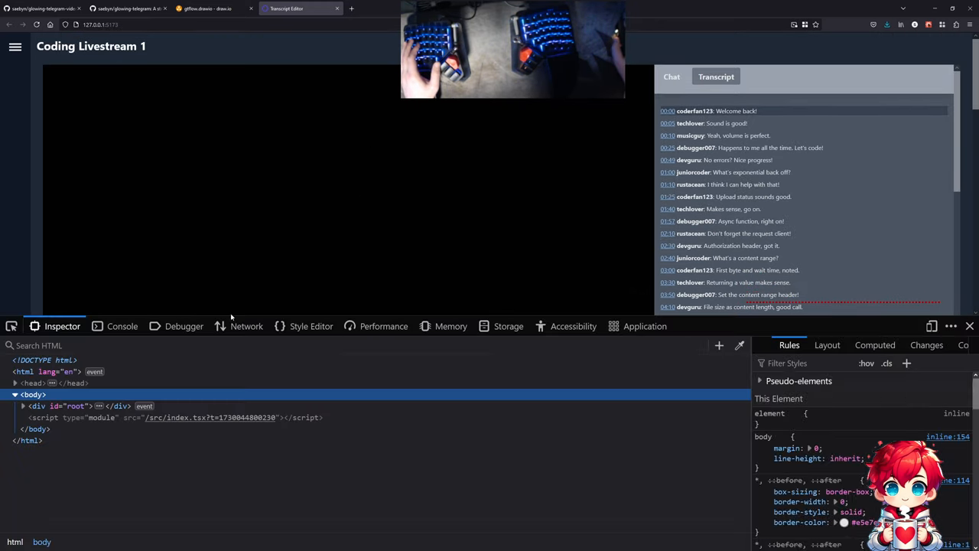
left_click(245, 326)
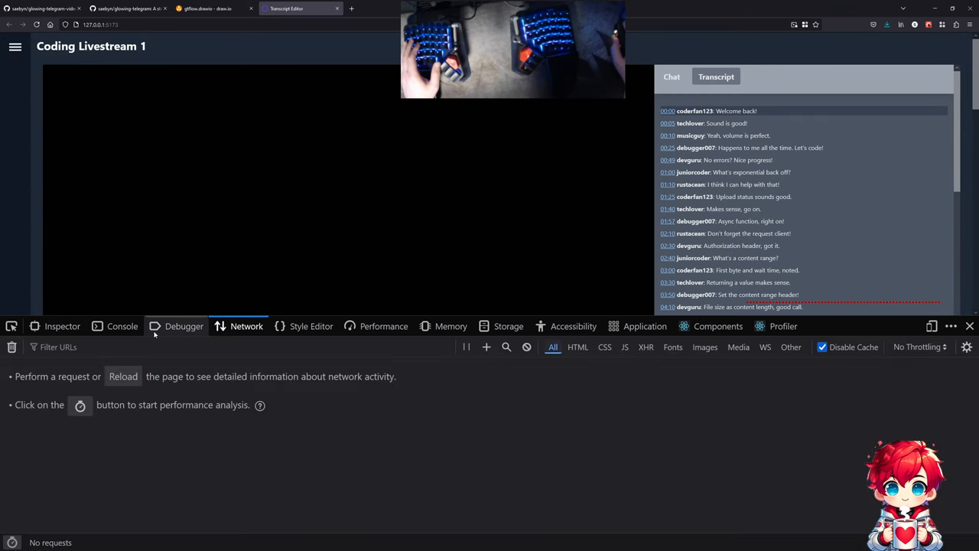
left_click(121, 326)
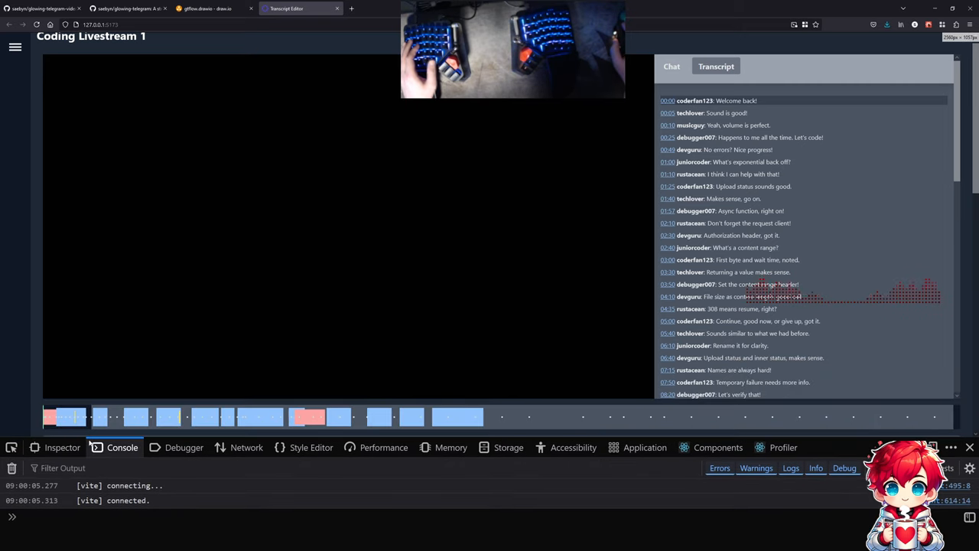
left_click(245, 447)
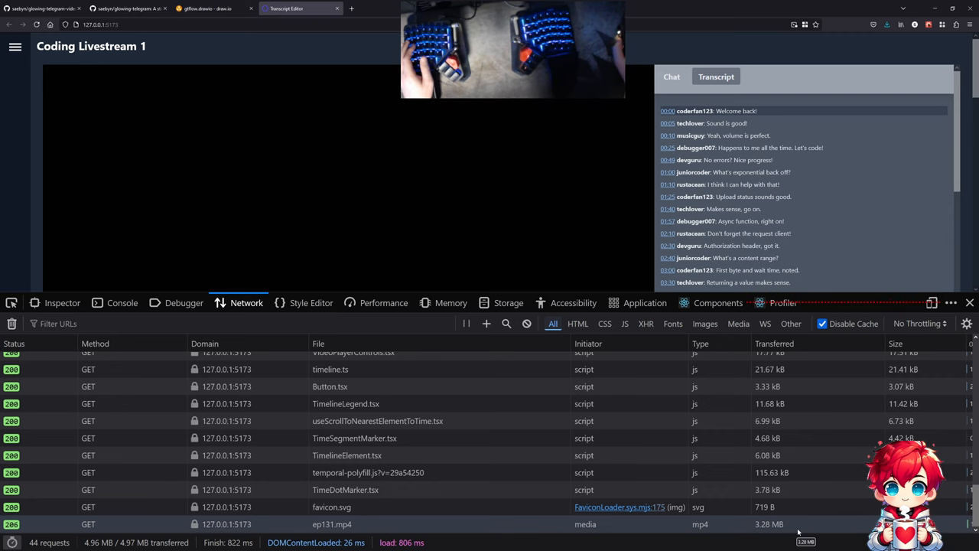
left_click(325, 524)
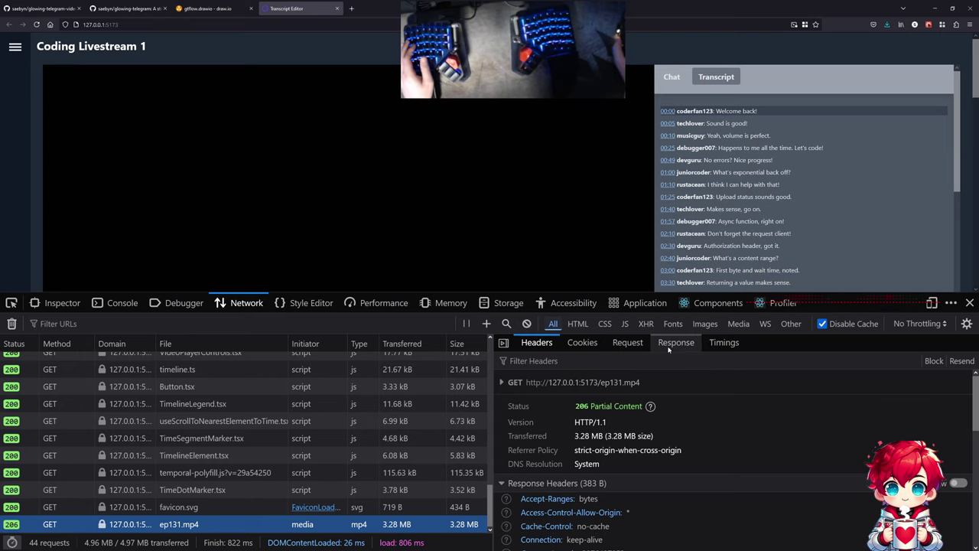
left_click(675, 342)
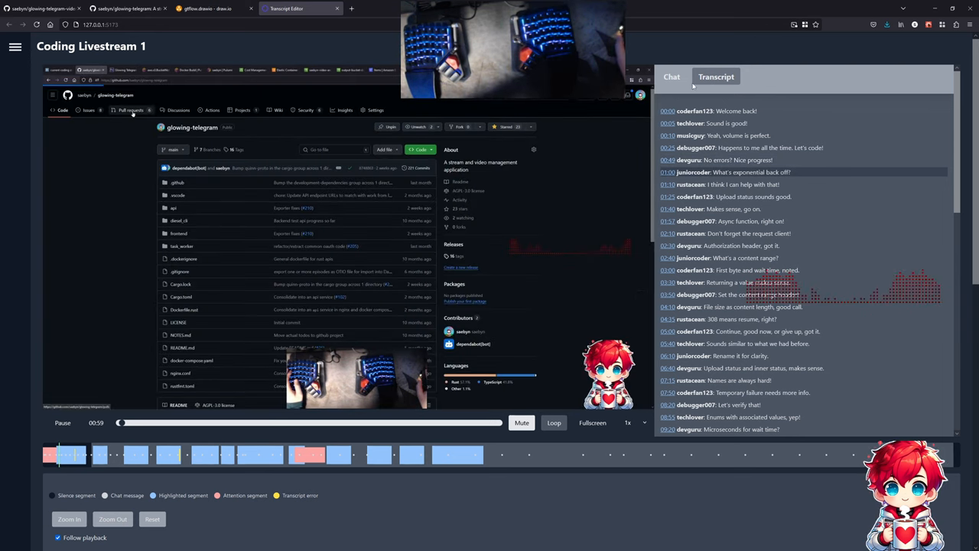
- Switch the side panel from chat to Transcript and pause the video at 1:22
left_click(132, 110)
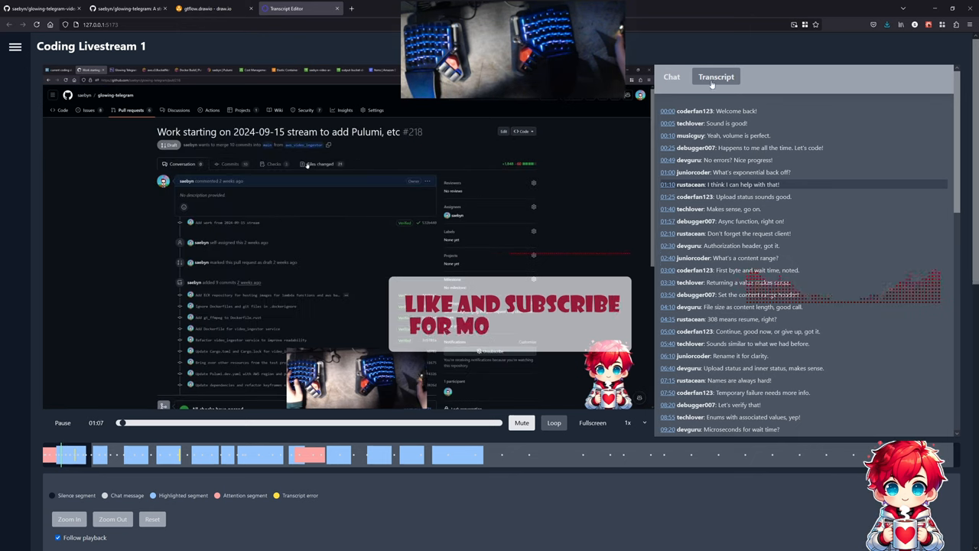
left_click(671, 76)
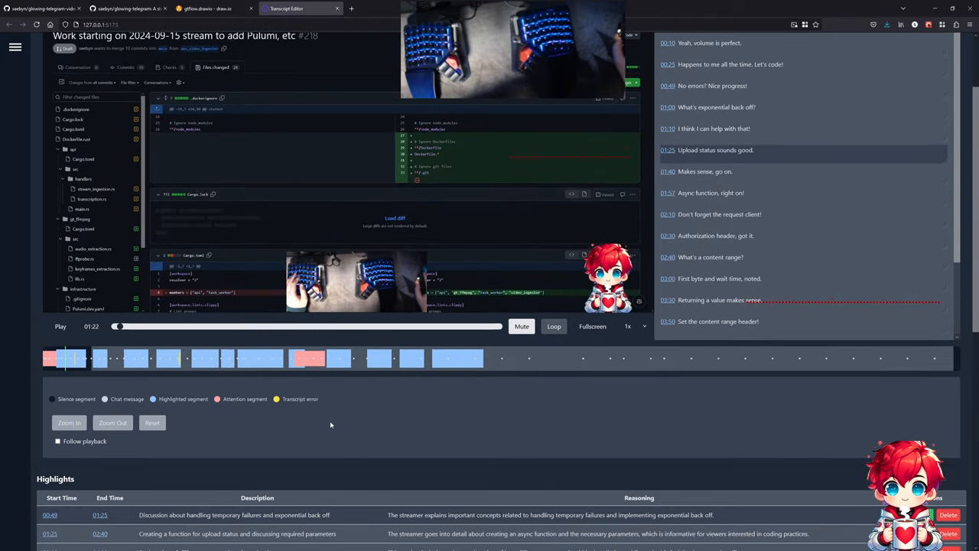
- Jump playback to the 16:25 ads and timers attention and show the Highlights, Attentions and Errors tables
scroll("down", 3)
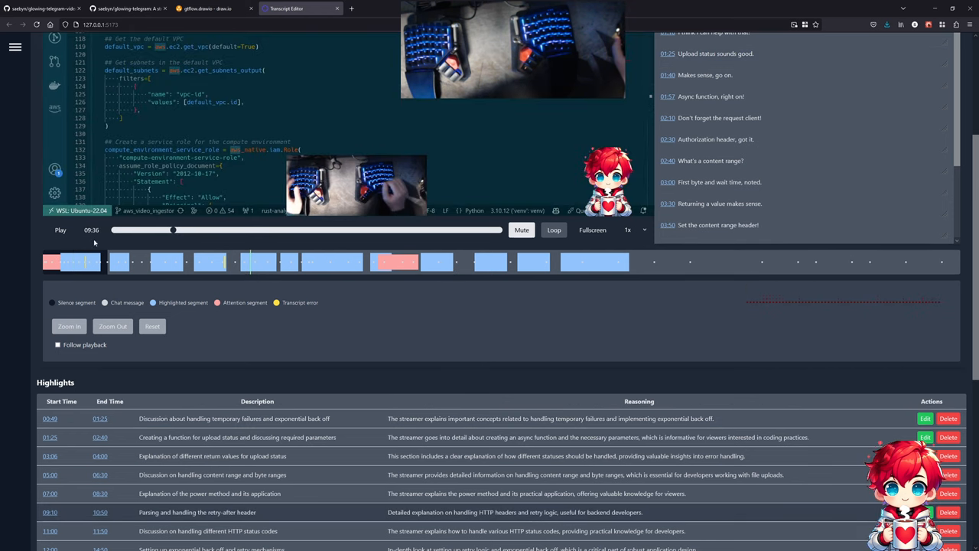
mouse_move(396, 317)
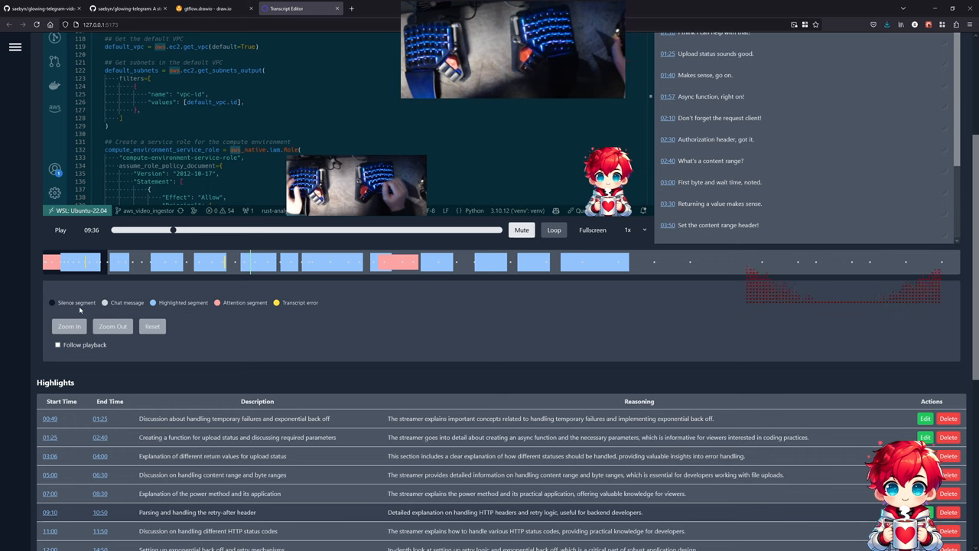
left_click(151, 327)
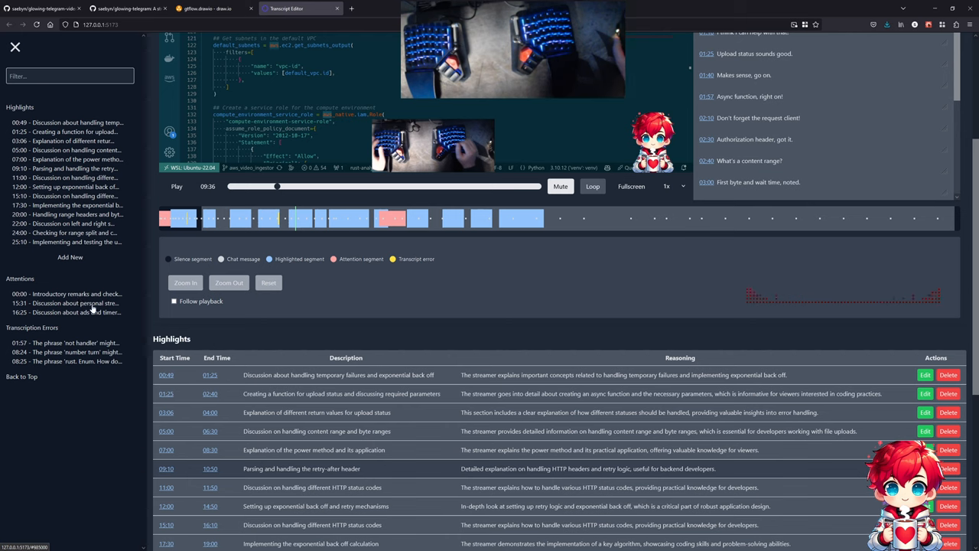
left_click(67, 312)
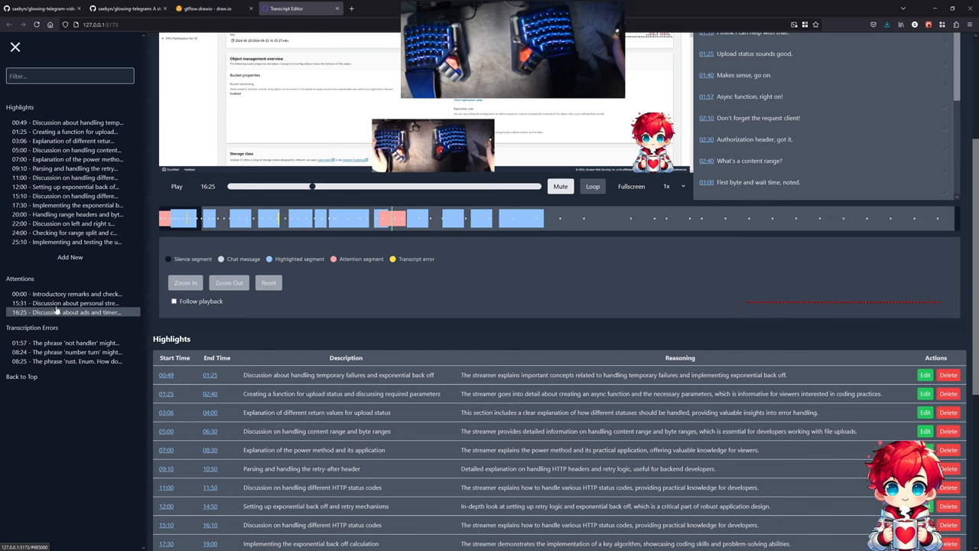
mouse_move(338, 283)
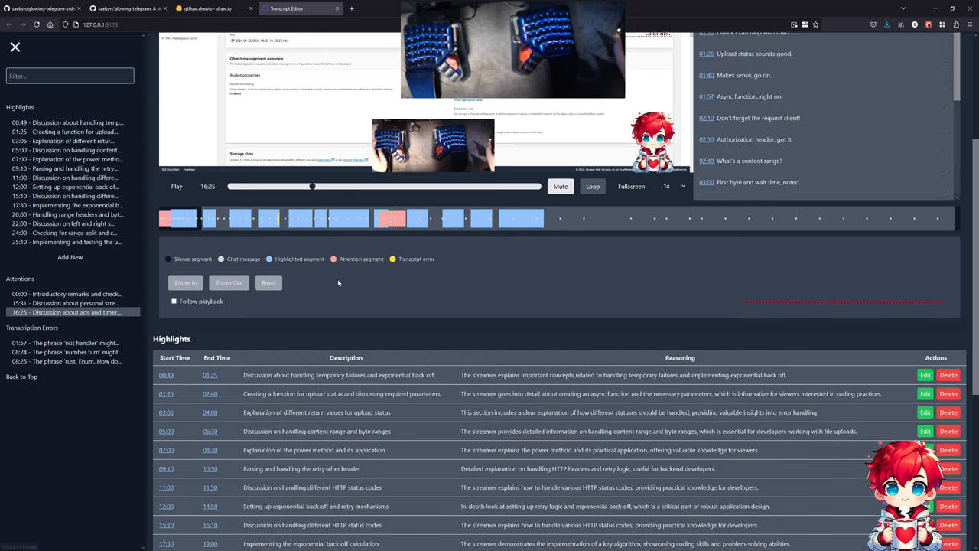
scroll("down", 3)
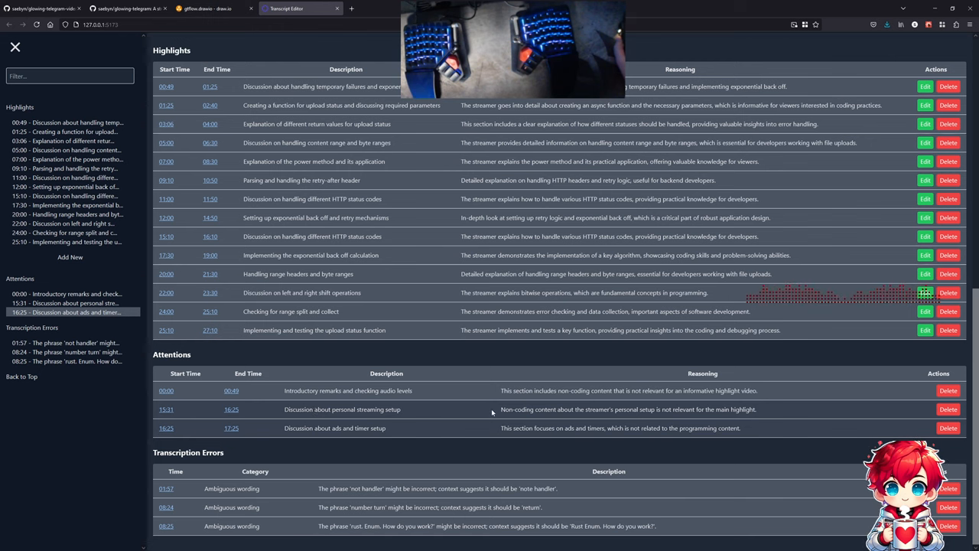
mouse_move(394, 155)
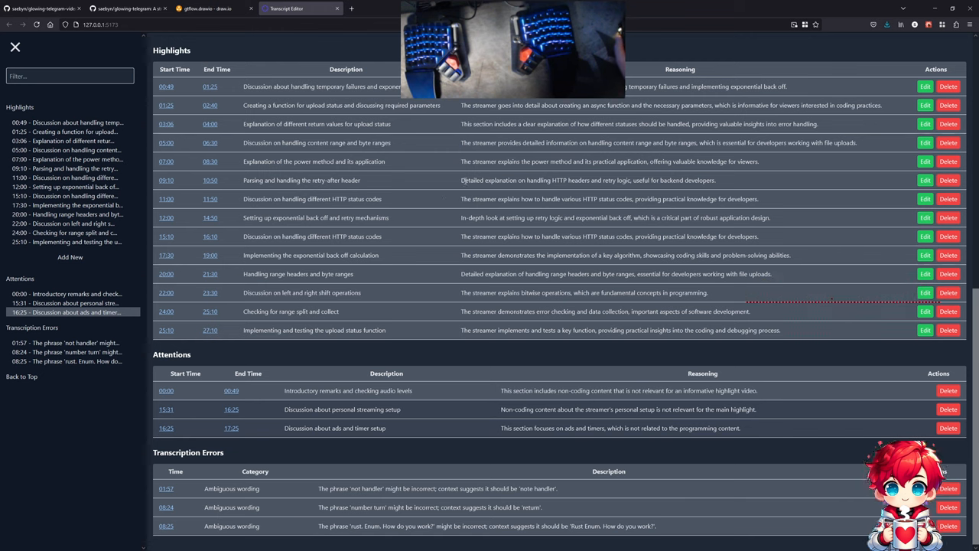
mouse_move(229, 347)
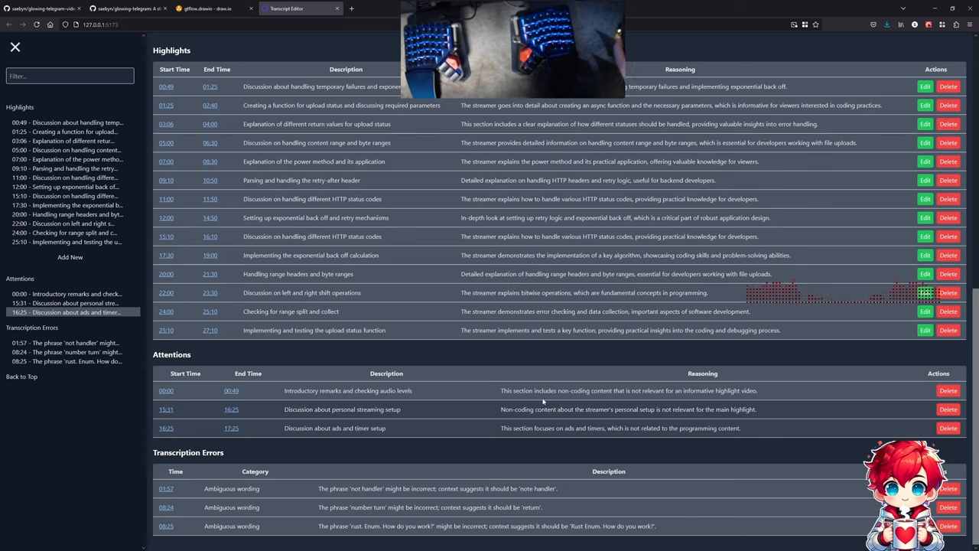
mouse_move(465, 355)
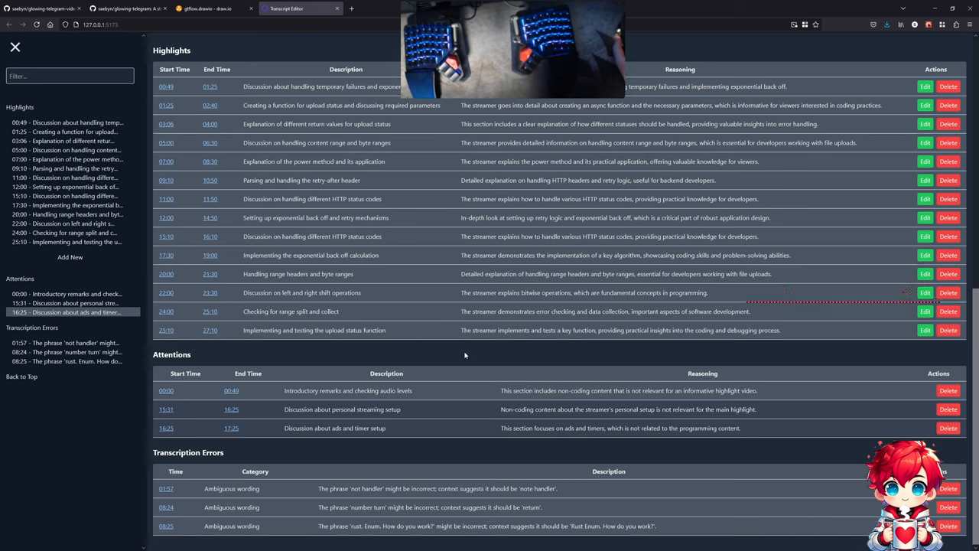
mouse_move(463, 347)
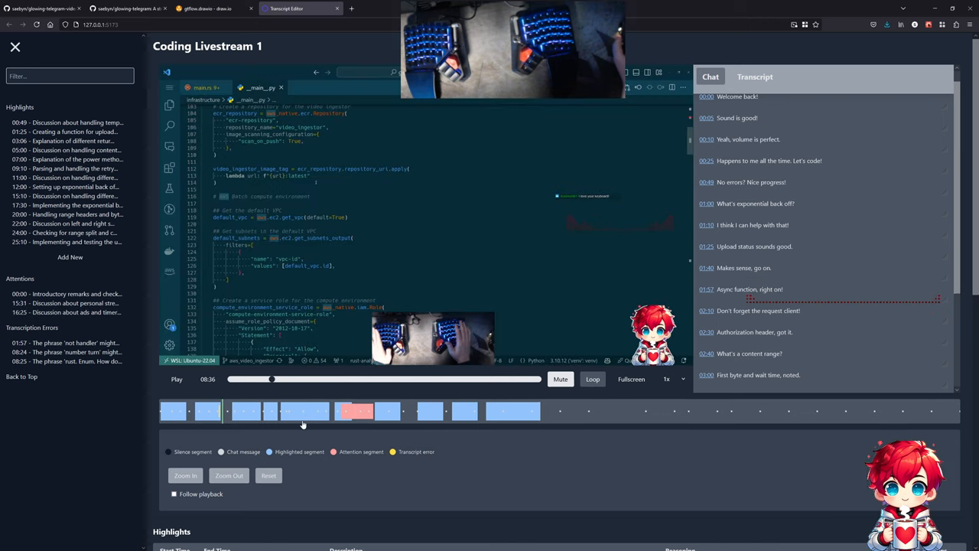
mouse_move(316, 417)
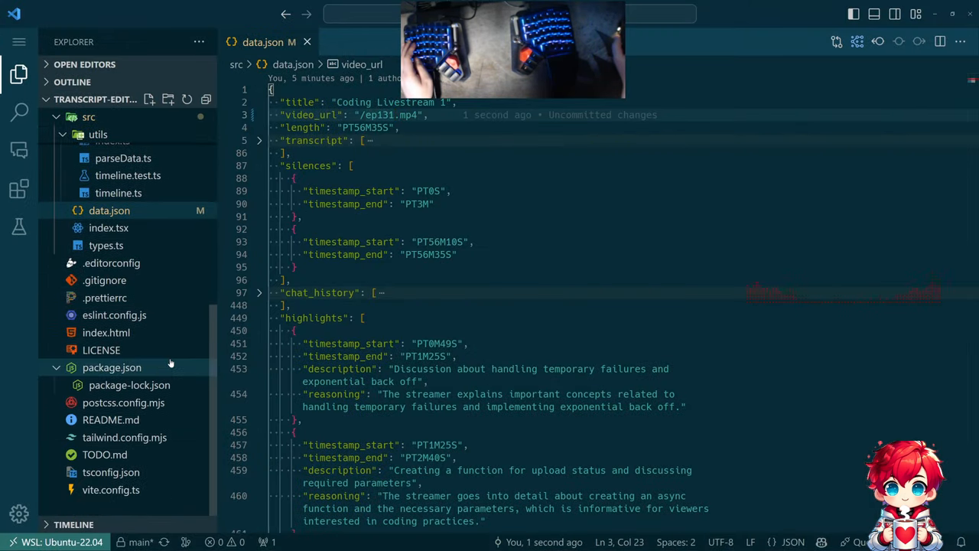
- In TODO.md, add an item: if the time is not in view, scroll the timeline to show it
left_click(104, 454)
type("- [ ] When clicking on the timeline and")
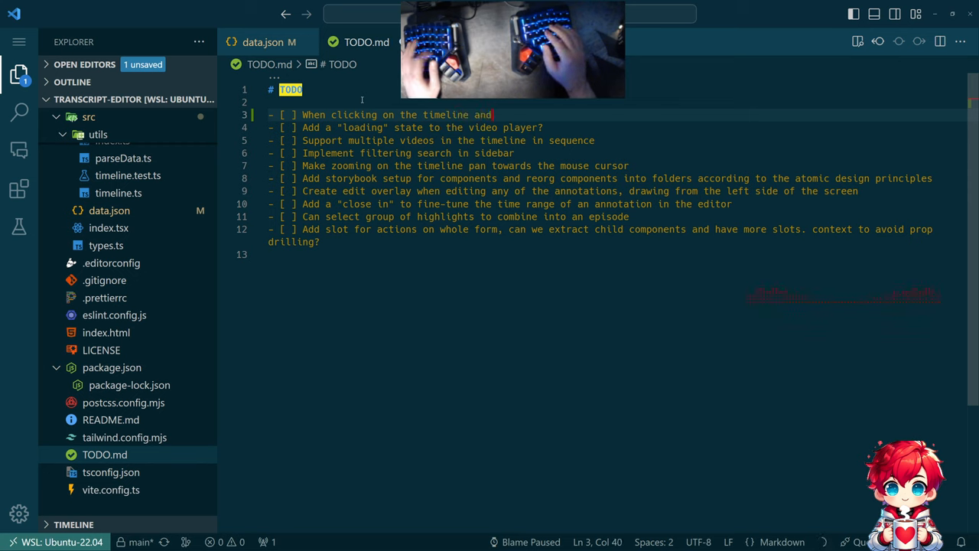
type("the time is not in the current view, scroll the timeline to show the time")
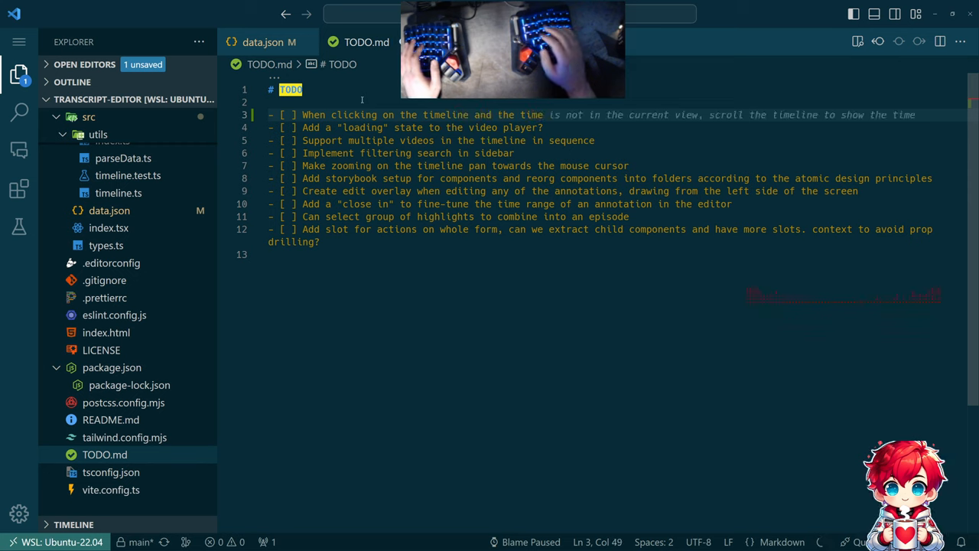
type("timeline is panned")
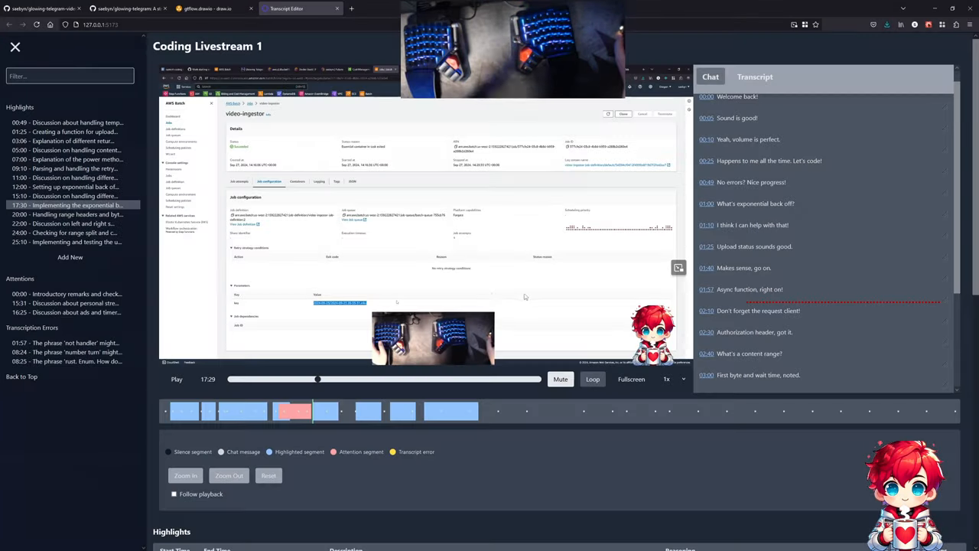
scroll("down", 3)
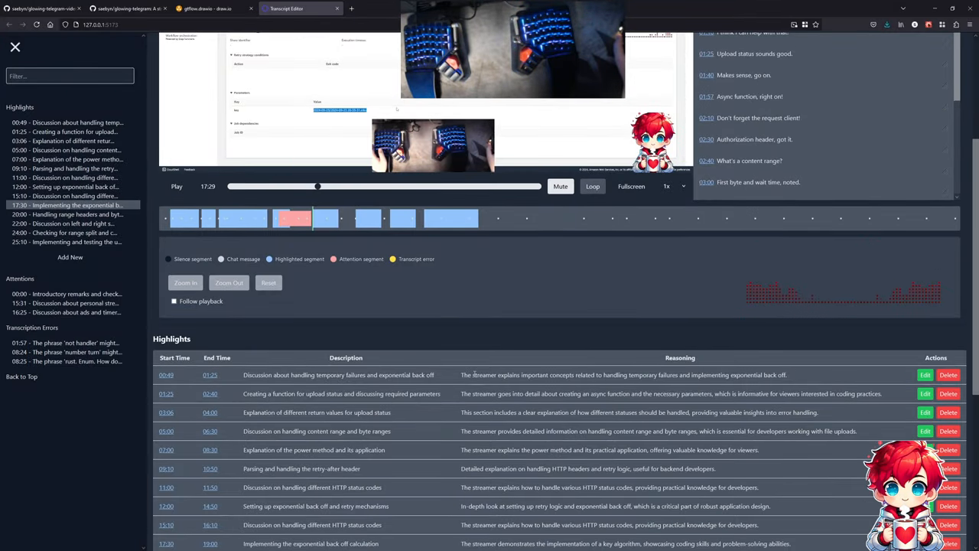
scroll("down", 3)
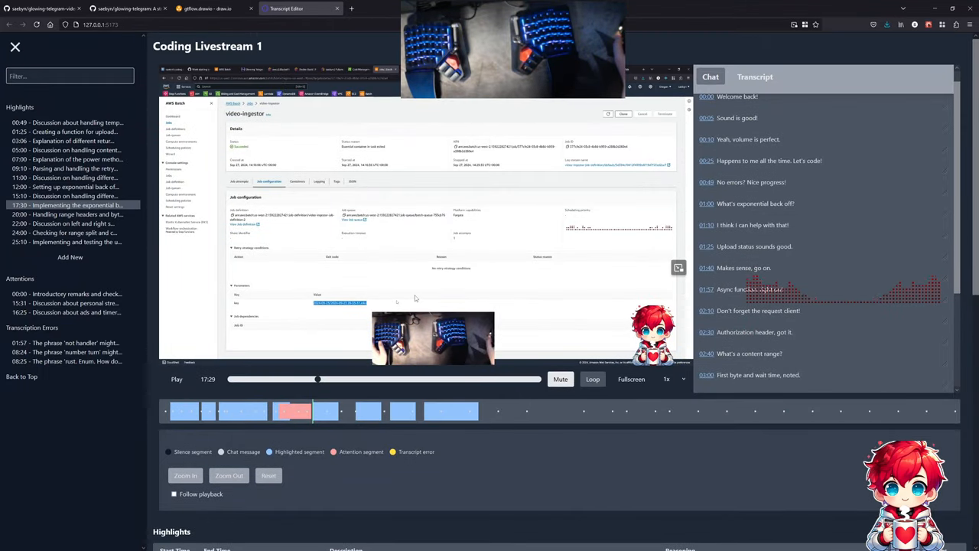
scroll("down", 3)
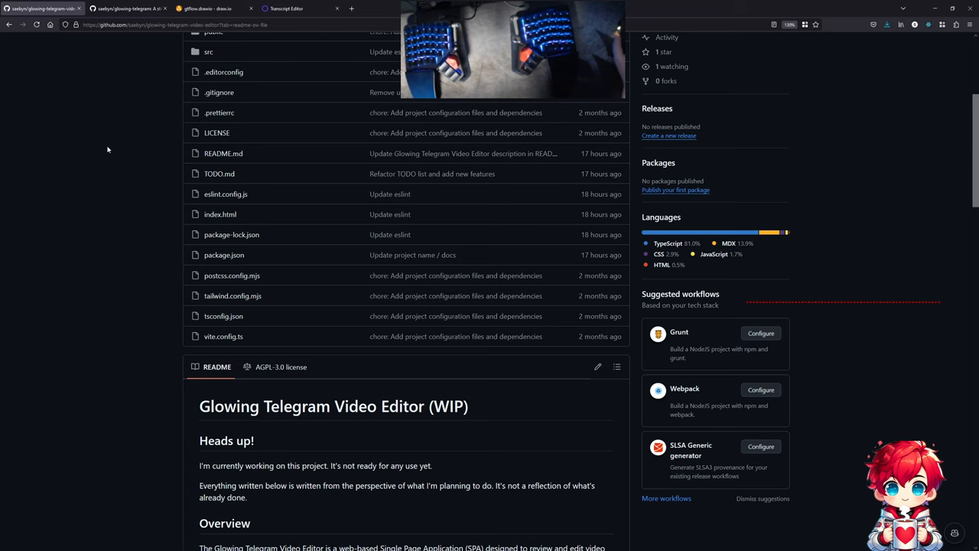
mouse_move(128, 150)
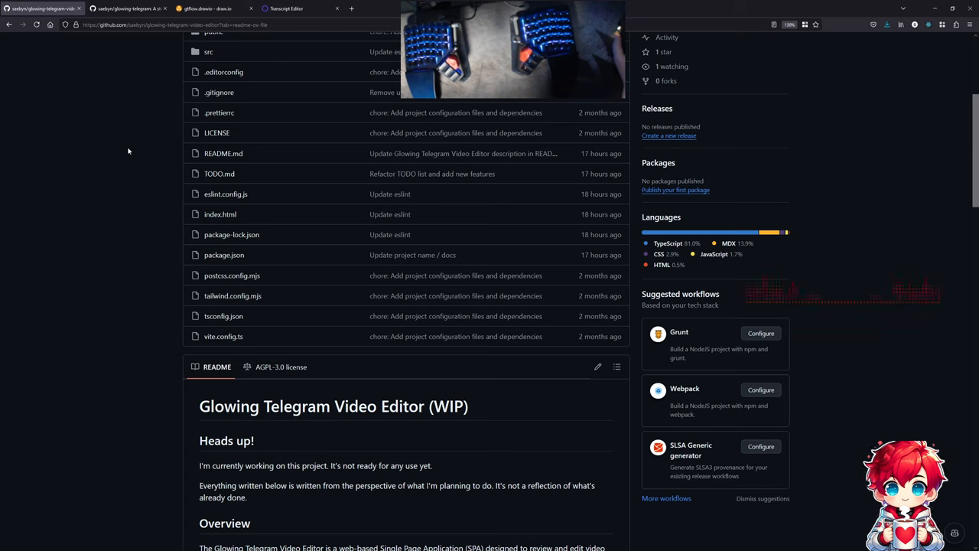
mouse_move(141, 172)
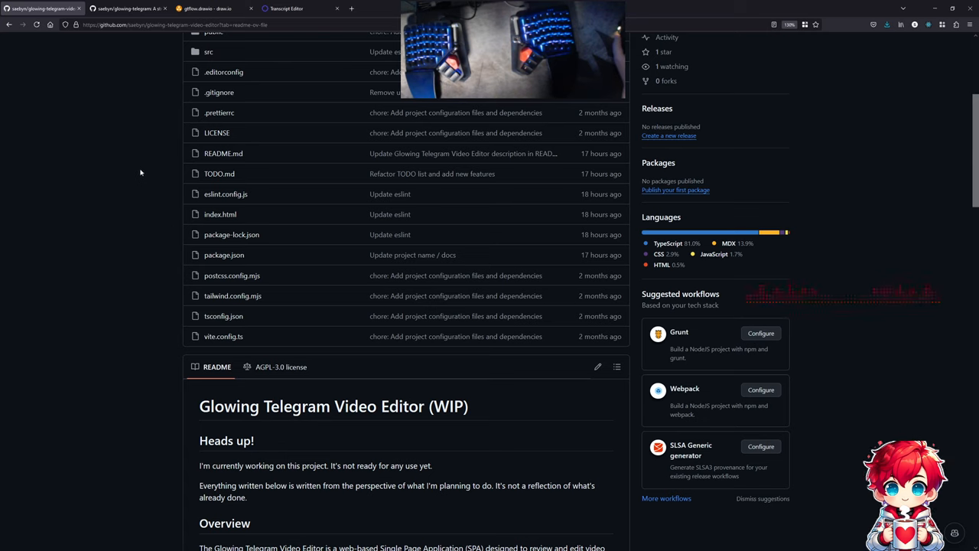
mouse_move(146, 148)
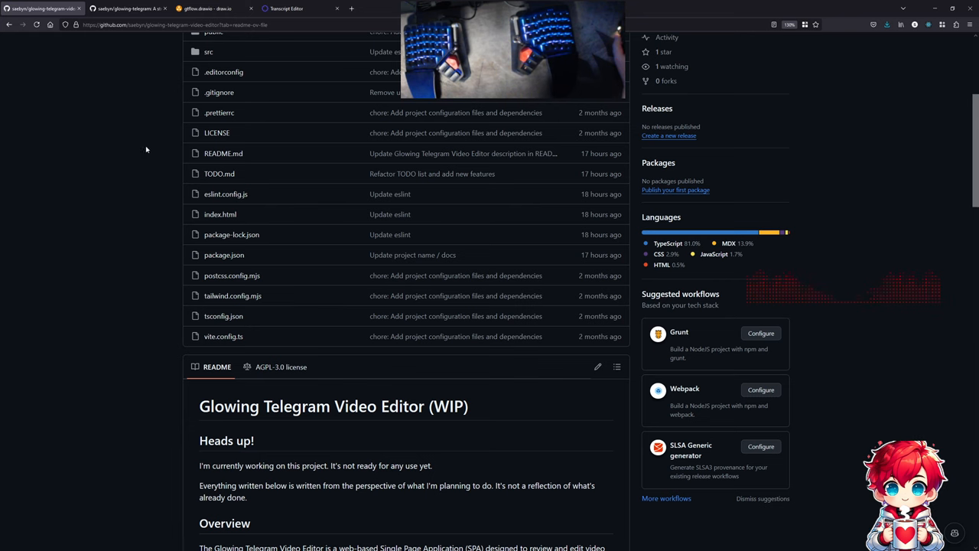
- Switch to the gtflow.drawio tab and inspect the Stream, Analysis and Episode & Render workflows
left_click(218, 8)
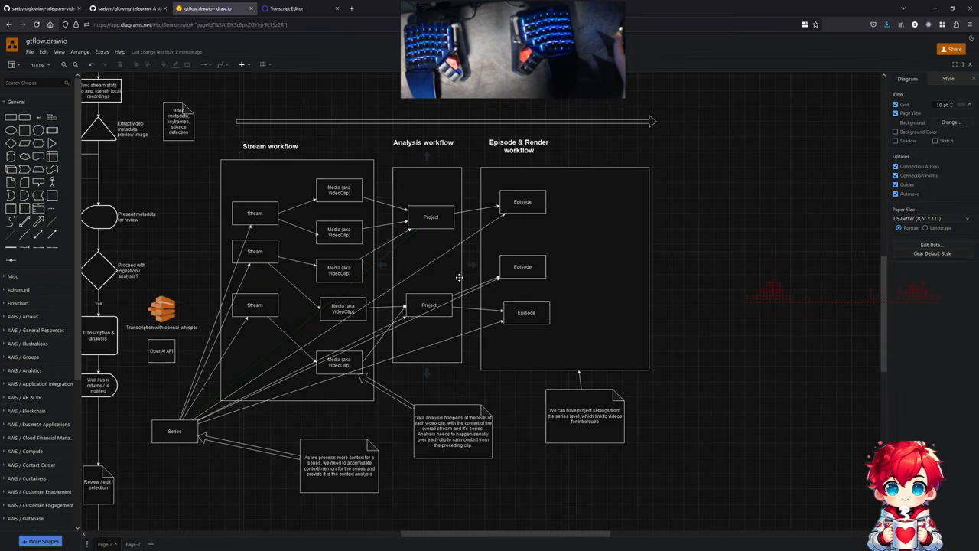
left_click(432, 217)
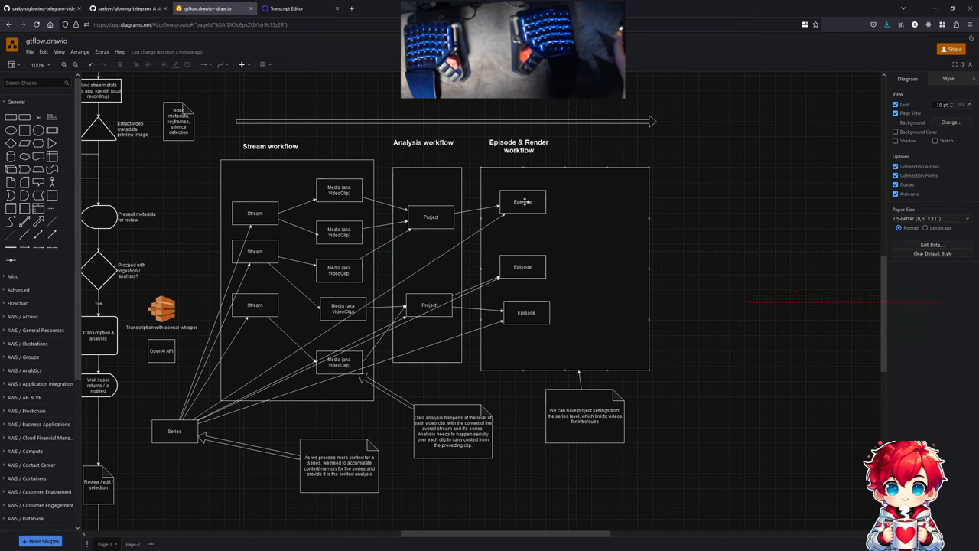
left_click(525, 201)
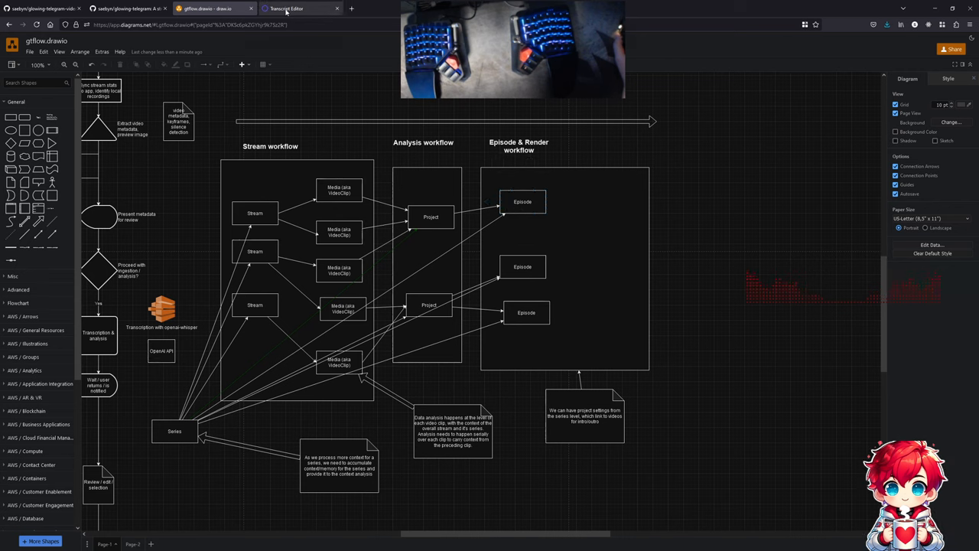
- Glance at the Coding Livestream 1 page, then go to the glowing-telegram-video-editor GitHub repository
left_click(306, 8)
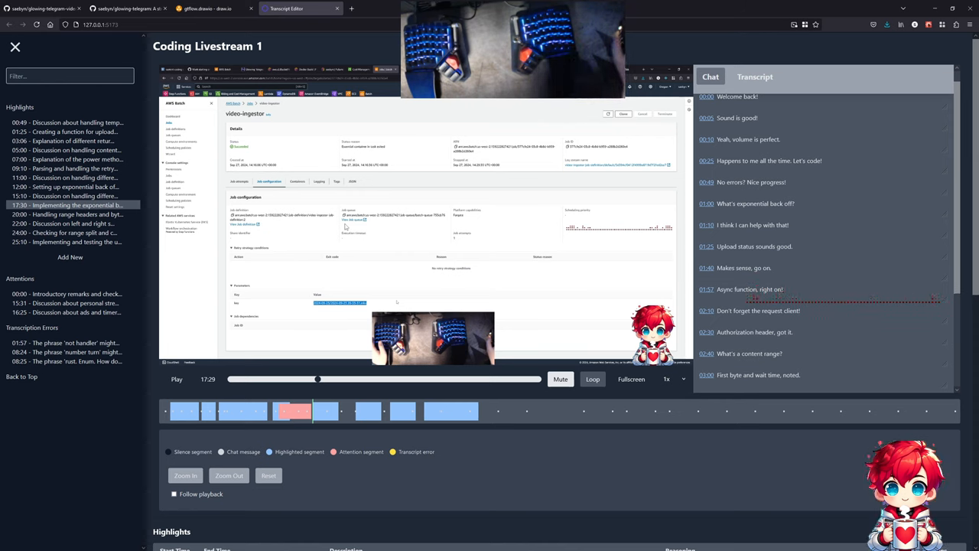
left_click(122, 9)
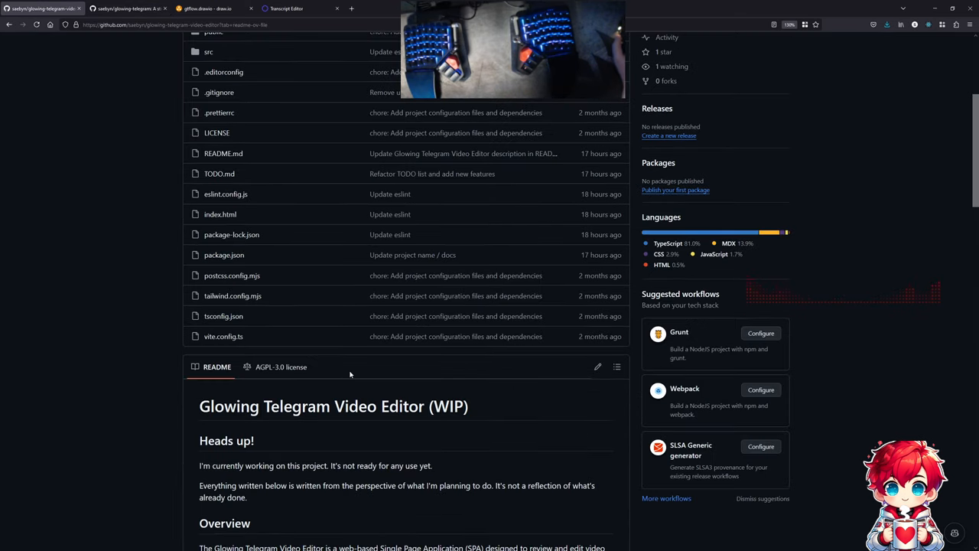
scroll("down", 3)
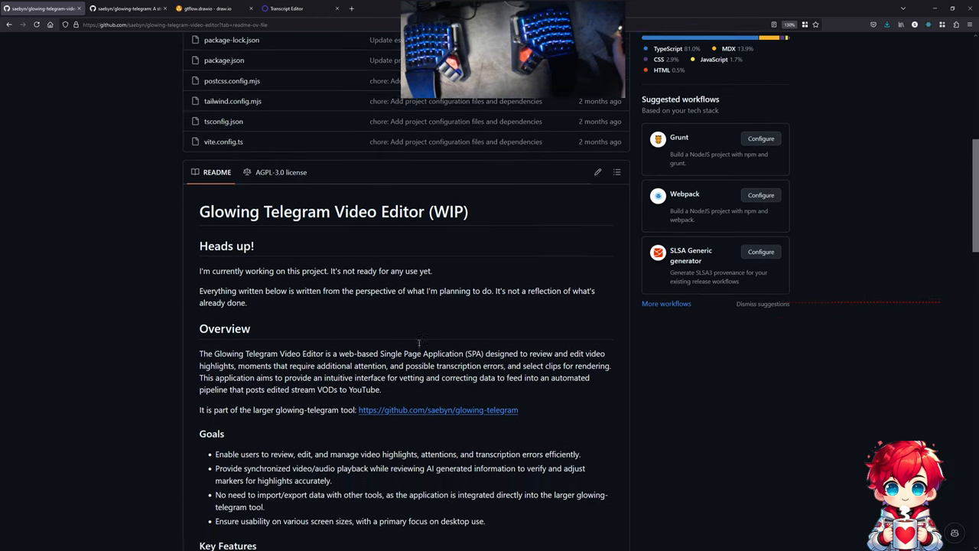
scroll("up", 3)
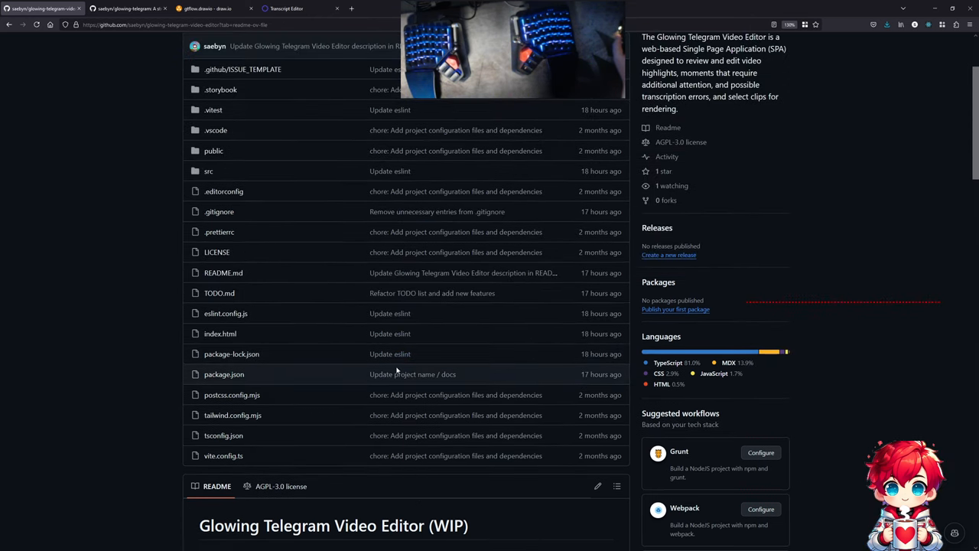
scroll("up", 3)
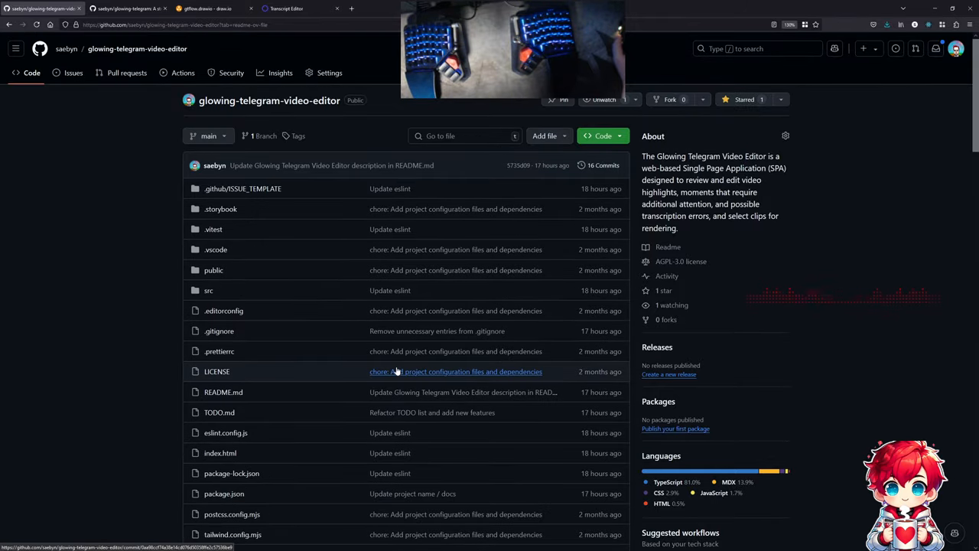
mouse_move(396, 365)
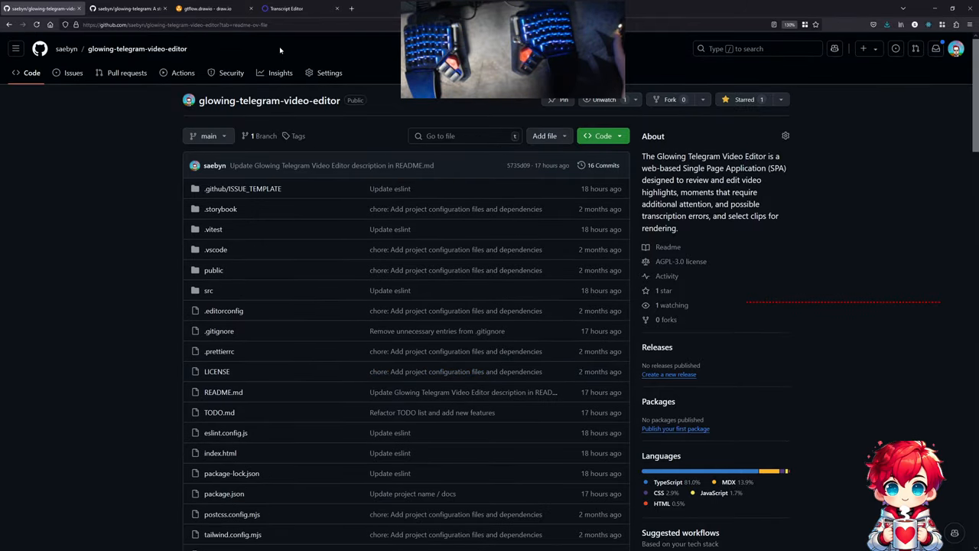
- Return to the Coding Livestream 1 player, chat log and highlights in Transcript Editor
left_click(293, 8)
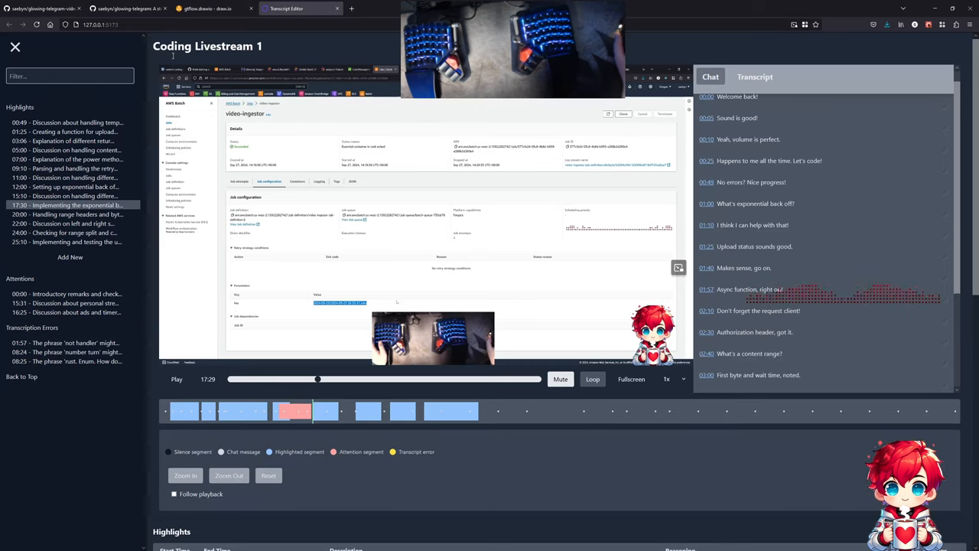
mouse_move(428, 193)
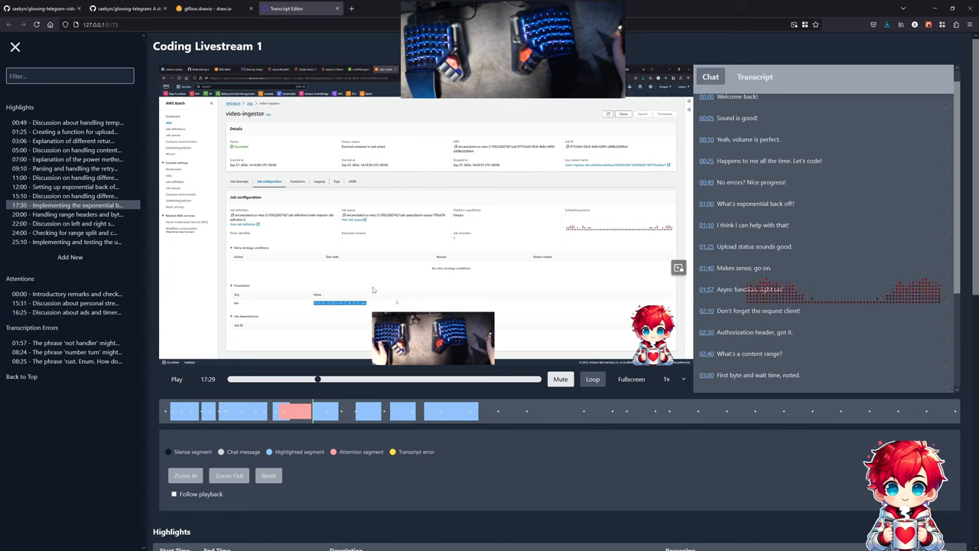
mouse_move(380, 235)
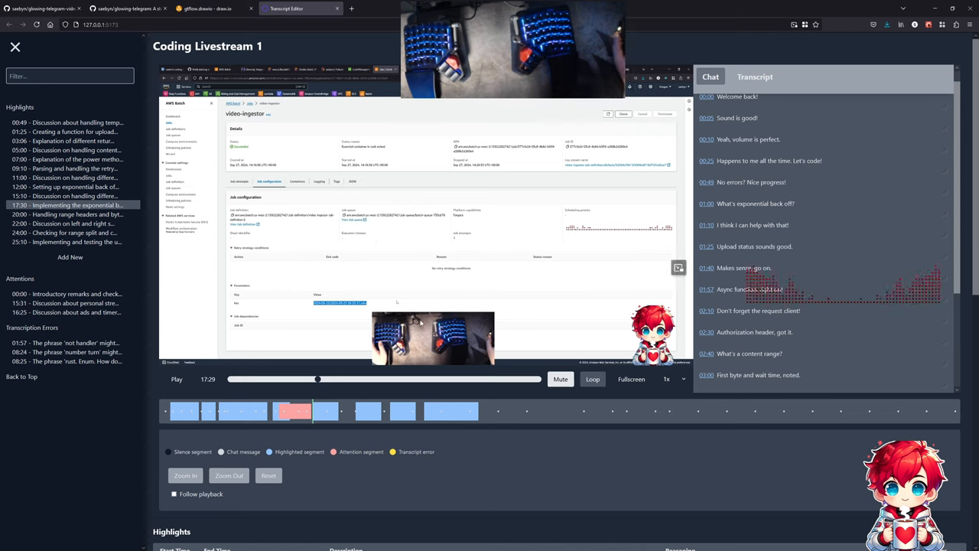
mouse_move(380, 161)
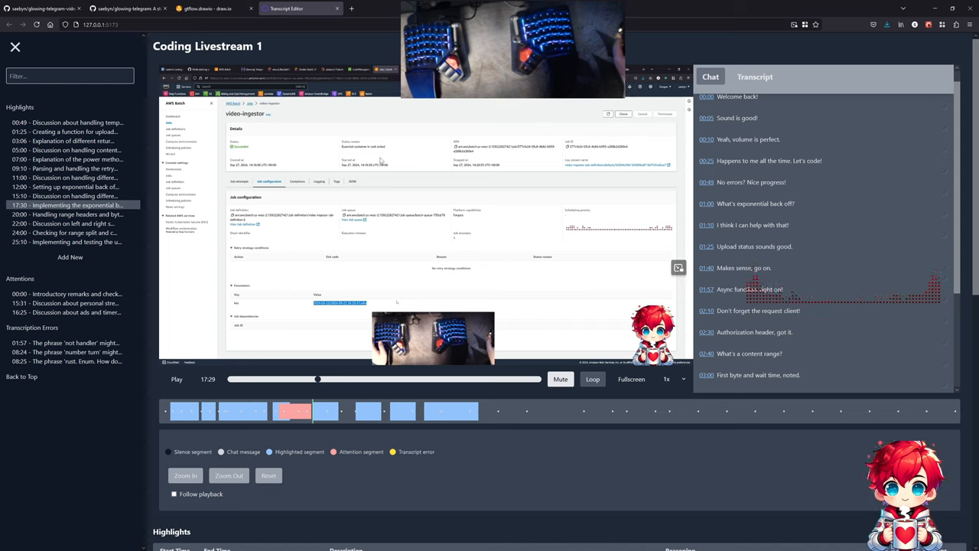
mouse_move(293, 133)
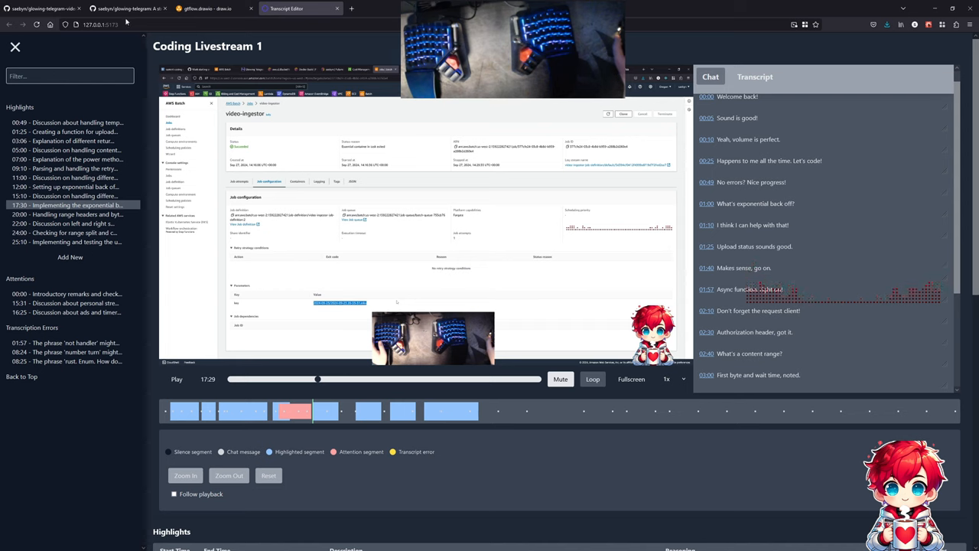
left_click(38, 13)
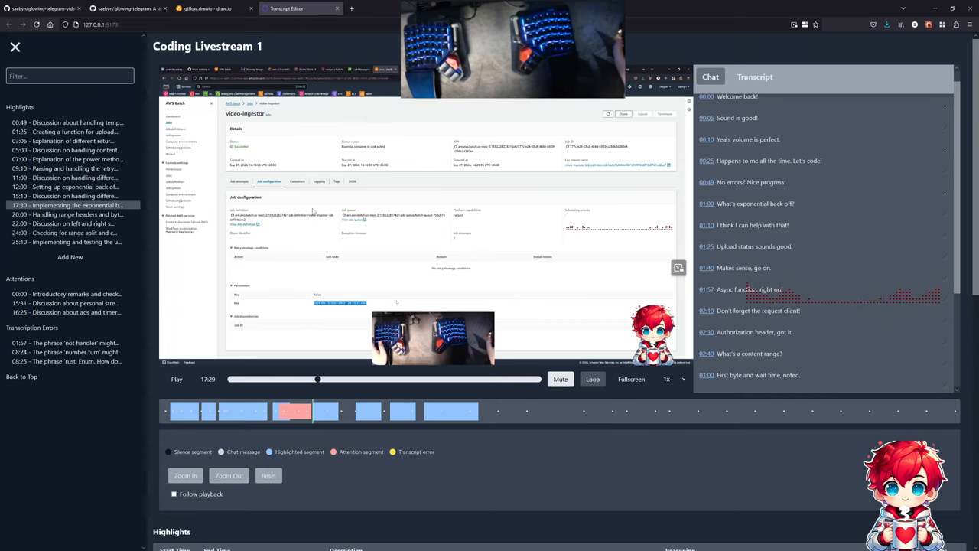
- Switch to VS Code and rearrange the Explorer, collapsing .vitest and expanding src
key("alt+tab")
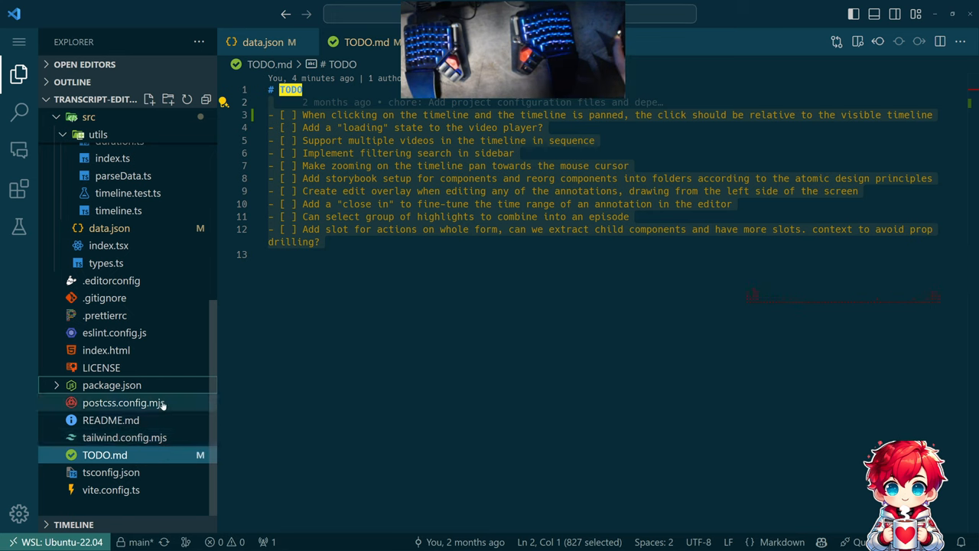
left_click(86, 116)
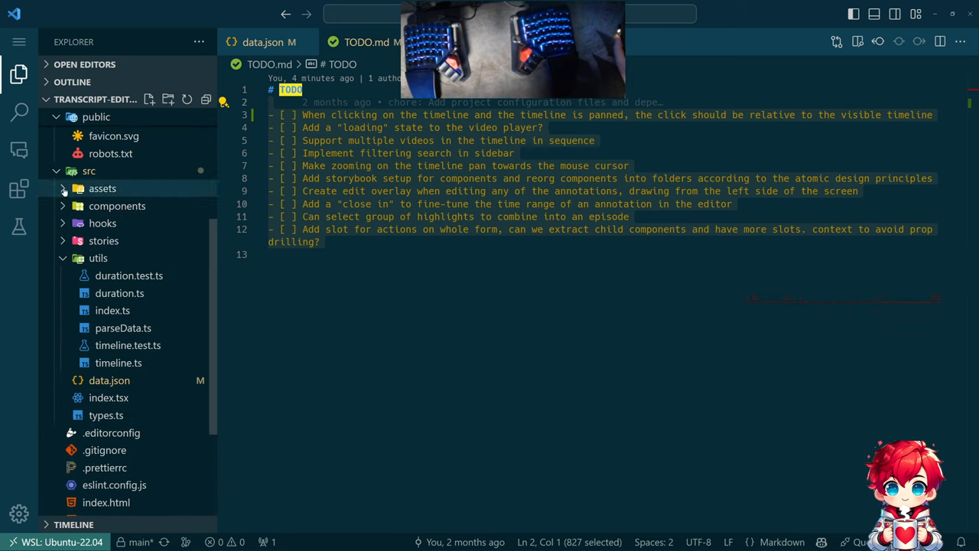
left_click(89, 170)
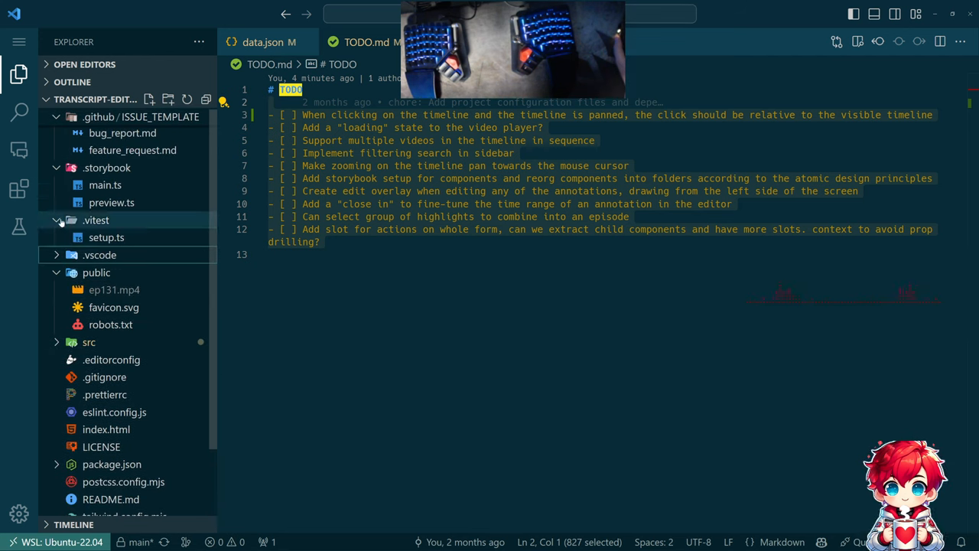
left_click(96, 220)
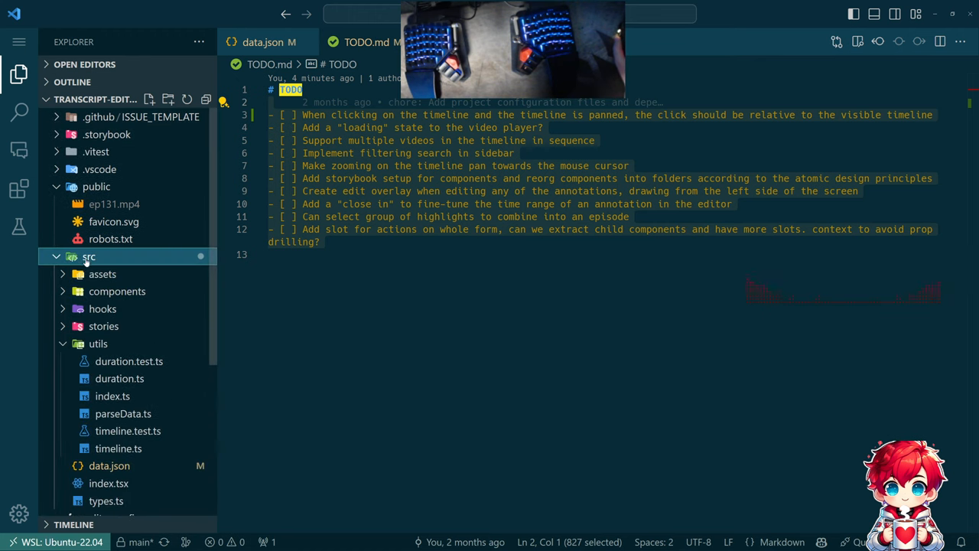
left_click(104, 325)
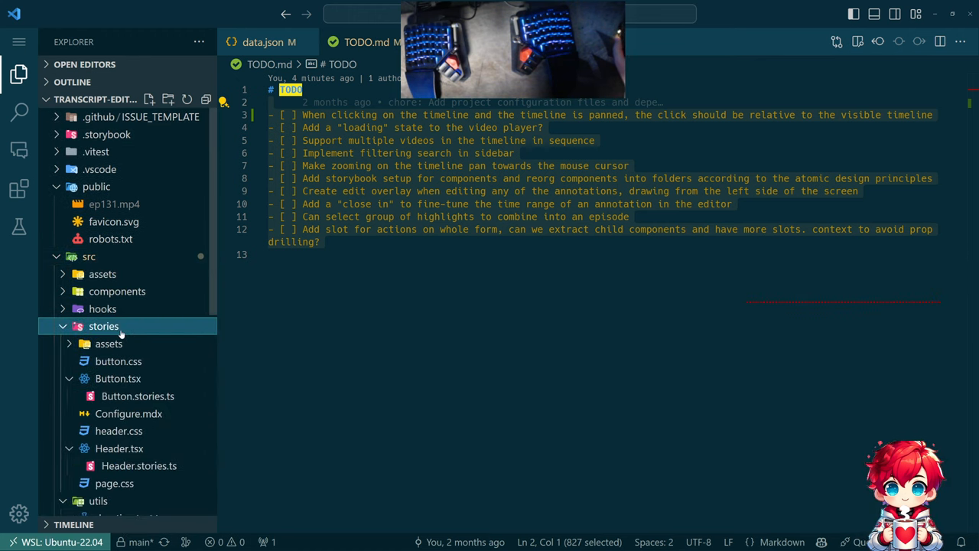
mouse_move(117, 379)
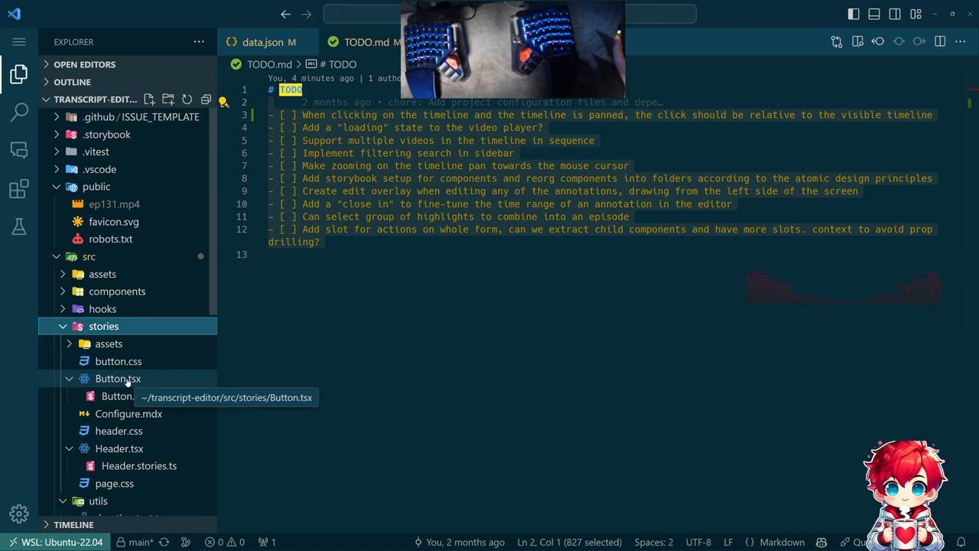
- Open Header.stories.ts and Header.tsx from src/stories and scroll through them
left_click(139, 466)
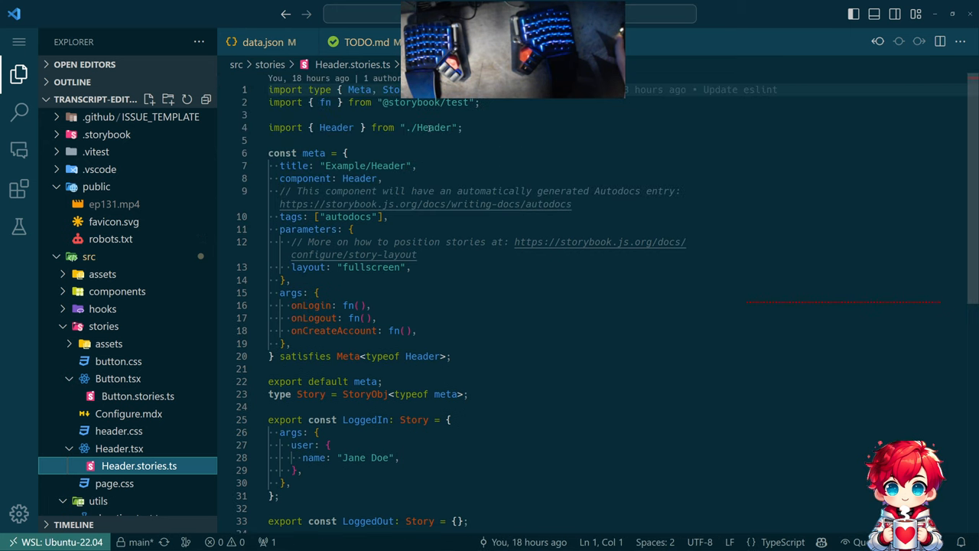
left_click(118, 448)
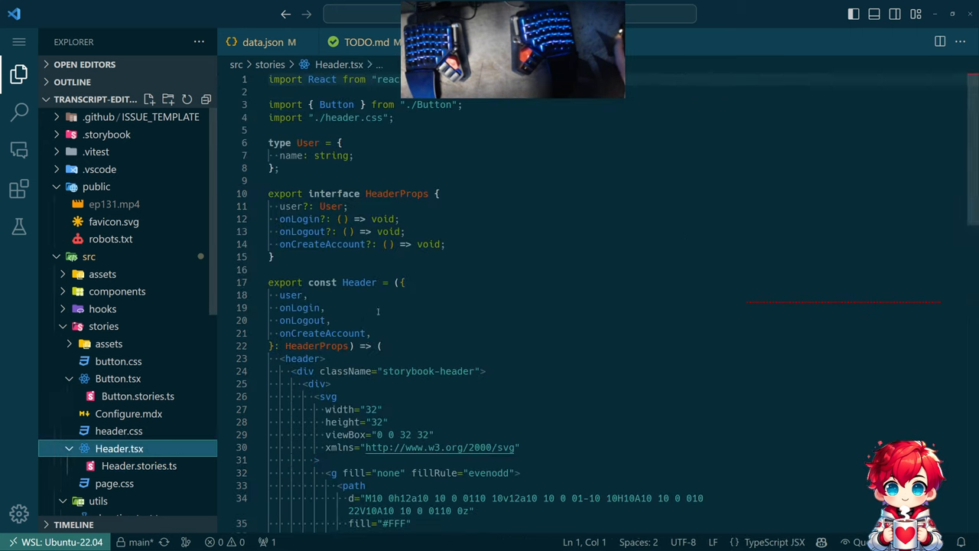
scroll("down", 3)
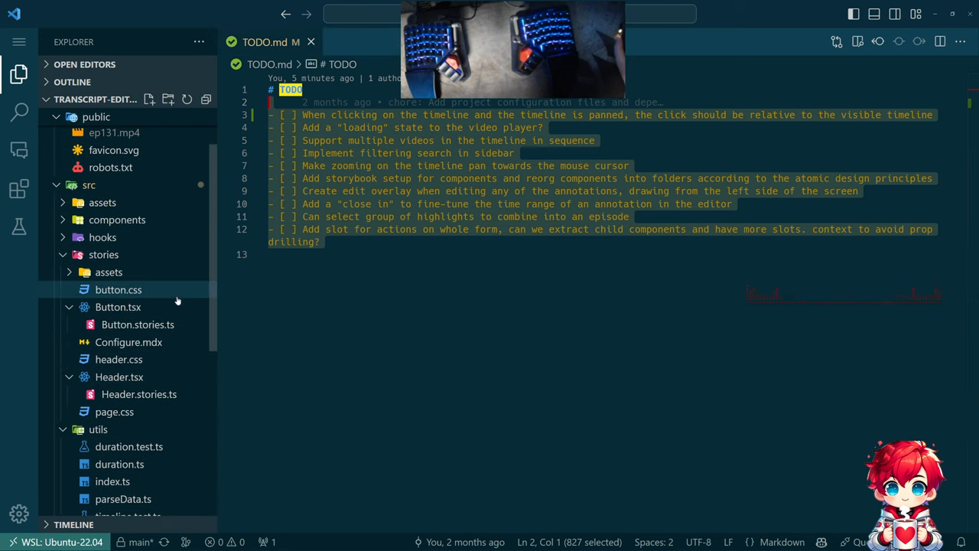
left_click(103, 254)
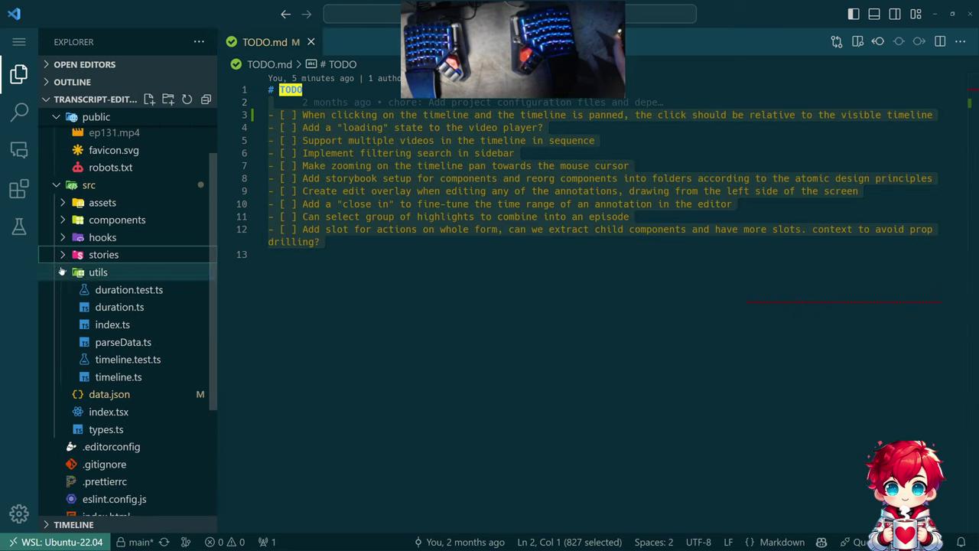
left_click(98, 271)
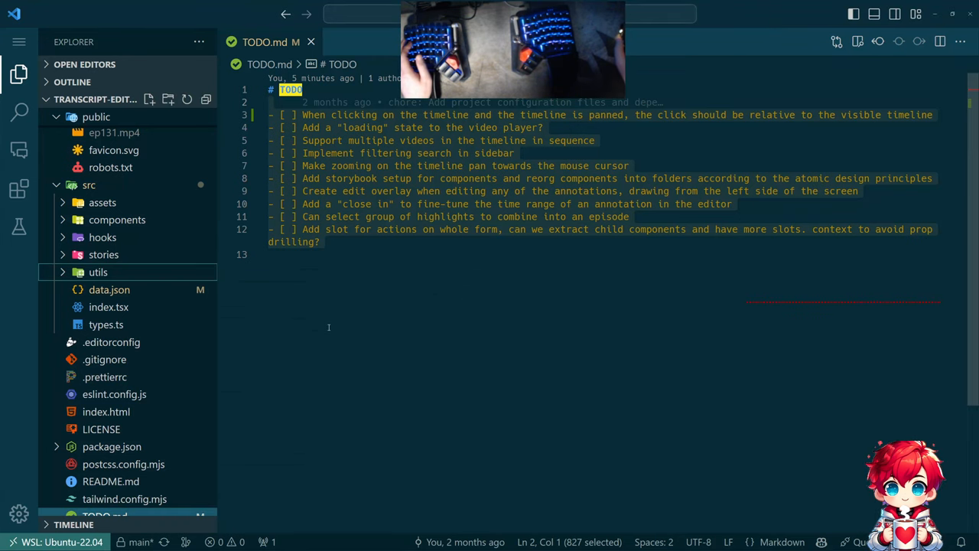
left_click(117, 220)
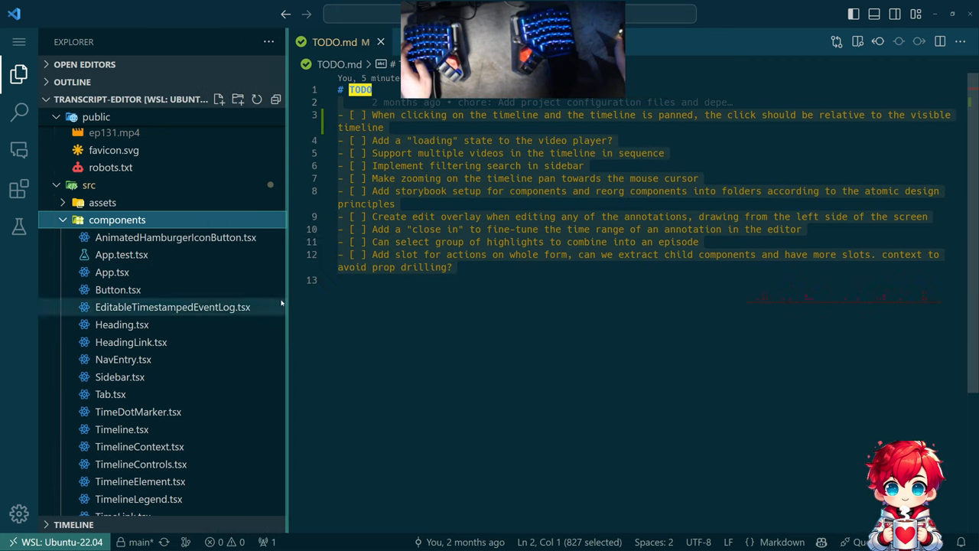
scroll("down", 3)
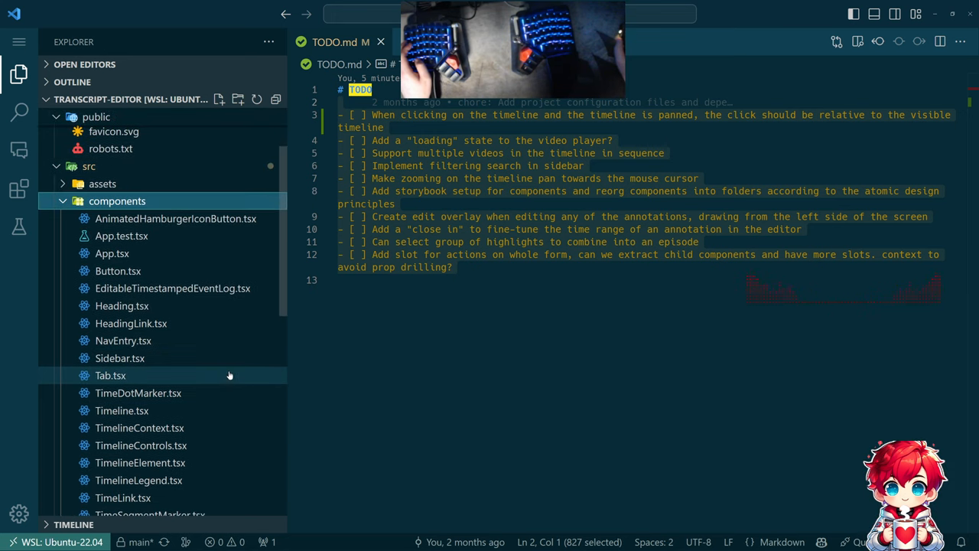
scroll("down", 3)
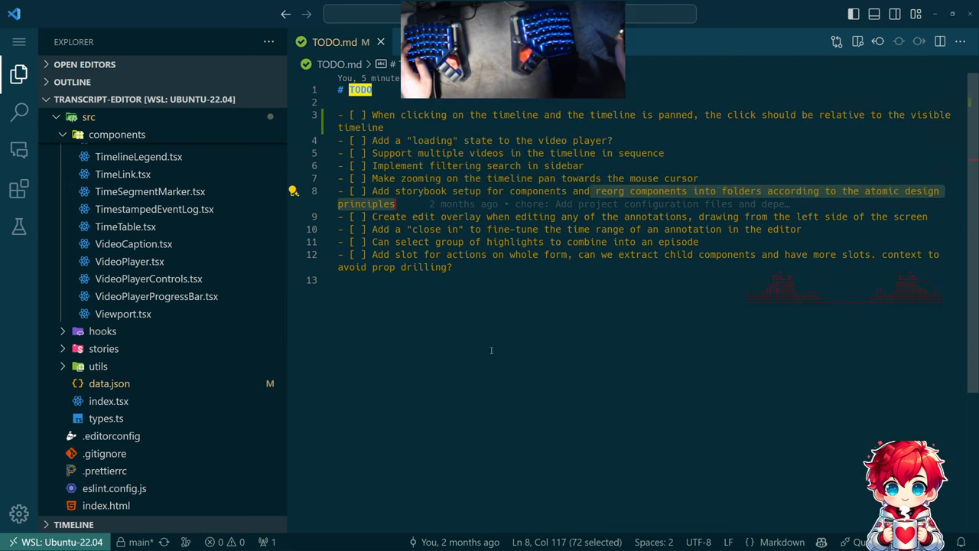
mouse_move(486, 345)
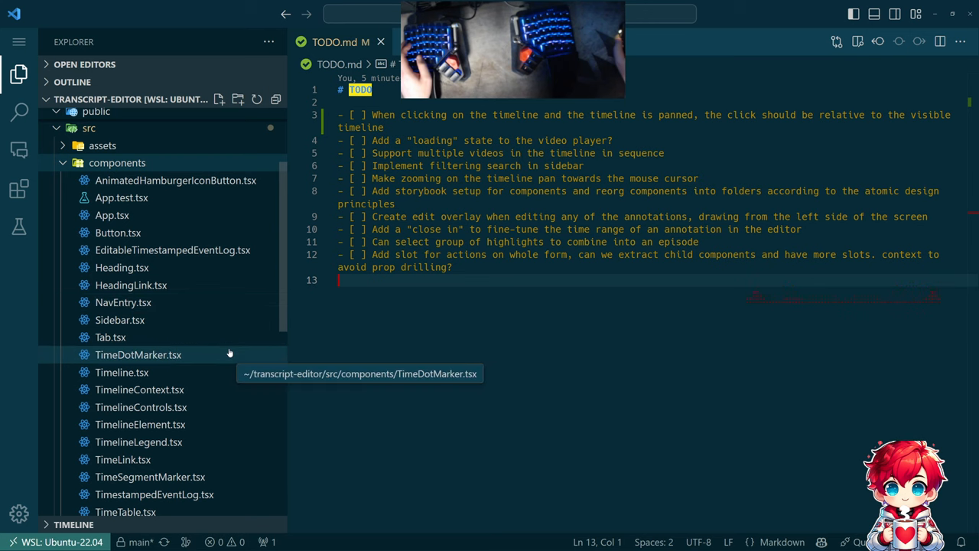
mouse_move(472, 304)
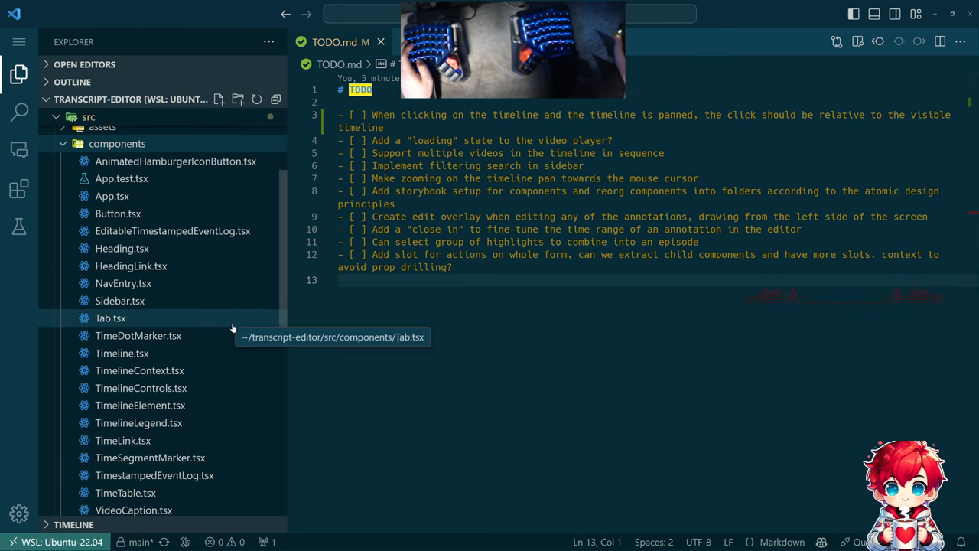
mouse_move(189, 309)
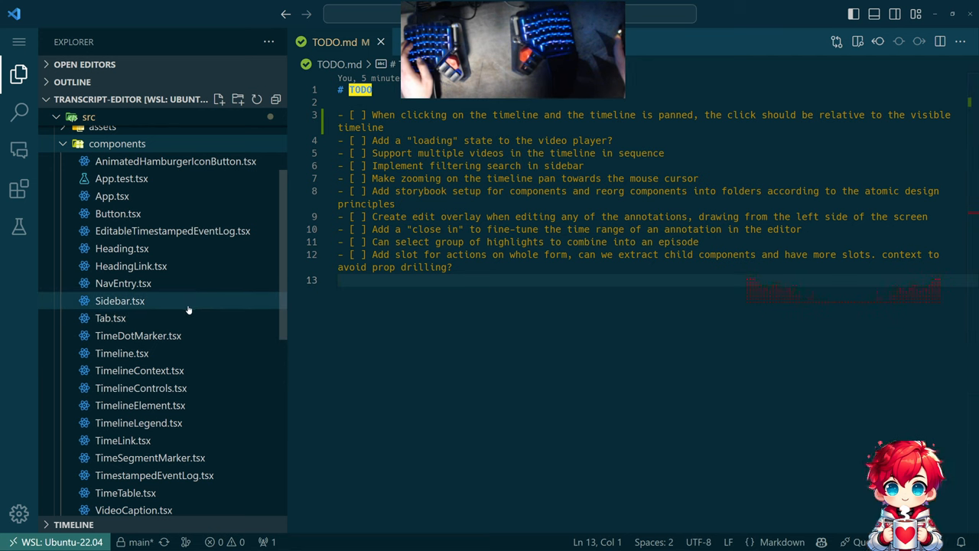
scroll("down", 3)
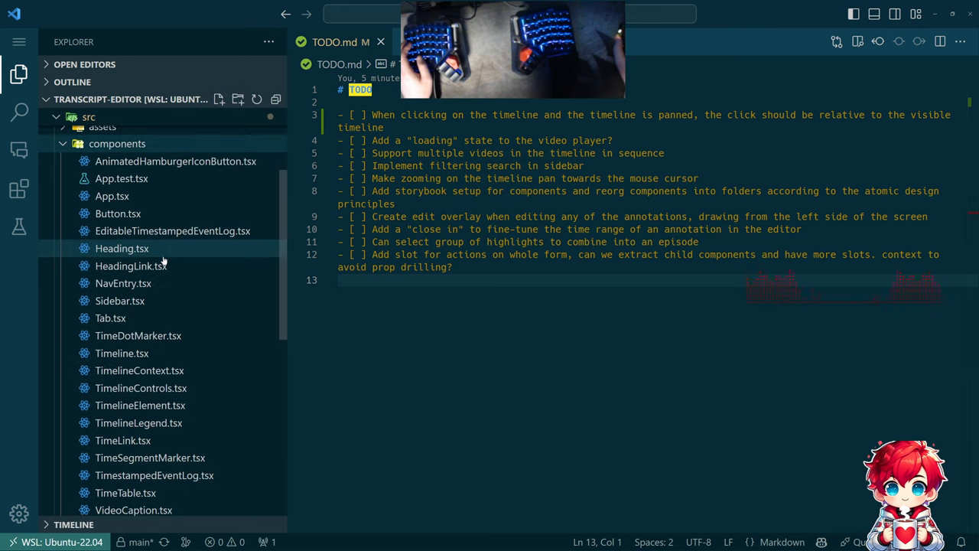
scroll("down", 3)
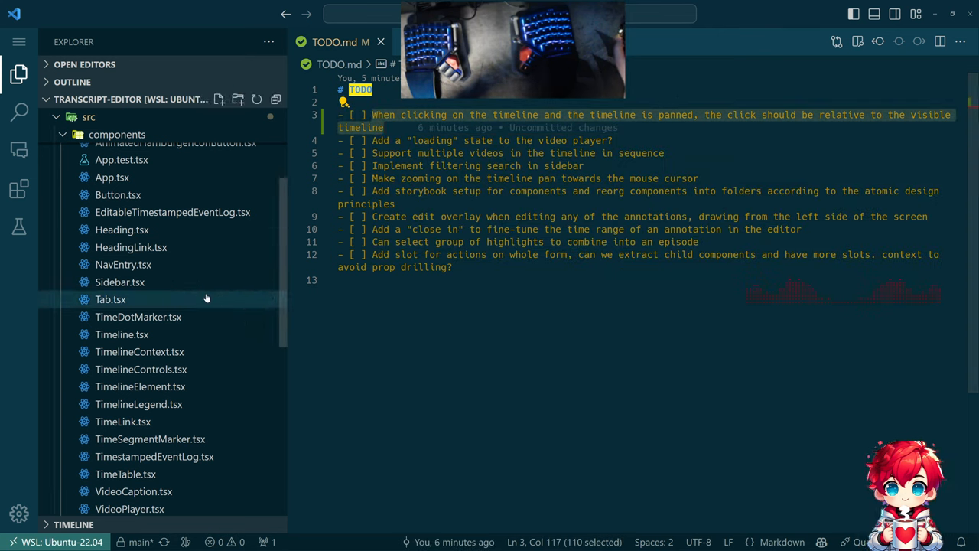
mouse_move(160, 342)
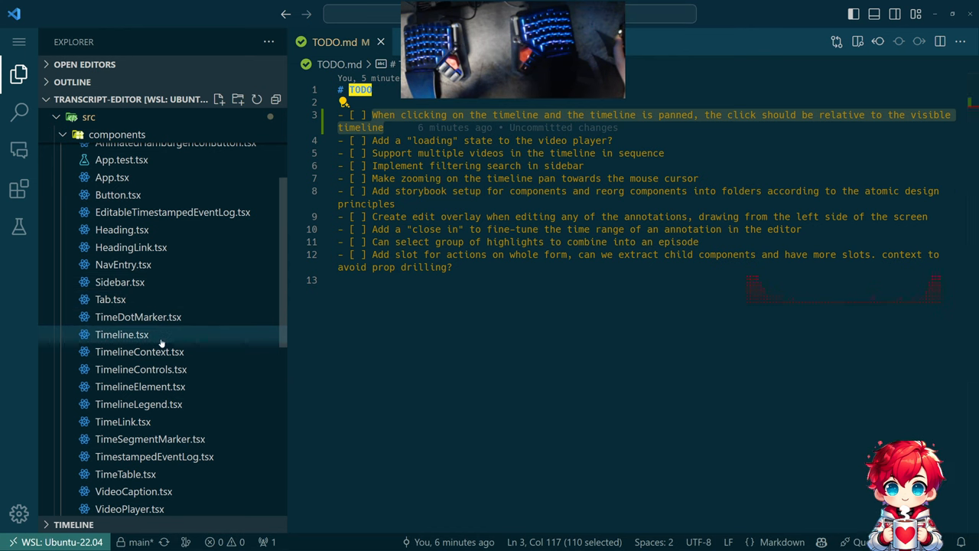
- Open Timeline.tsx and scroll through its useEffect drag handlers
left_click(122, 334)
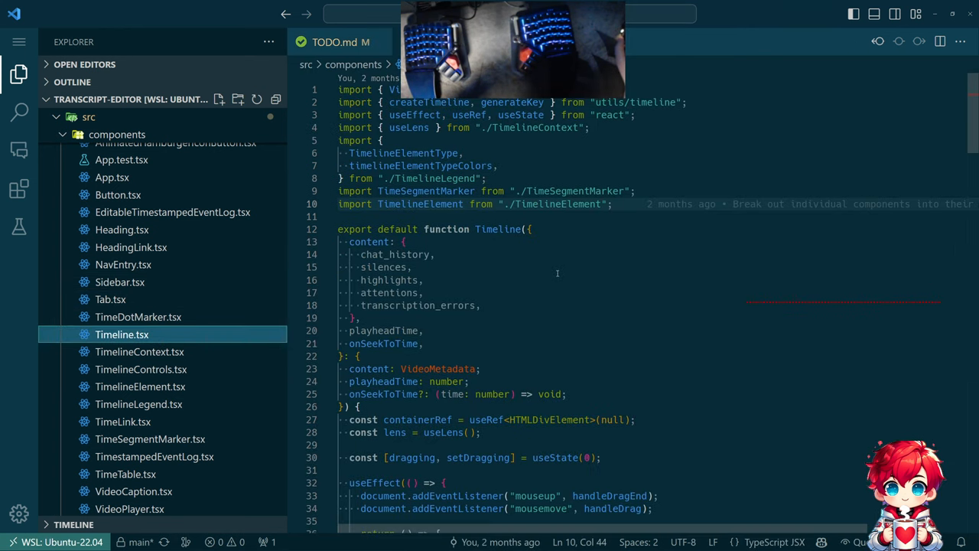
scroll("down", 3)
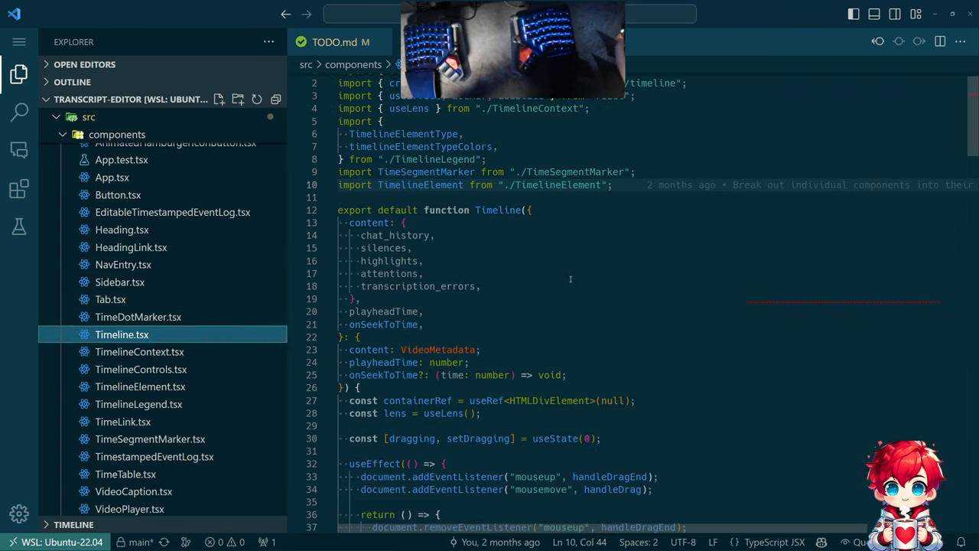
scroll("down", 3)
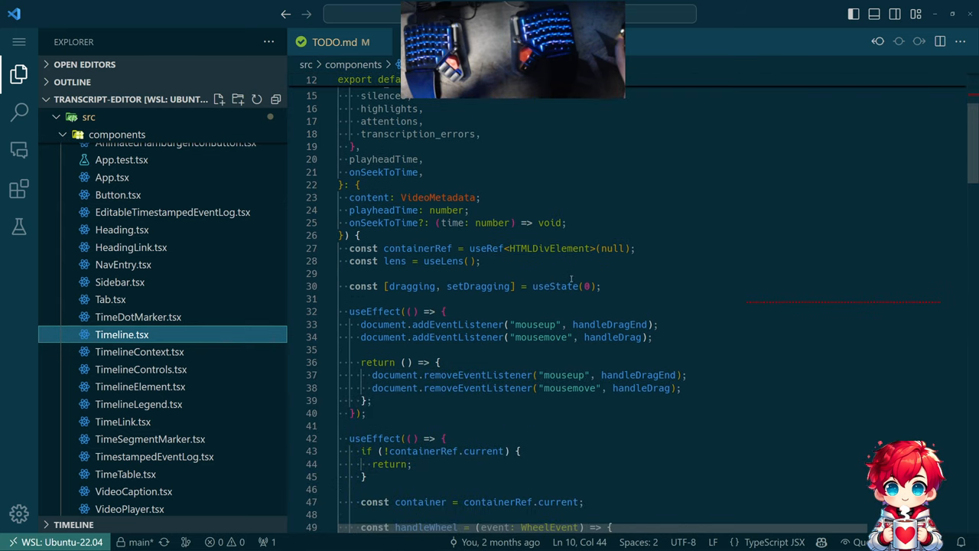
scroll("down", 3)
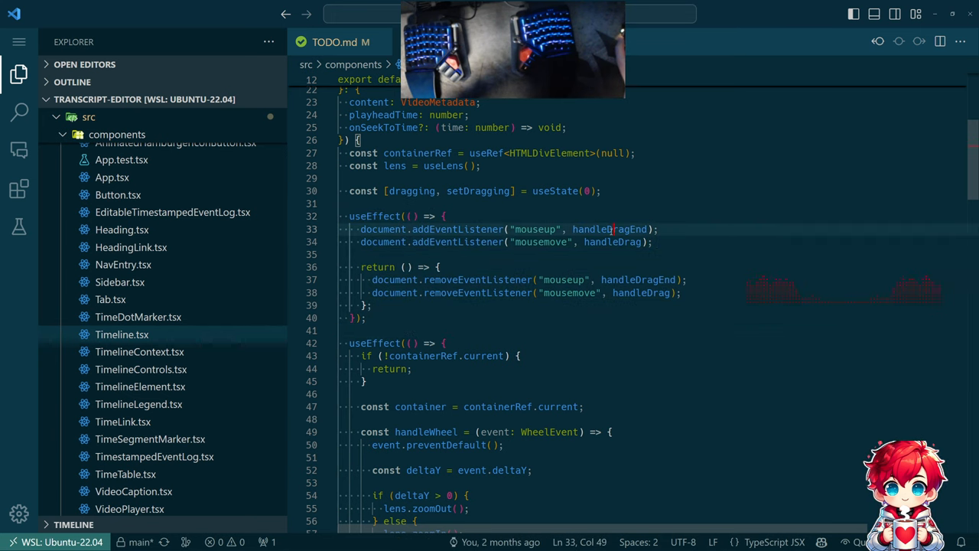
- Highlight handleDrag's uses and add the comment 'Dragging is detected by the mouse moving more than 250ms'
double_click(612, 241)
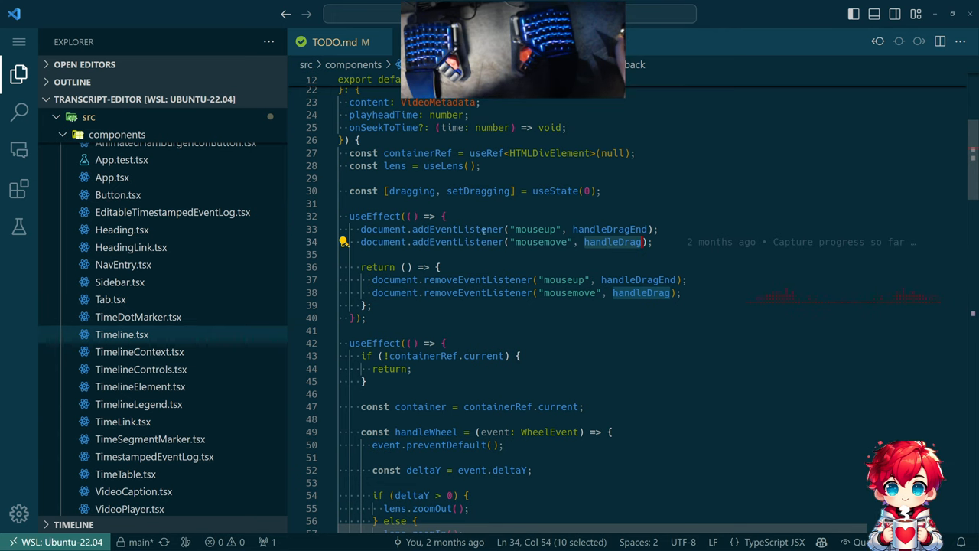
scroll("down", 3)
type("/**")
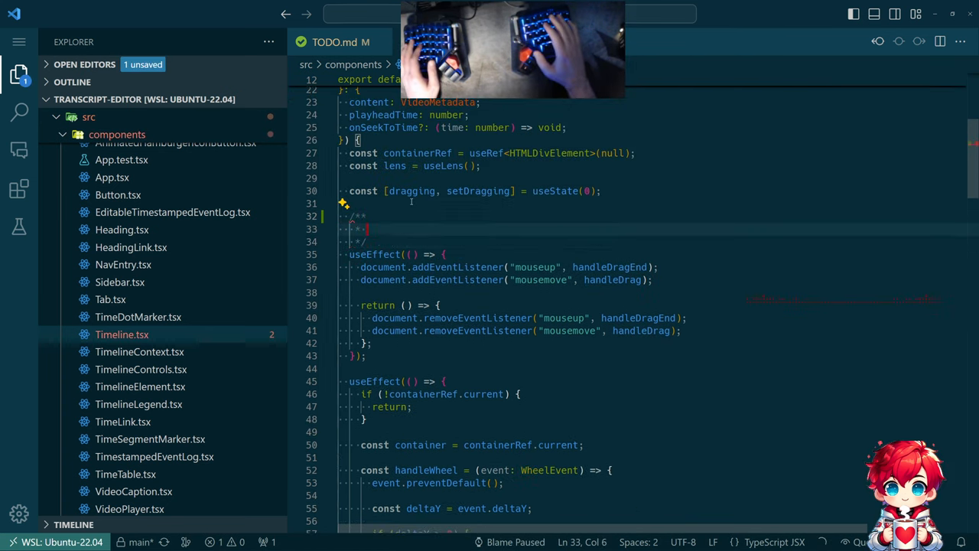
type("Dragging is detected by the mouse moving more than 250ms")
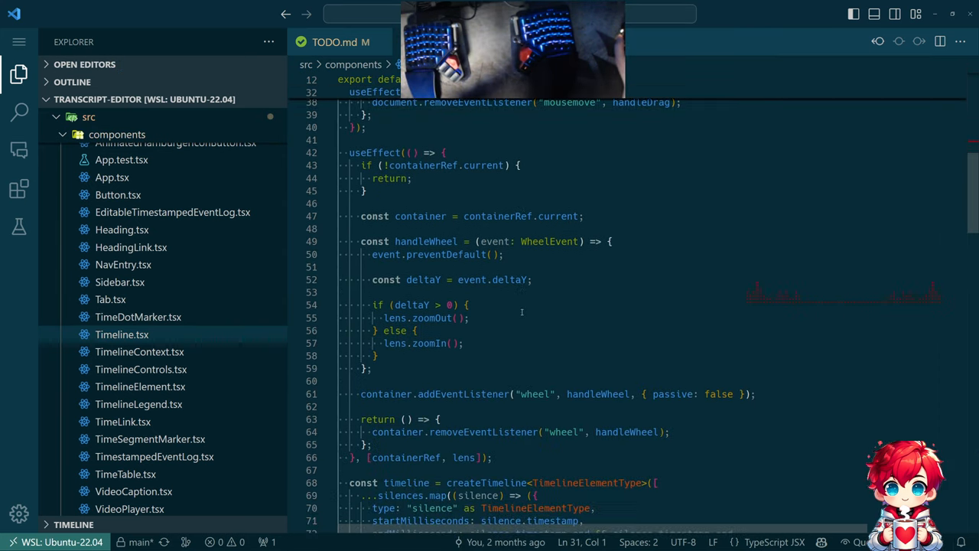
scroll("down", 3)
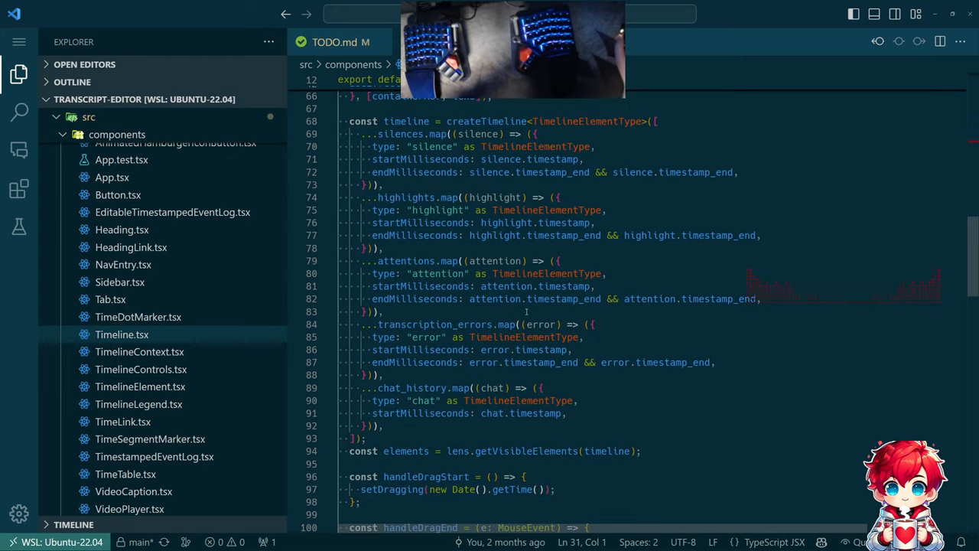
scroll("down", 3)
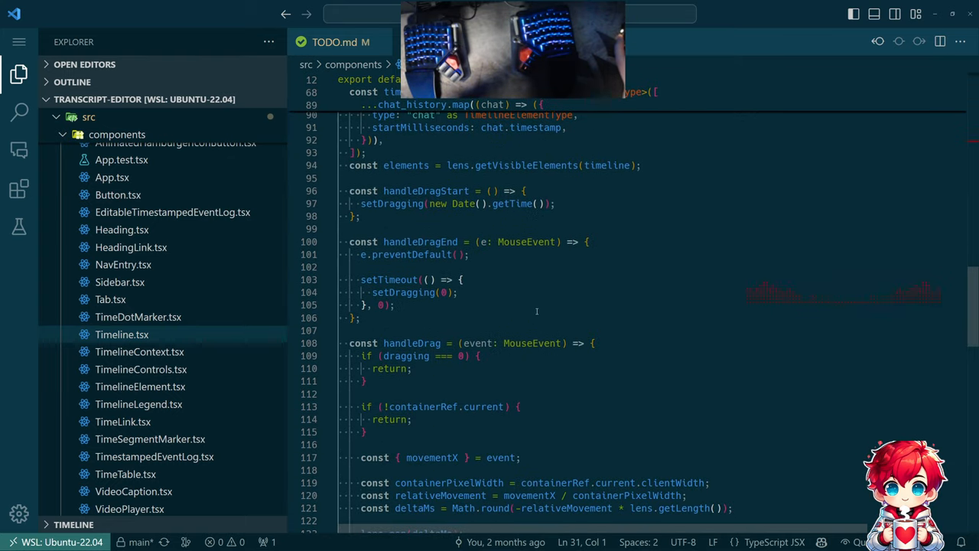
scroll("down", 3)
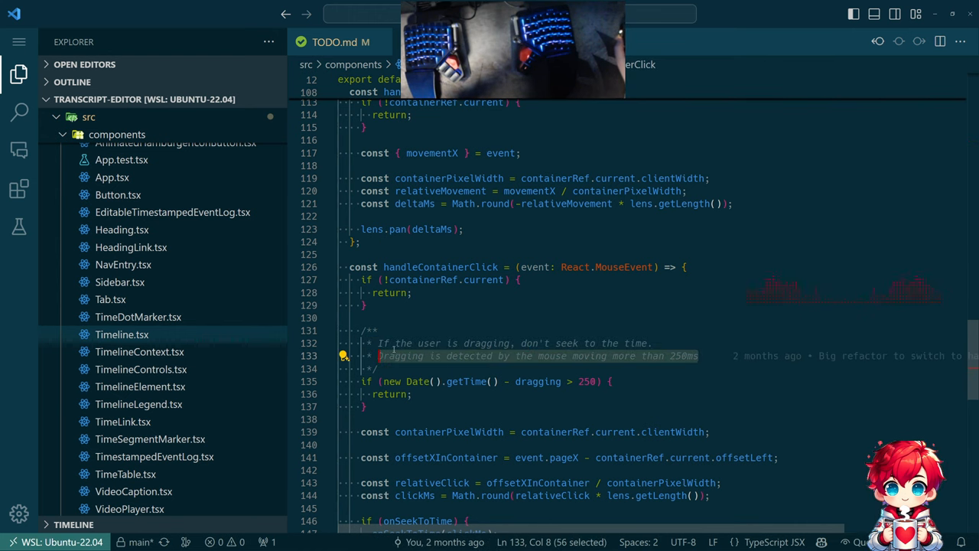
scroll("down", 3)
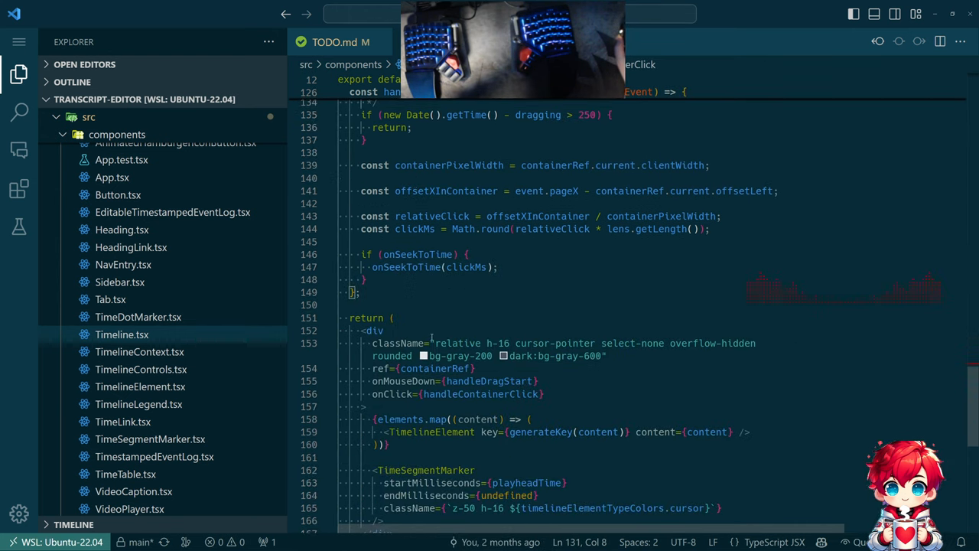
scroll("down", 3)
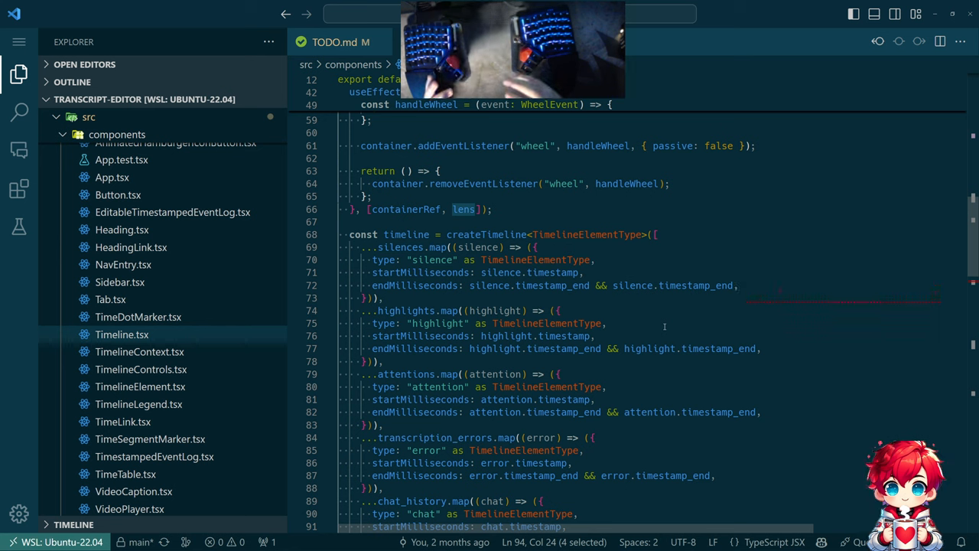
scroll("down", 3)
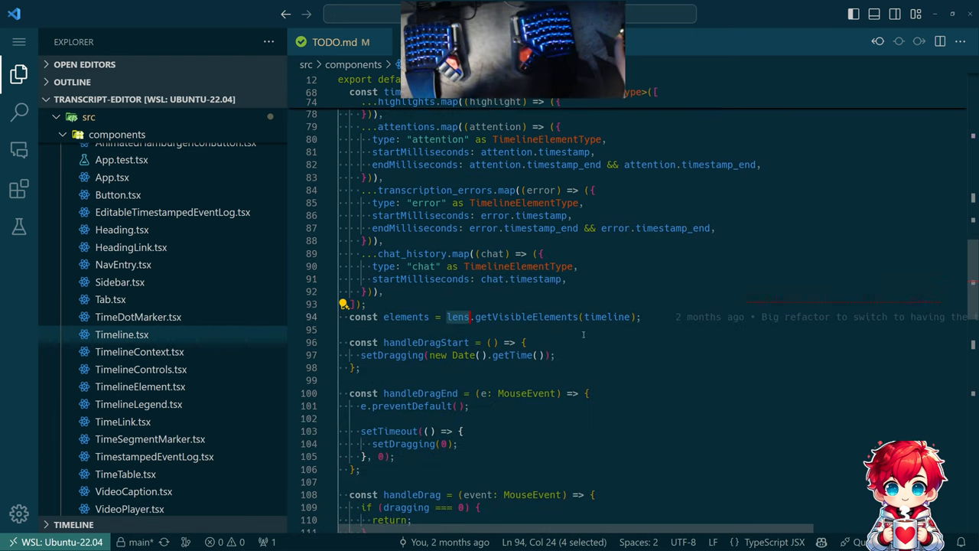
mouse_move(457, 317)
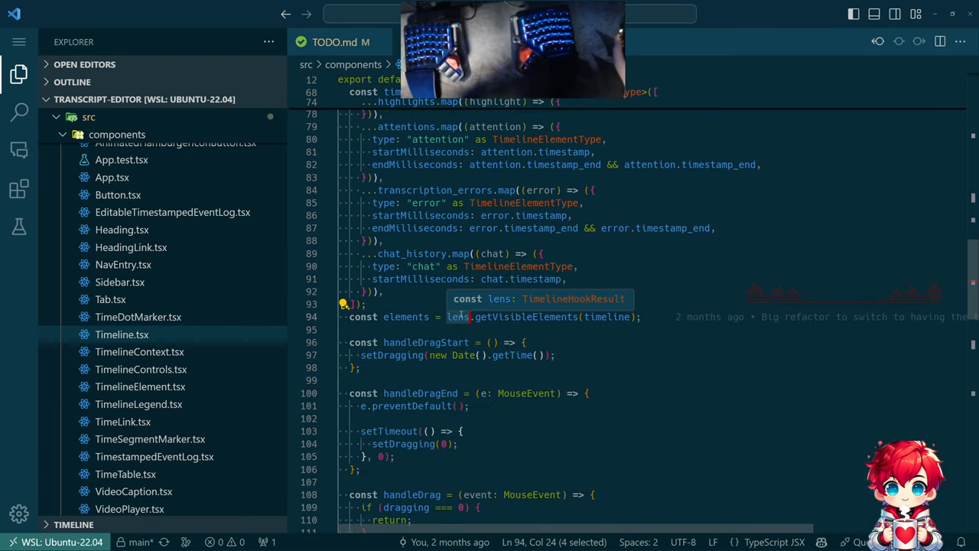
scroll("down", 3)
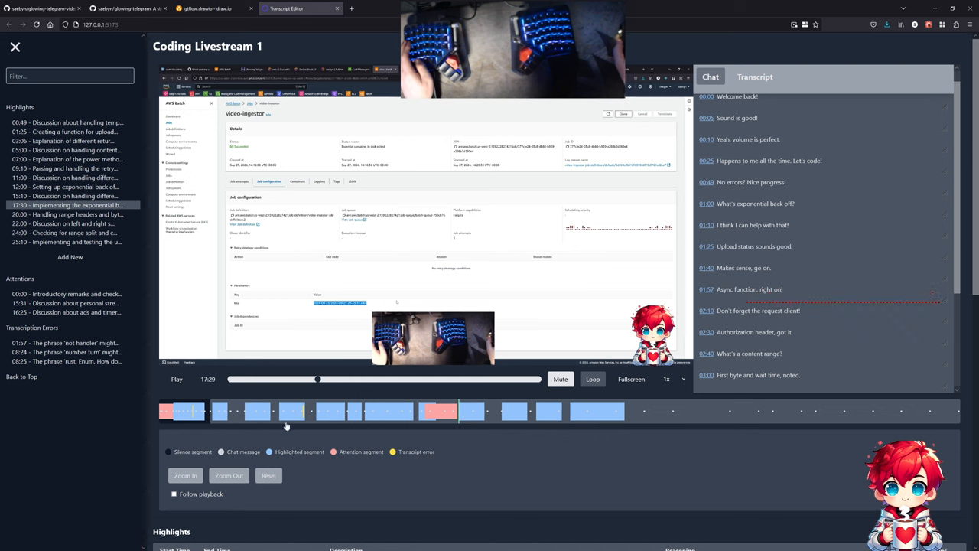
key("alt+tab")
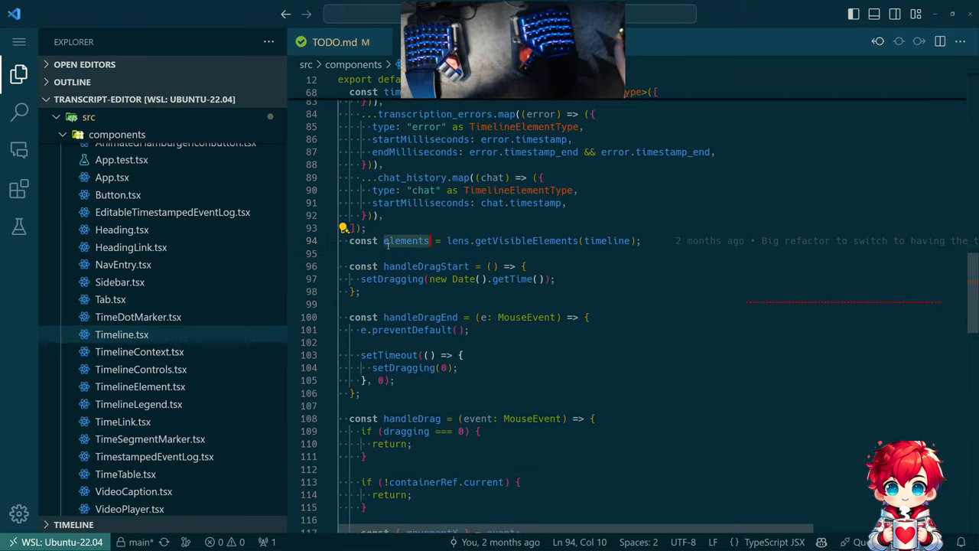
- Scroll to the render block and open TimeSegmentMarker's definition
scroll("down", 3)
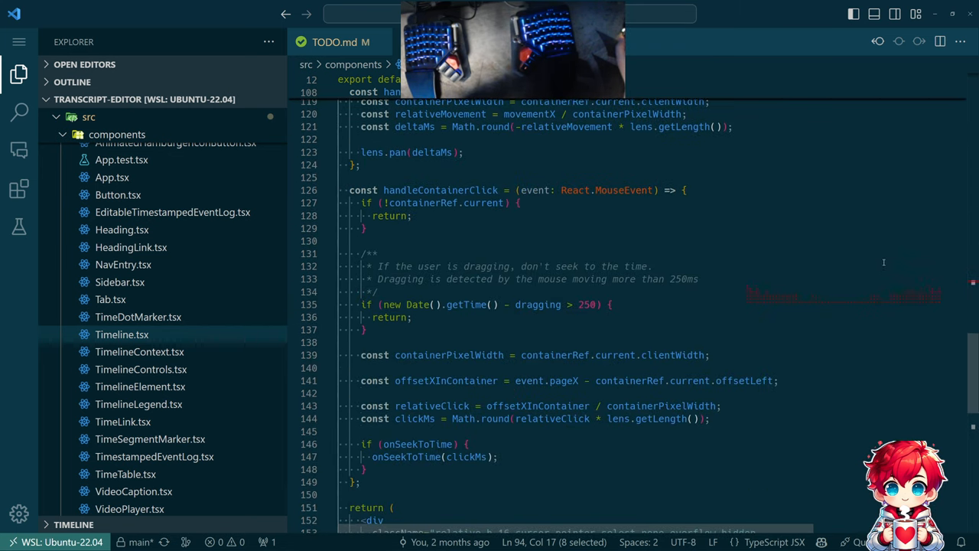
scroll("down", 3)
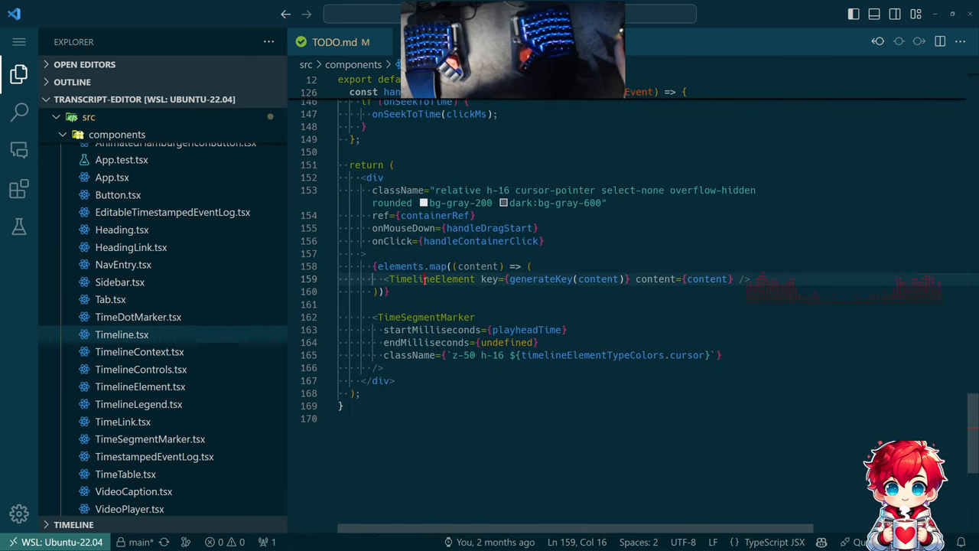
double_click(431, 280)
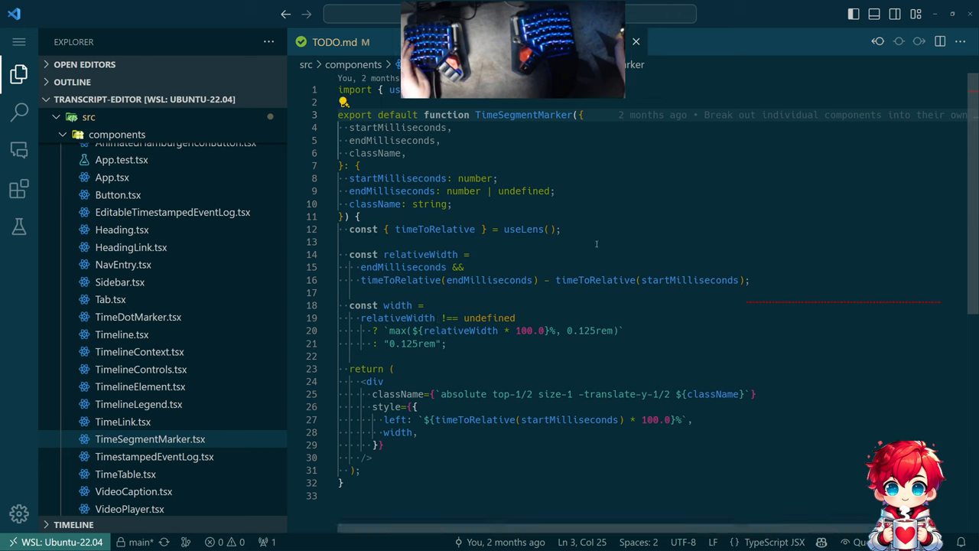
mouse_move(426, 236)
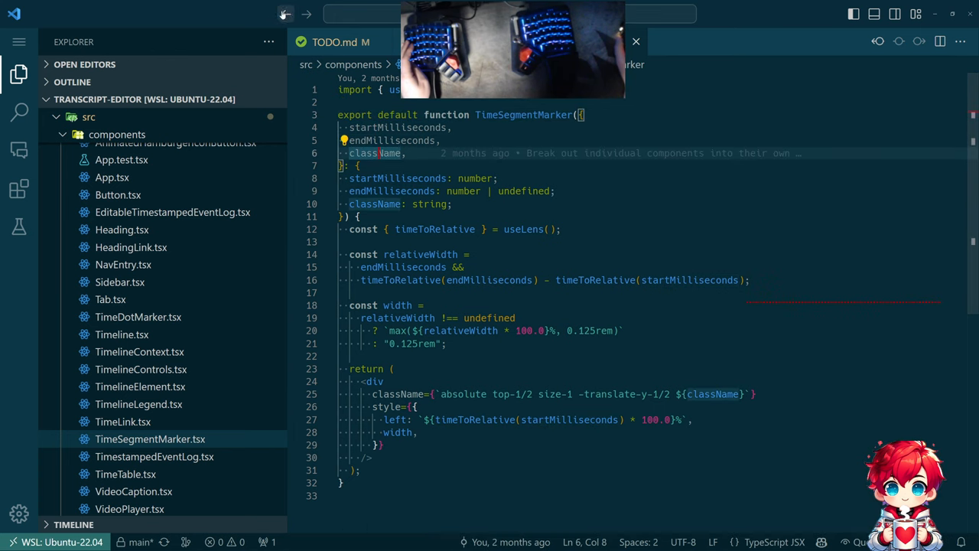
- Return to Timeline.tsx and jump to the handleContainerClick function
left_click(121, 334)
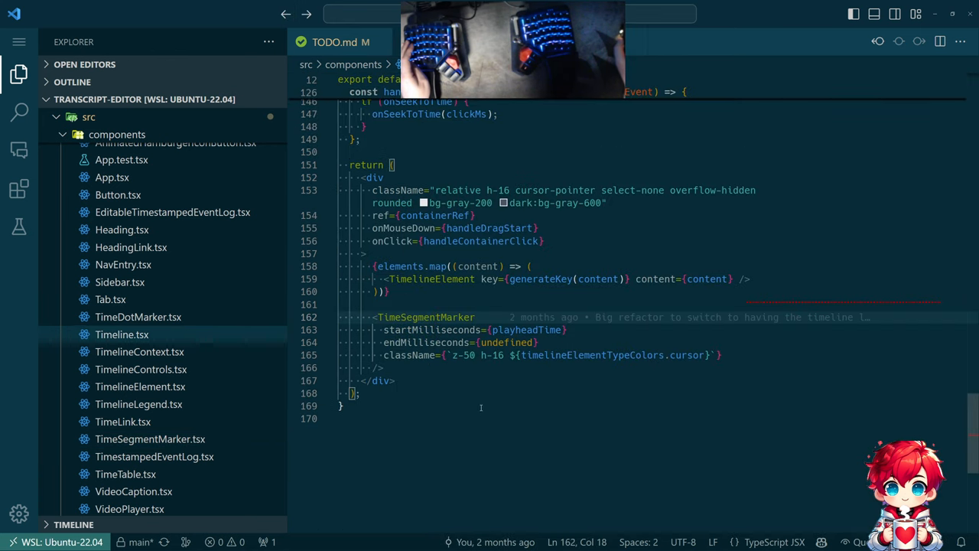
double_click(526, 330)
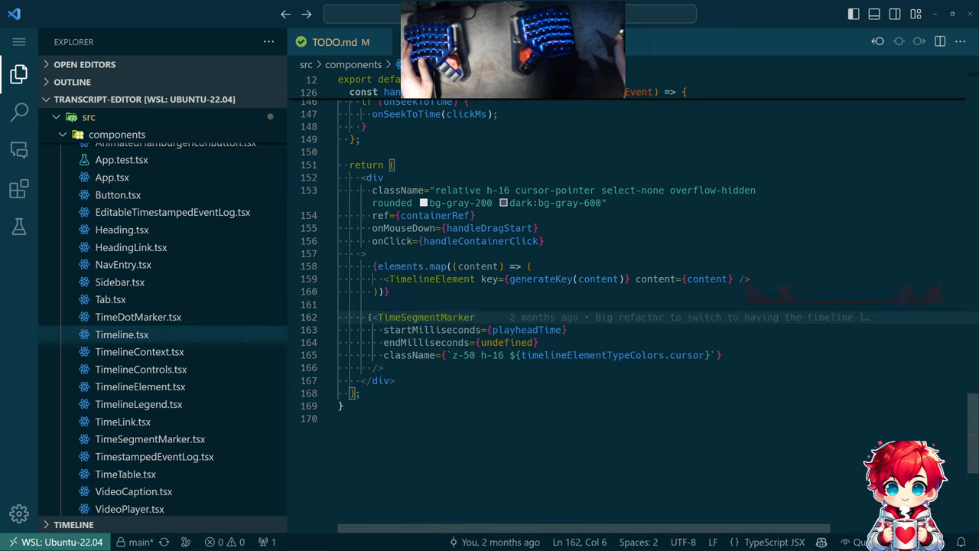
left_click_drag(367, 317, 385, 368)
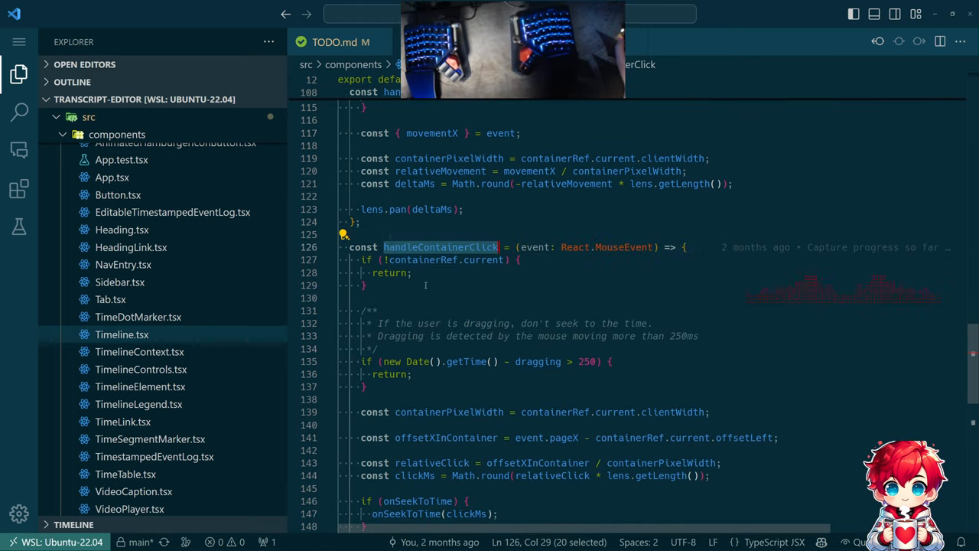
- Reword the drag comment's ending to 'being greater than 250ms.' and highlight the container reference
scroll("down", 3)
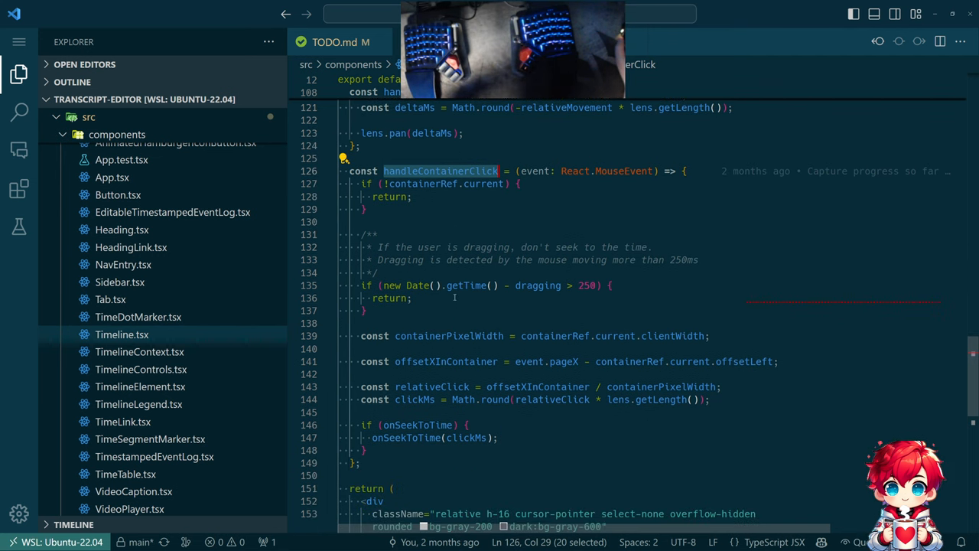
mouse_move(451, 296)
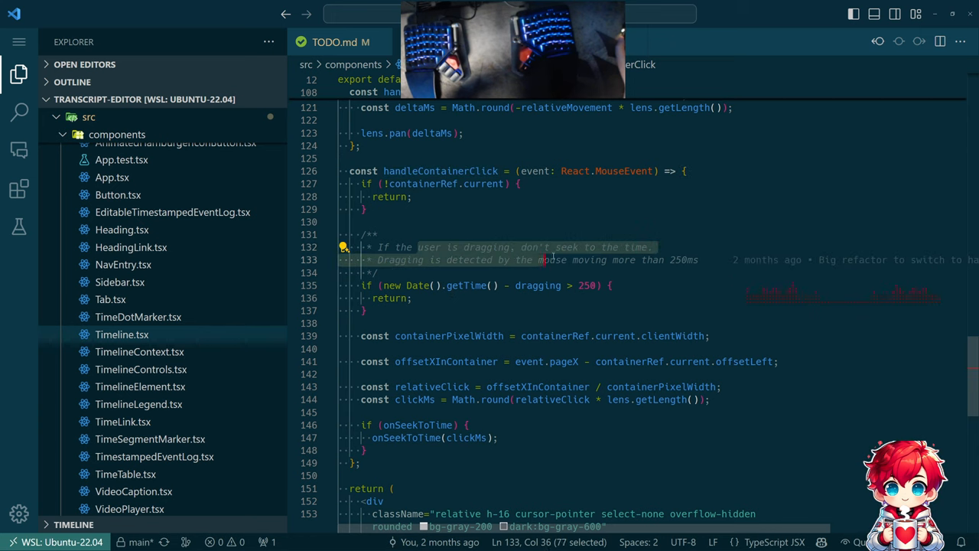
left_click_drag(544, 259, 685, 259)
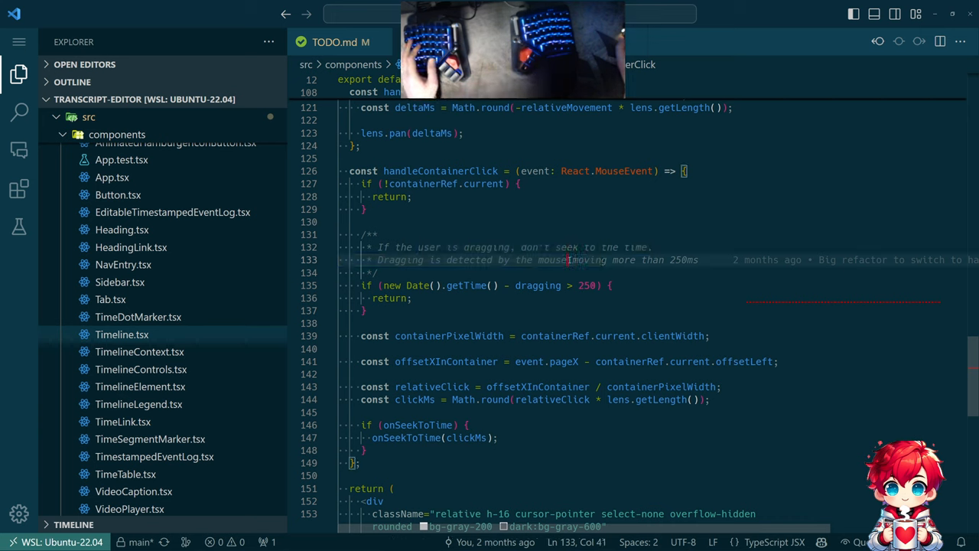
left_click_drag(564, 259, 699, 259)
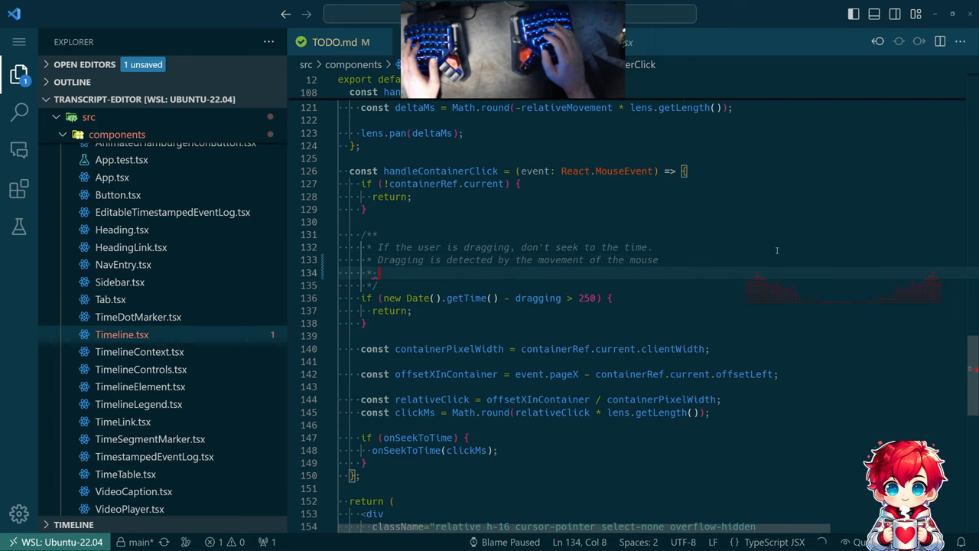
type("b")
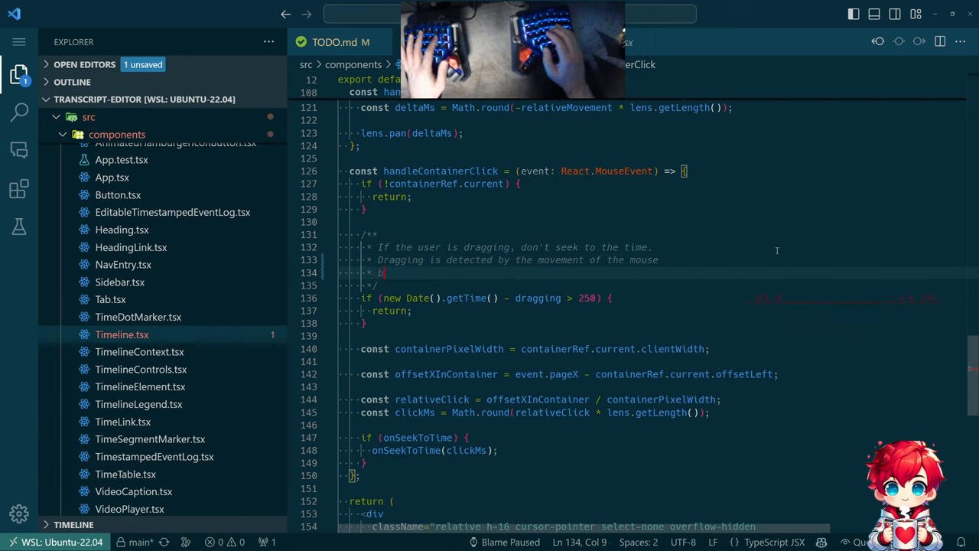
type("eing greater than 250ms.")
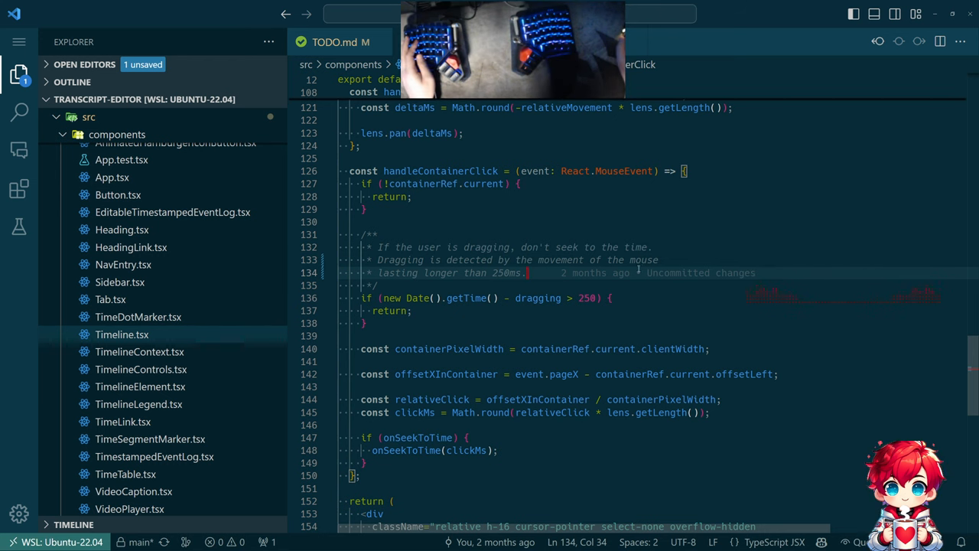
scroll("down", 3)
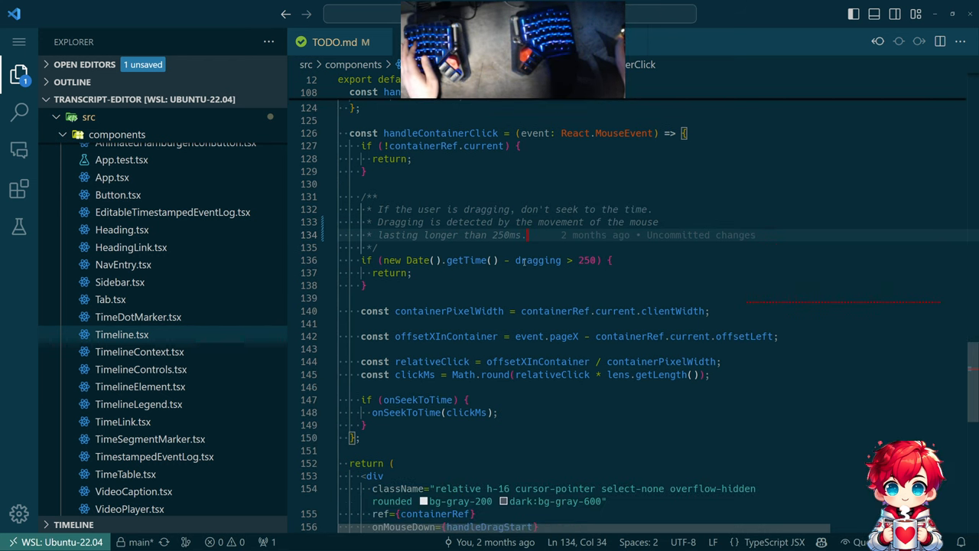
double_click(449, 311)
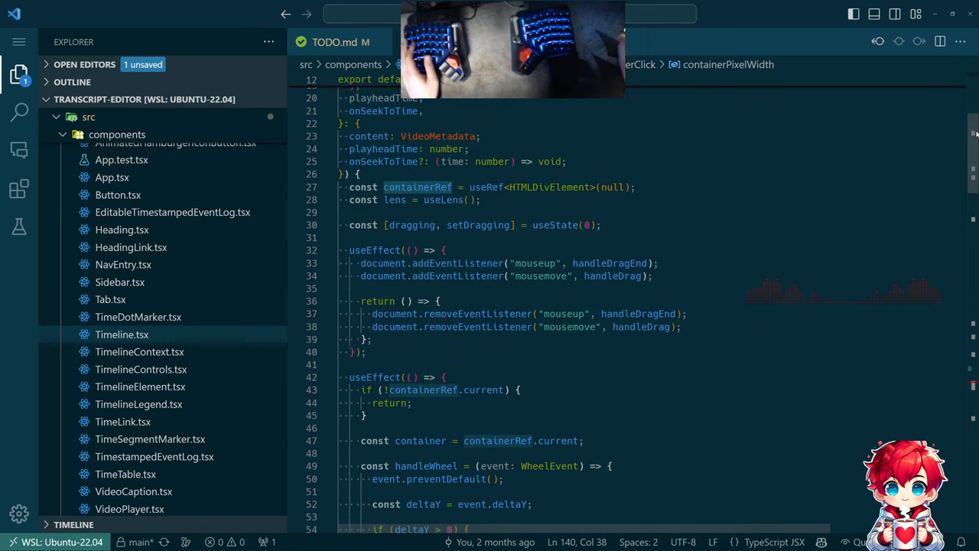
scroll("down", 3)
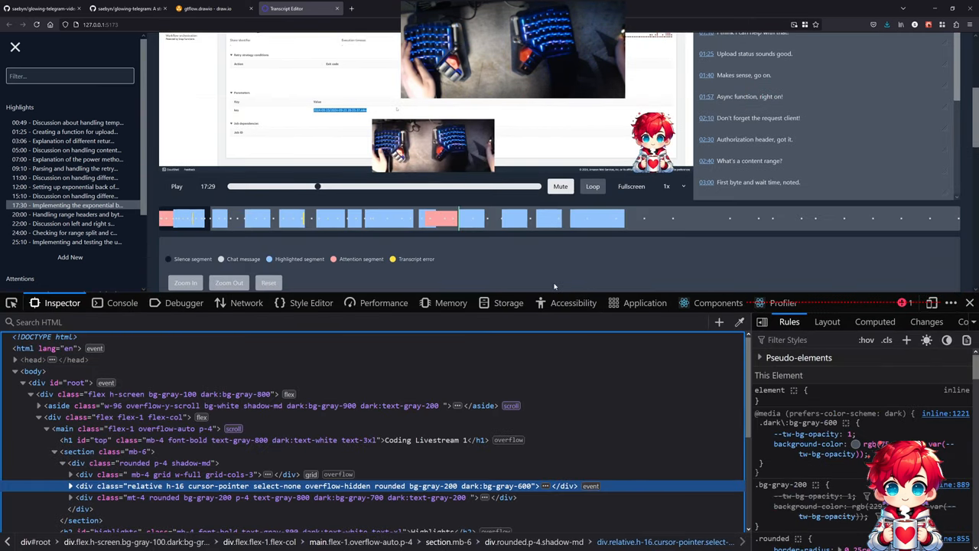
mouse_move(712, 218)
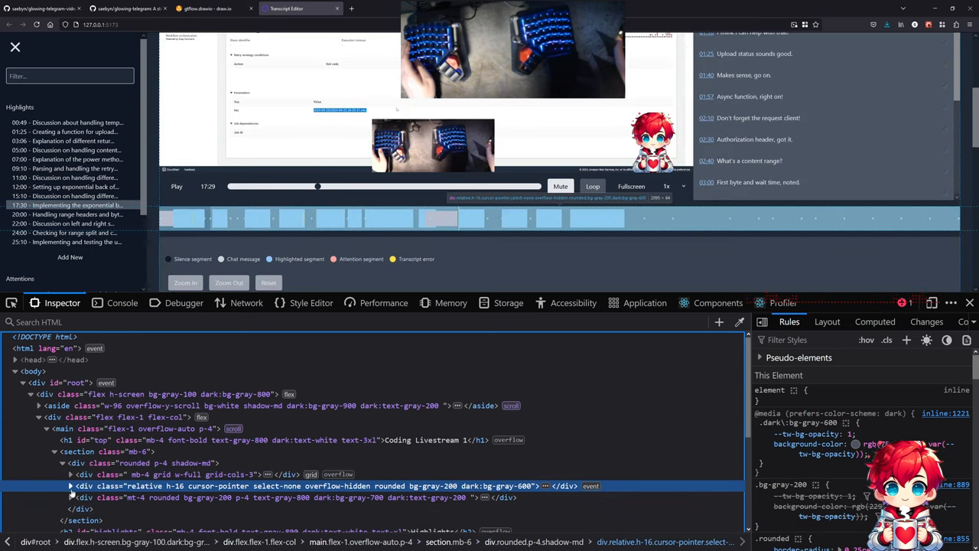
left_click(70, 486)
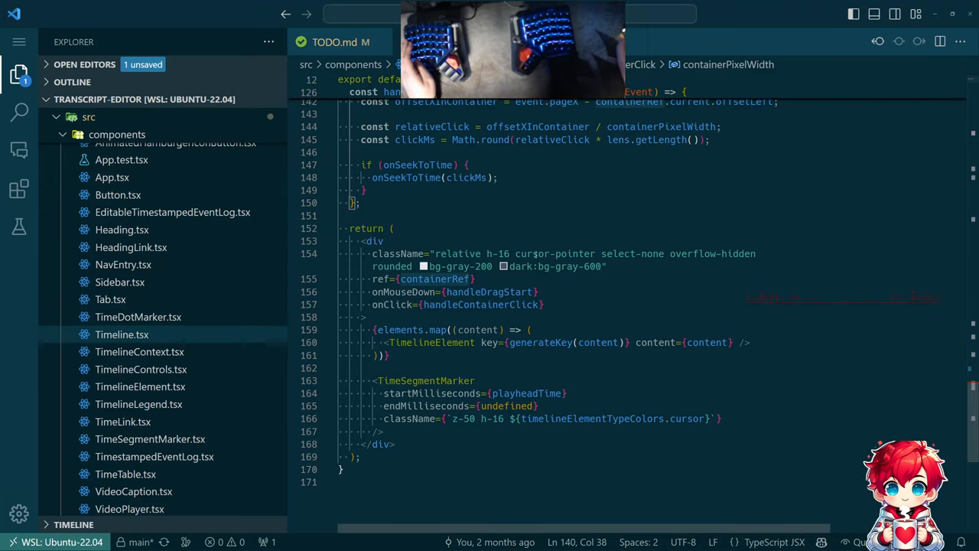
- Read MDN's clientWidth definition, inner width including padding, then return to Timeline.tsx
left_click(765, 253)
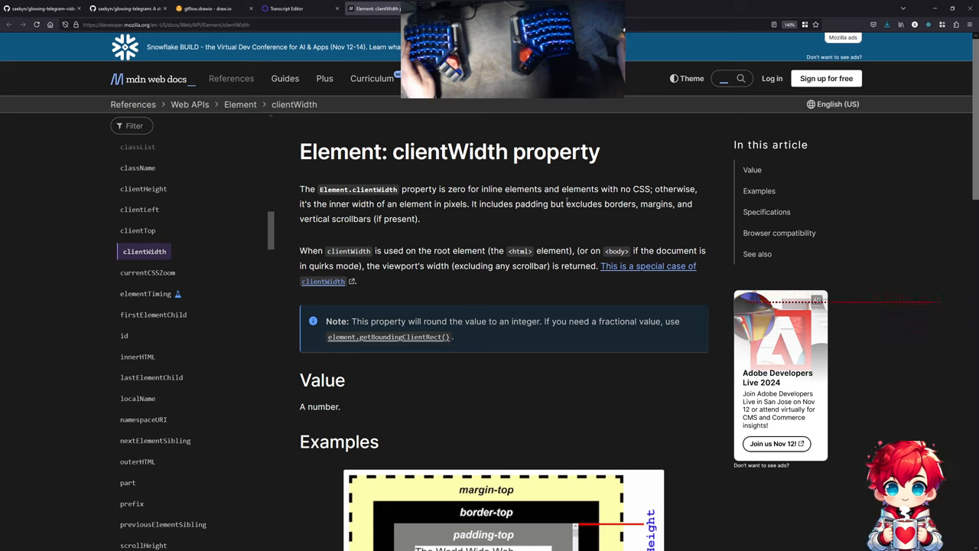
left_click_drag(327, 203, 438, 204)
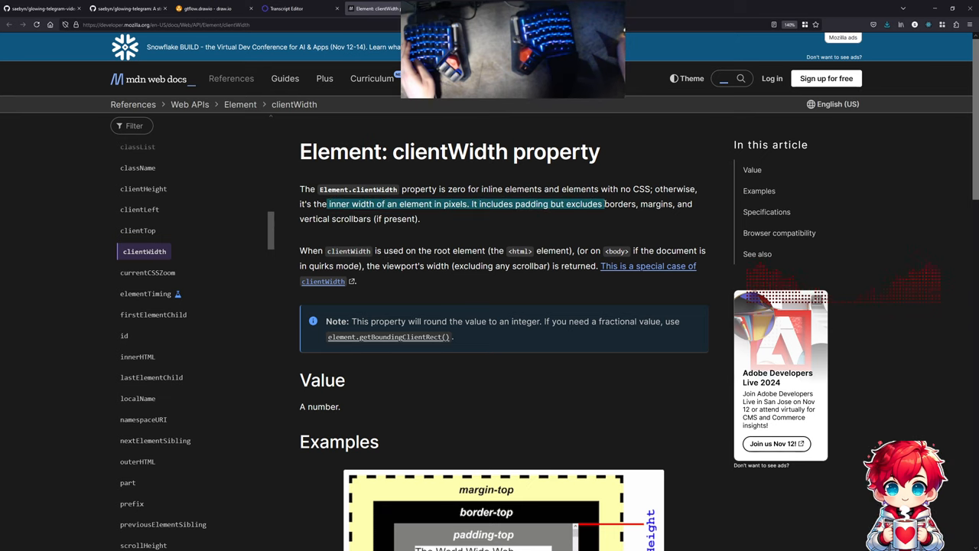
left_click_drag(602, 204, 371, 219)
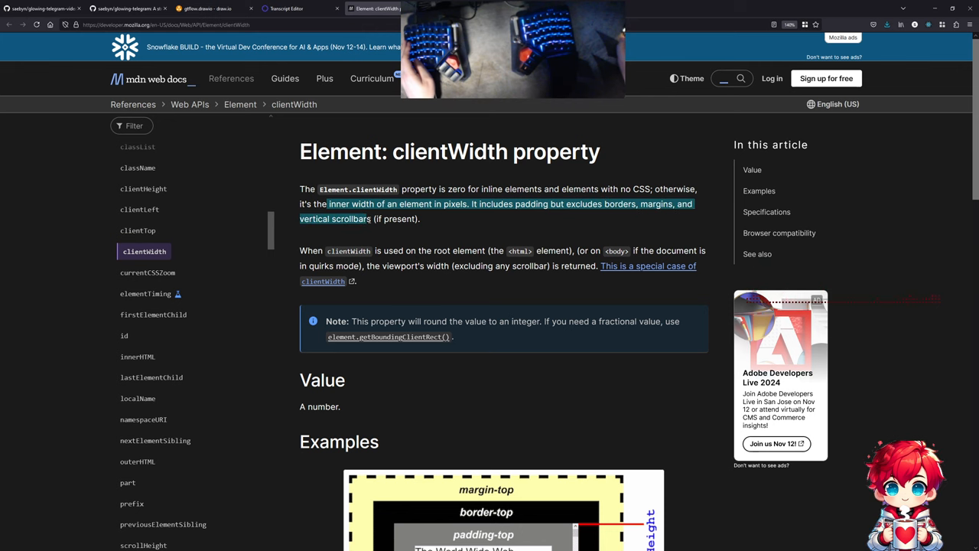
key("alt+tab")
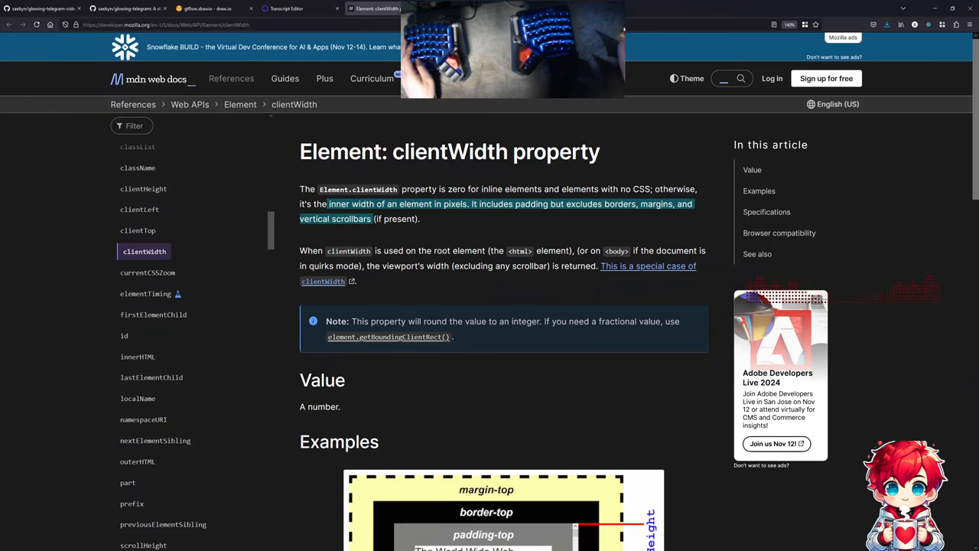
left_click(277, 8)
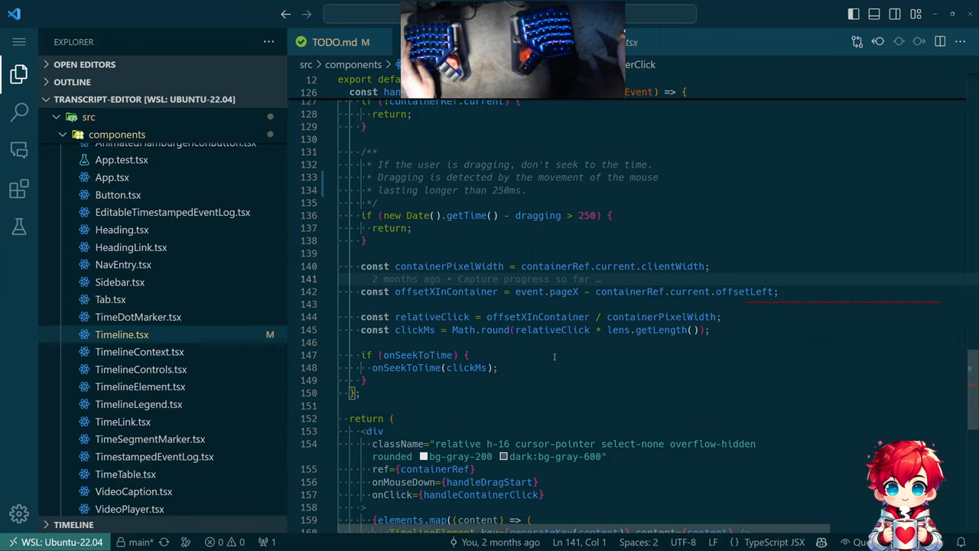
mouse_move(746, 291)
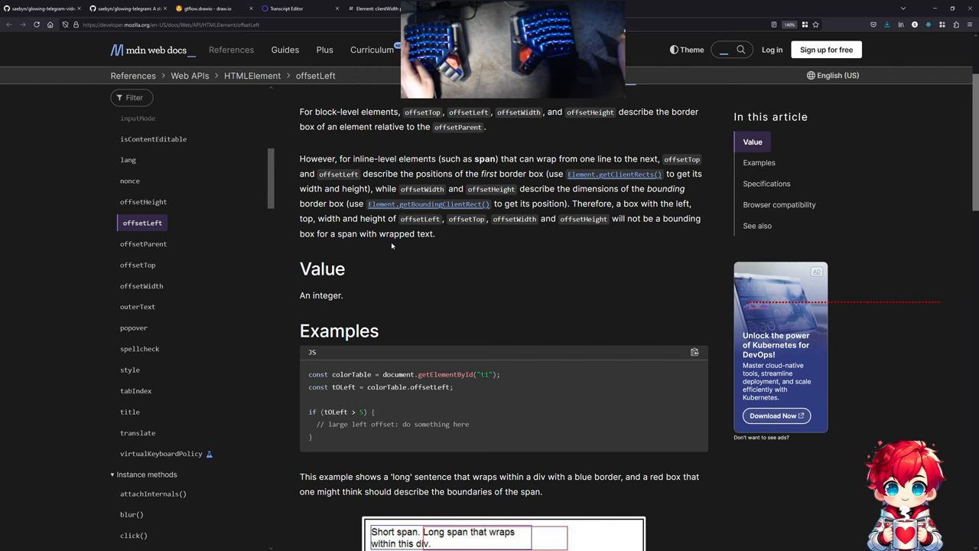
scroll("down", 3)
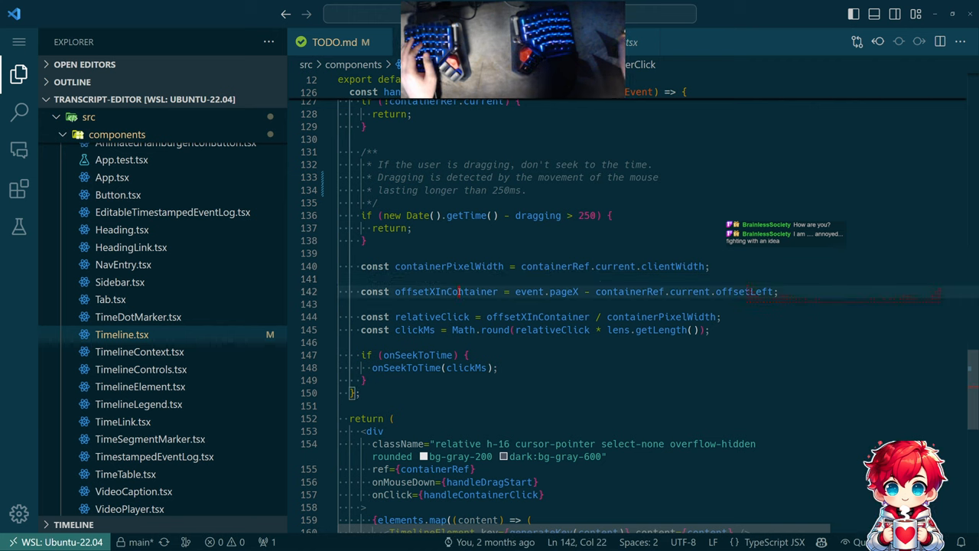
- Select offsetLeft in the code to revisit its MDN wrapped-span example
double_click(447, 292)
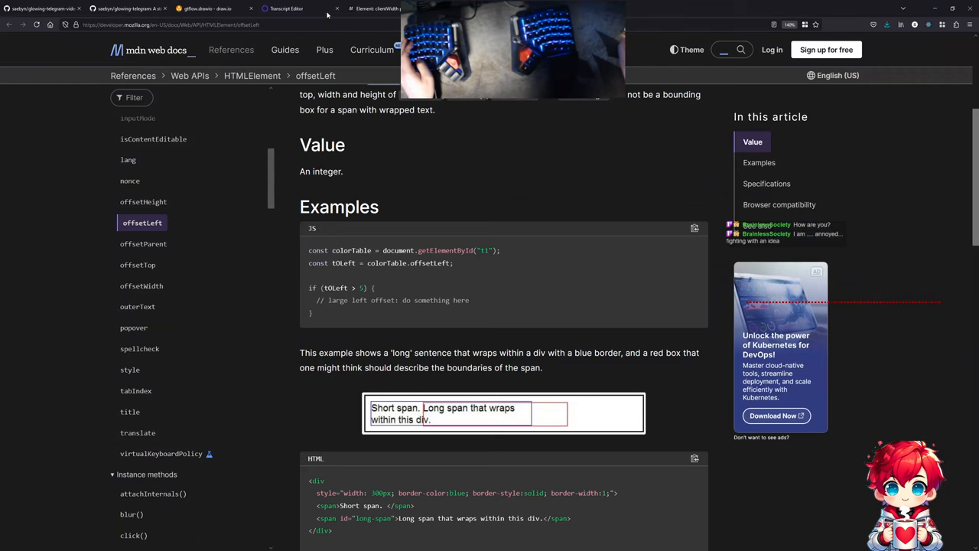
- Seek the Transcript Editor video to two points along the timeline bar, ending near 12:07
left_click(297, 9)
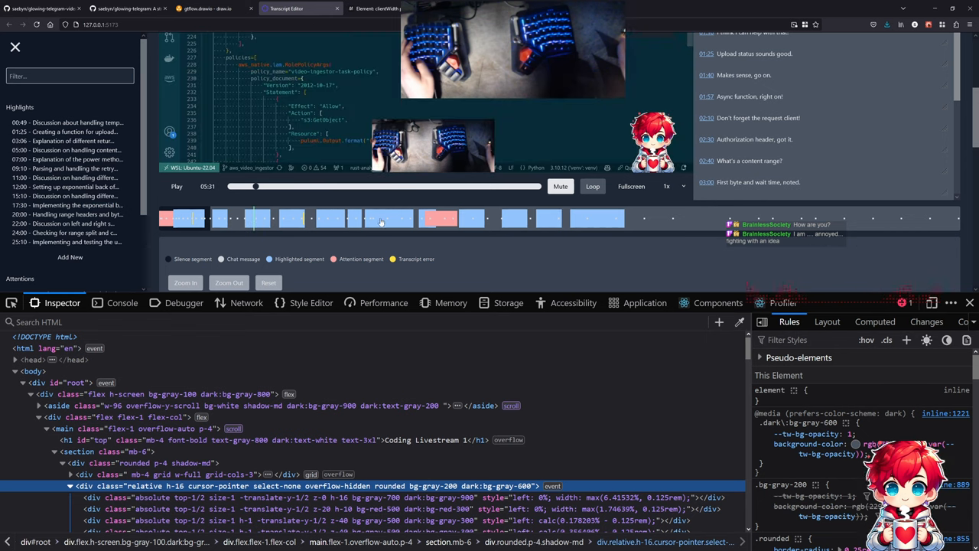
left_click(296, 186)
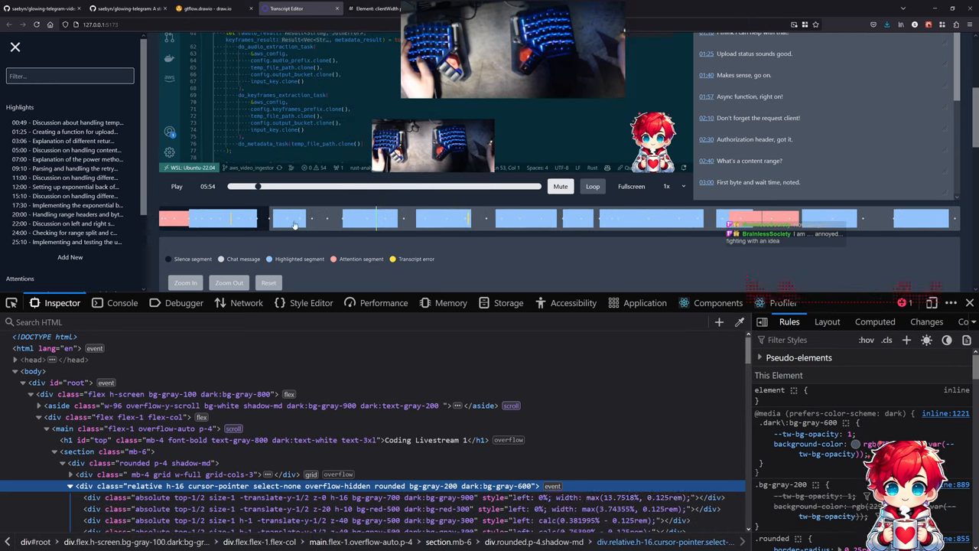
left_click(539, 225)
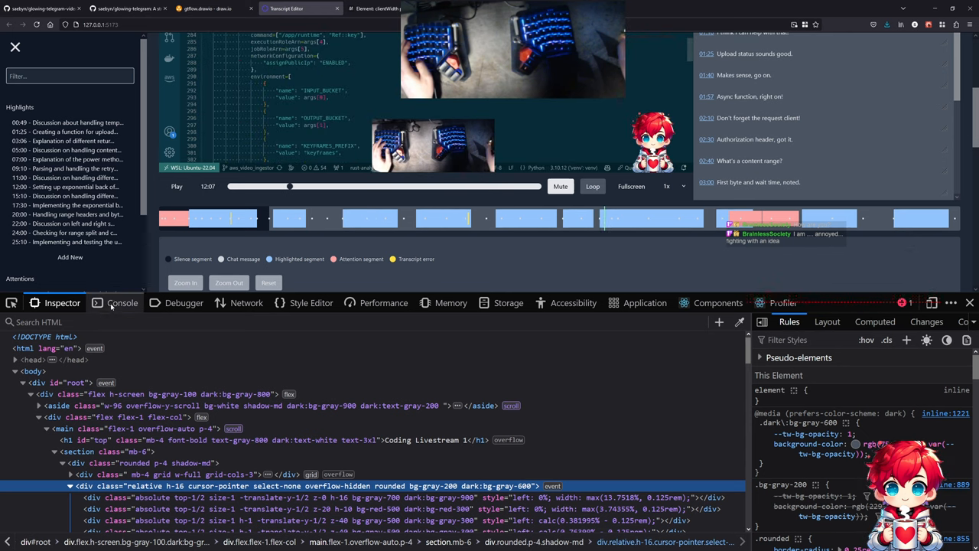
left_click(122, 303)
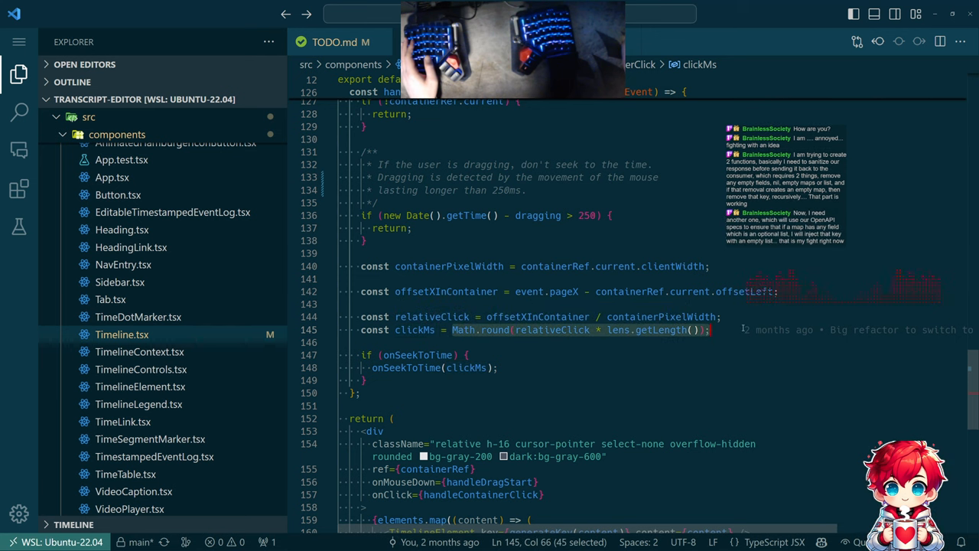
- Deselect the clickMs Math.round seek calculation in Timeline.tsx's handleContainerClick
left_click(582, 358)
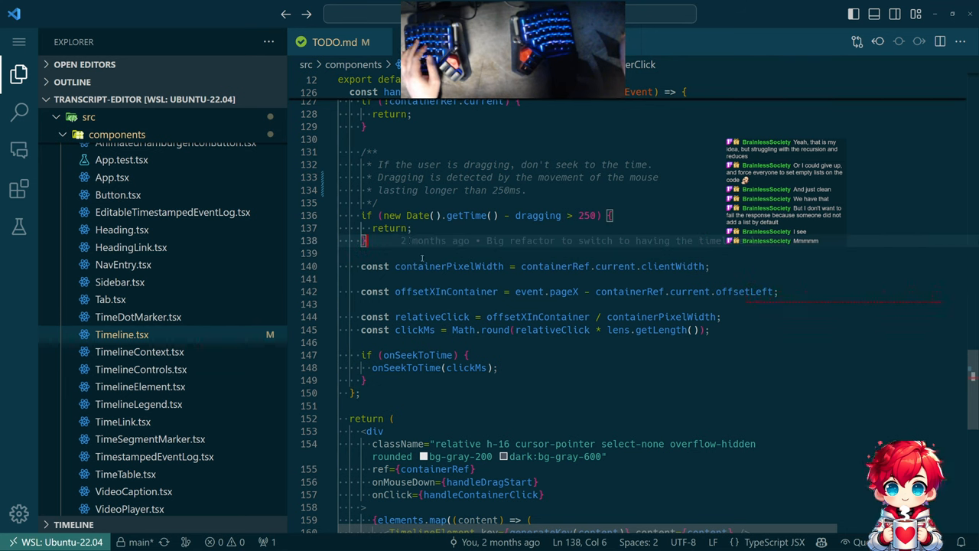
mouse_move(448, 266)
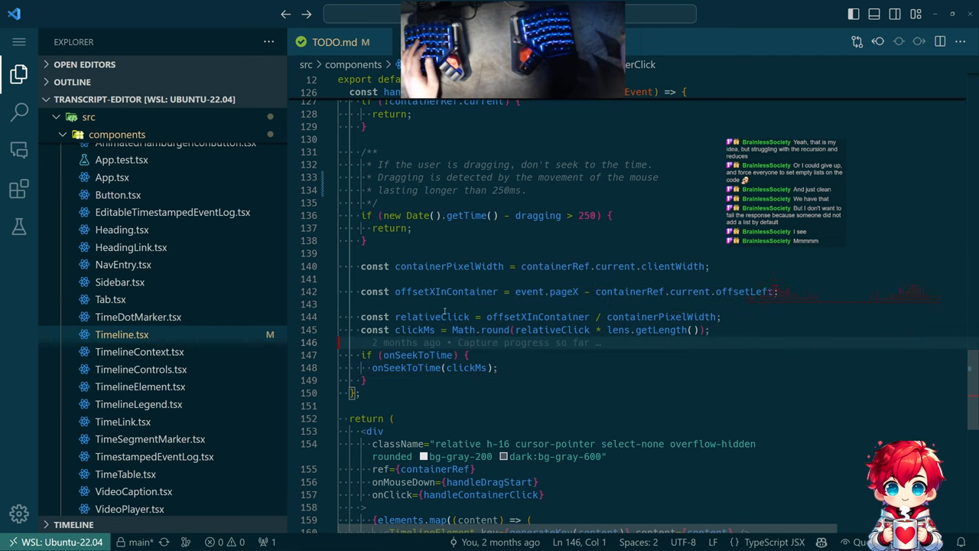
- Select relativeClick and containerPixelWidth in handleContainerClick's relative click line
double_click(431, 317)
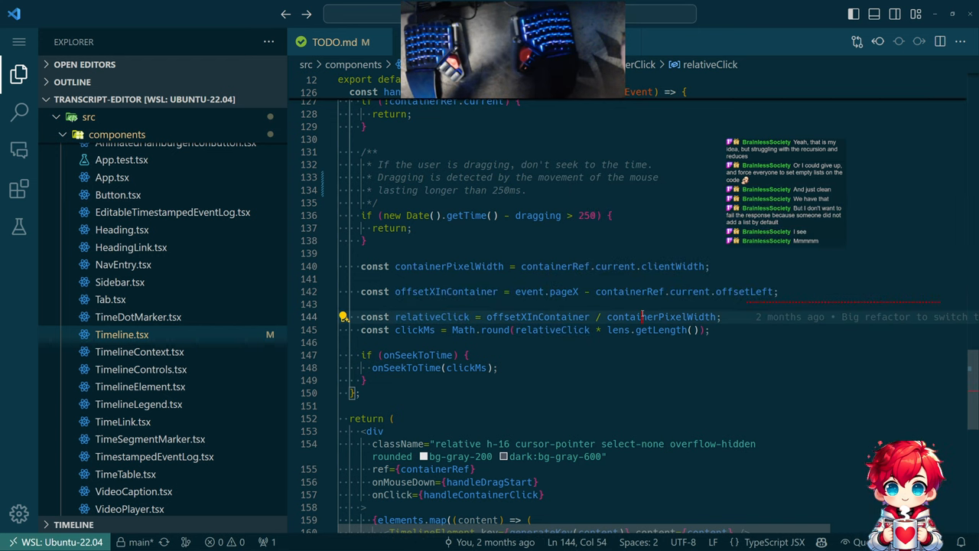
double_click(659, 316)
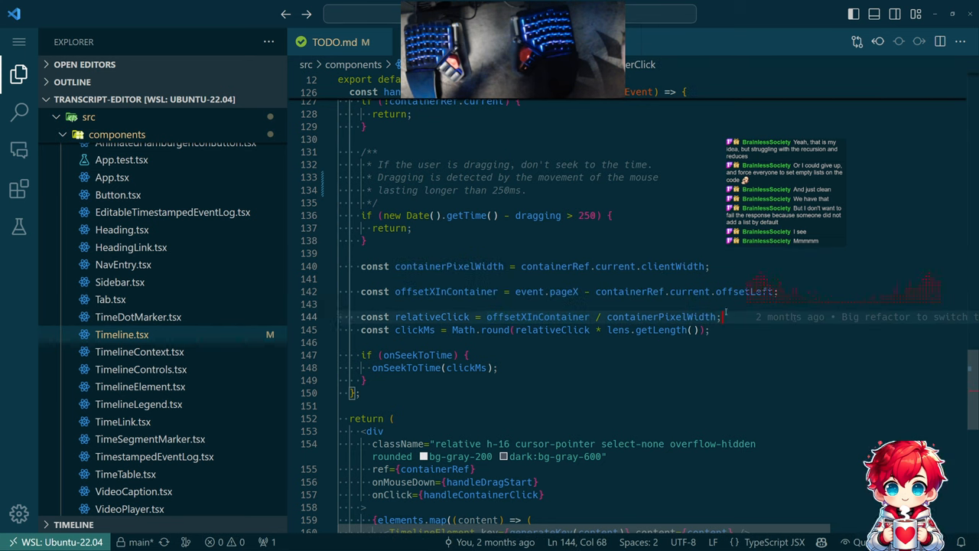
mouse_move(527, 291)
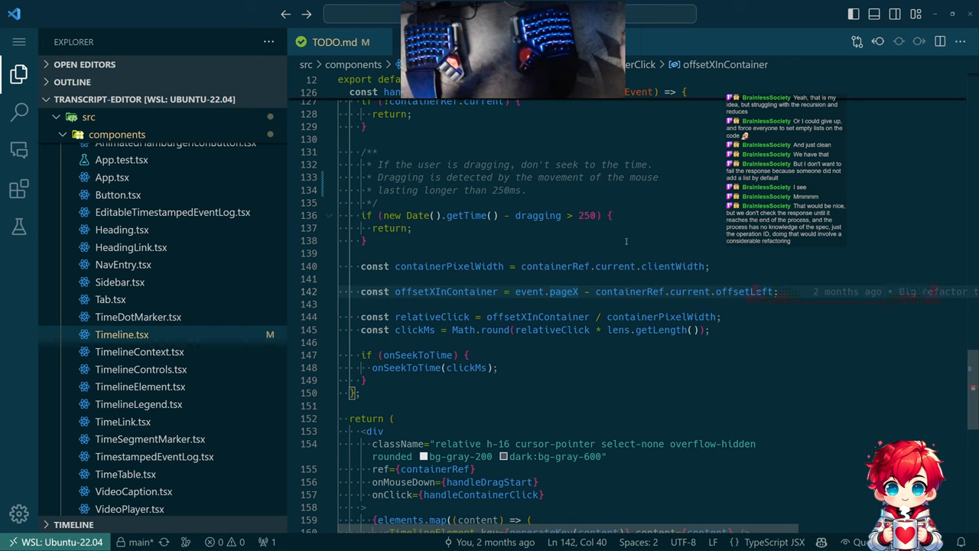
mouse_move(471, 251)
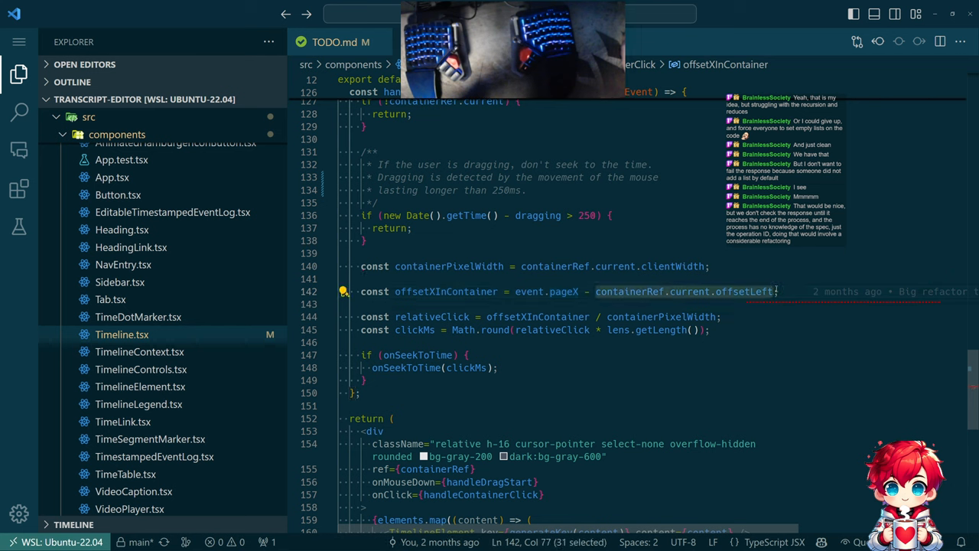
mouse_move(758, 290)
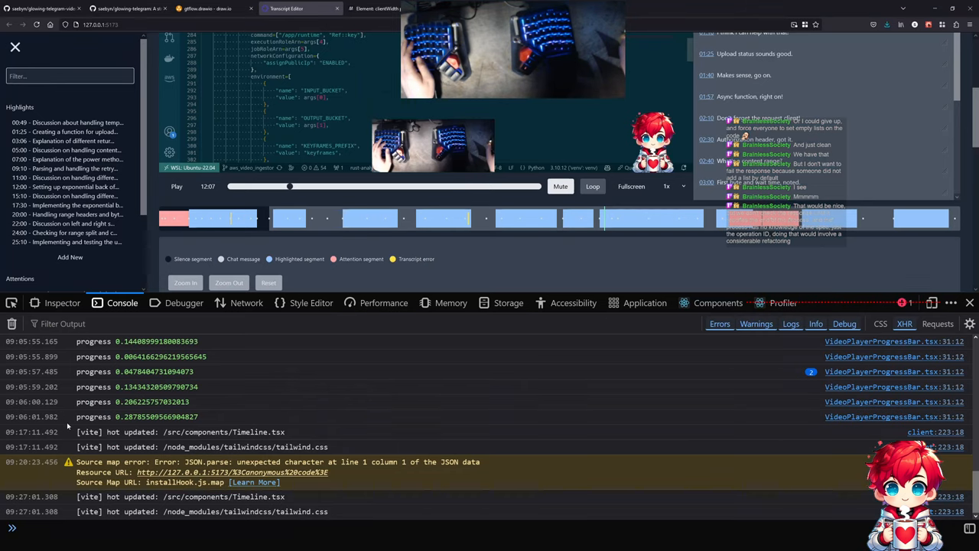
left_click(16, 323)
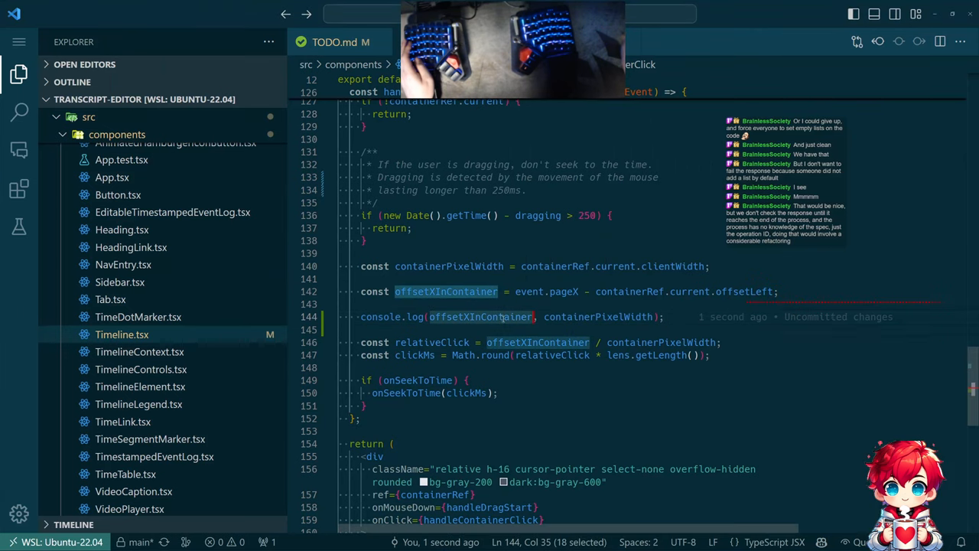
mouse_move(446, 291)
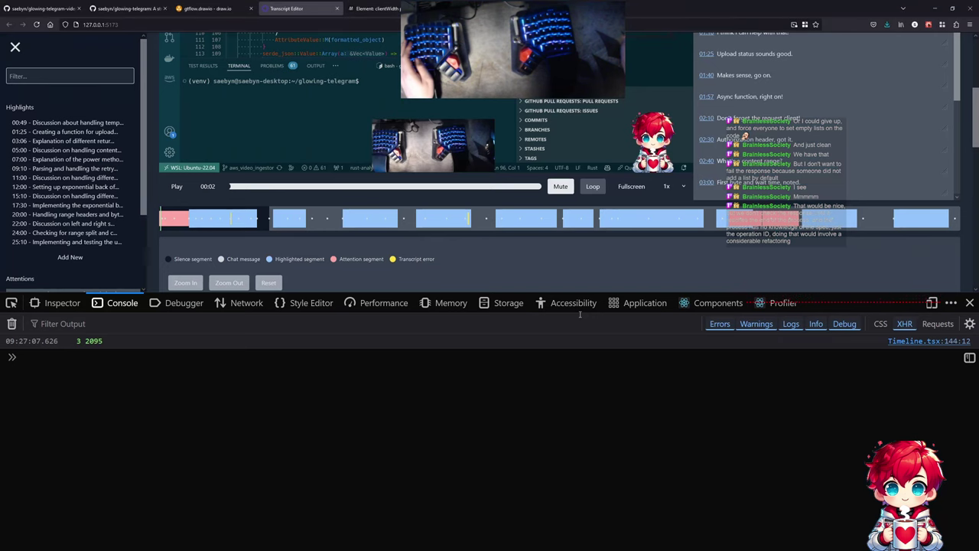
mouse_move(880, 215)
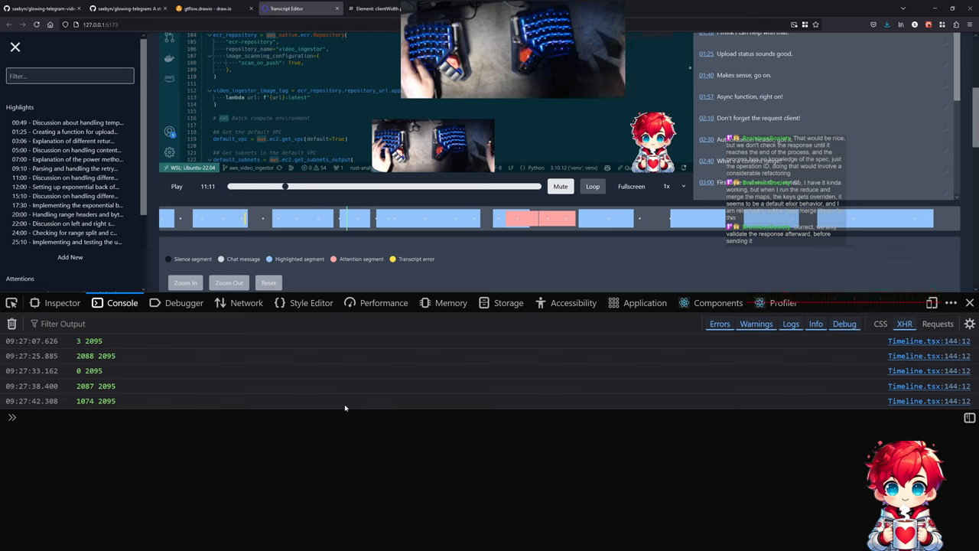
- Leave Firefox's console of timeline offsets with Alt+Tab
key("Alt+Tab")
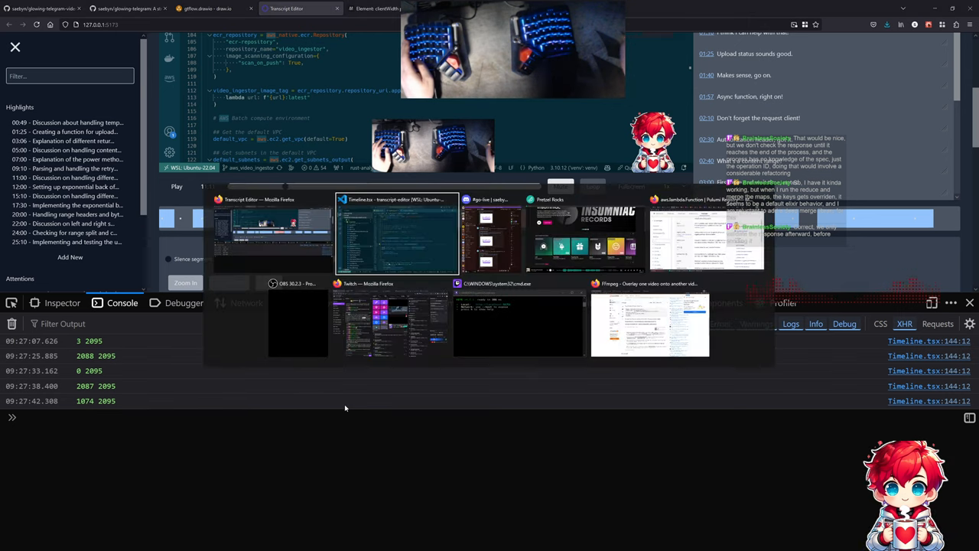
- Bring Visual Studio Code forward and jump to useLens in TimelineContext.tsx
left_click(397, 233)
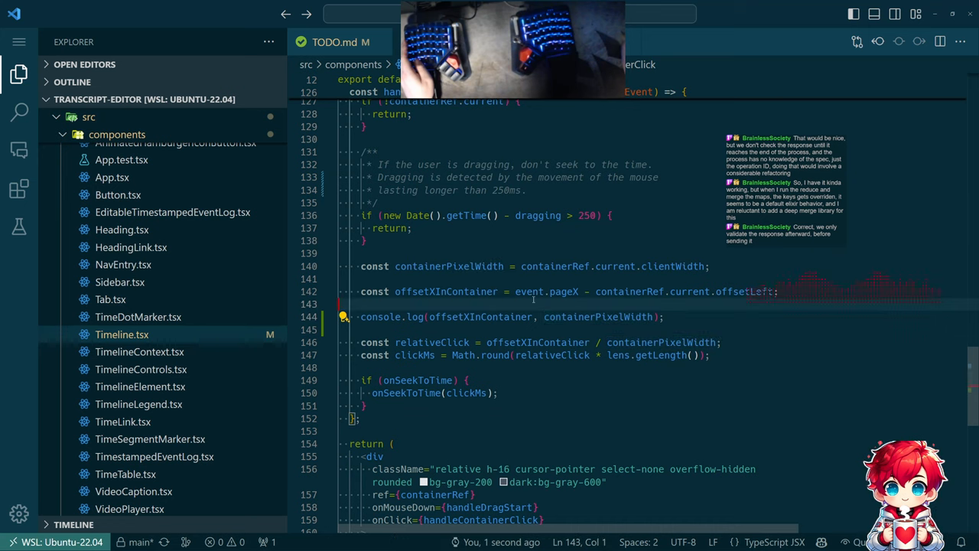
double_click(744, 291)
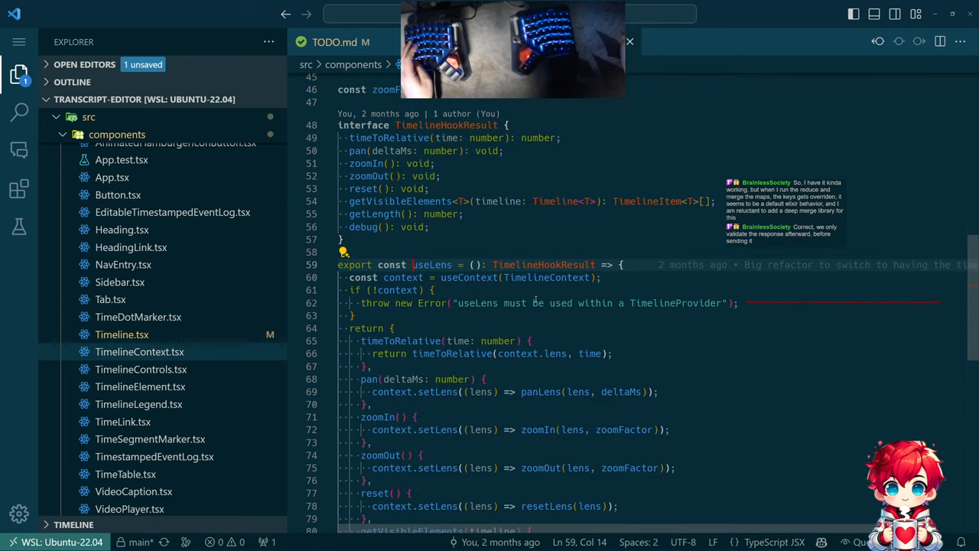
- Scroll through TimelineProvider and useLens's return block, selecting timeToRelative
scroll("down", 3)
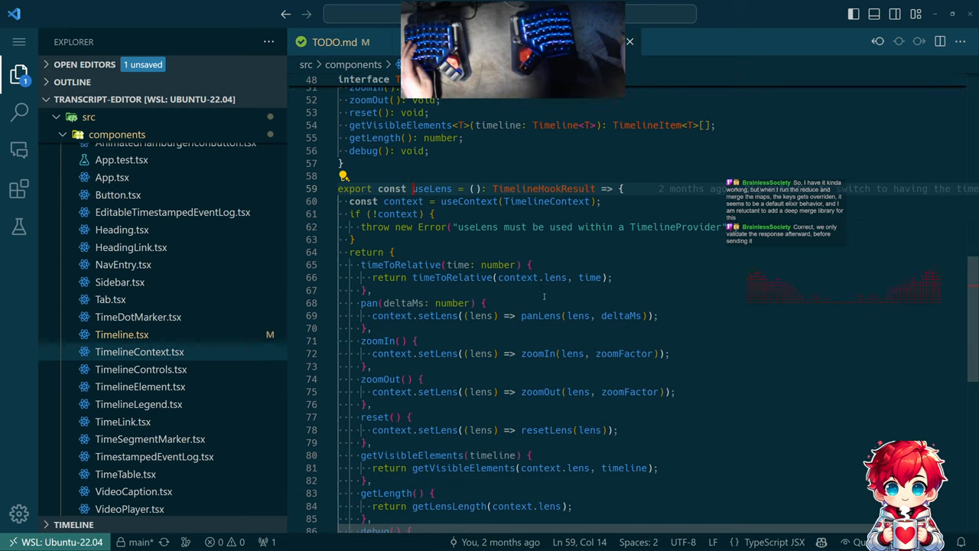
mouse_move(400, 264)
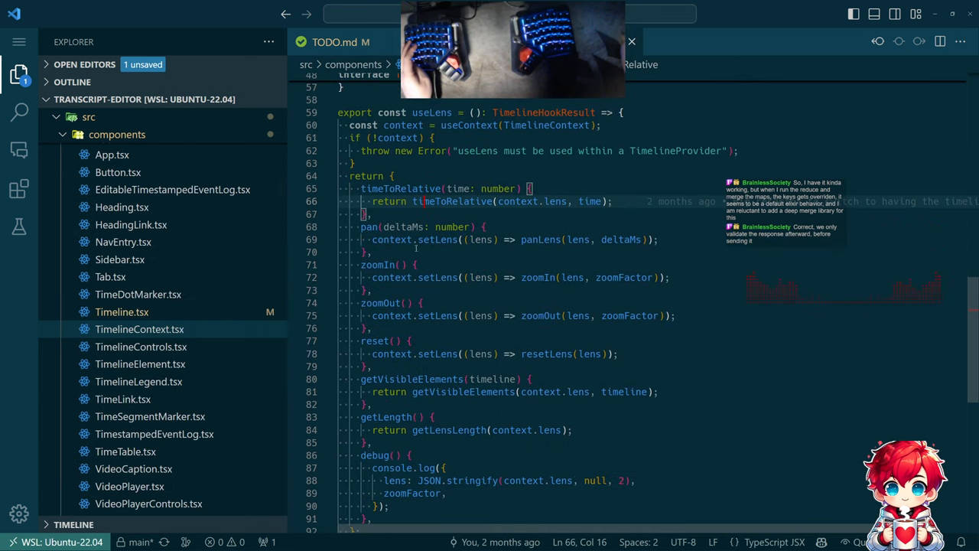
scroll("down", 3)
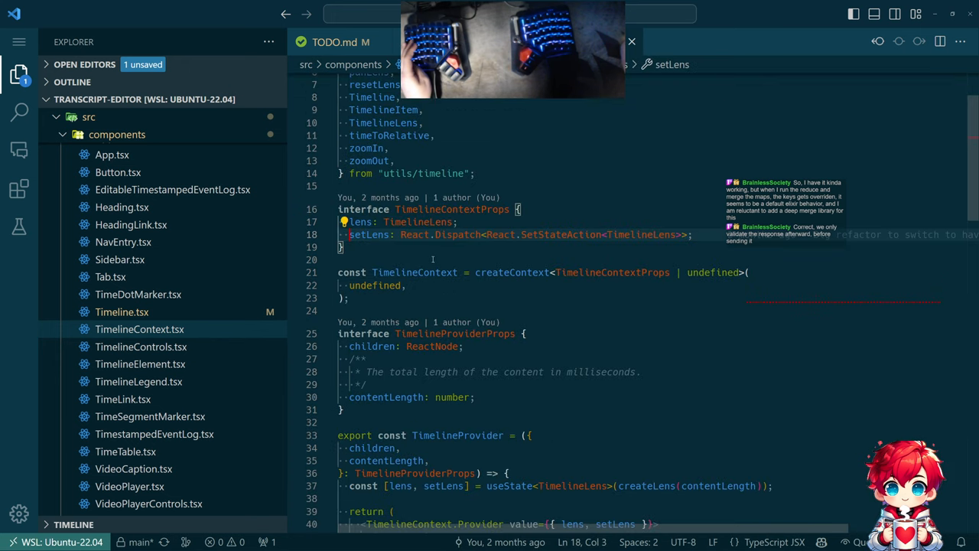
scroll("down", 3)
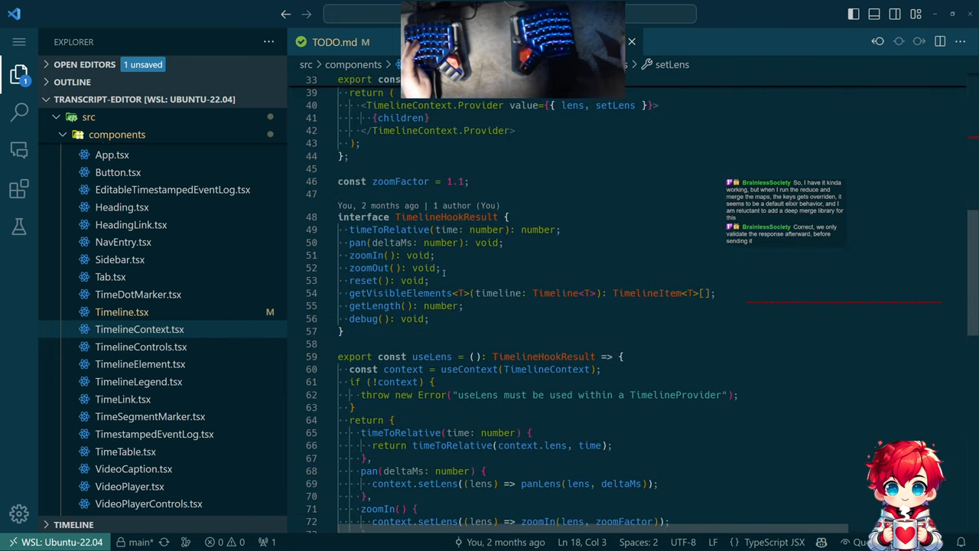
scroll("down", 3)
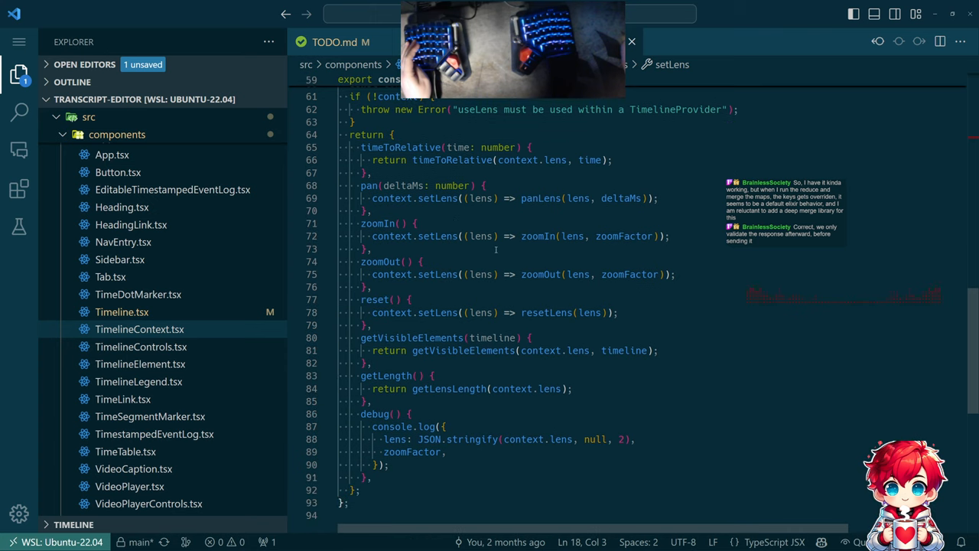
scroll("down", 3)
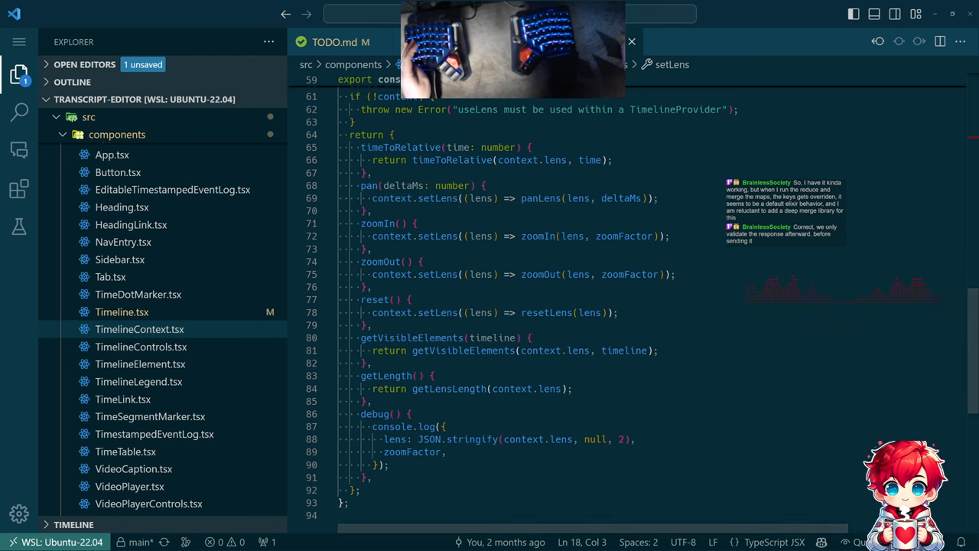
double_click(400, 147)
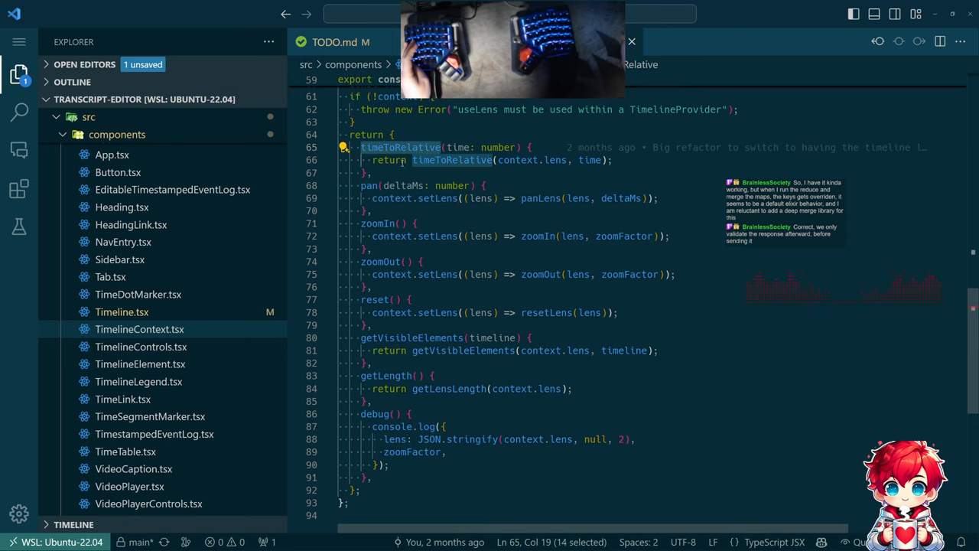
mouse_move(400, 147)
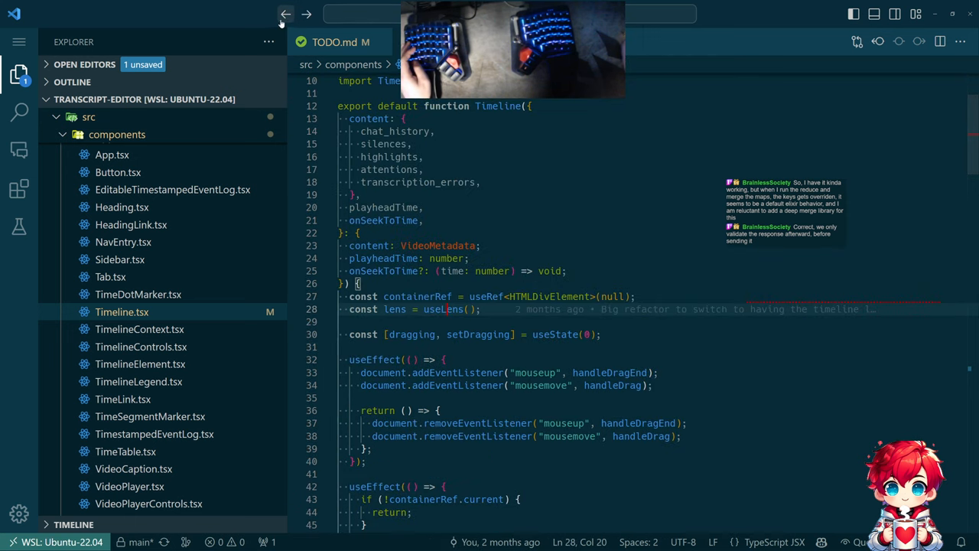
- Return to handleContainerClick and select the lens.getLength call in clickMs
left_click(139, 329)
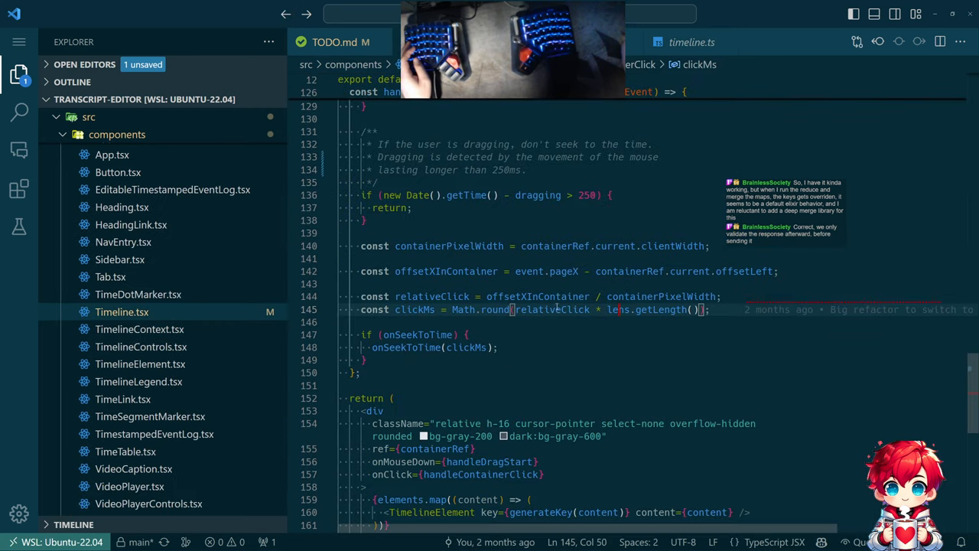
double_click(551, 309)
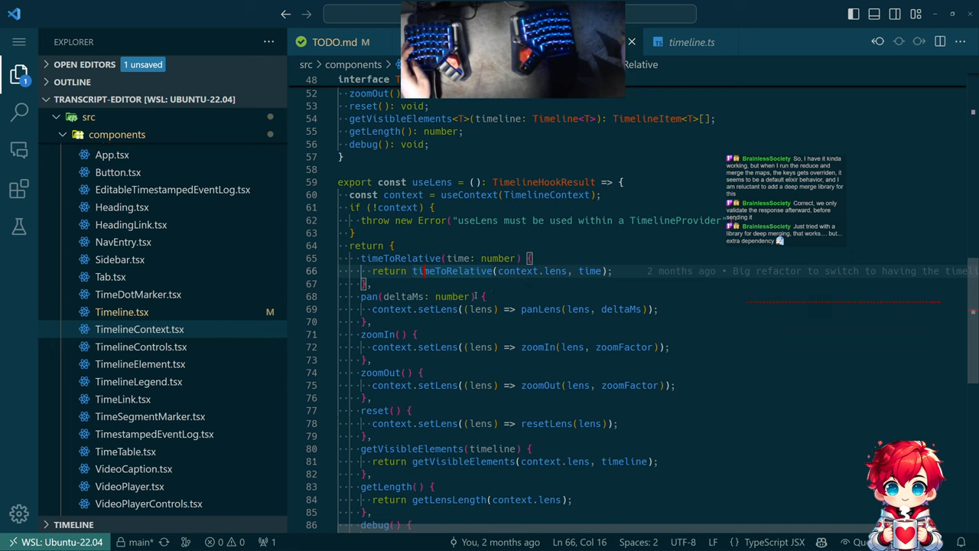
mouse_move(452, 270)
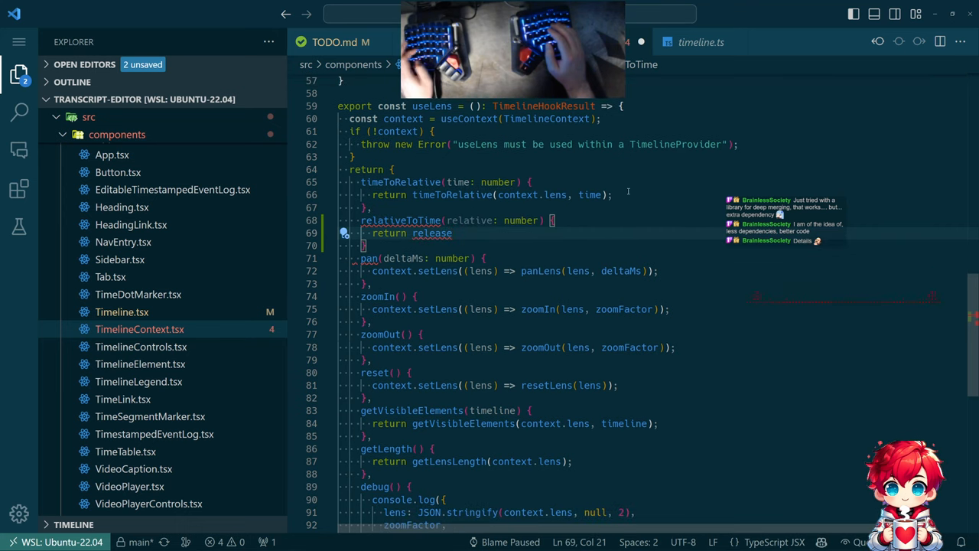
- Write the relativeToTime wrapper returning relativeToTime(context.lens, relative) in useLens
type("relevantToTime(context.lens, relative);")
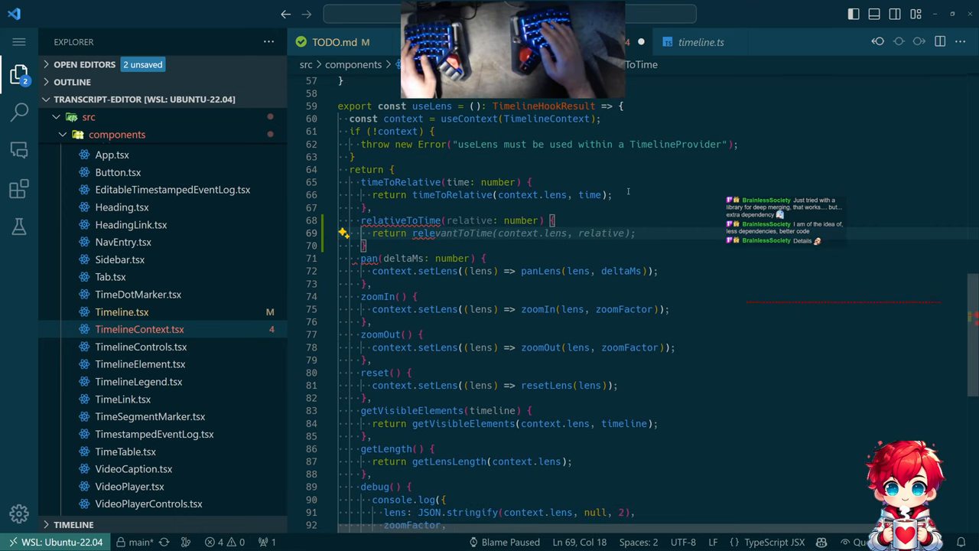
type("relative);")
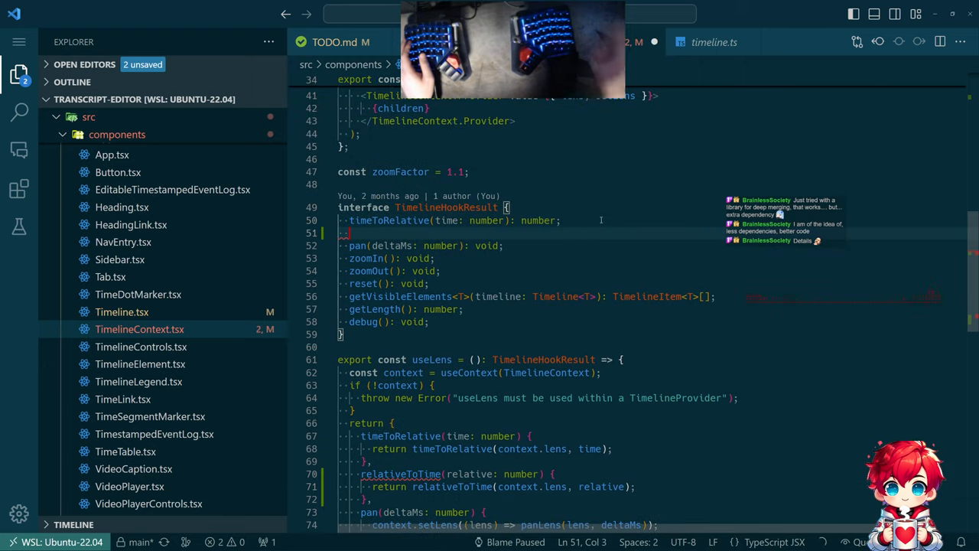
- Declare relativeToTime(relative: number): number in TimelineHookResult, then return to the method body
type("relativeToTime(relative: number): number;")
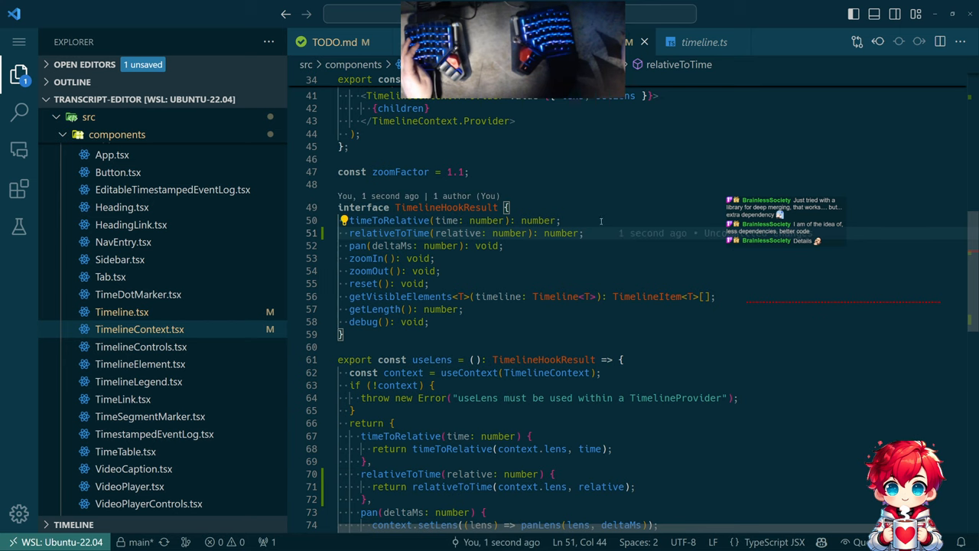
left_click(700, 42)
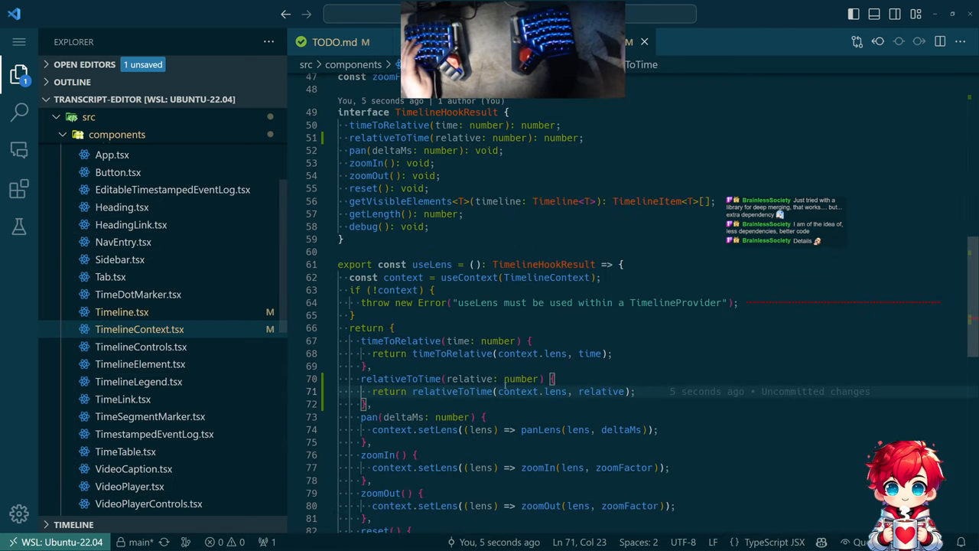
mouse_move(601, 391)
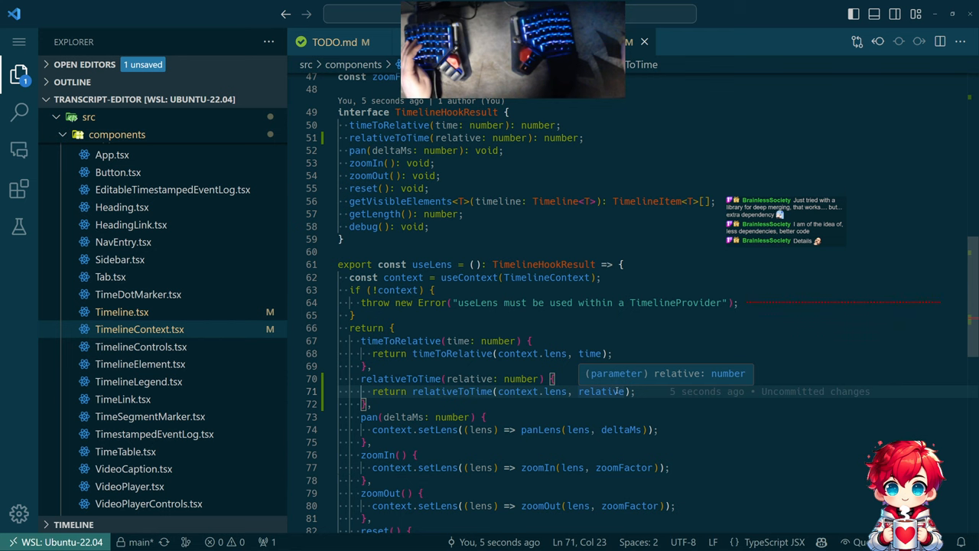
scroll("down", 3)
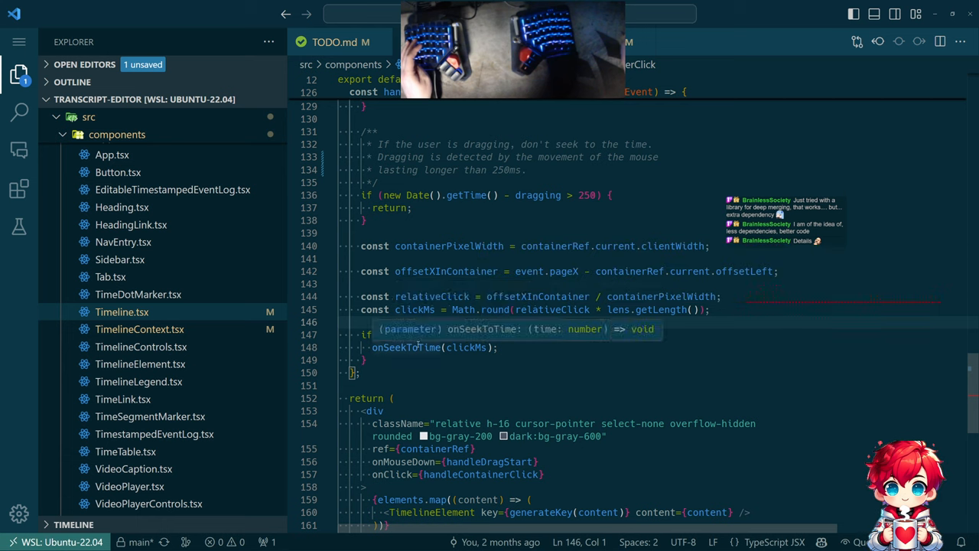
mouse_move(418, 340)
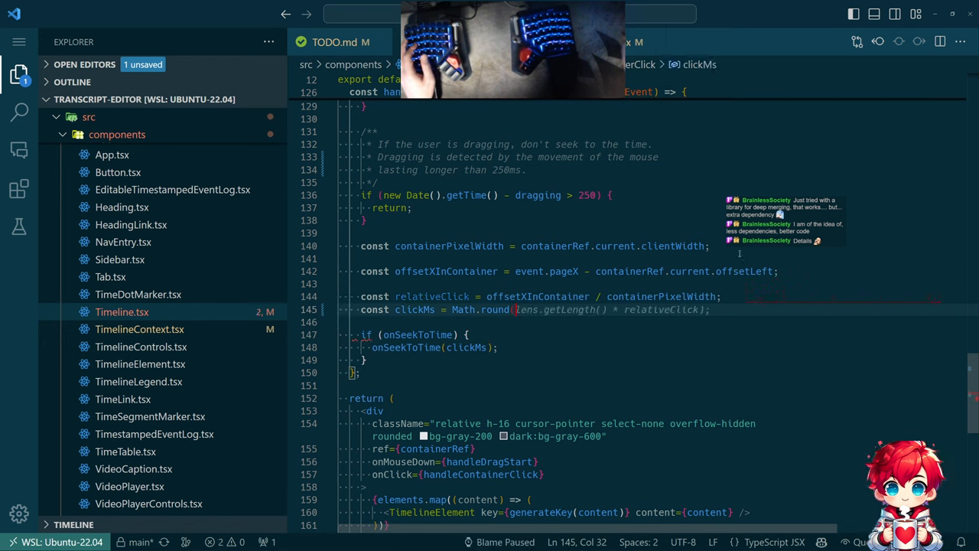
- Change clickMs to Math.round(lens.relativeToTime(relativeClick)) and switch to the running app in Firefox
type("lens.relativeToTime(relativeClick));")
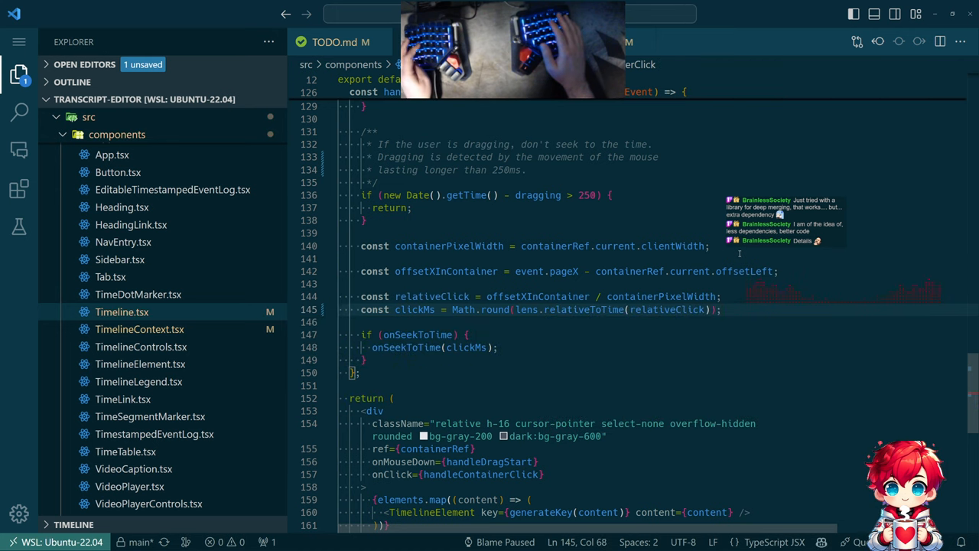
key("alt+tab")
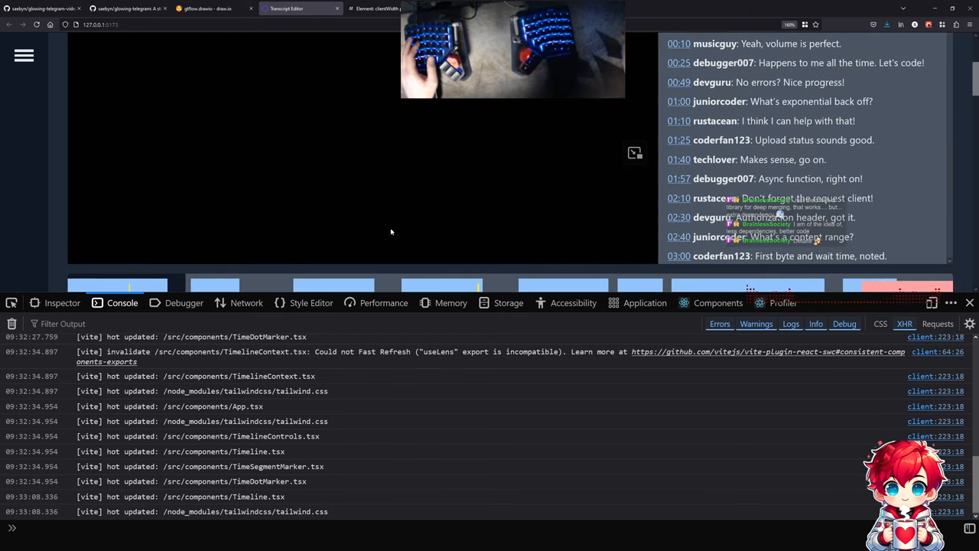
- Replace TODO.md line 4 with an item noting the video and play controls don't appear on load
key("Alt+Tab")
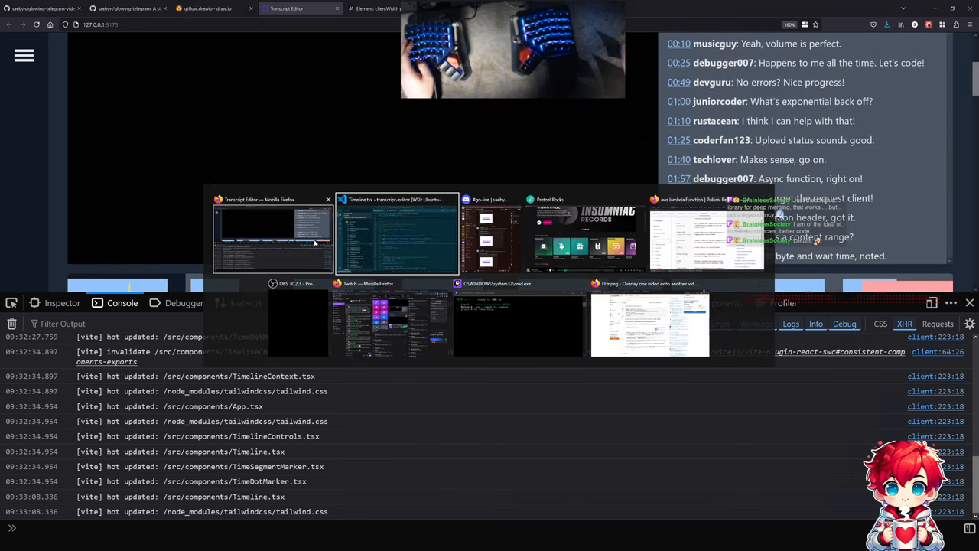
left_click(397, 235)
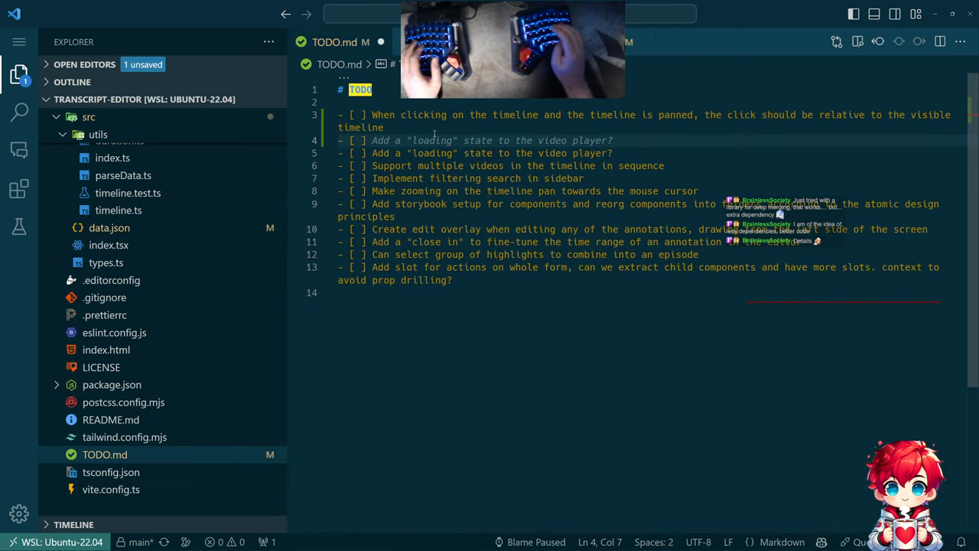
type("On load, the timeline should be centered on the current time")
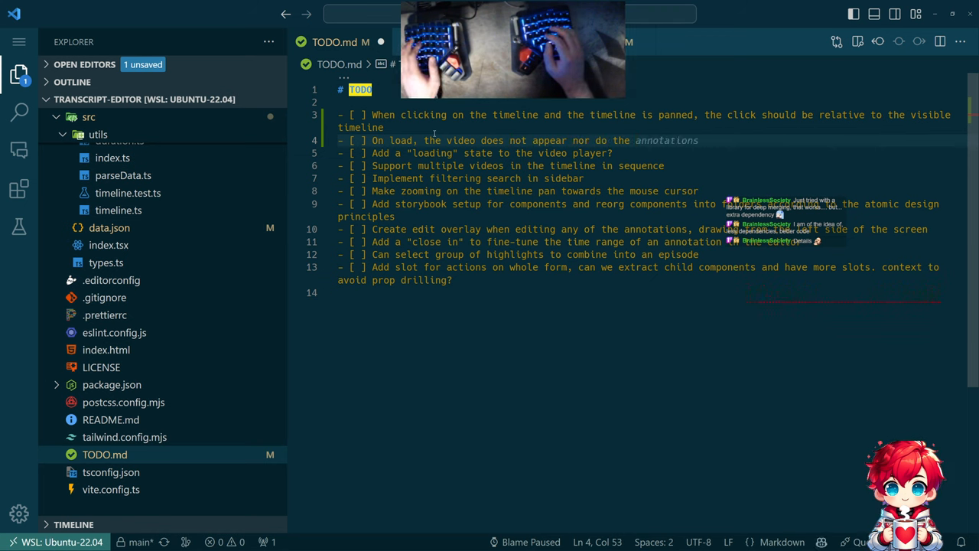
type("controls to play")
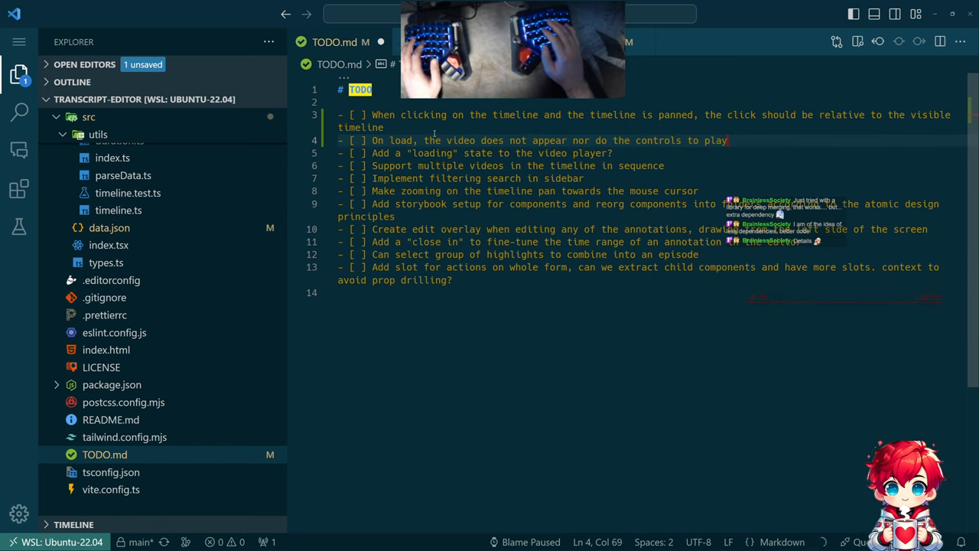
type("it")
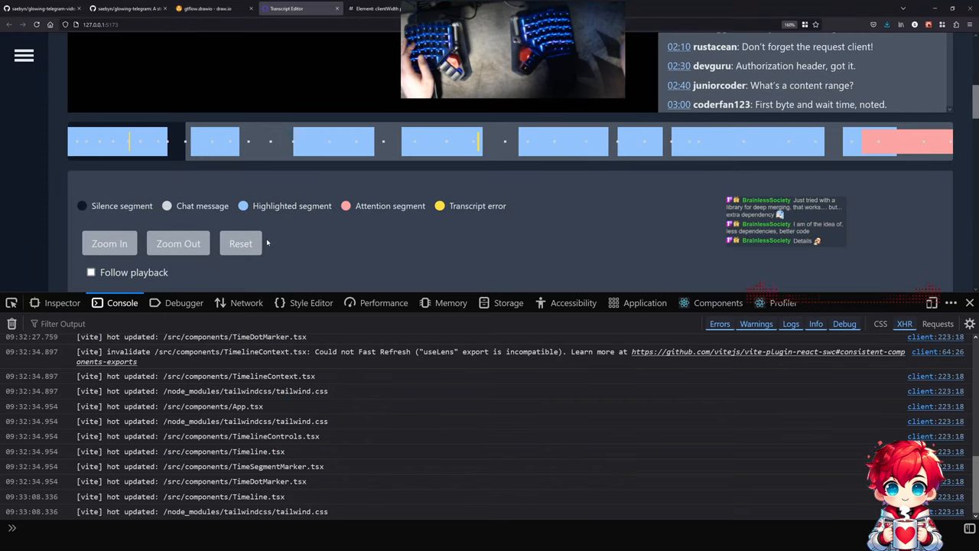
- Load the Transcript Editor video so the player and 55:56 playback controls appear
left_click(240, 243)
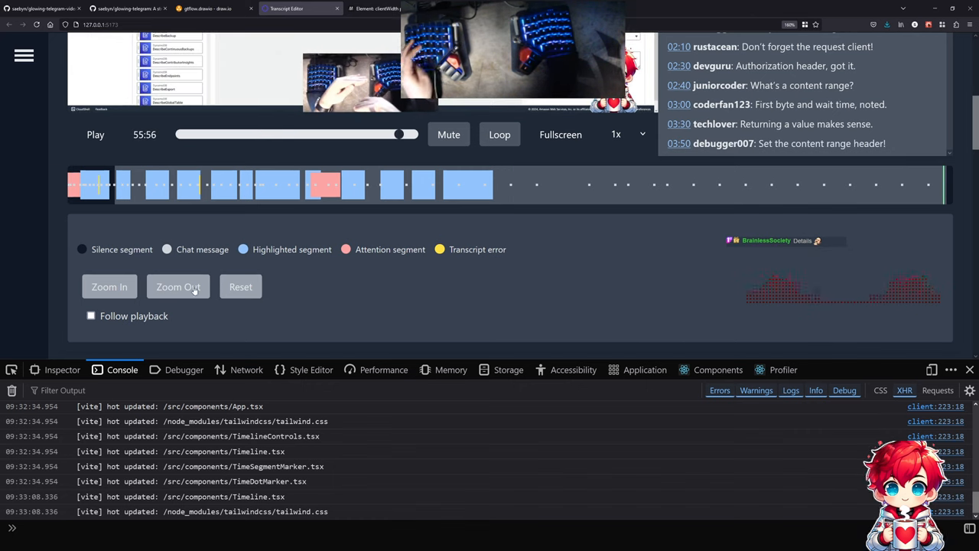
- Zoom the timeline out, then click and drag it to seek and pan, reaching 14:01
left_click(178, 286)
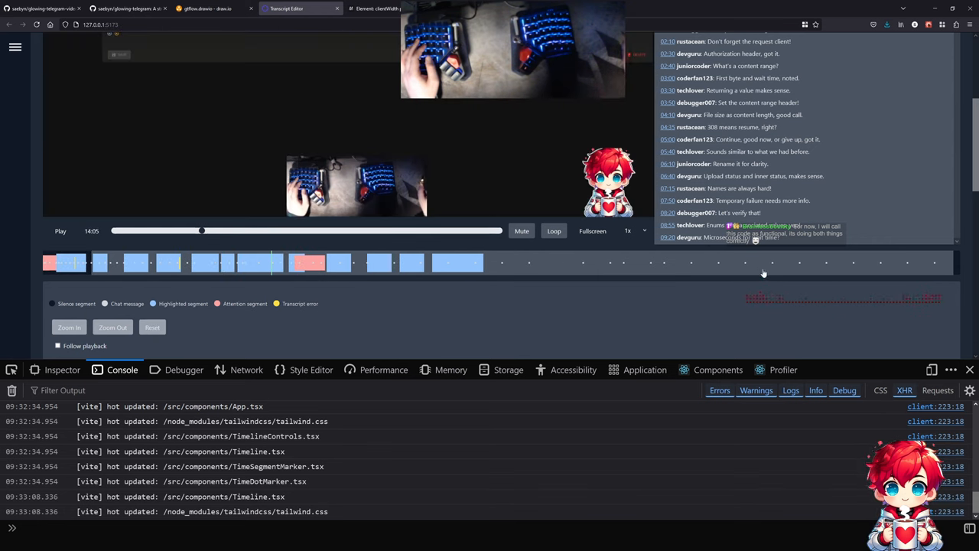
left_click_drag(201, 230, 383, 230)
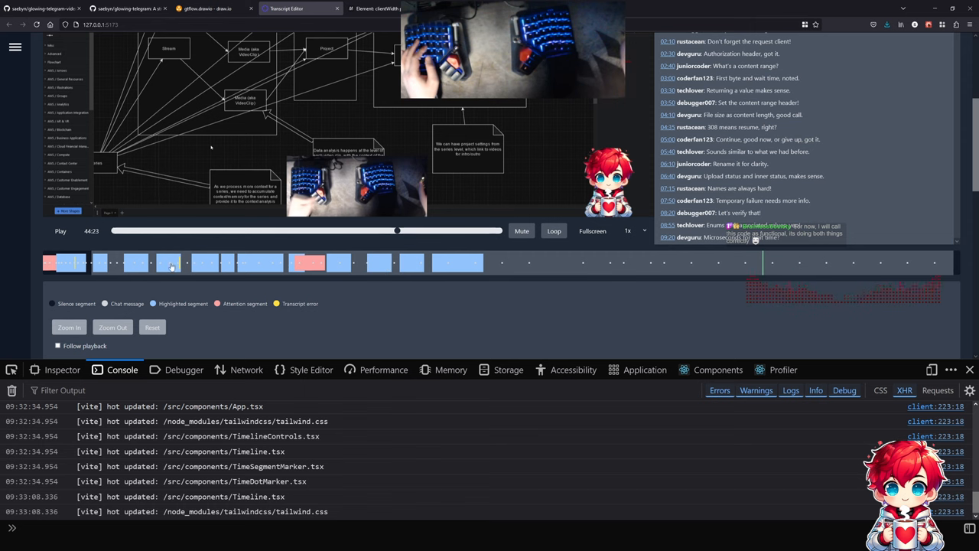
mouse_move(275, 269)
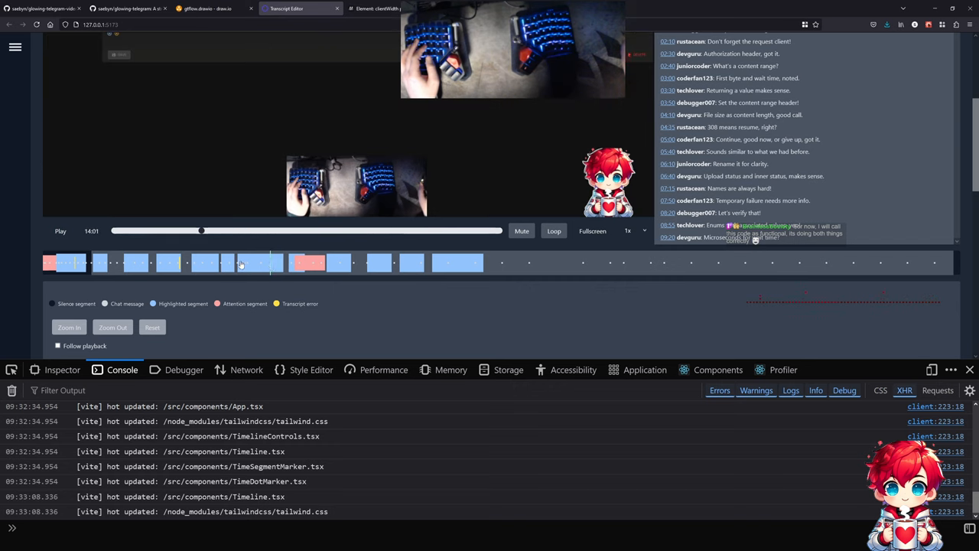
left_click(68, 327)
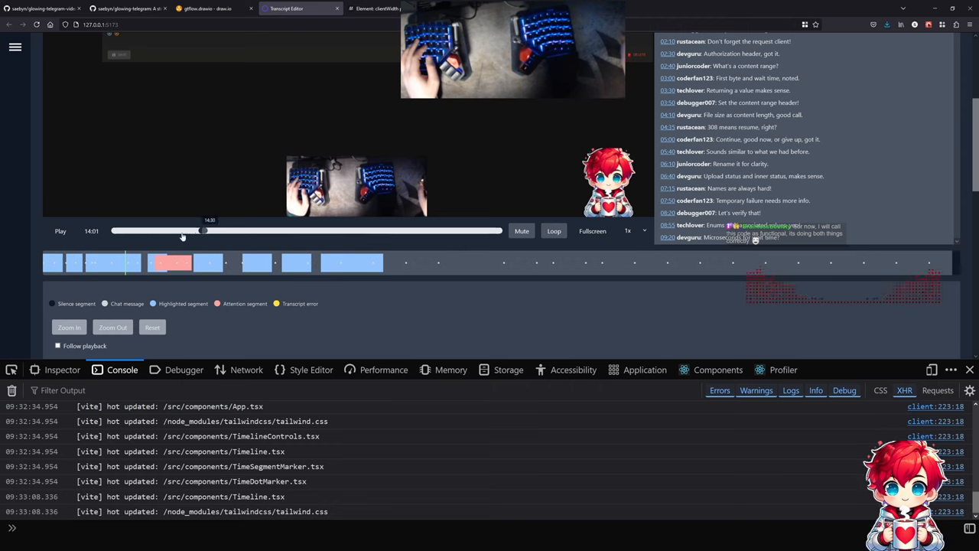
left_click_drag(200, 231, 457, 231)
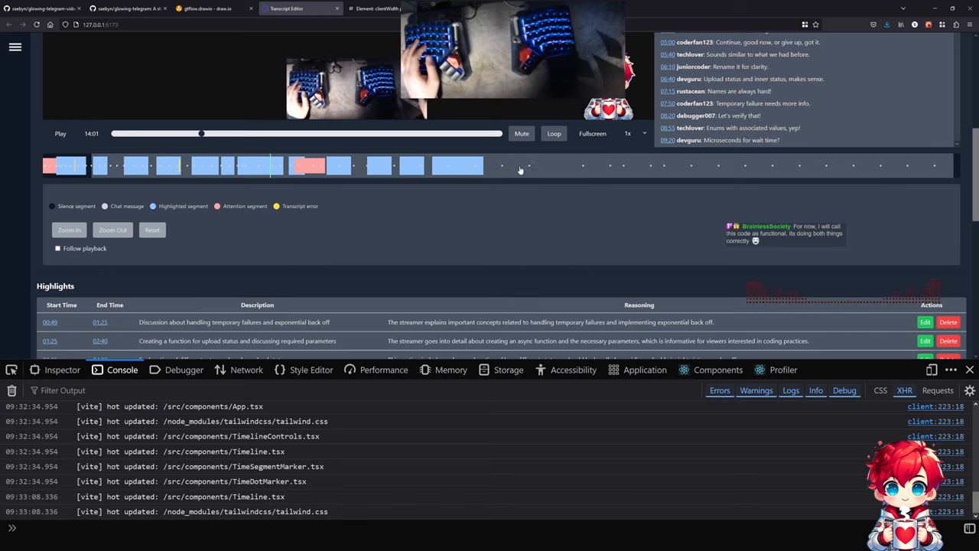
mouse_move(486, 241)
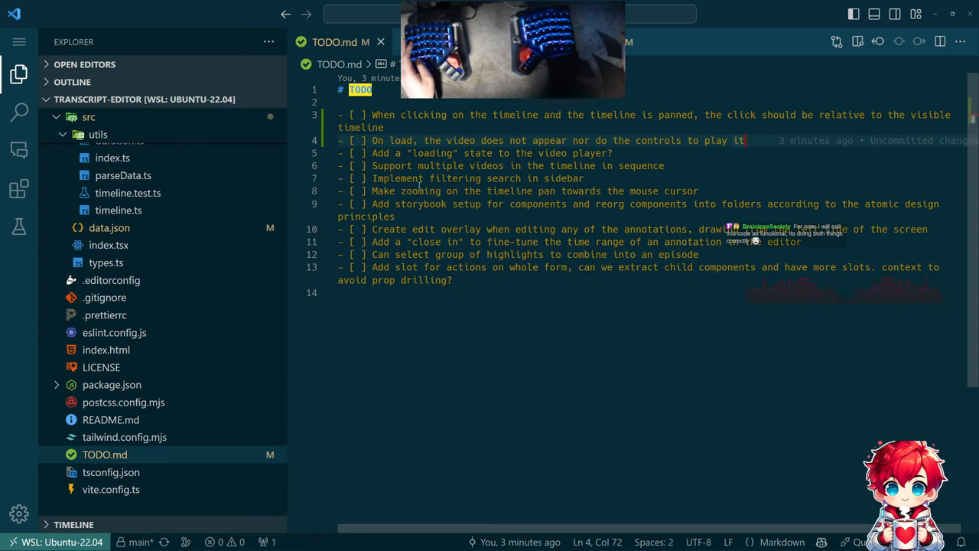
- Delete the timeline-click TODO item and commit all changes to protected main with its text
key("alt+tab")
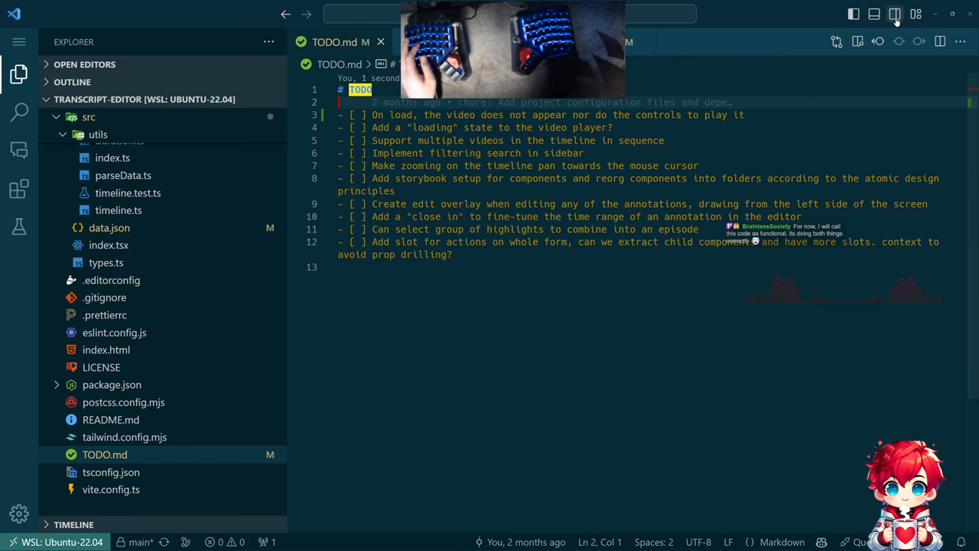
left_click(890, 13)
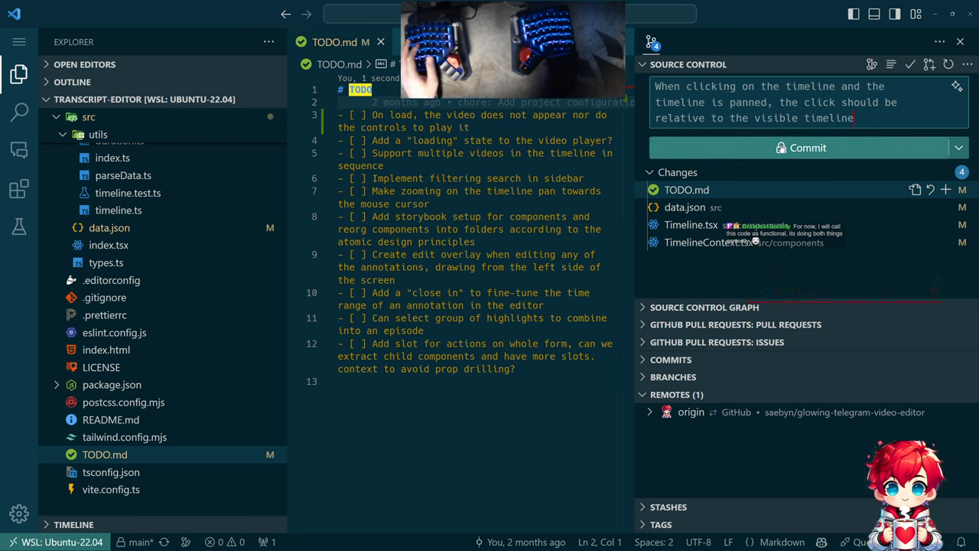
left_click(807, 148)
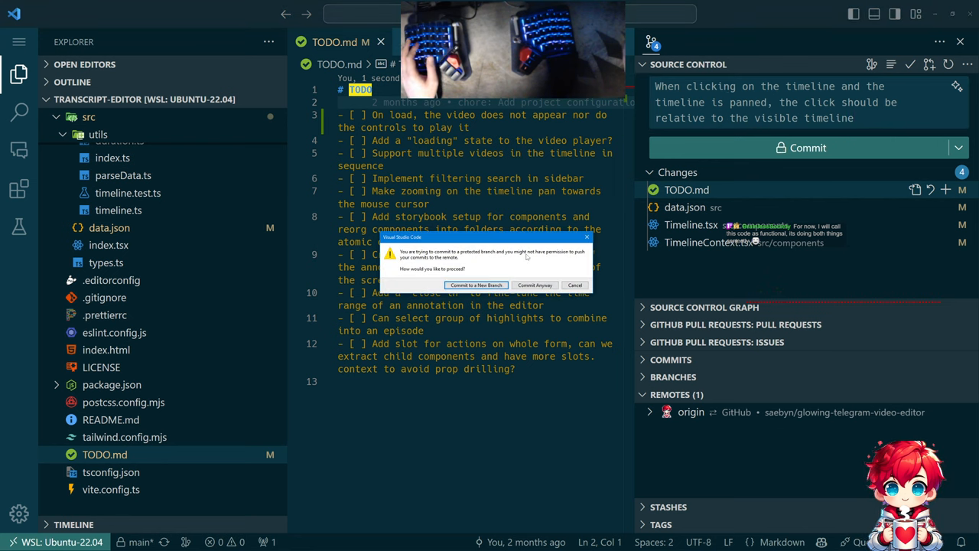
left_click(534, 285)
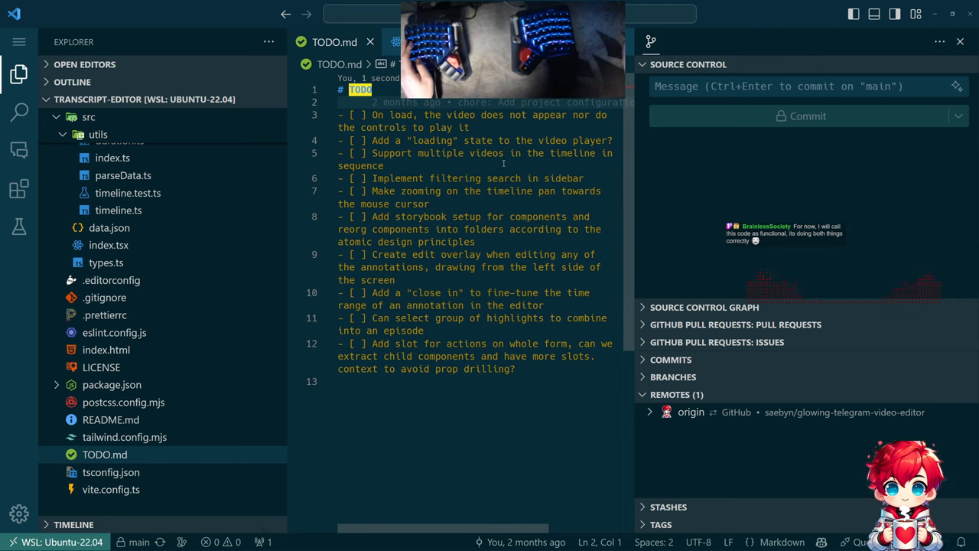
key("alt+tab")
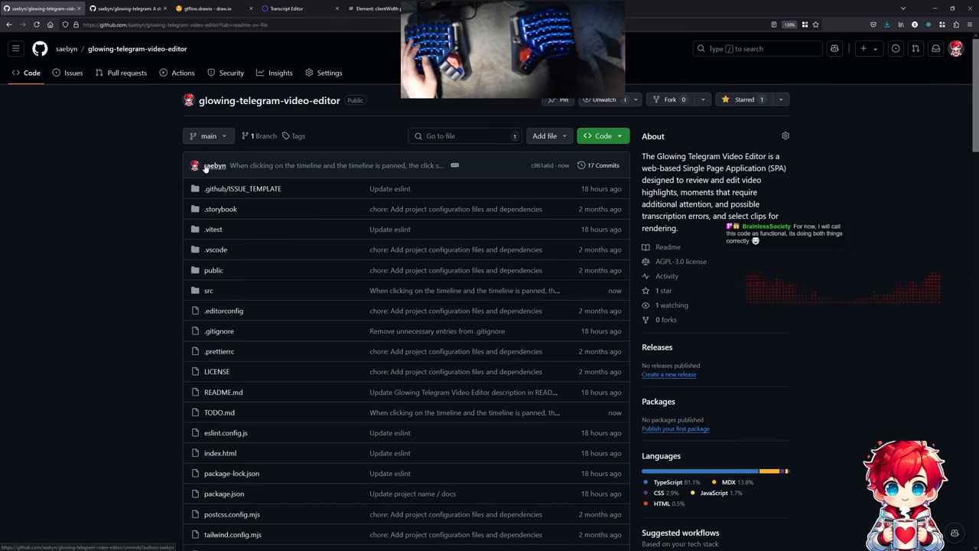
- Browse the repository page and its Actions workflows, then open the repository Settings
scroll("down", 3)
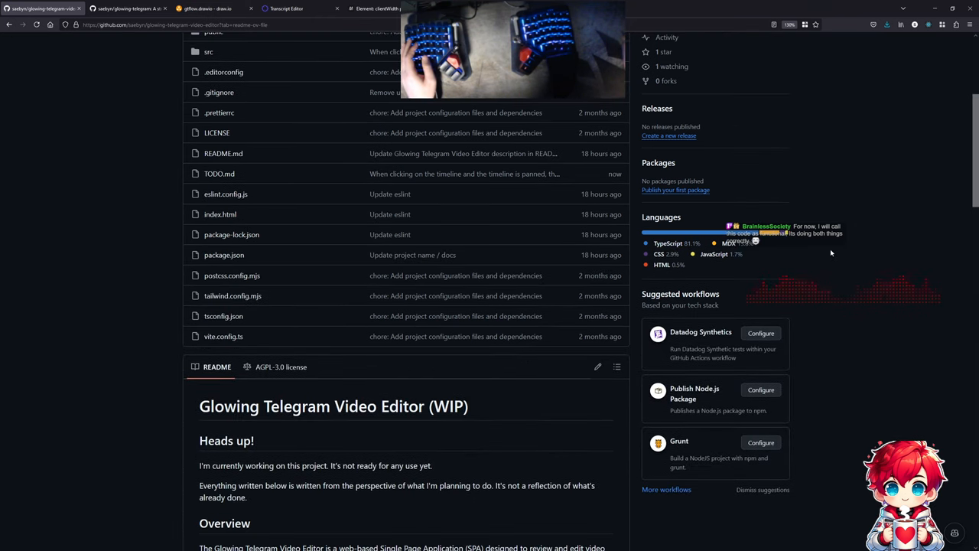
scroll("down", 3)
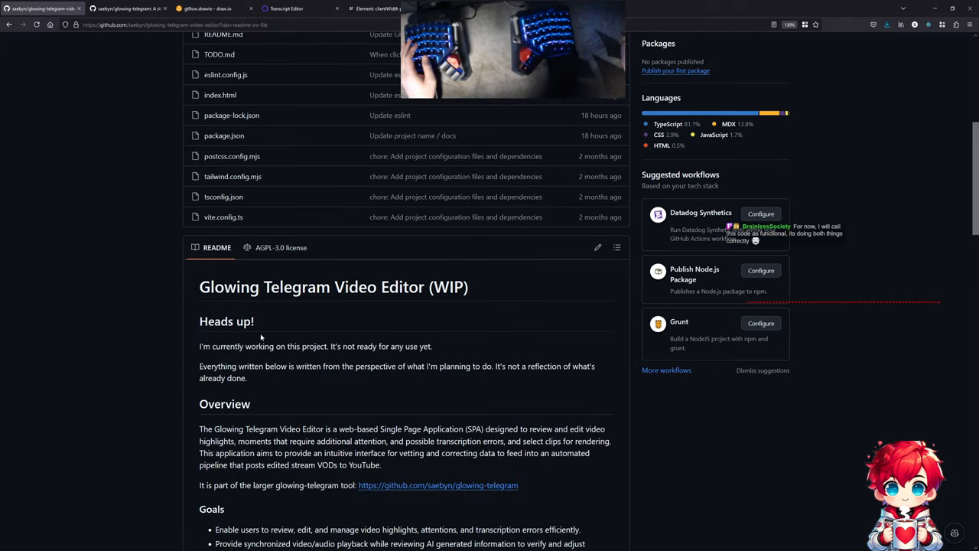
scroll("up", 3)
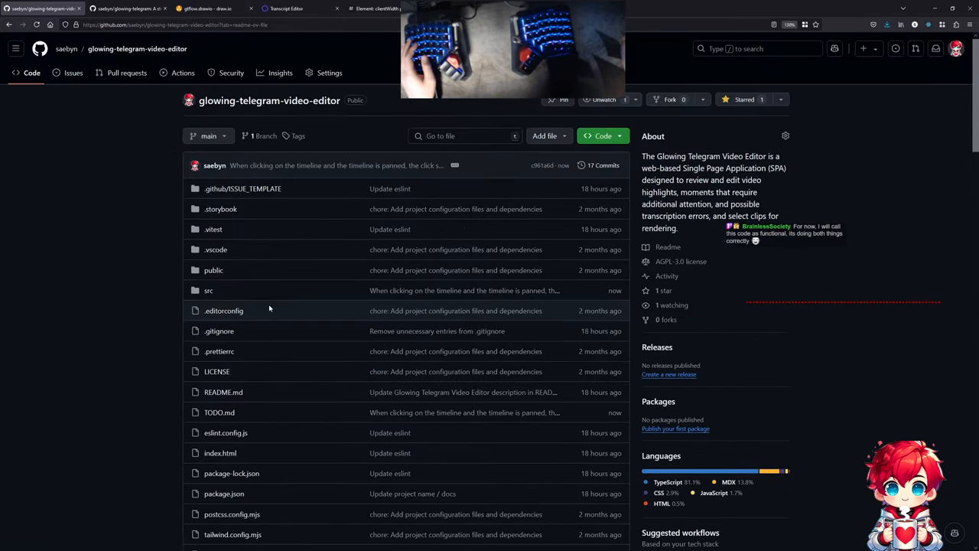
mouse_move(336, 214)
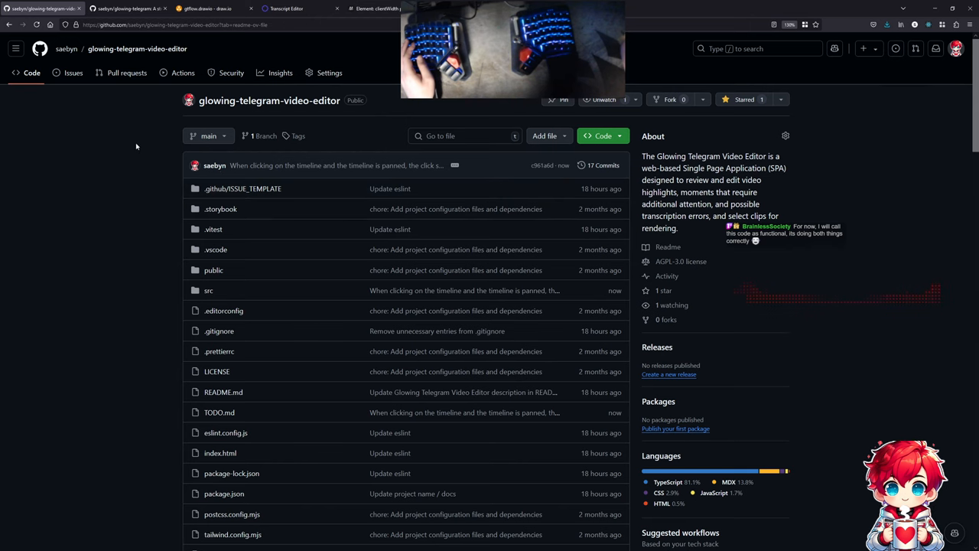
left_click(184, 73)
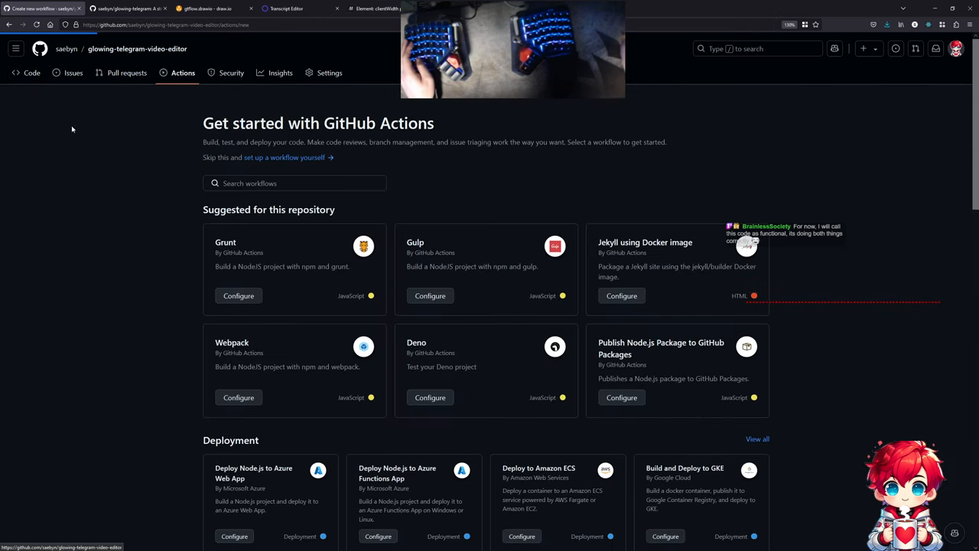
left_click(33, 72)
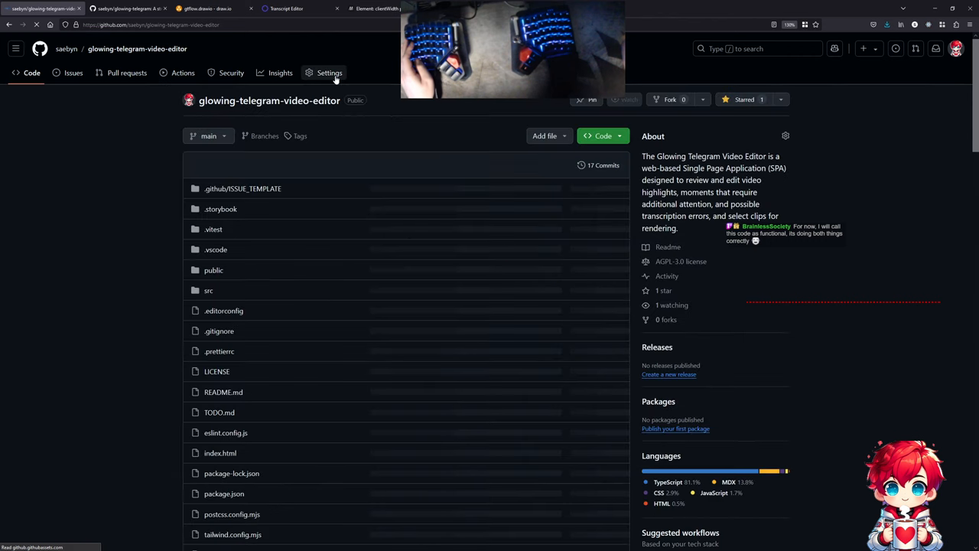
left_click(329, 73)
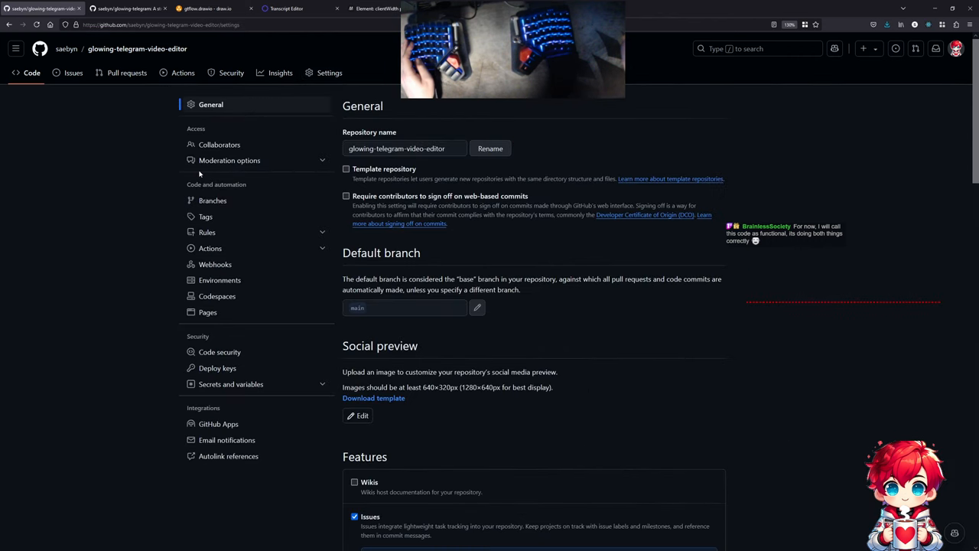
mouse_move(221, 352)
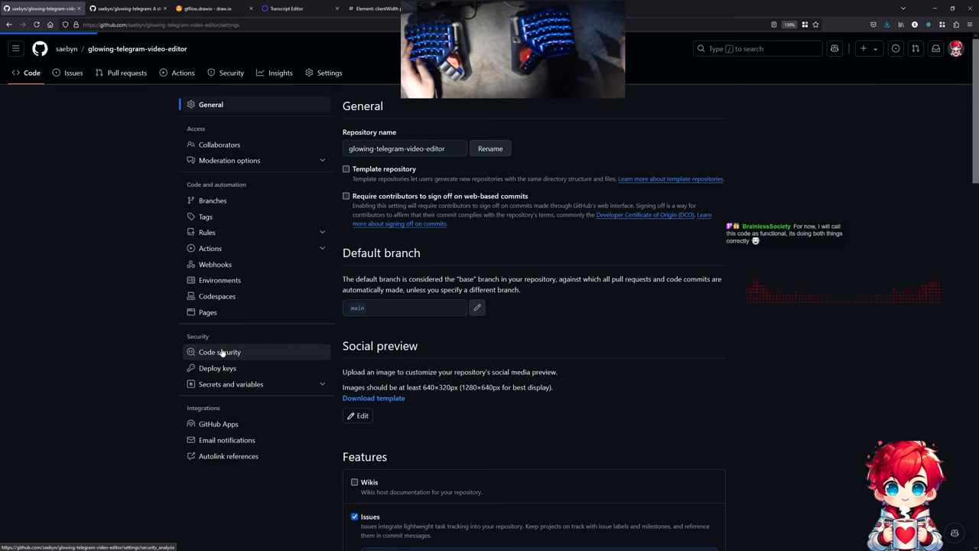
- Enable private vulnerability reporting, Dependabot alerts and security updates, then begin Dependabot version updates setup
left_click(220, 352)
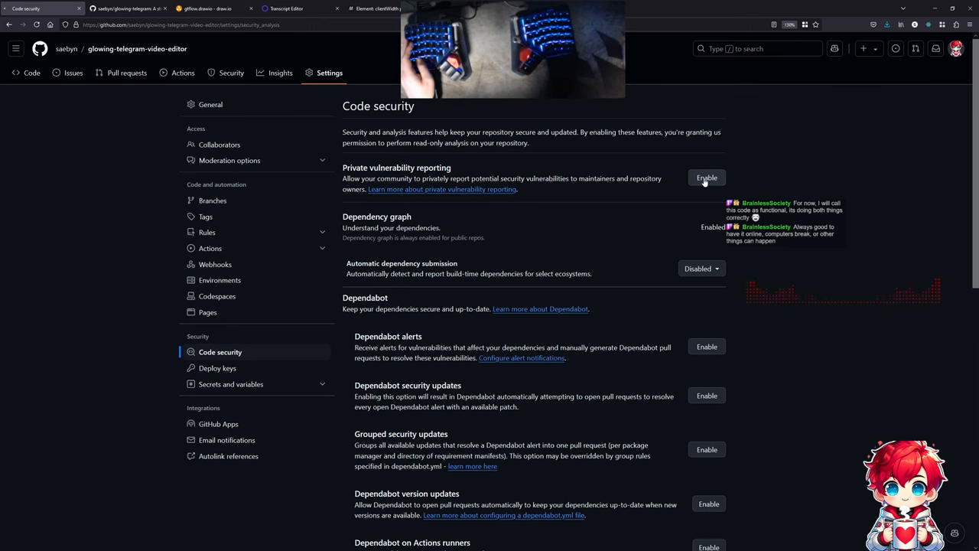
left_click(706, 177)
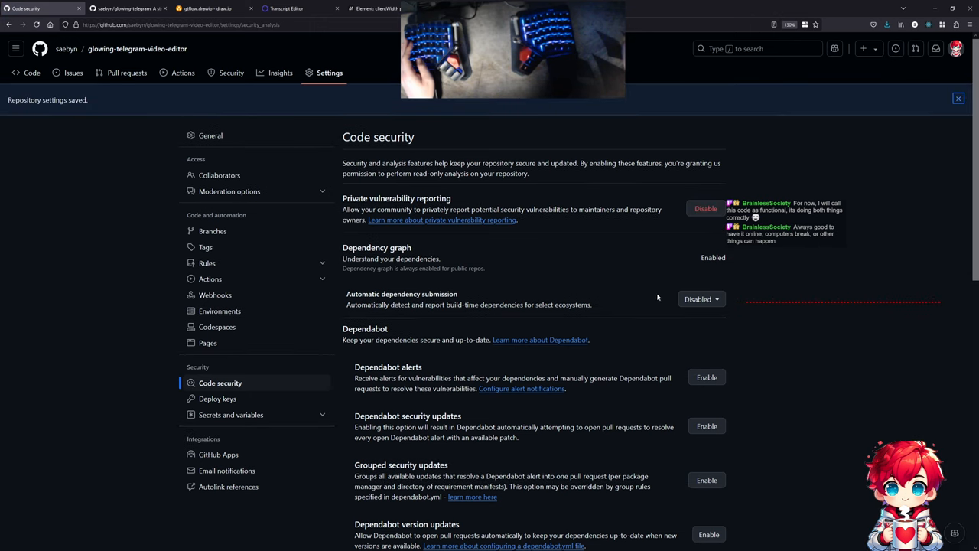
scroll("down", 3)
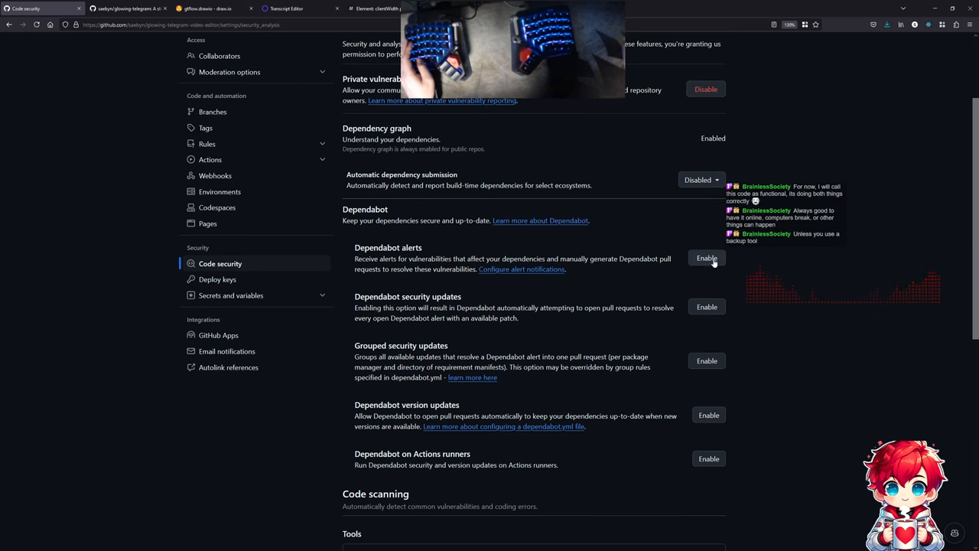
left_click(707, 257)
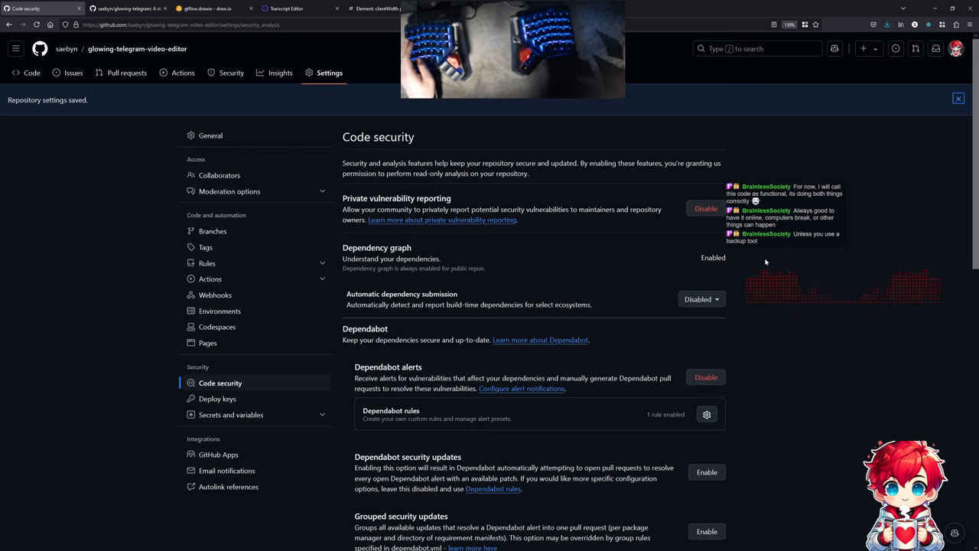
scroll("down", 3)
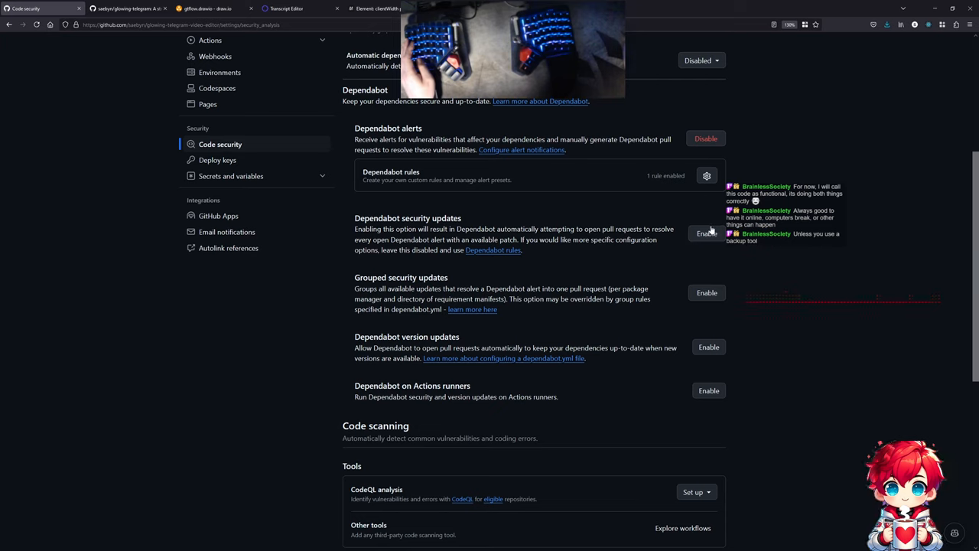
left_click(706, 233)
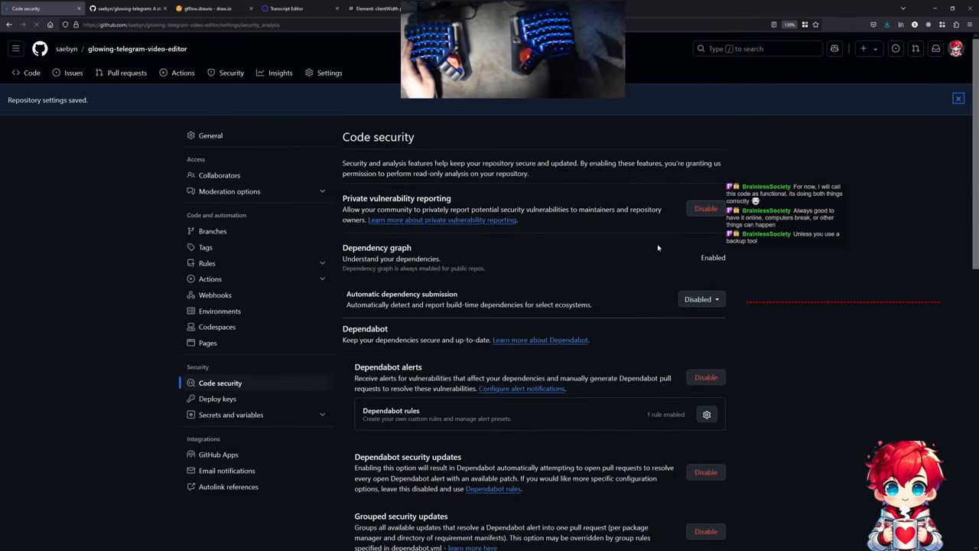
scroll("down", 3)
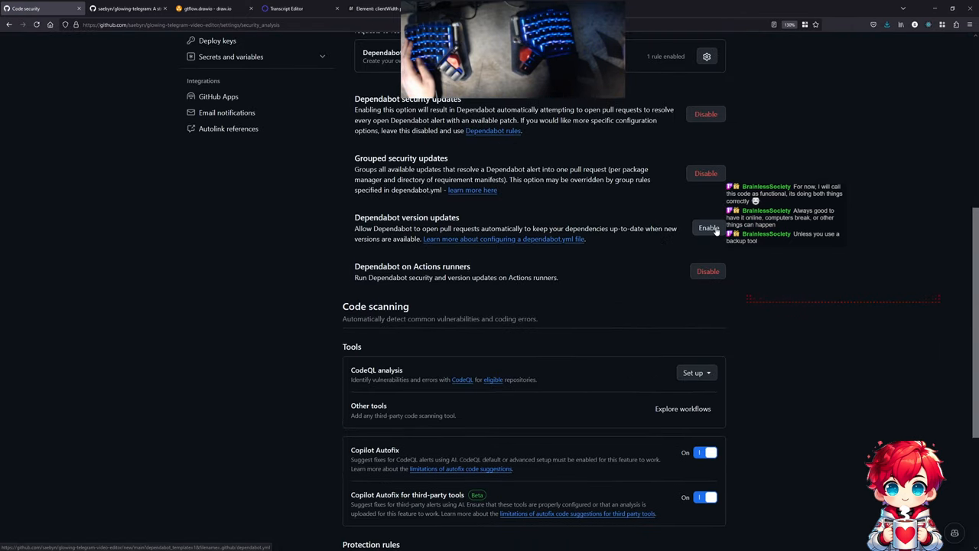
left_click(708, 228)
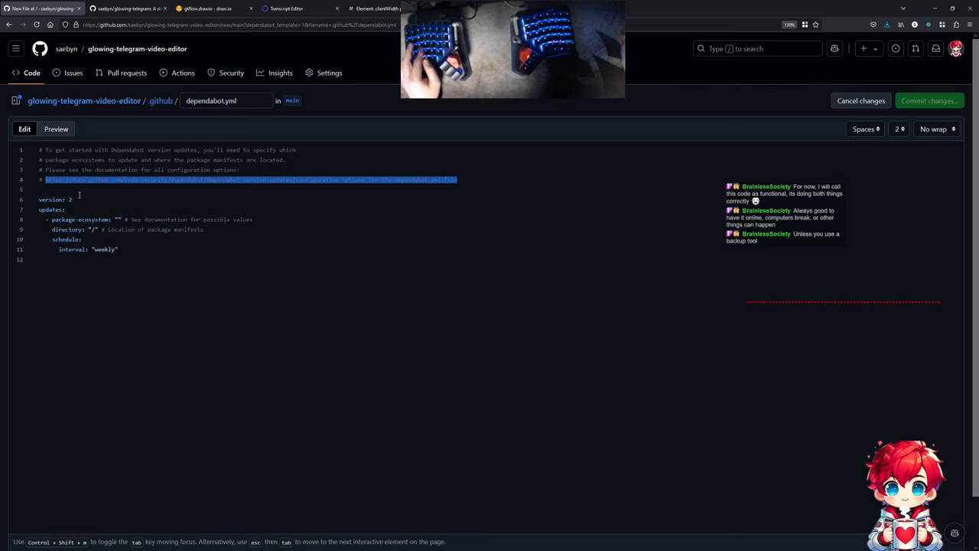
- Read the dependabot.yml documentation for the package-ecosystem option
left_click(248, 180)
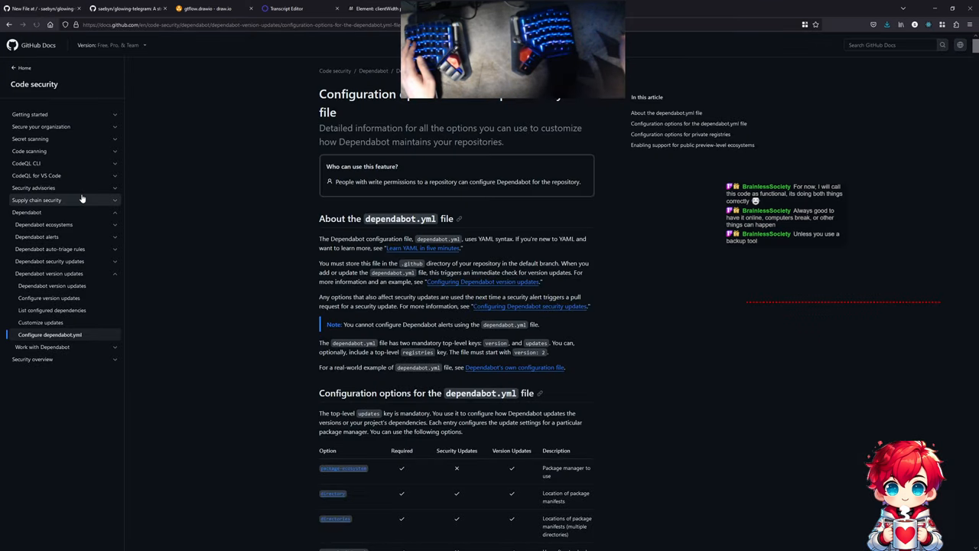
scroll("down", 3)
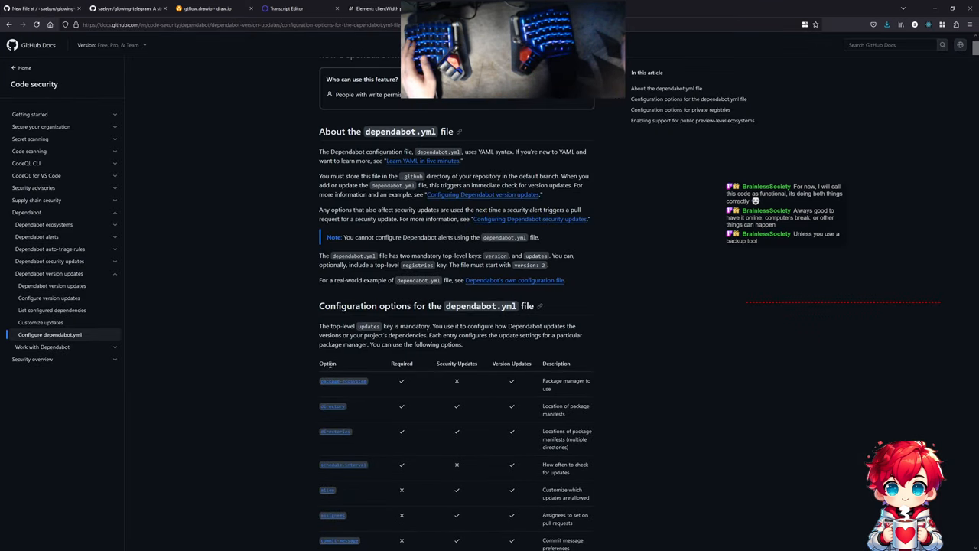
scroll("down", 3)
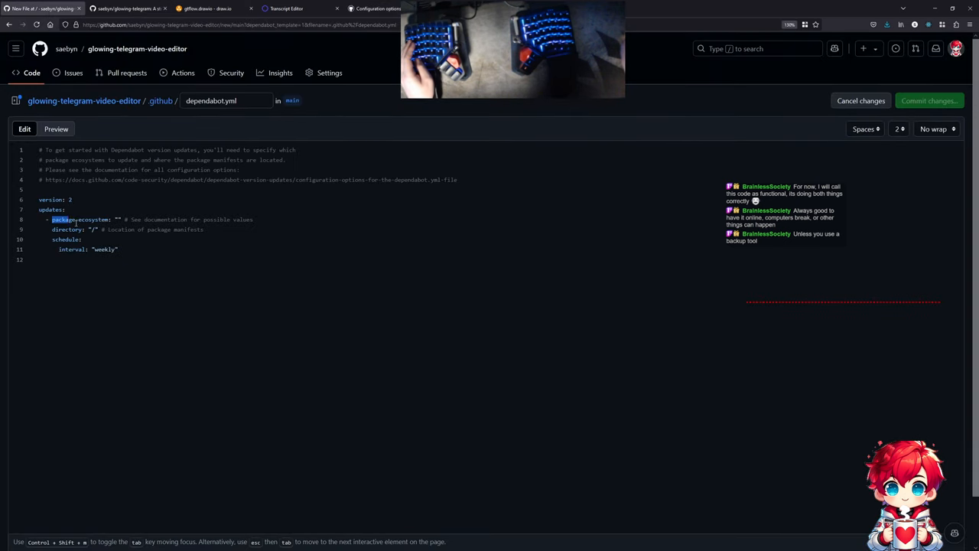
left_click(376, 8)
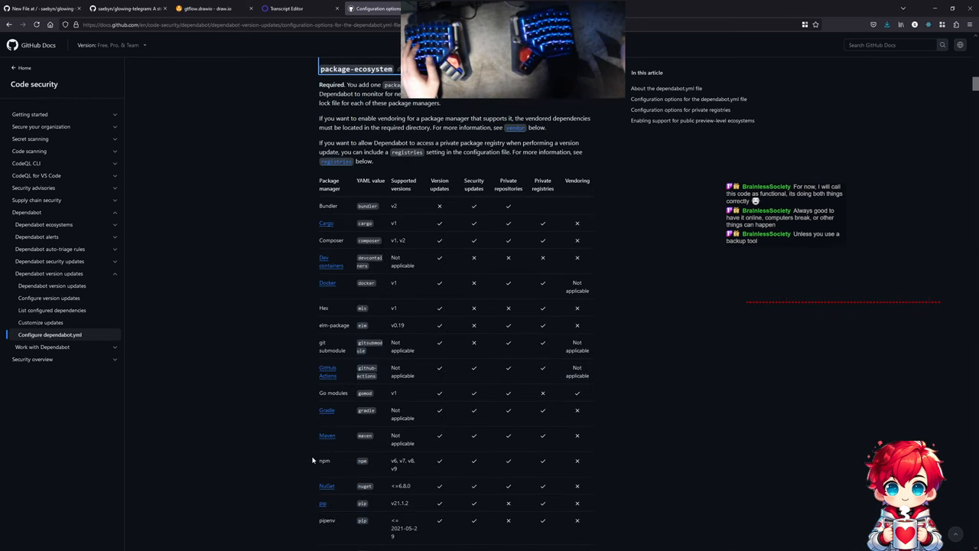
- Set package-ecosystem to npm and commit dependabot.yml directly to main
left_click(108, 8)
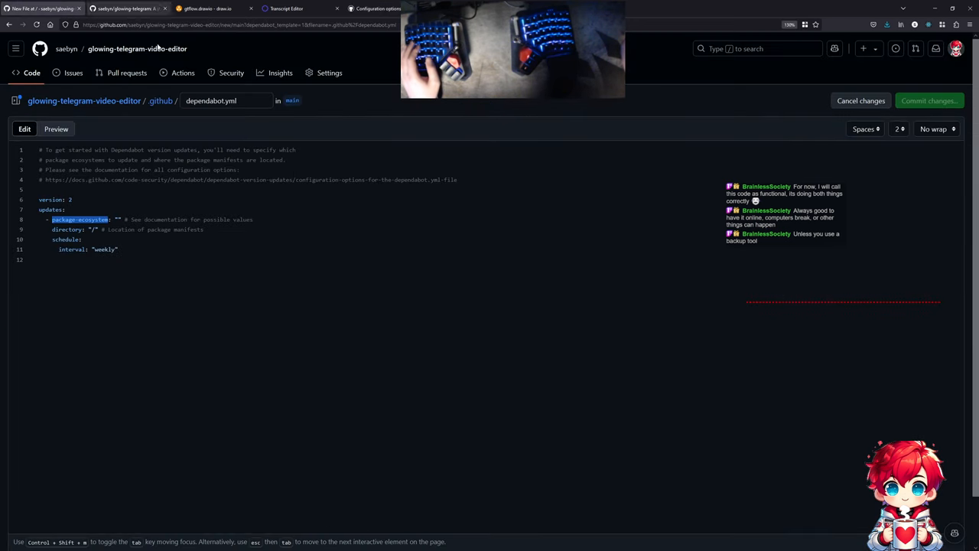
type("npm")
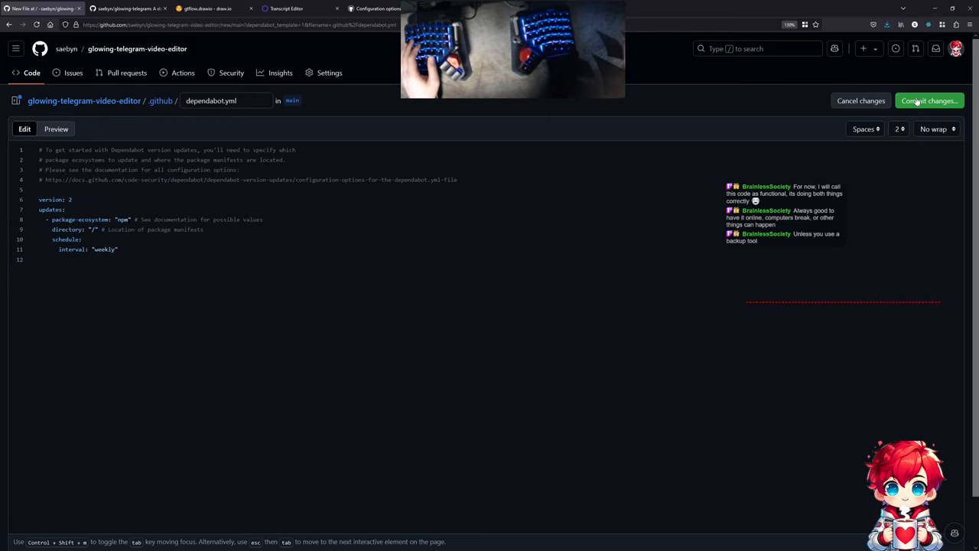
left_click(930, 100)
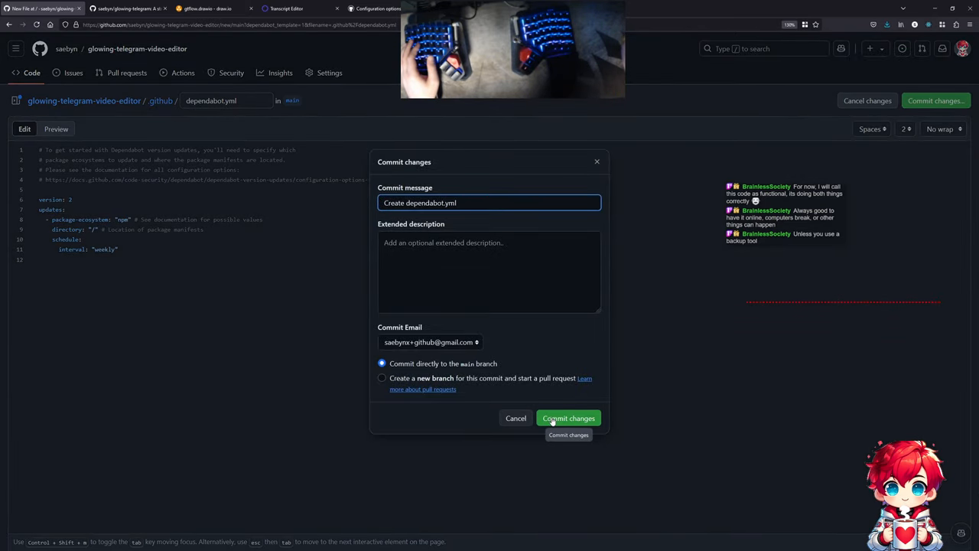
left_click(568, 418)
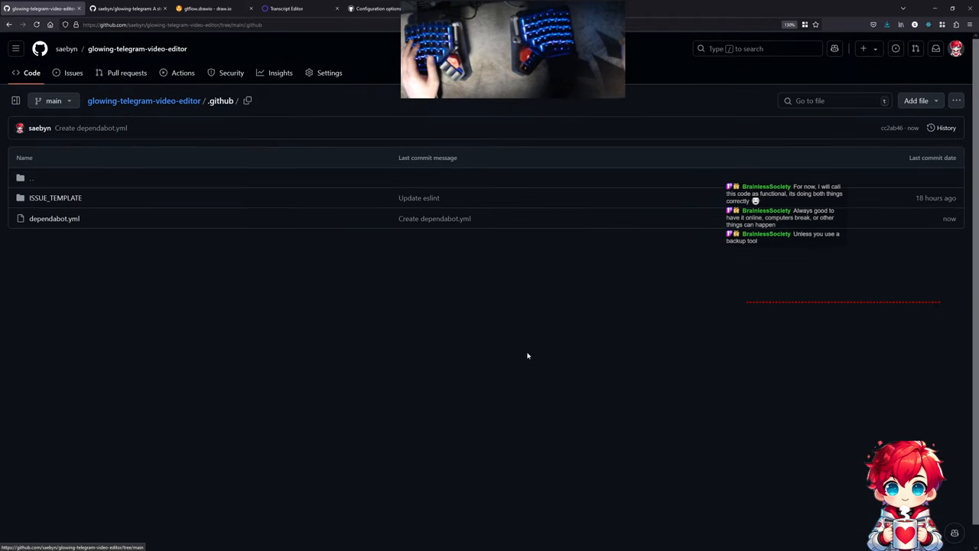
mouse_move(456, 315)
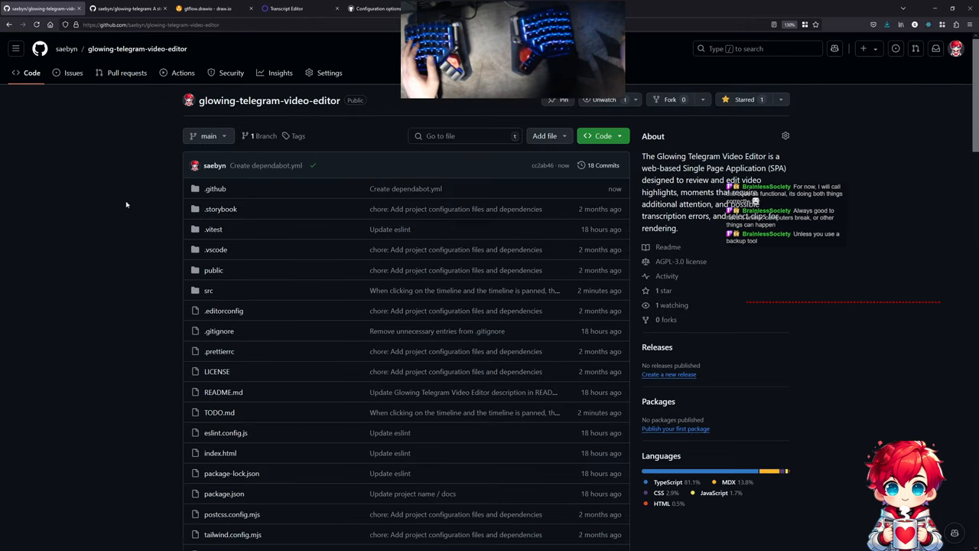
- Scroll through the 18-commit repository's README and file list, then bring up TODO.md in the editor
scroll("down", 3)
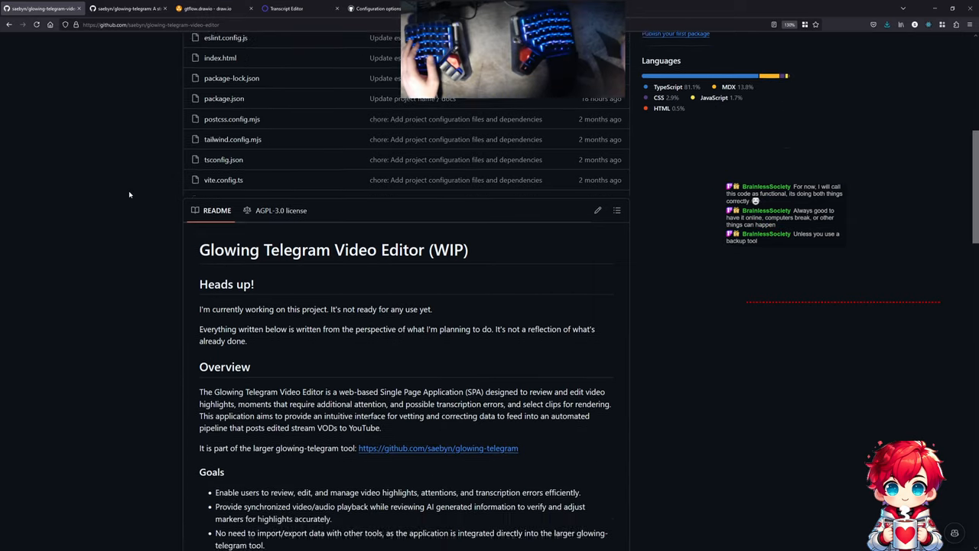
scroll("down", 3)
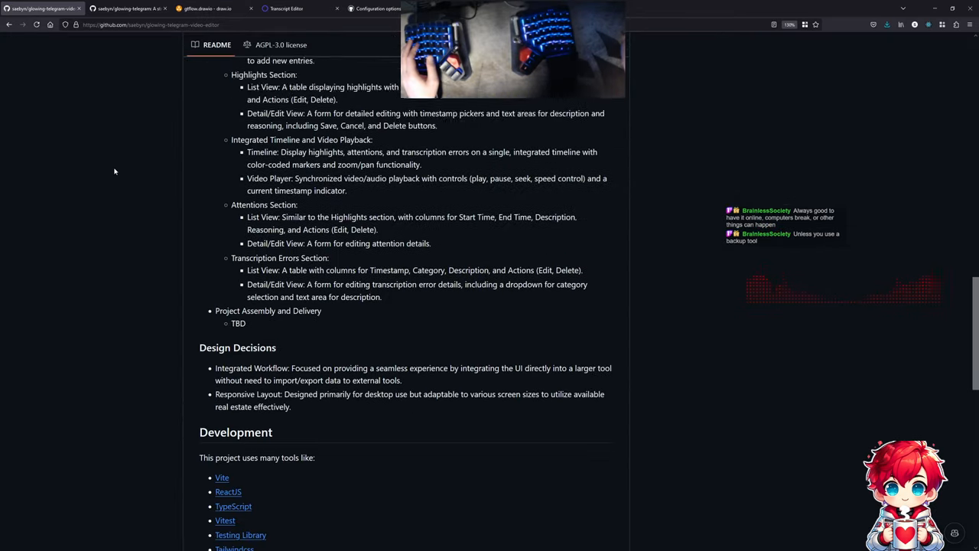
scroll("down", 3)
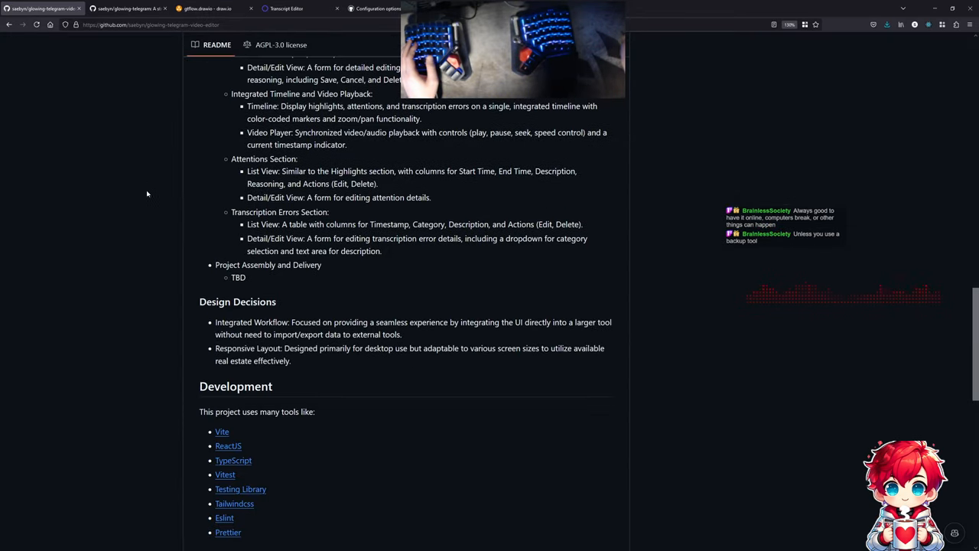
scroll("down", 3)
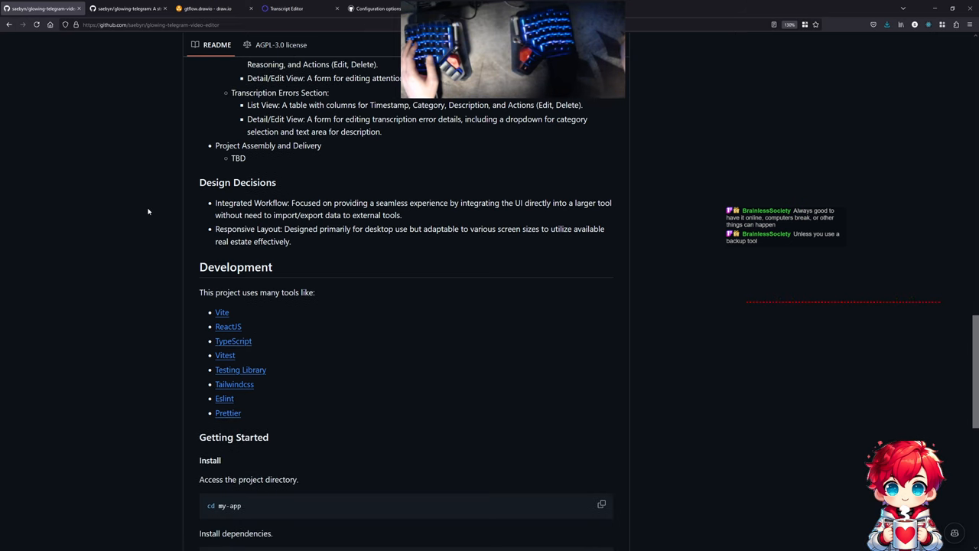
mouse_move(235, 384)
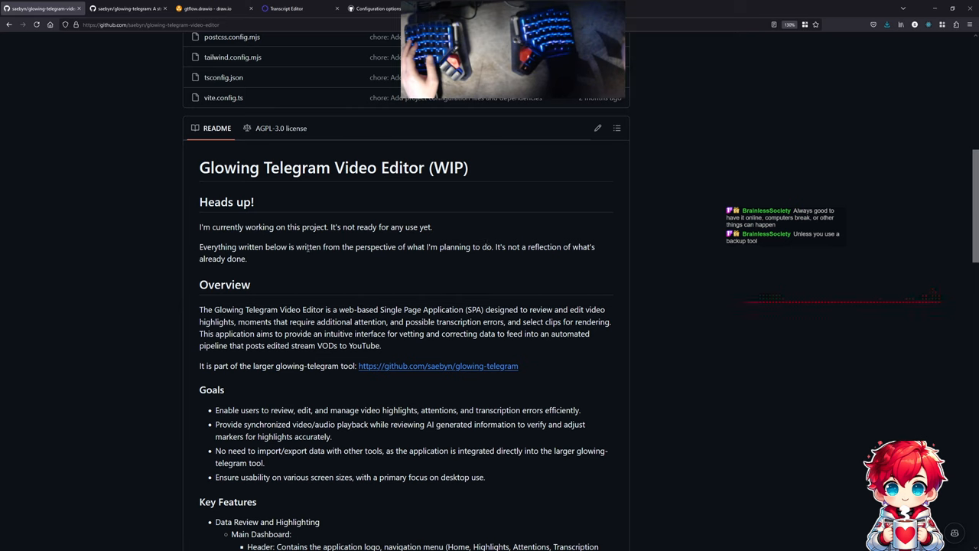
left_click_drag(266, 246, 553, 247)
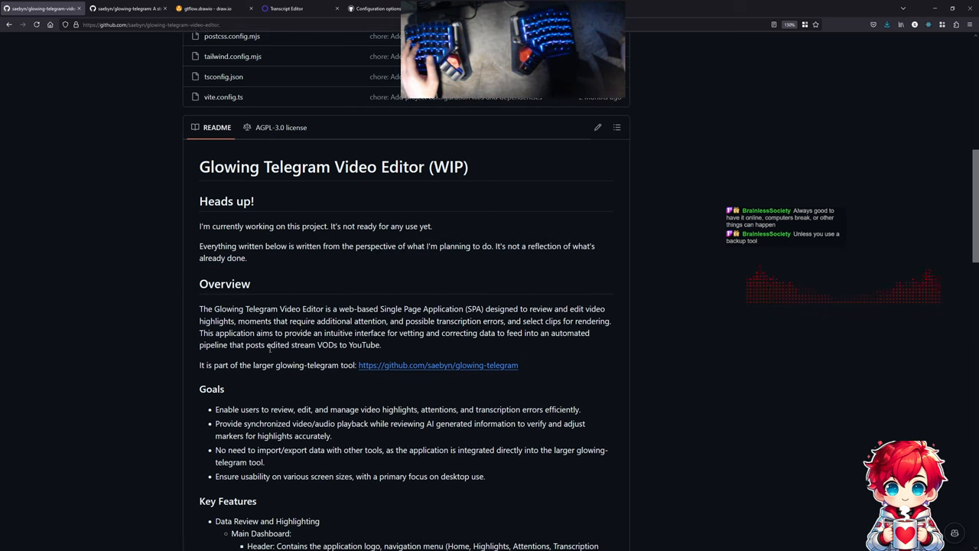
scroll("down", 3)
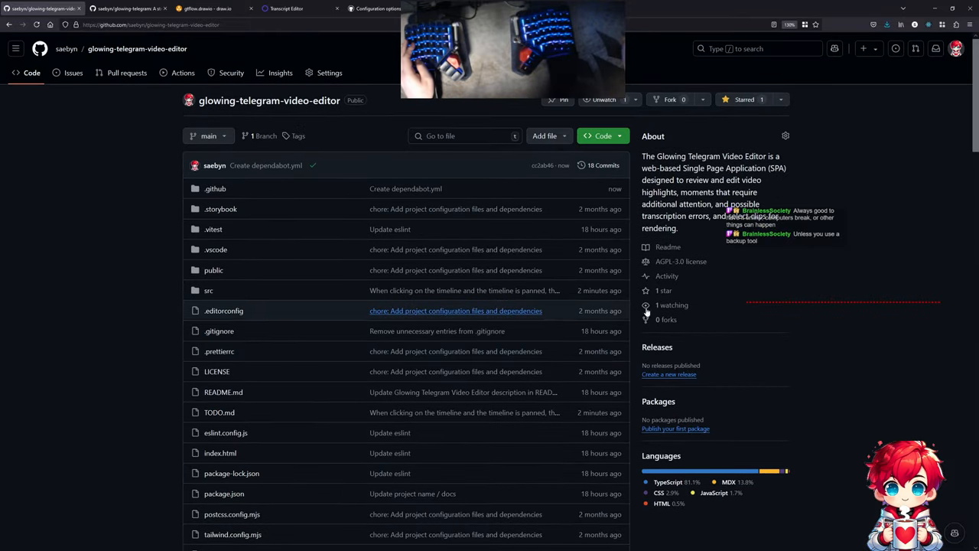
left_click_drag(677, 180, 704, 192)
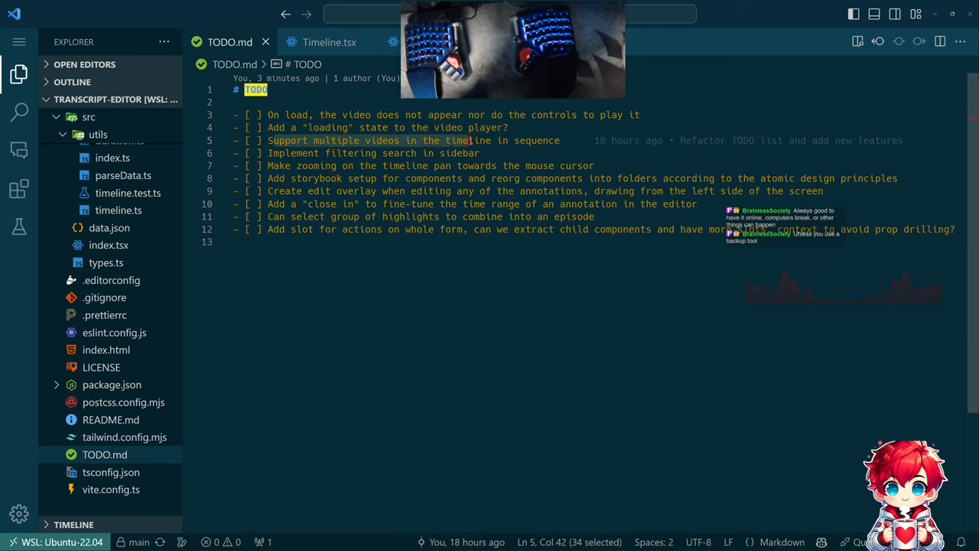
- Open Viewport.tsx and VideoPlayer.tsx from src/components to inspect the video markup, then return to Firefox
left_click(560, 140)
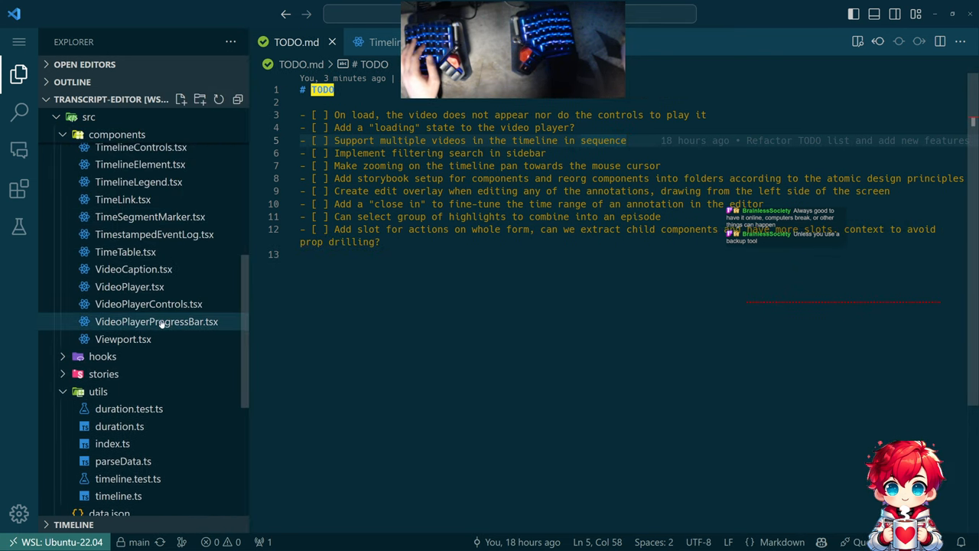
scroll("down", 3)
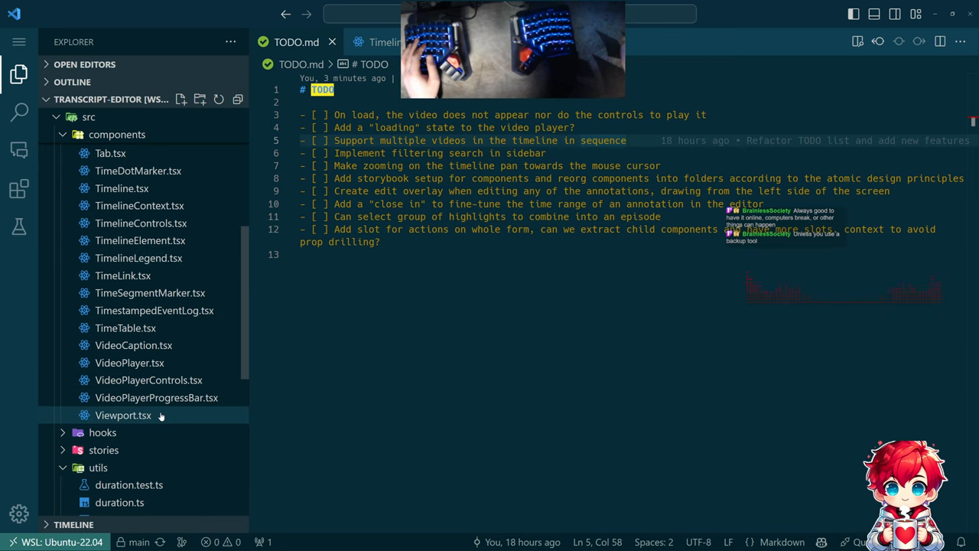
left_click(123, 414)
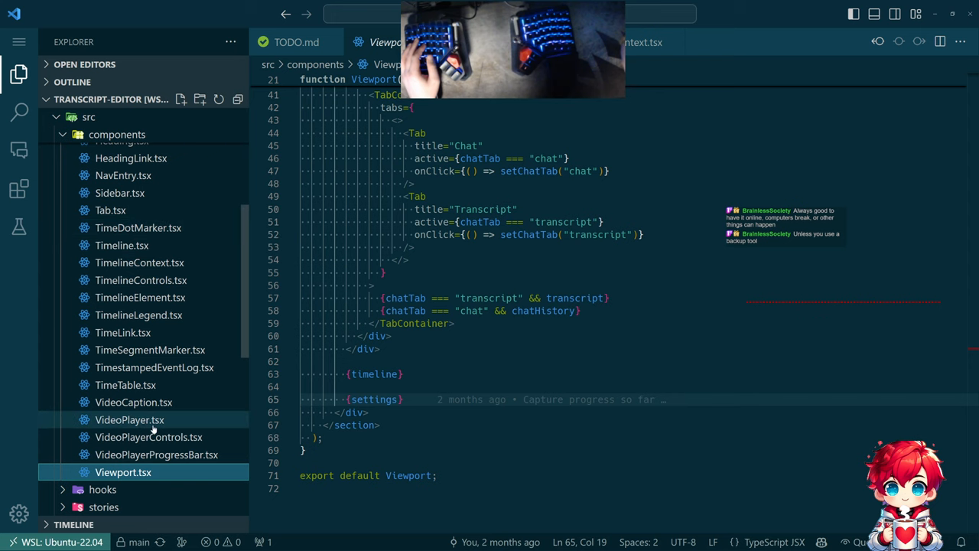
left_click(129, 419)
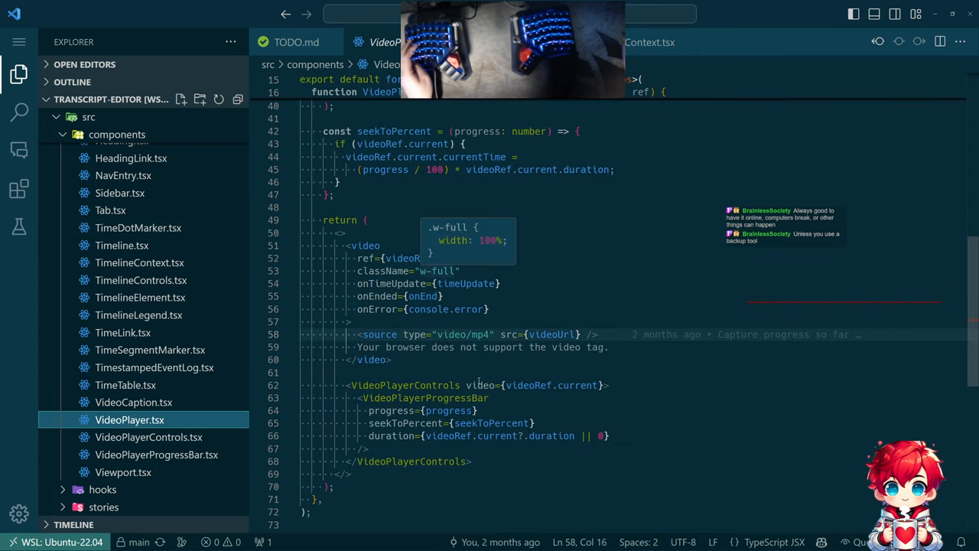
scroll("down", 3)
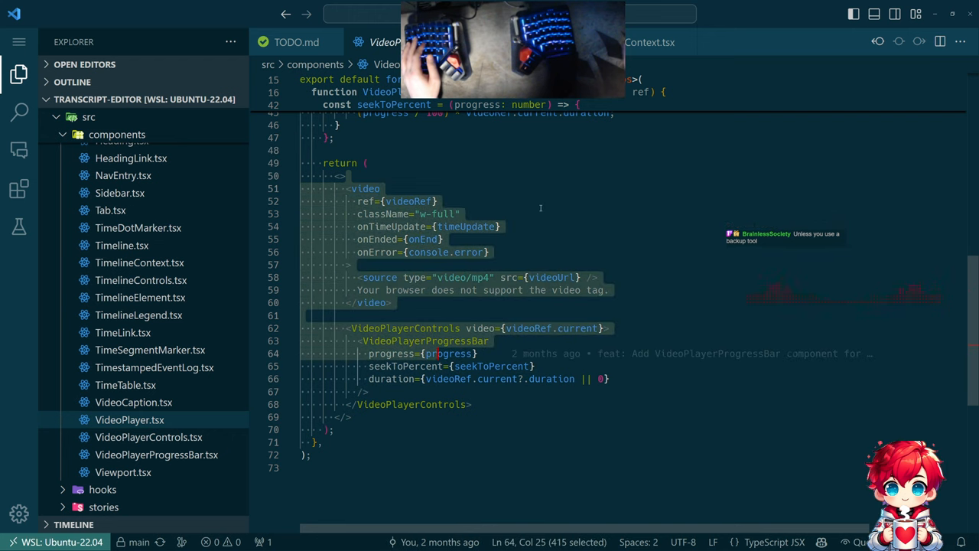
left_click(300, 42)
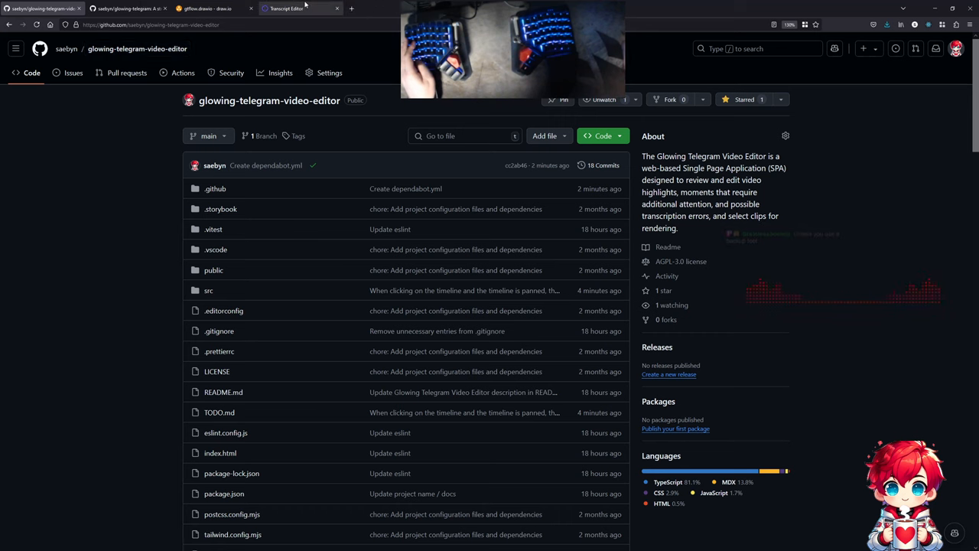
- Search the Transcript Editor sidebar filter for 'discussion'
left_click(293, 8)
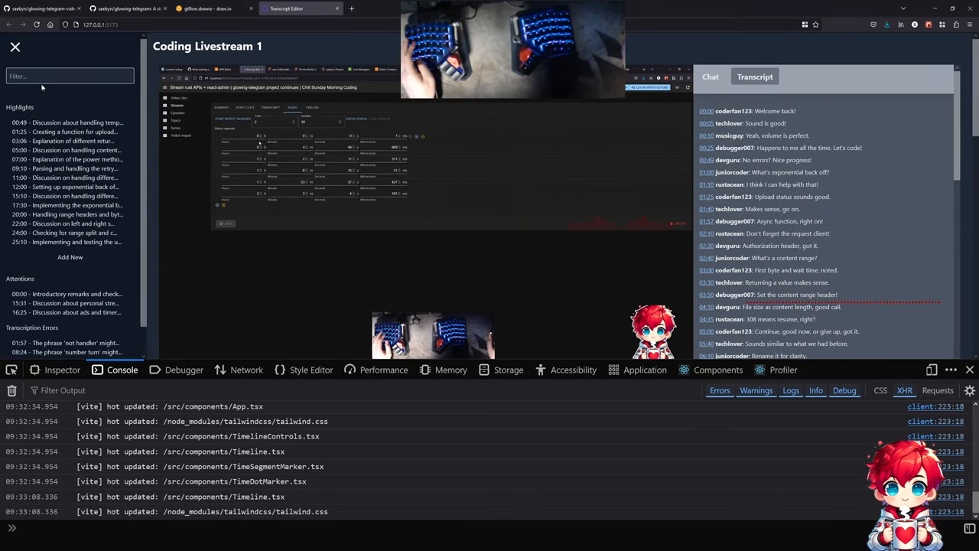
left_click(46, 75)
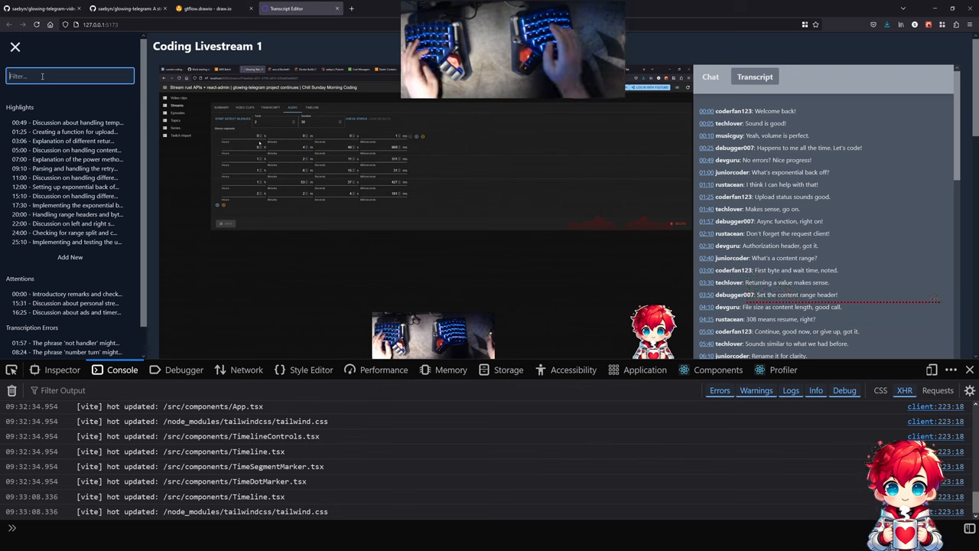
type("discussion")
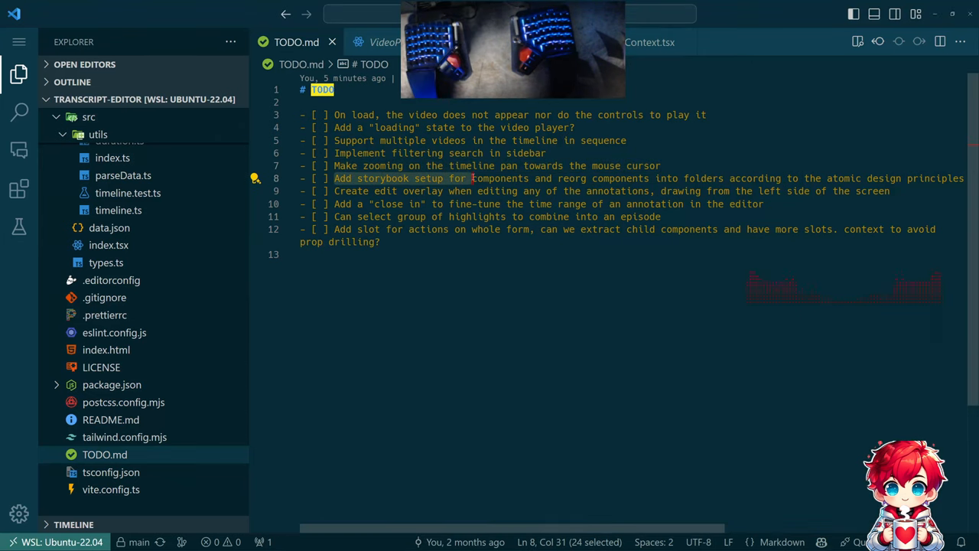
- Highlight the storybook setup and components reorg wording in TODO.md
left_click_drag(472, 179, 626, 178)
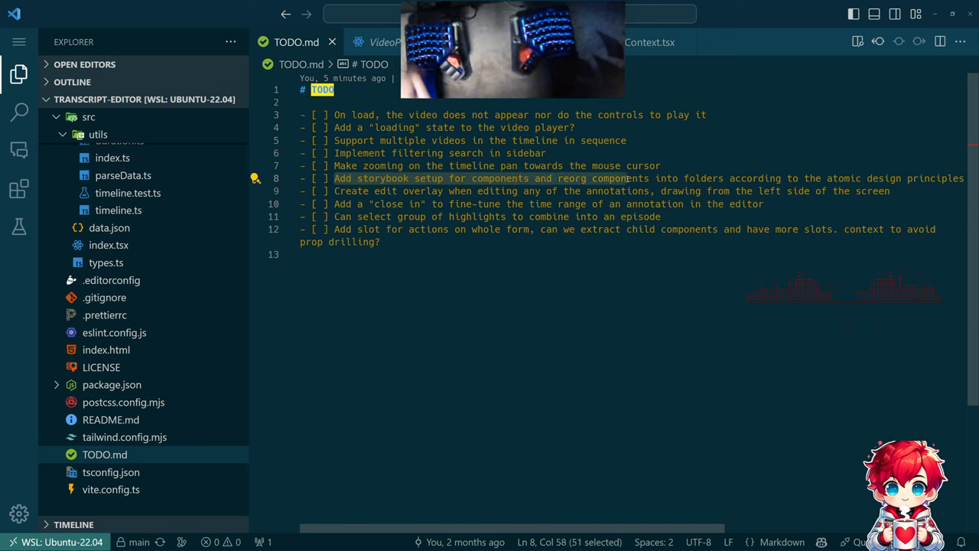
left_click_drag(626, 178, 817, 178)
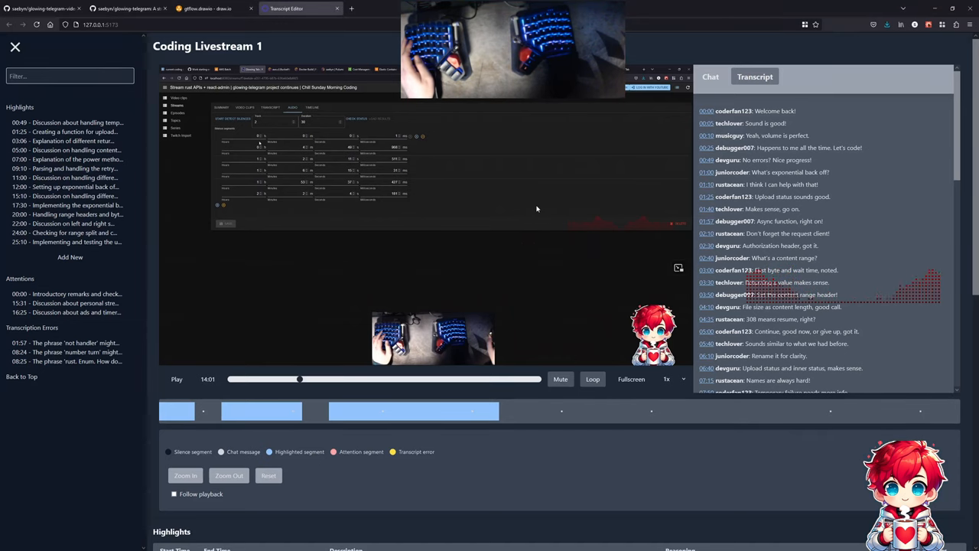
mouse_move(479, 391)
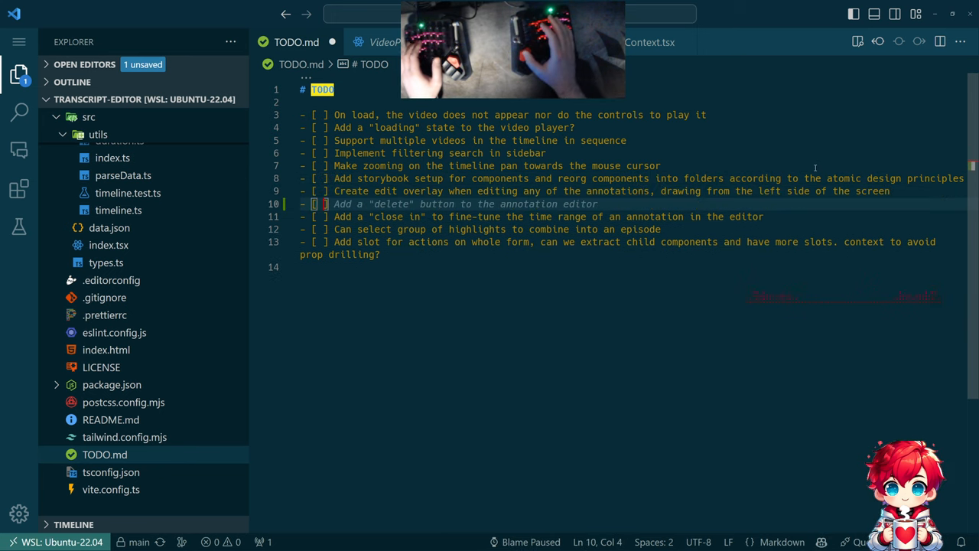
- Add a 'Make control'-click multi-select item and rename the close-in item to 'focus popover'
type("Make c")
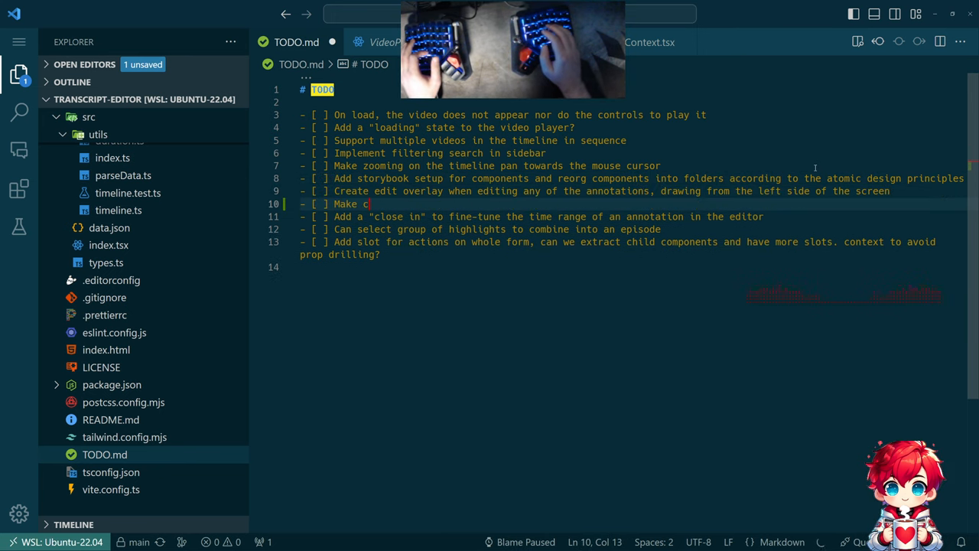
type("ontrol-clicking on an annotation select it and add it to the current selection")
left_click(532, 216)
type("f")
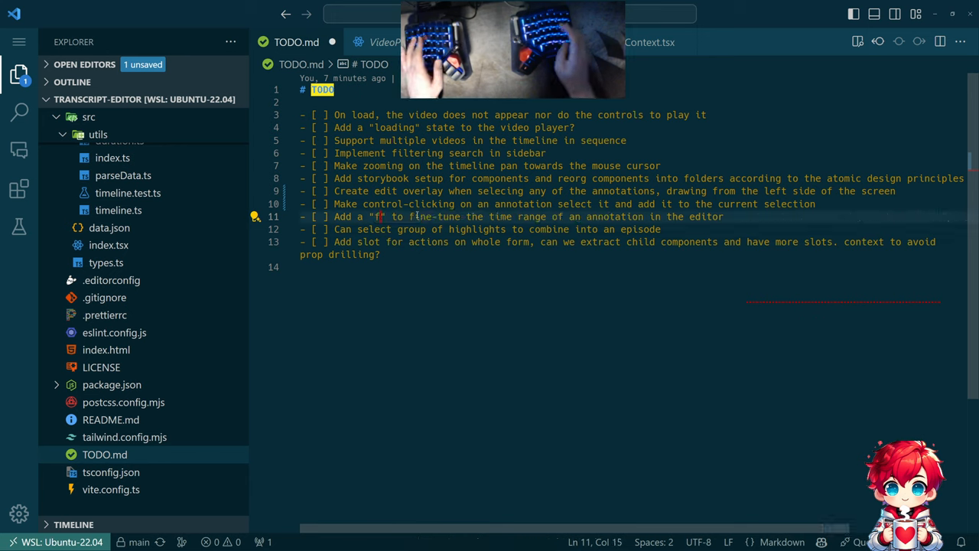
type("ocus")
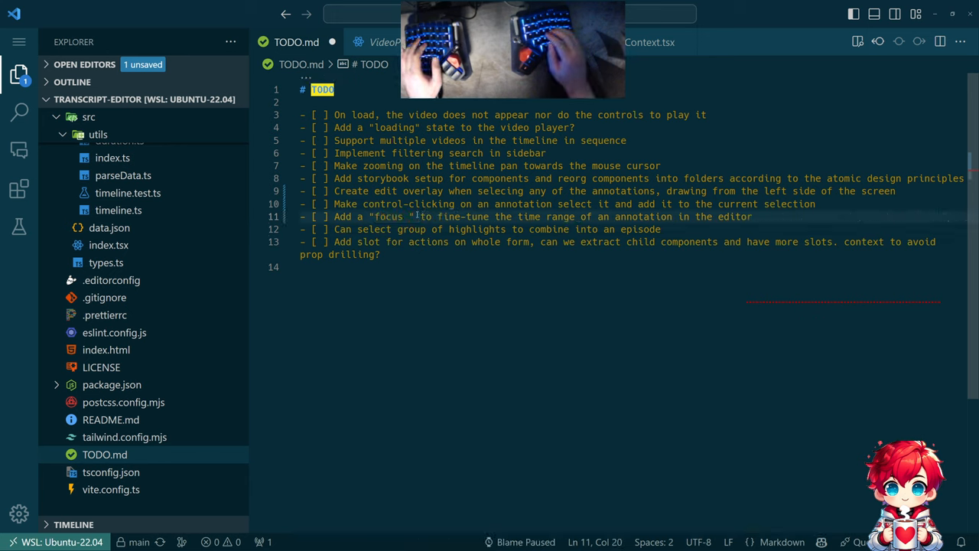
type("popover")
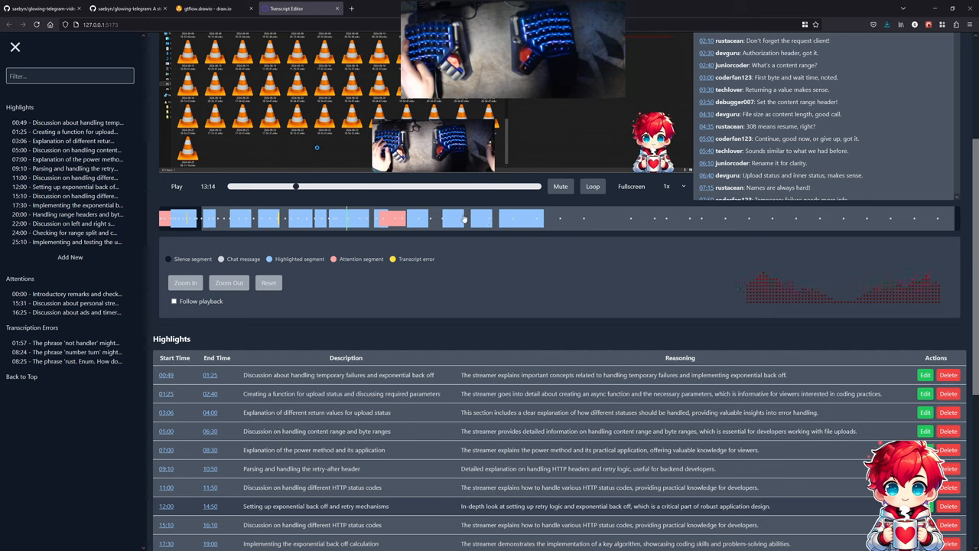
- Zoom the Transcript Editor annotation timeline in two levels
left_click(185, 283)
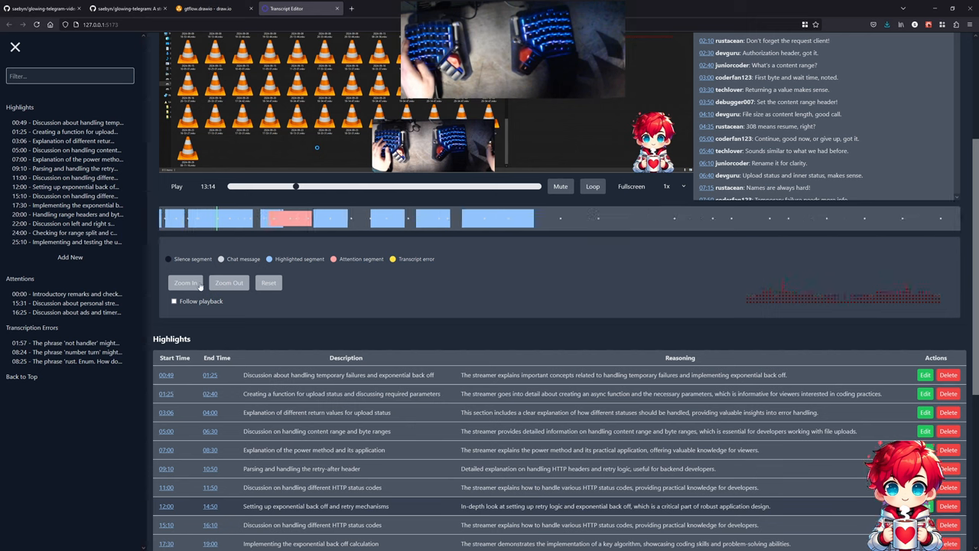
left_click(185, 282)
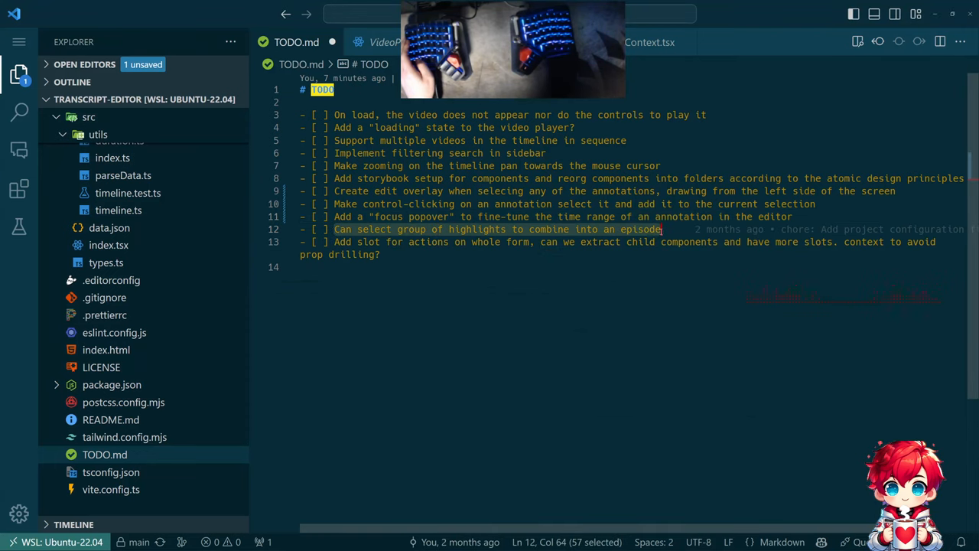
mouse_move(665, 229)
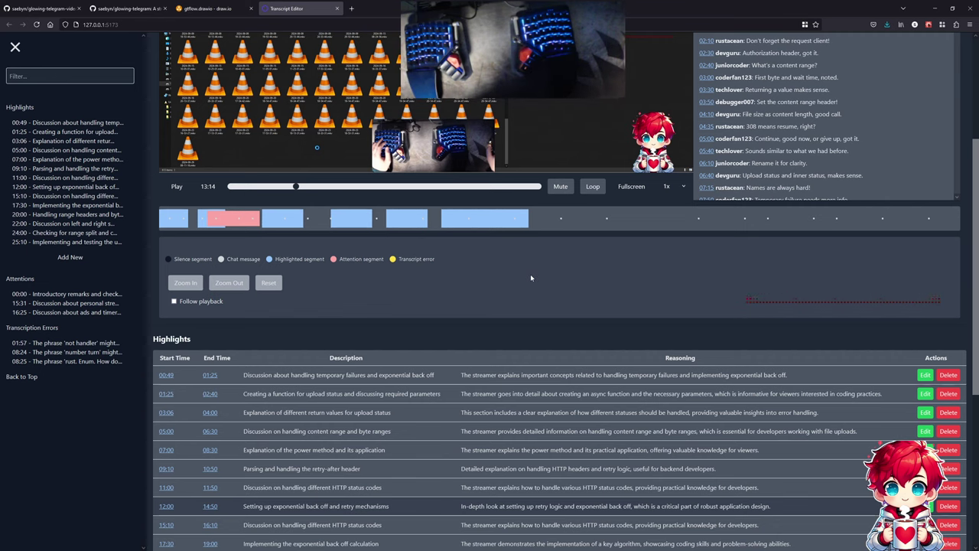
- Scroll through the Coding Livestream 1 highlights table, then bring up the gtflow.drawio diagram
scroll("down", 3)
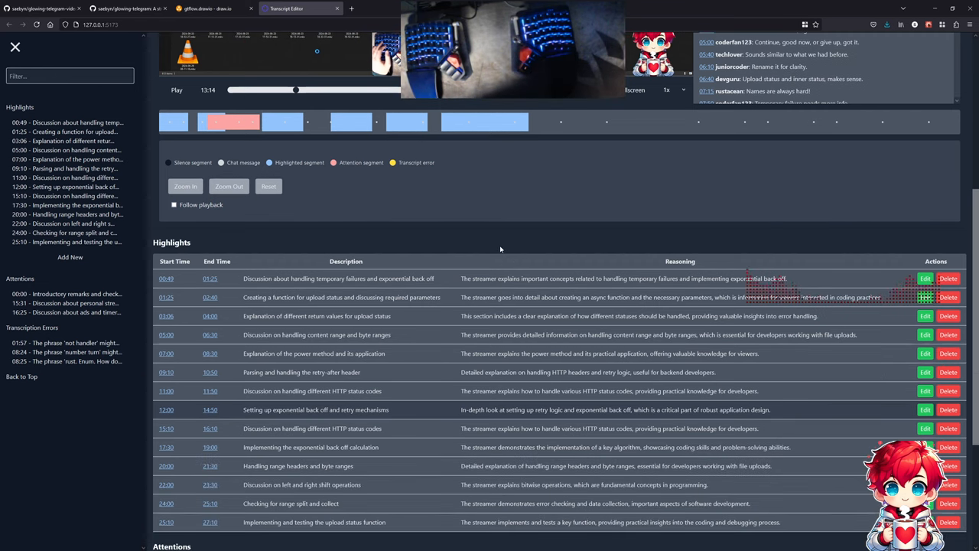
mouse_move(379, 255)
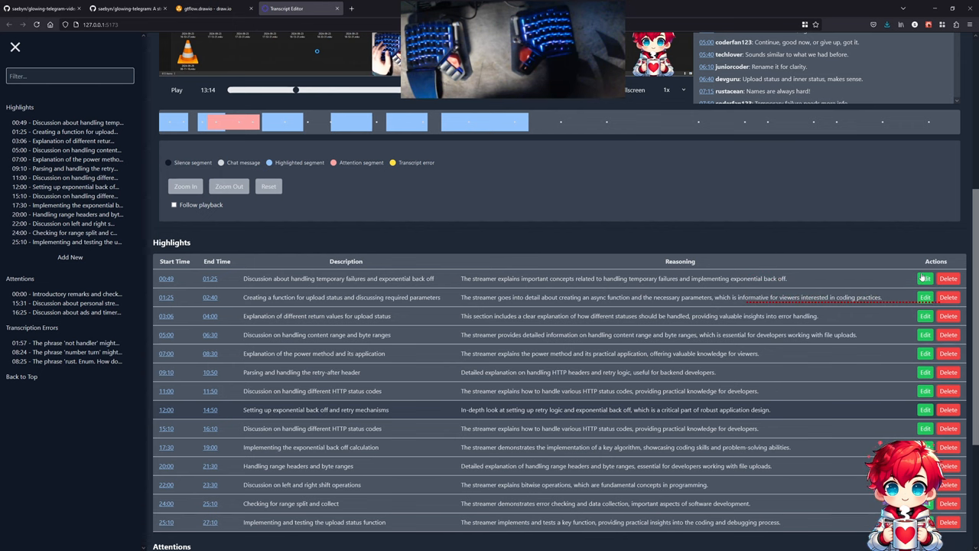
scroll("down", 3)
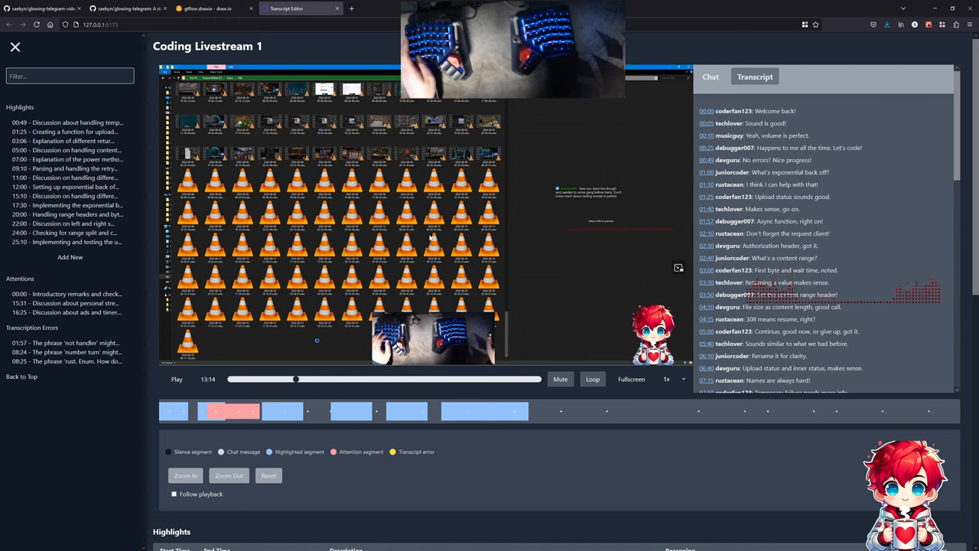
scroll("down", 3)
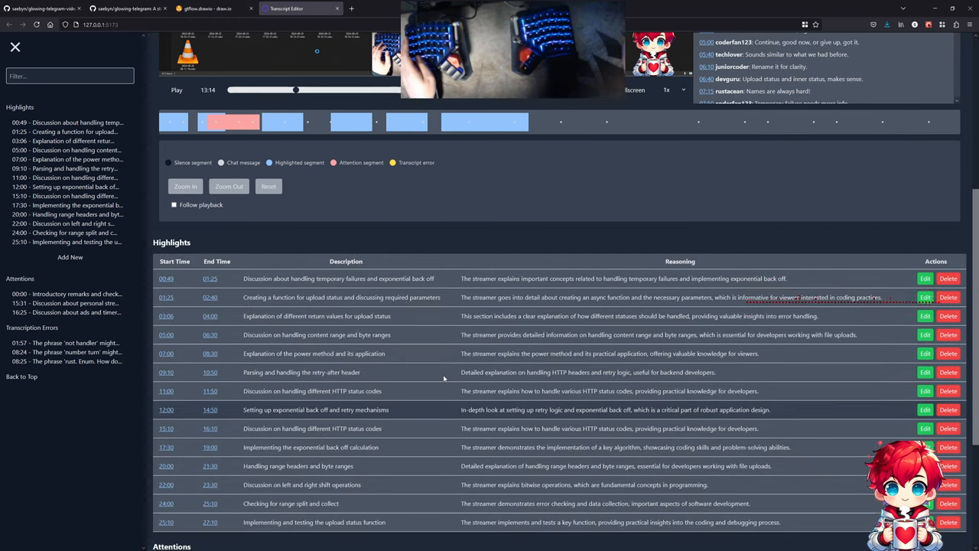
scroll("down", 3)
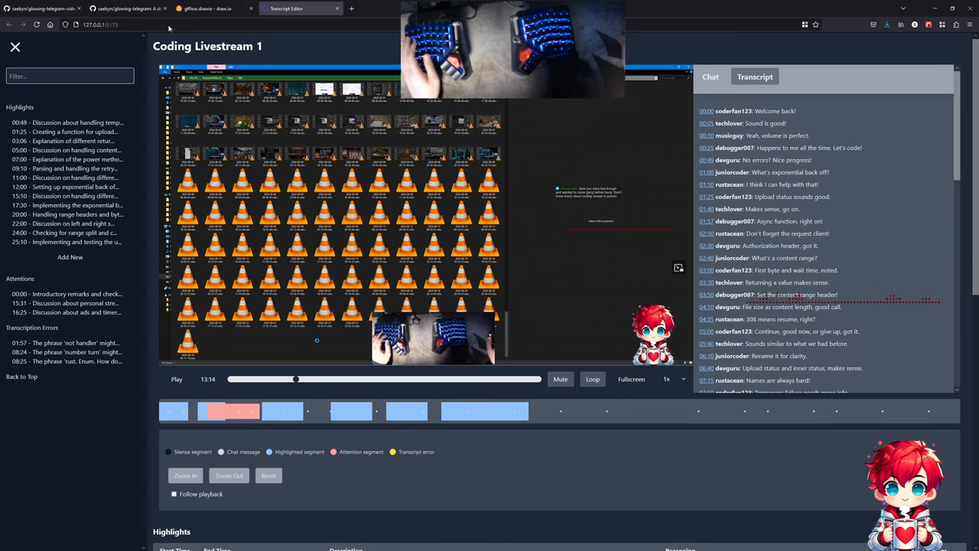
left_click(215, 9)
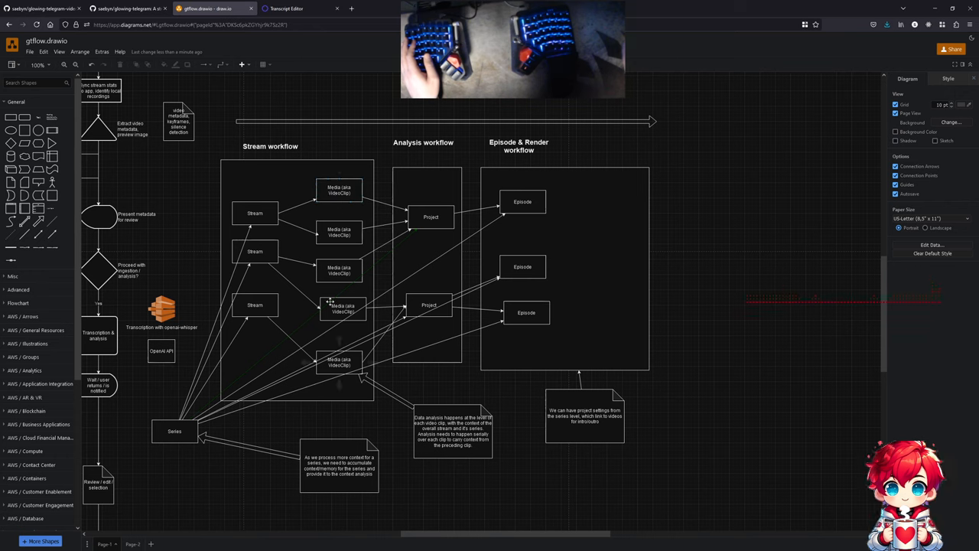
- Look over the gtflow stream, analysis and render workflow diagram
left_click(430, 216)
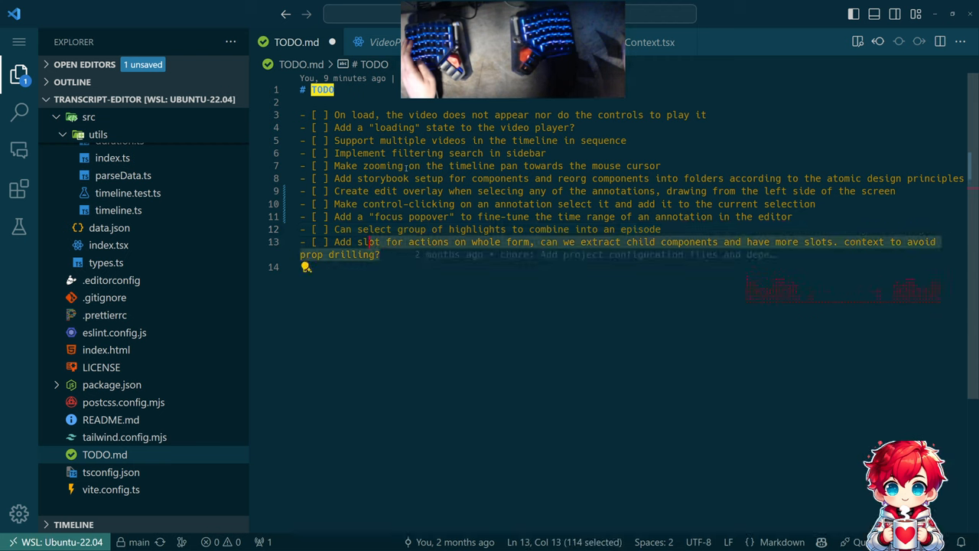
- Place the cursor on the empty line after the last TODO item
left_click(379, 254)
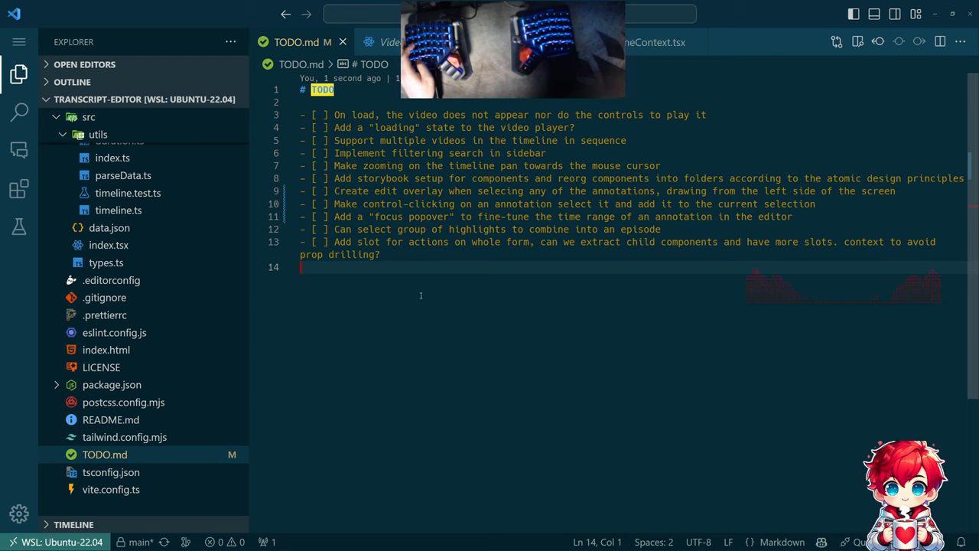
mouse_move(456, 307)
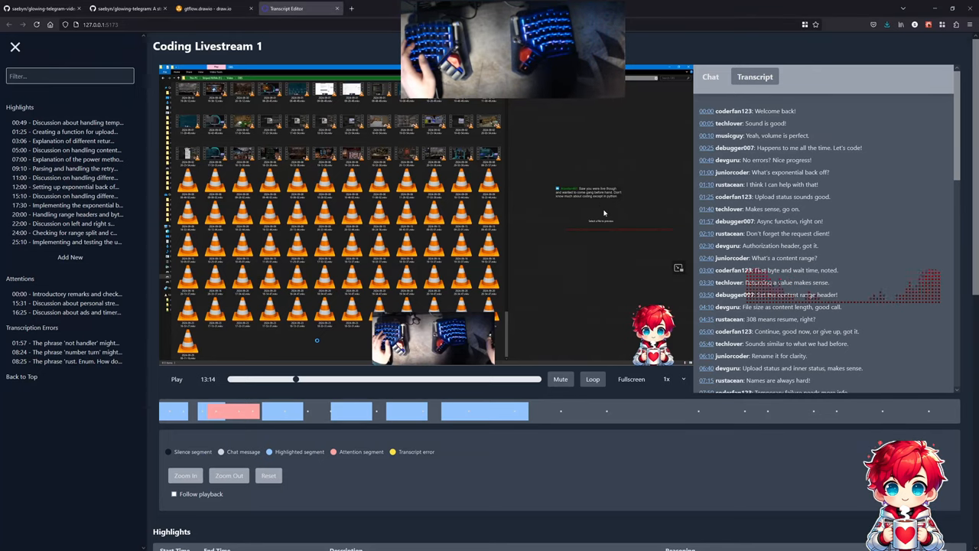
mouse_move(659, 289)
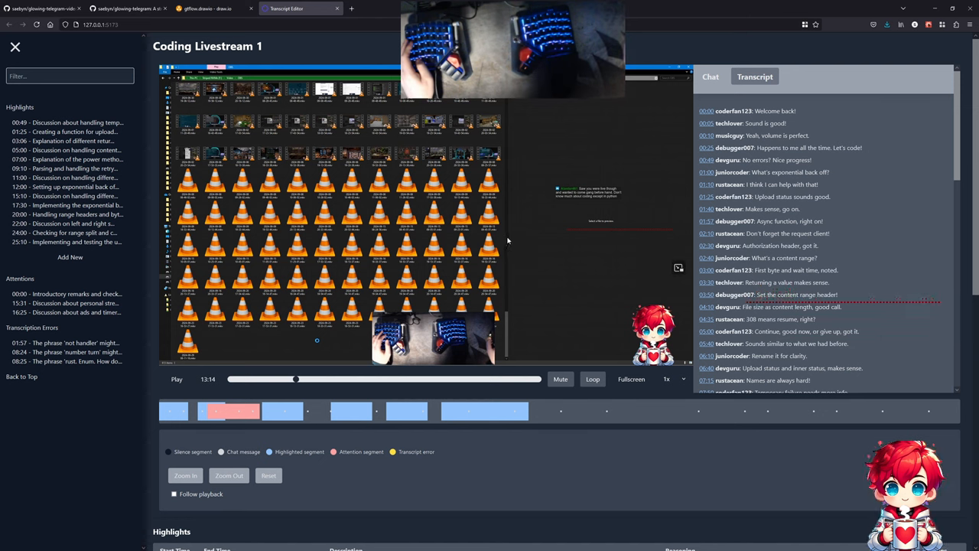
mouse_move(474, 197)
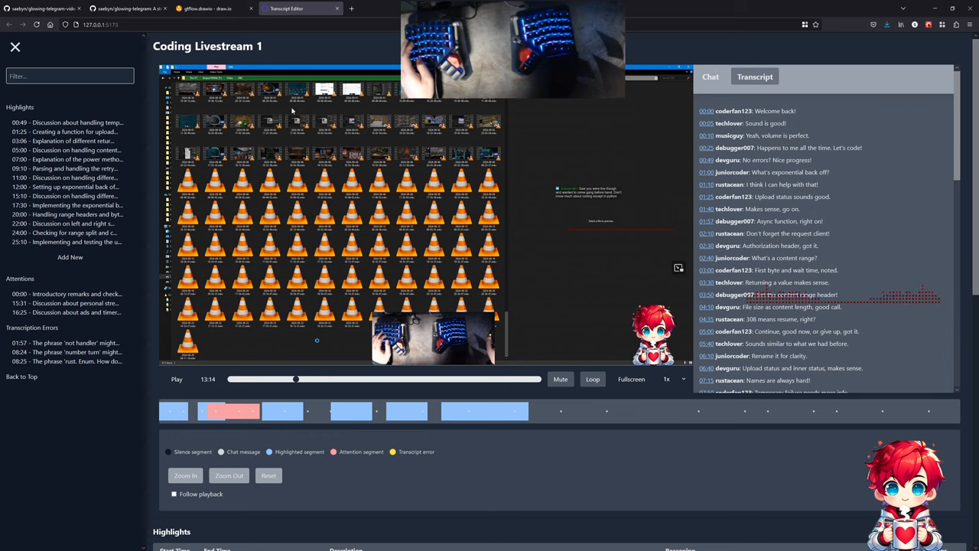
- Switch to the glowing-telegram-video-editor GitHub repository tab
left_click(37, 10)
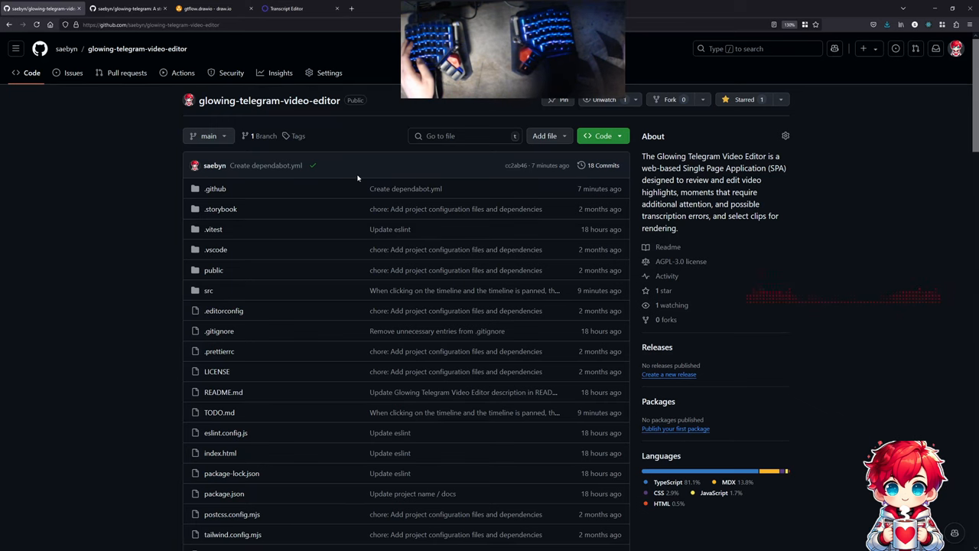
mouse_move(371, 165)
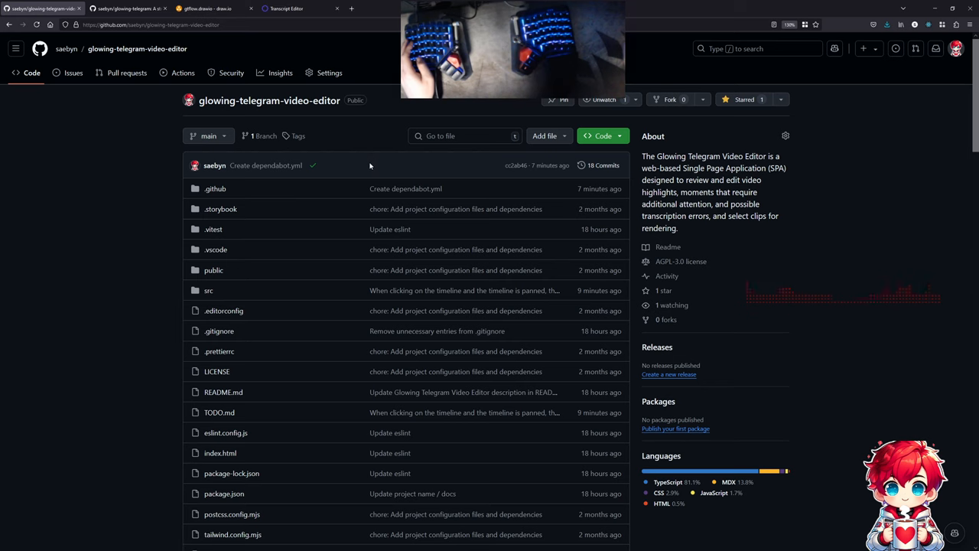
mouse_move(325, 285)
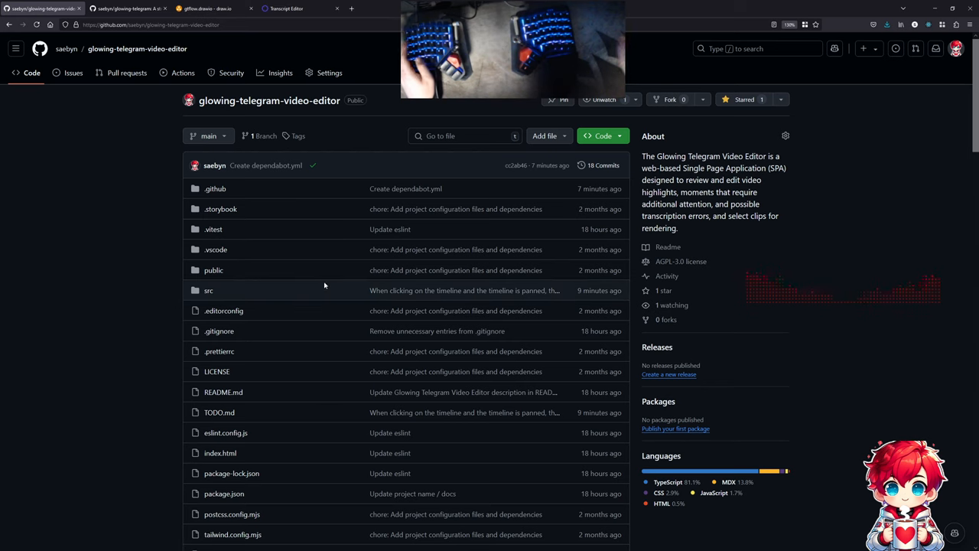
mouse_move(251, 209)
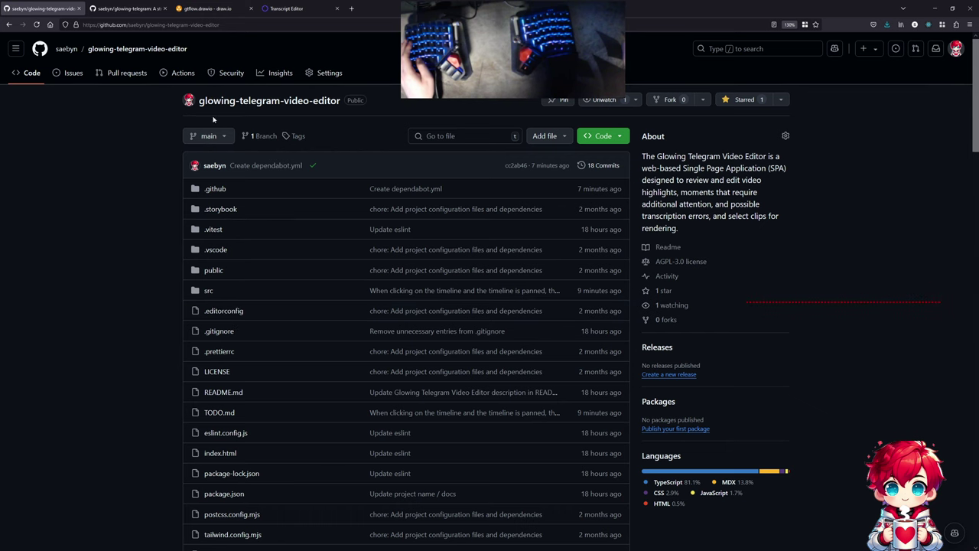
- Scroll the video editor repository page to check the Create dependabot.yml commit
scroll("down", 3)
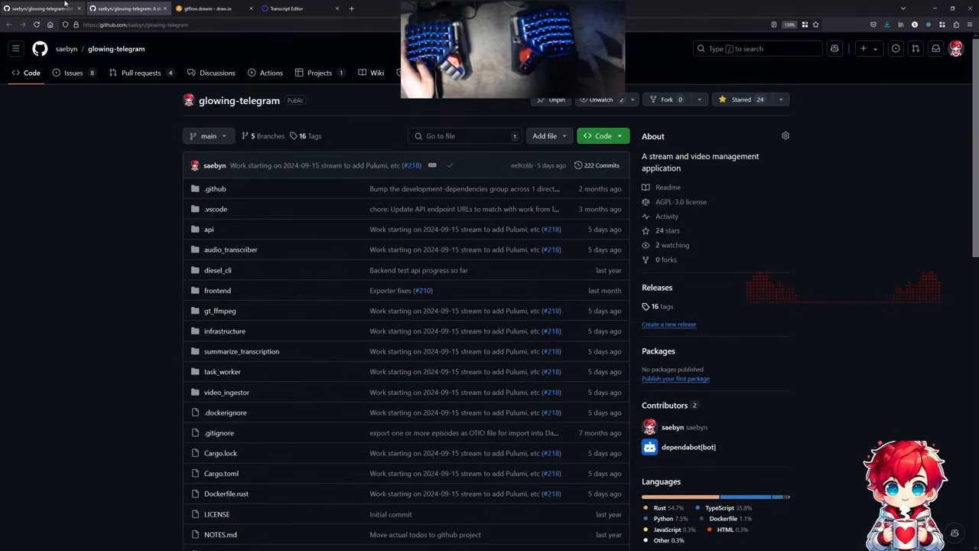
- Browse the glowing-telegram file list, then bring up the Alt+Tab window switcher
scroll("down", 3)
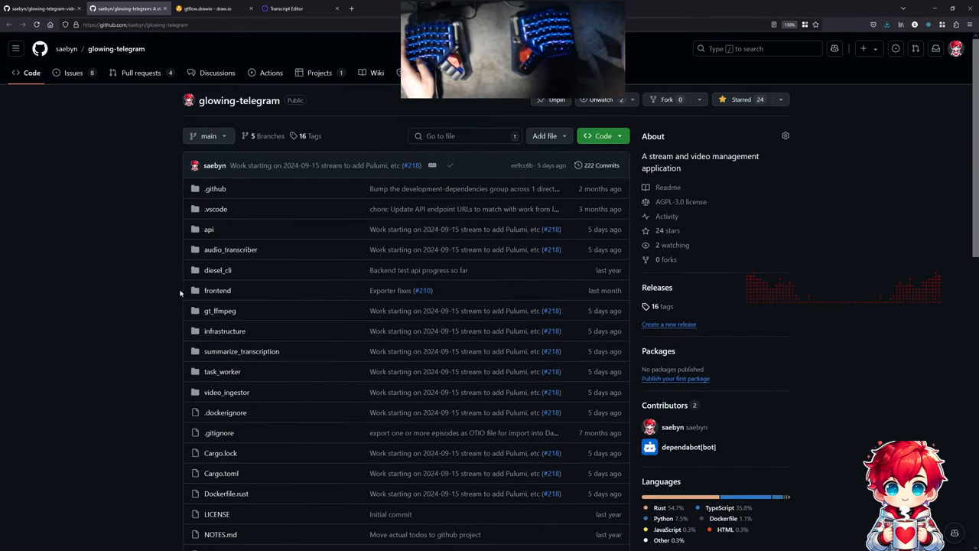
mouse_move(219, 310)
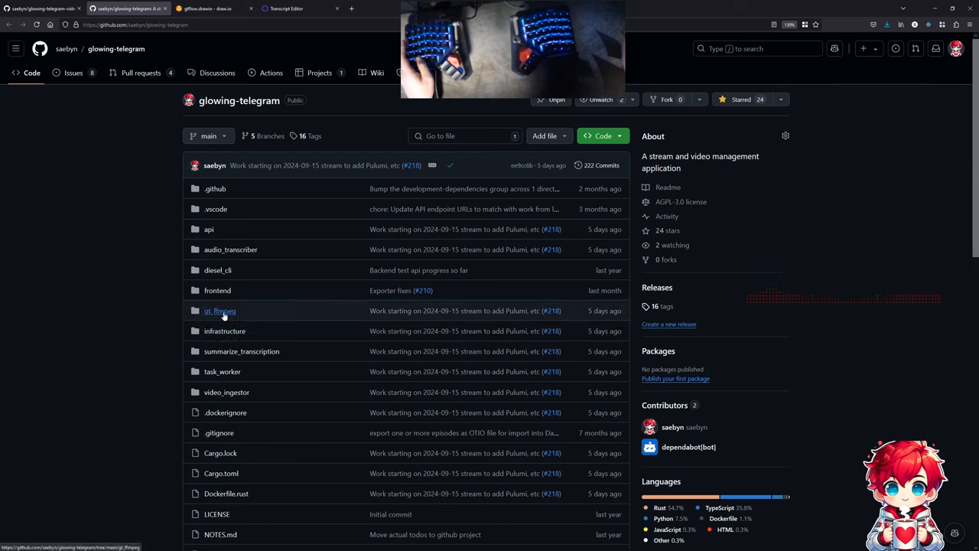
mouse_move(246, 356)
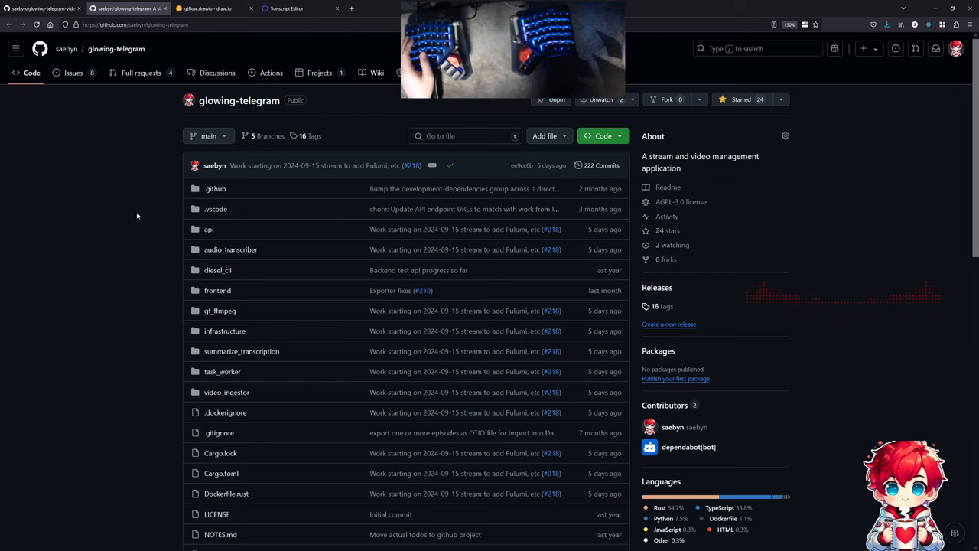
key("alt+tab")
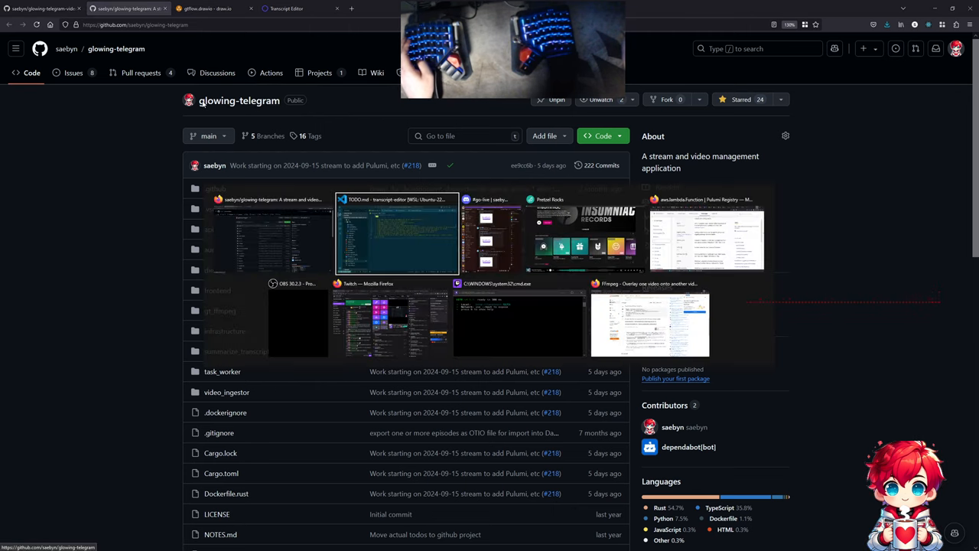